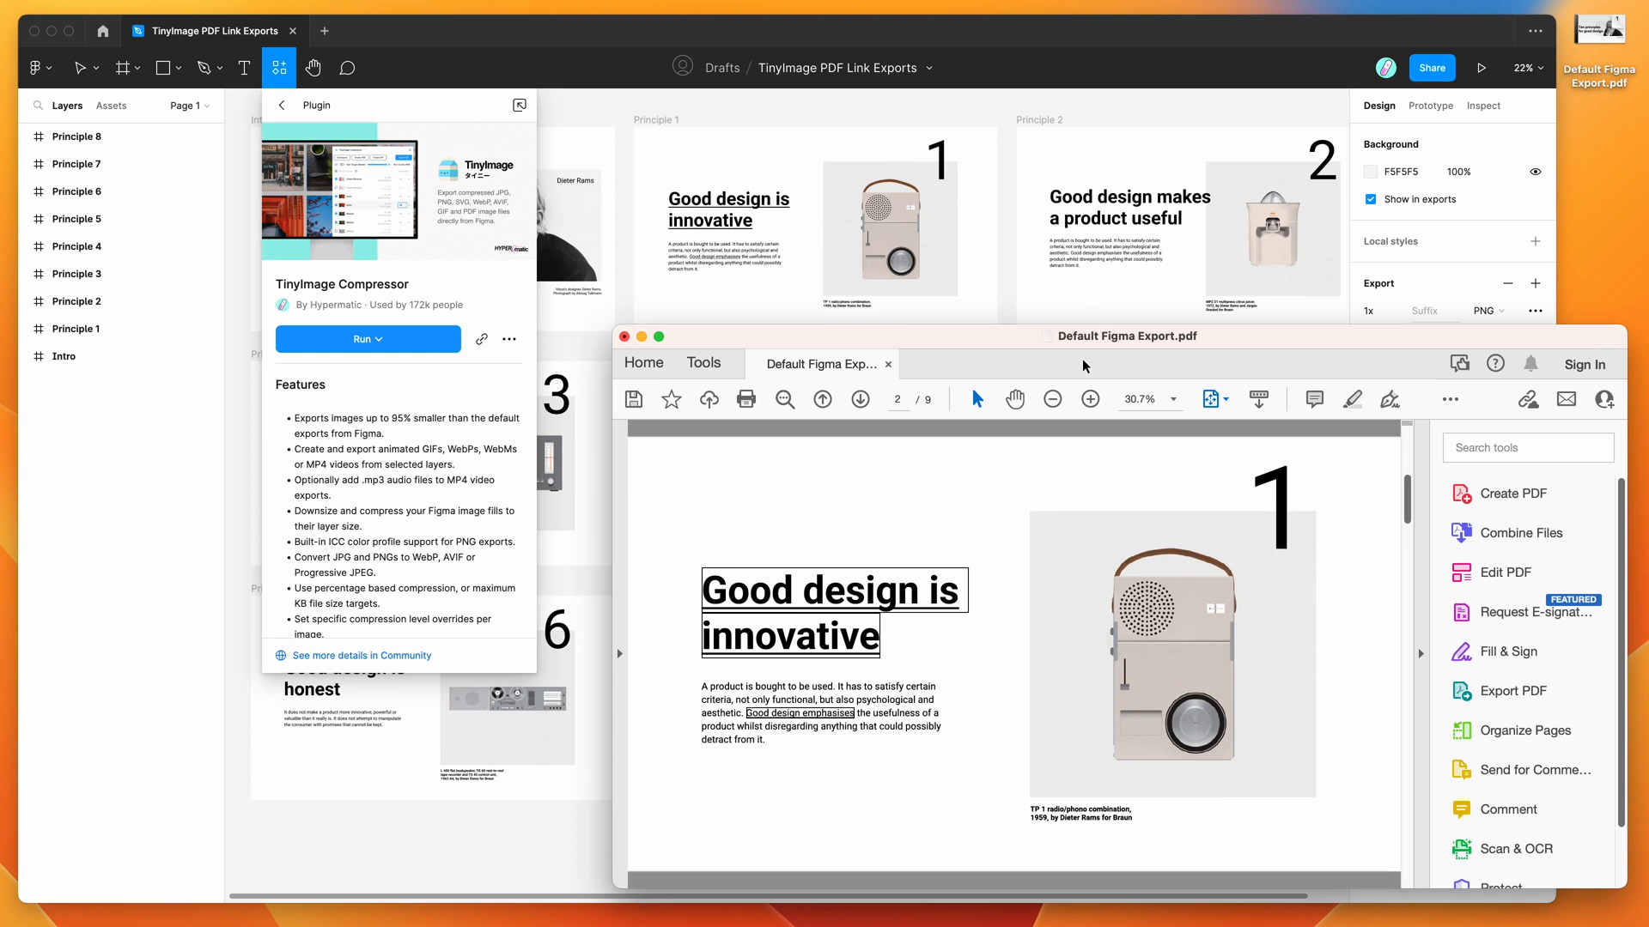
pyautogui.moveTo(814, 522)
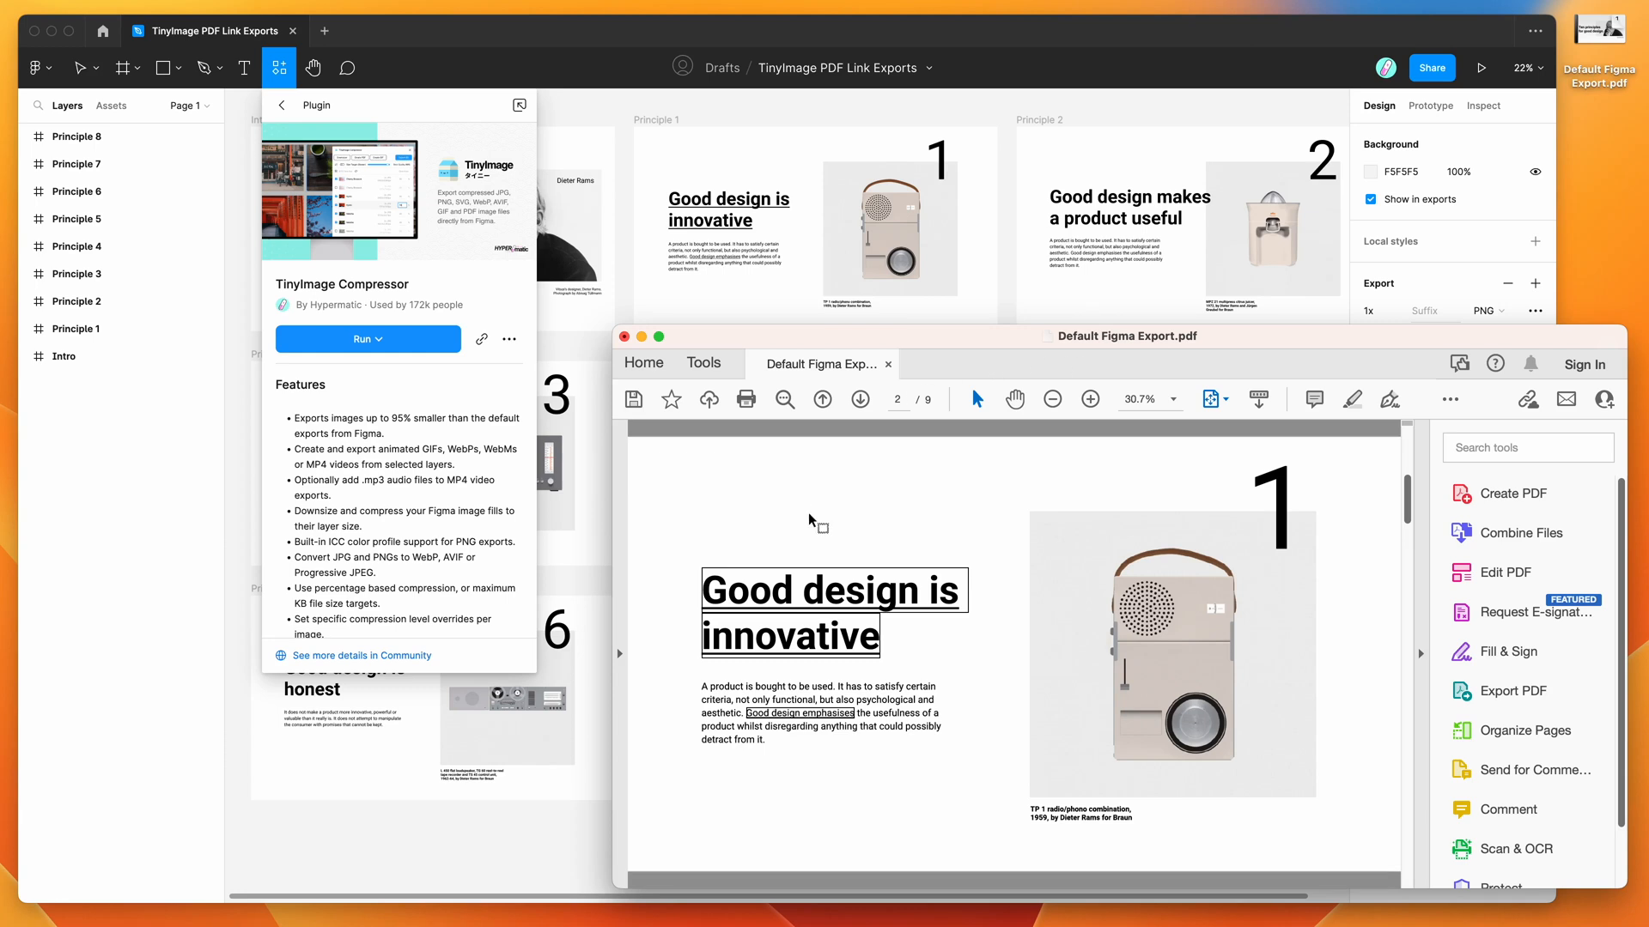
pyautogui.moveTo(795, 614)
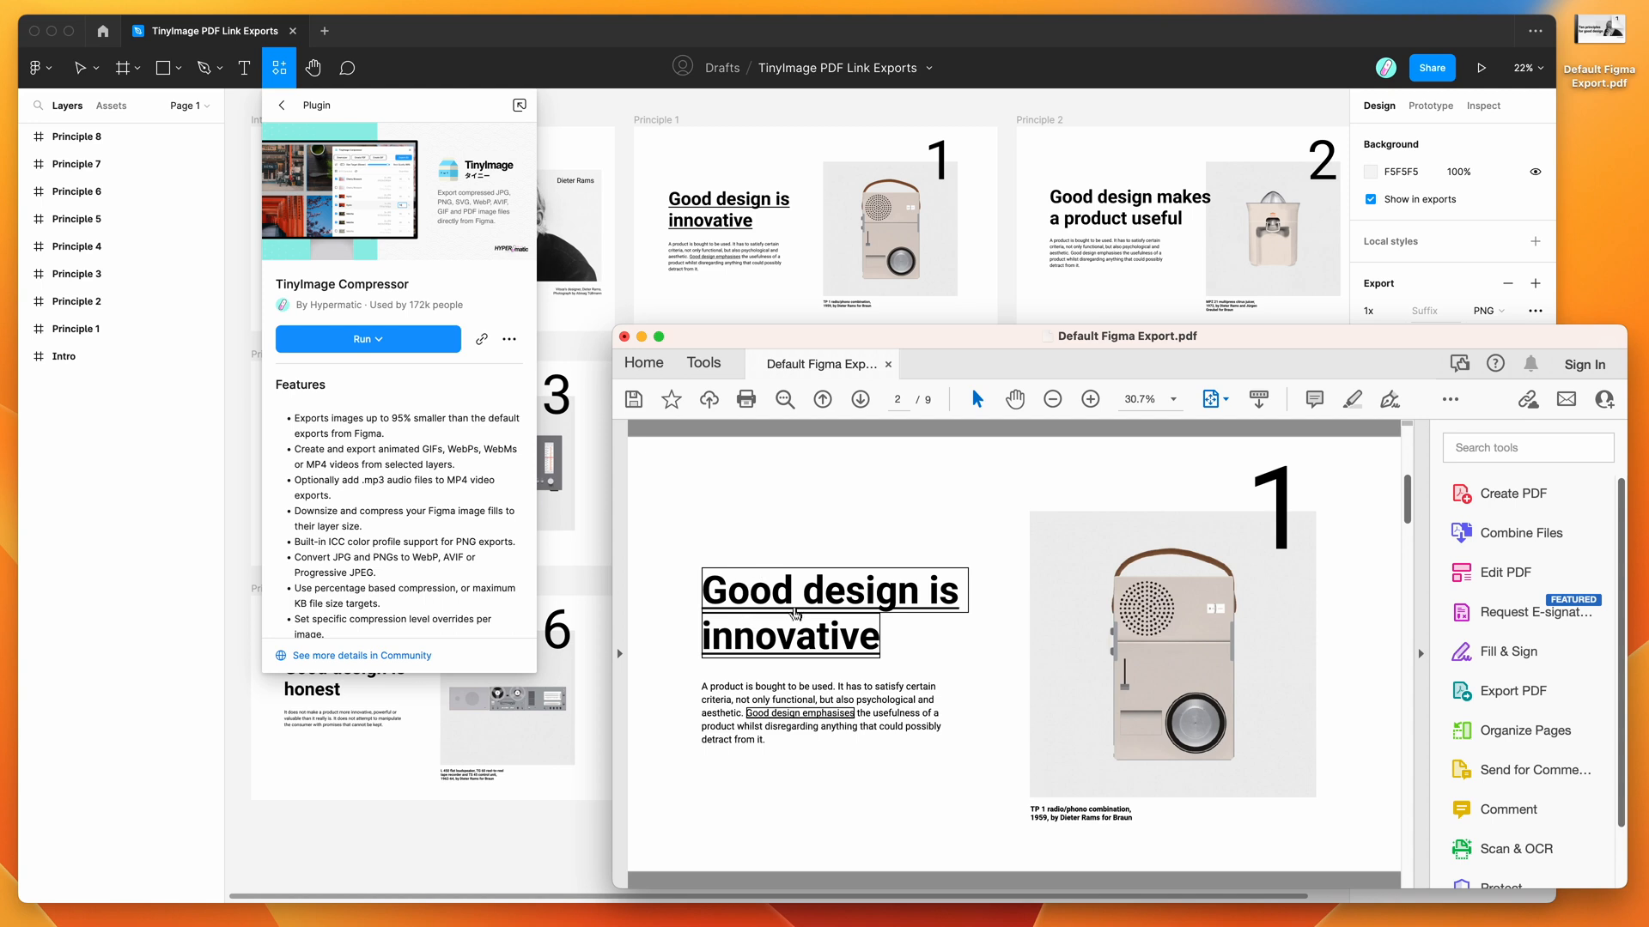
pyautogui.moveTo(737, 629)
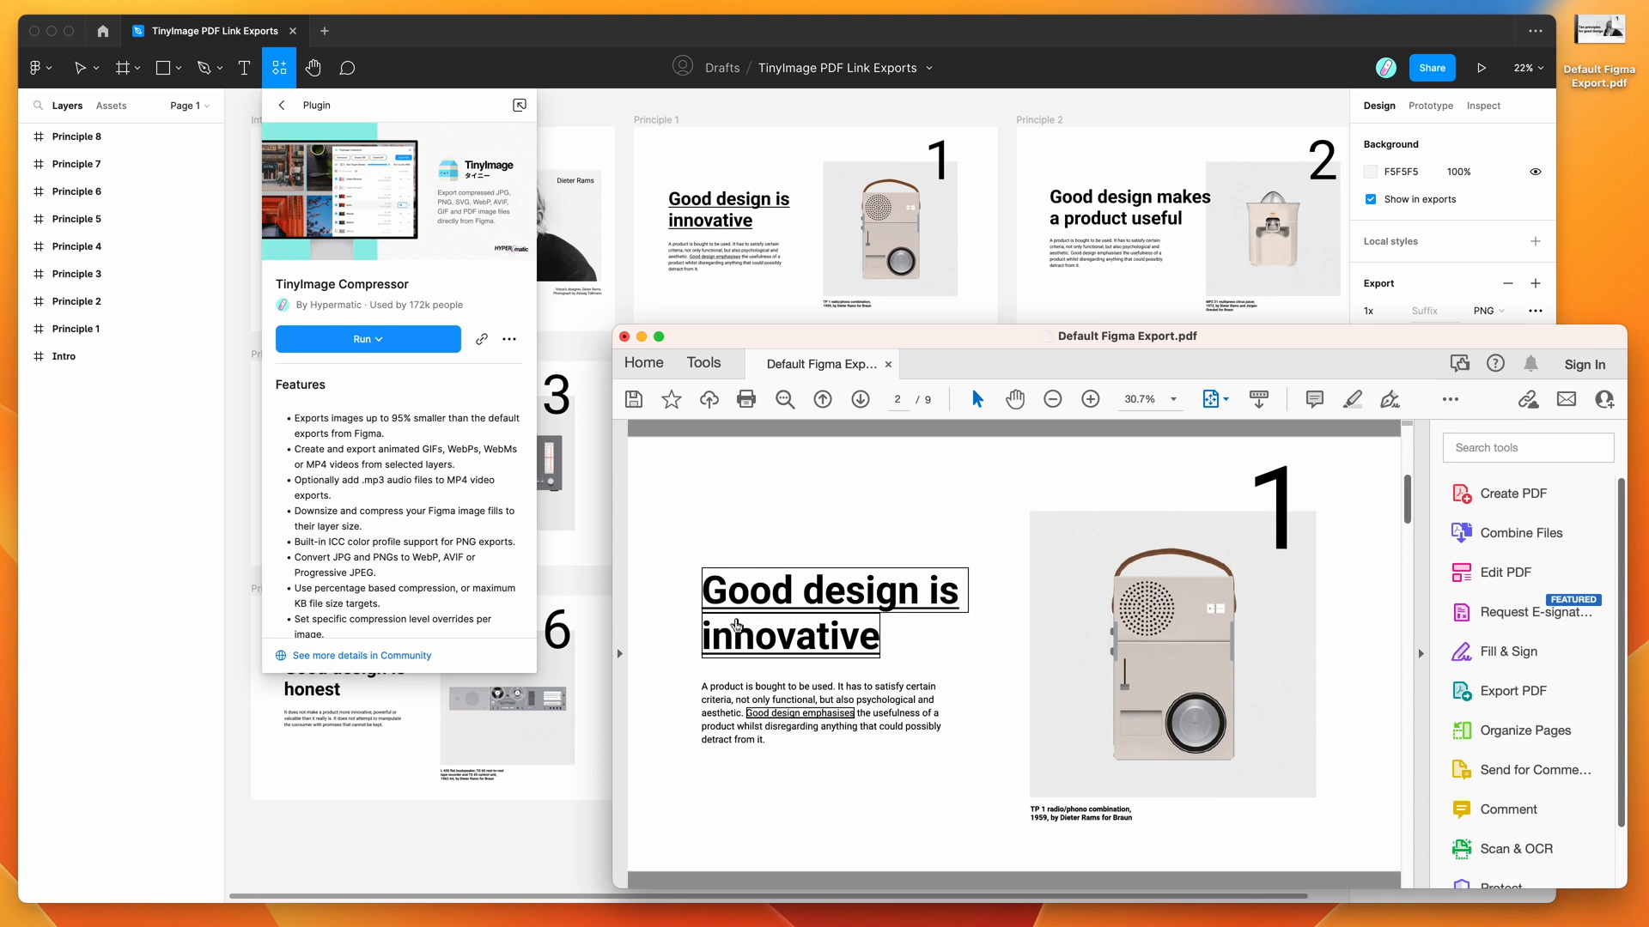
pyautogui.moveTo(812, 722)
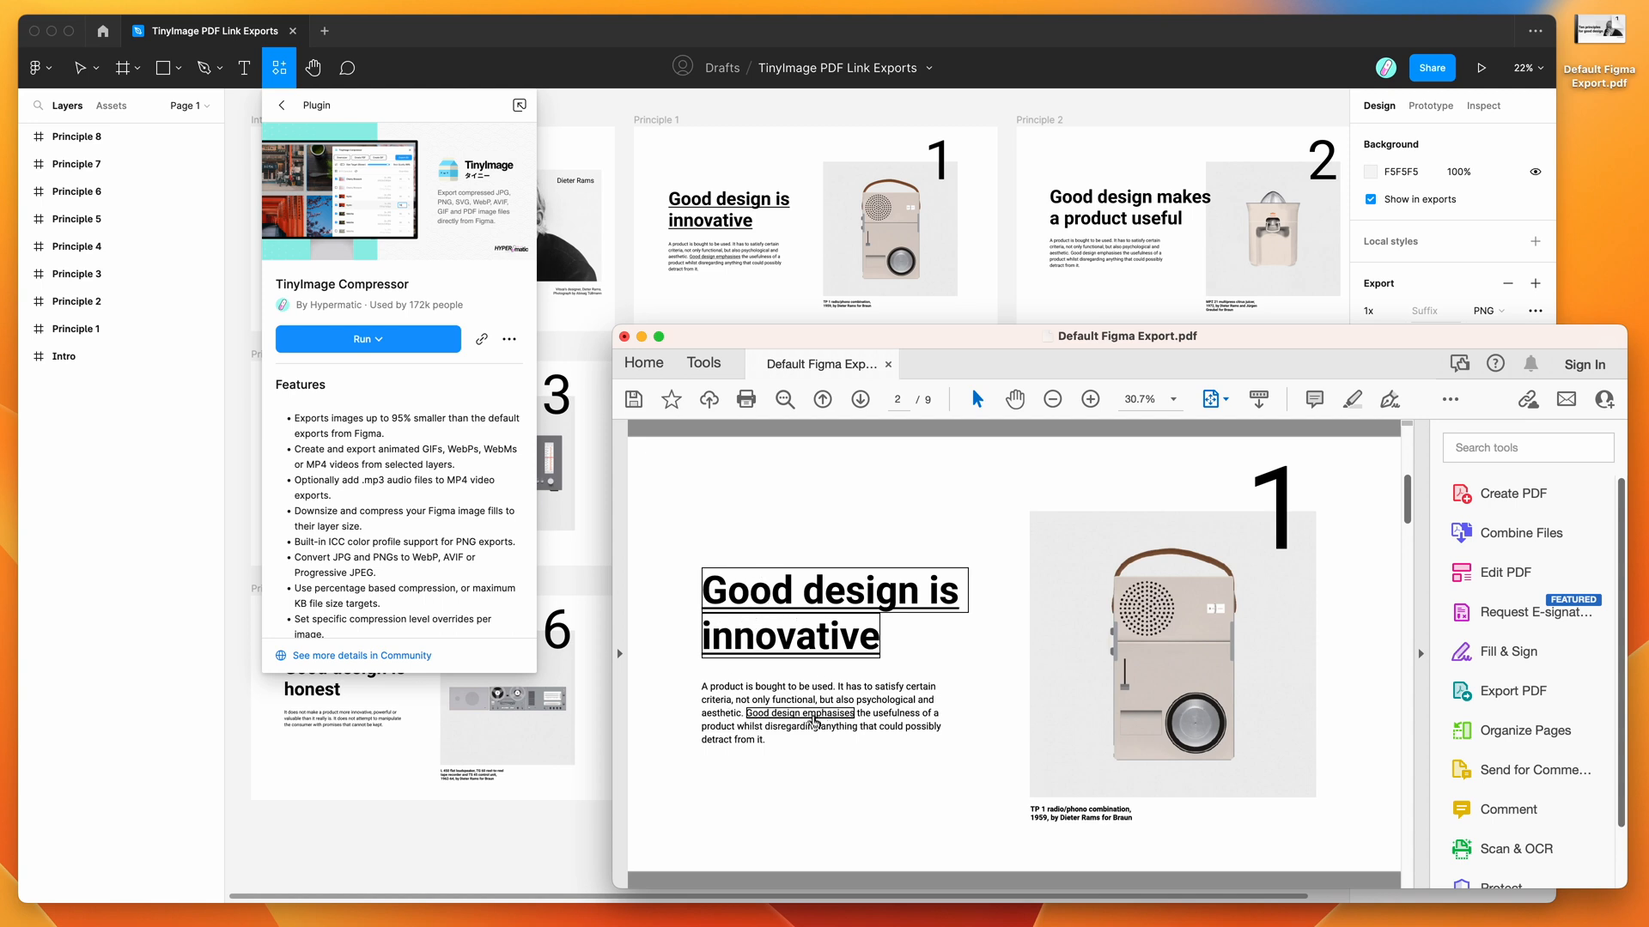
pyautogui.moveTo(652, 655)
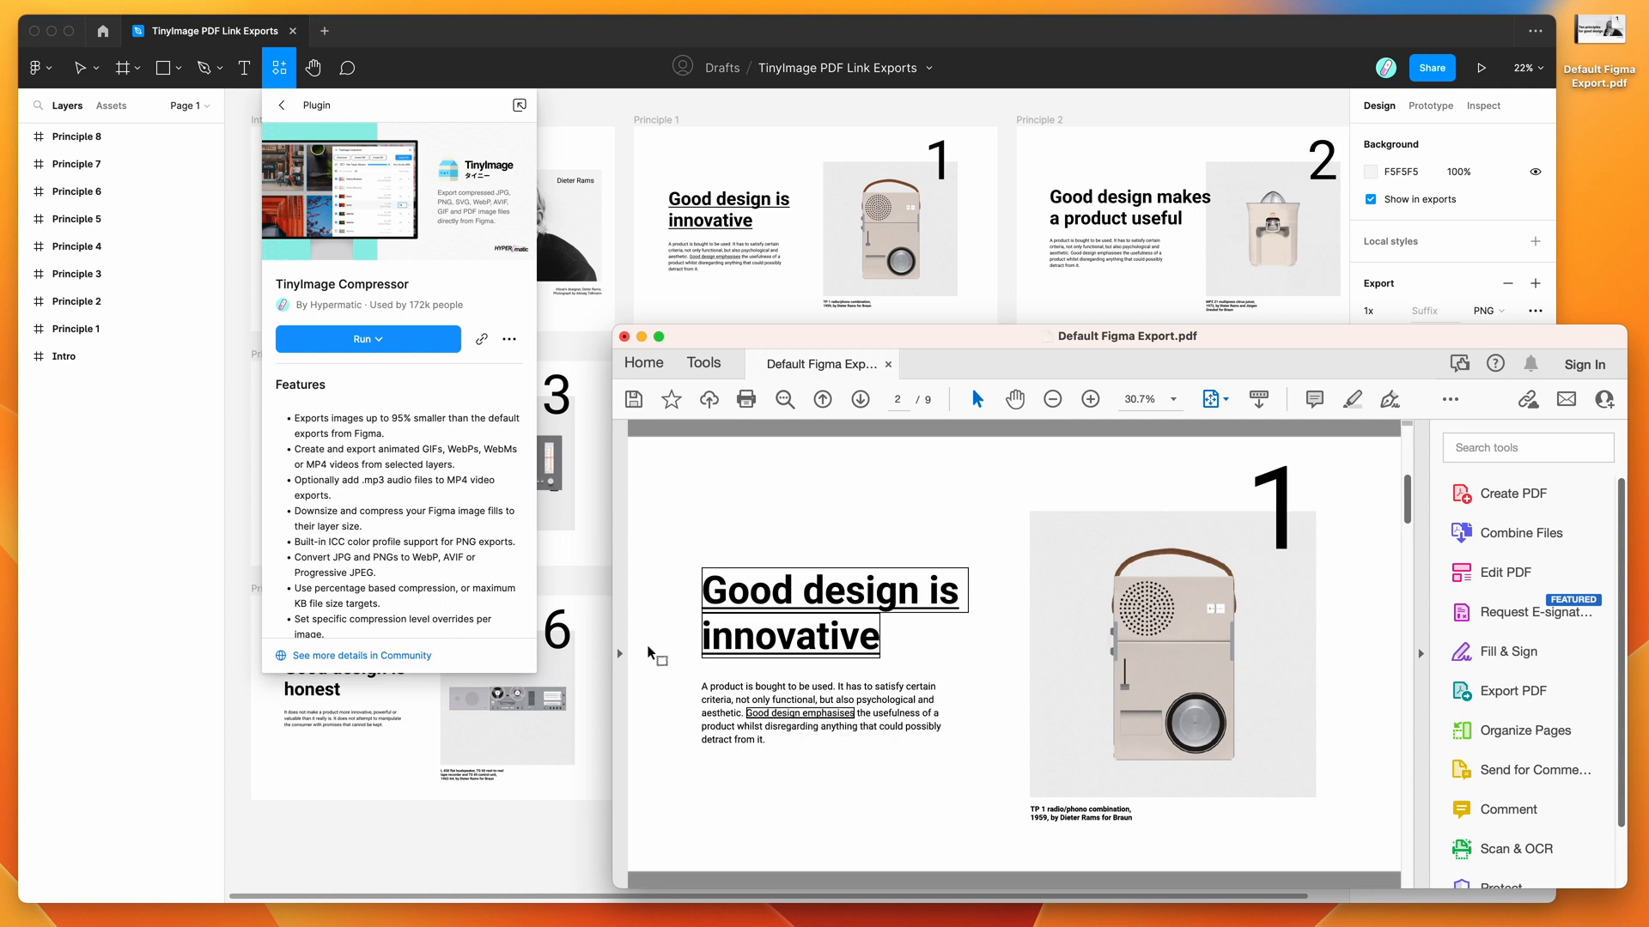
pyautogui.moveTo(434, 301)
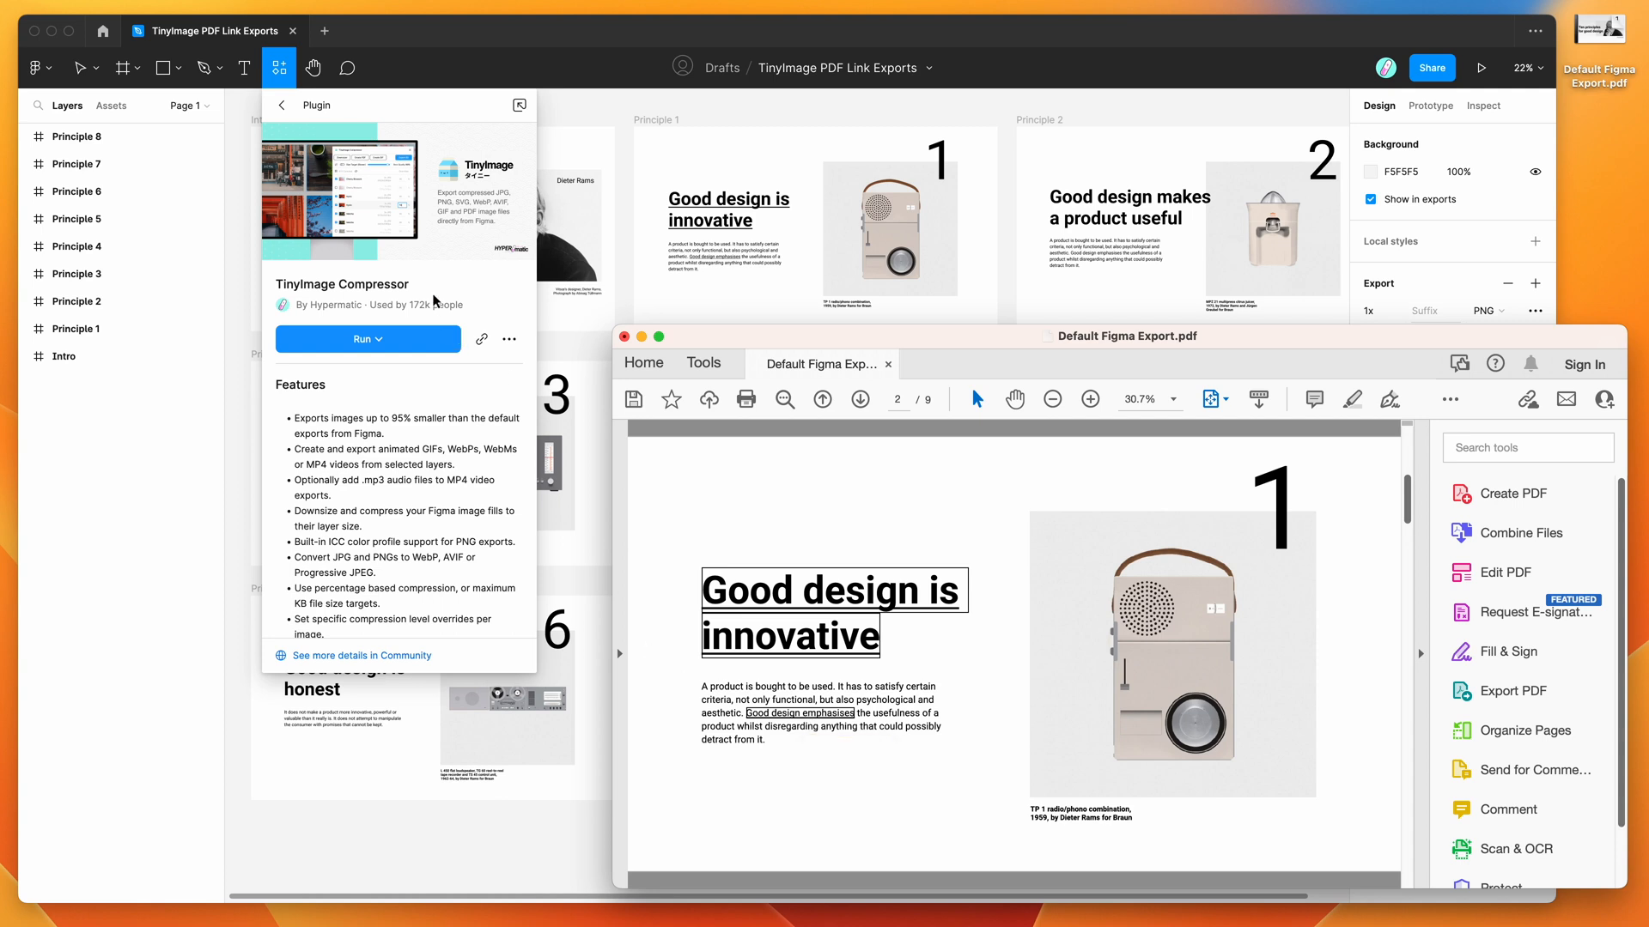
pyautogui.moveTo(484, 36)
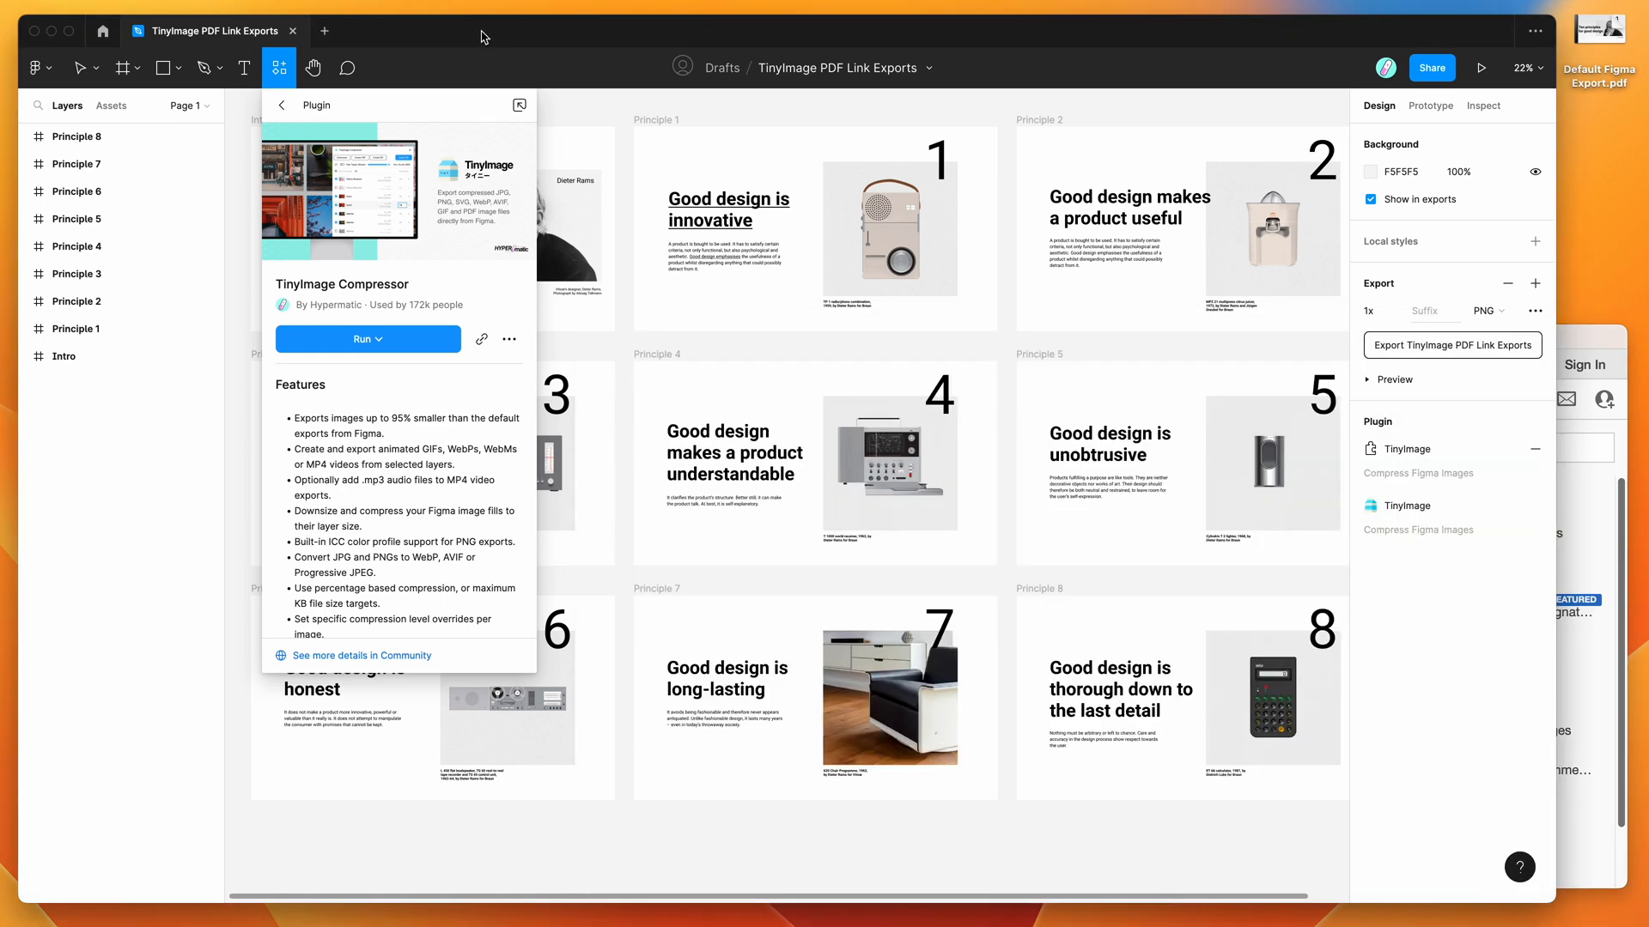
pyautogui.moveTo(278, 67)
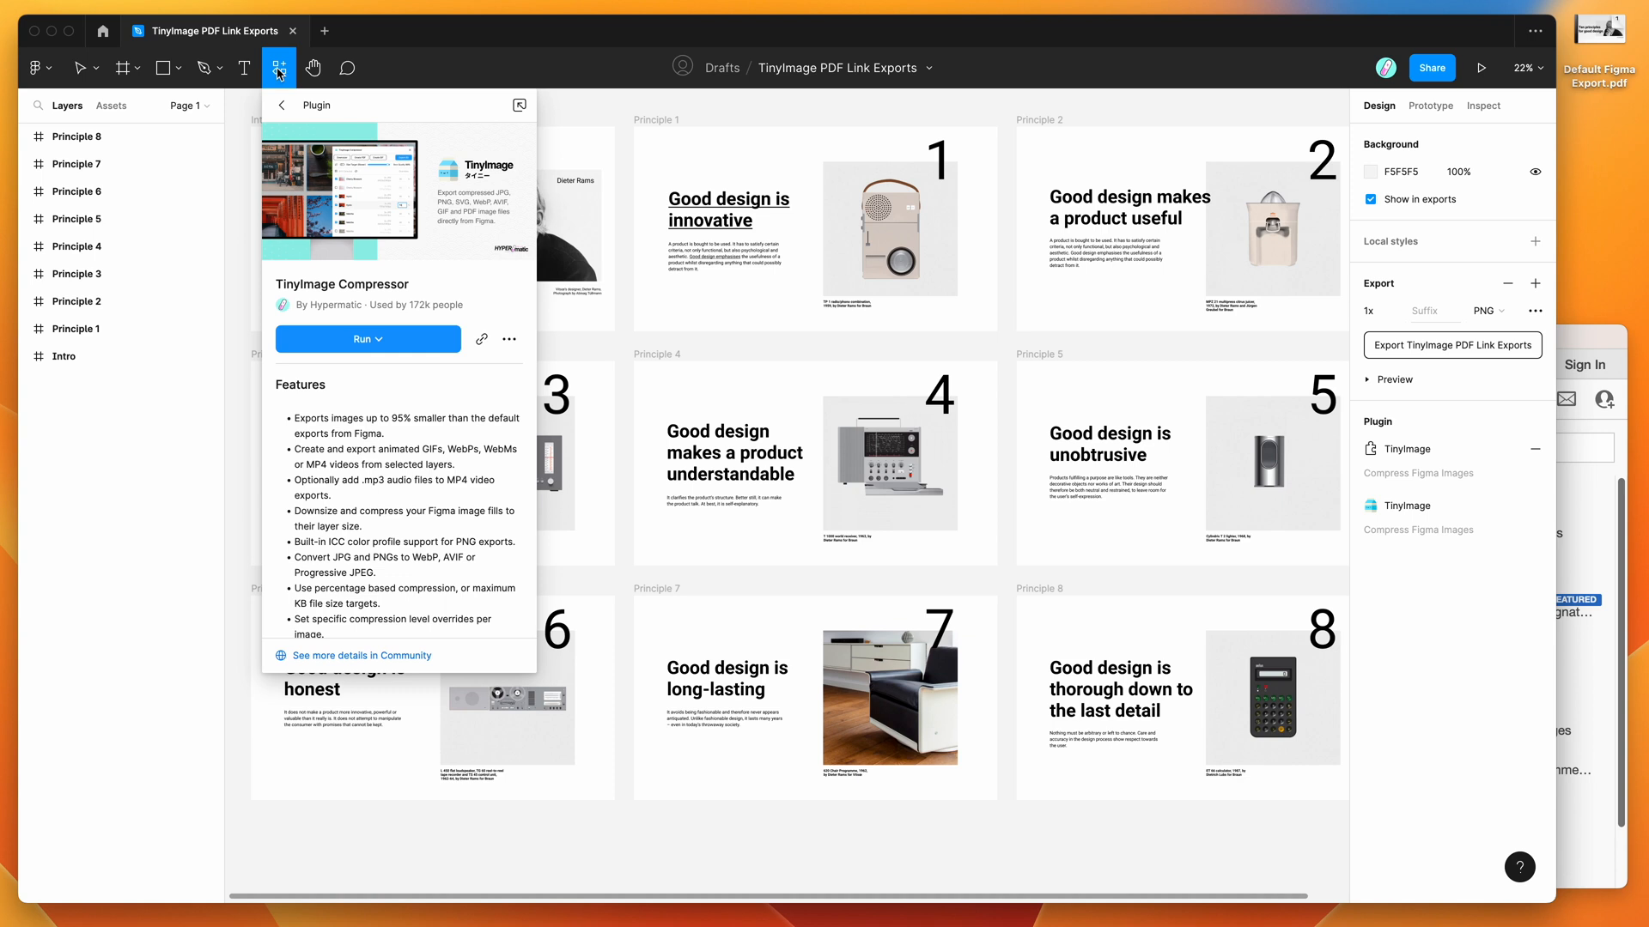
pyautogui.moveTo(278, 279)
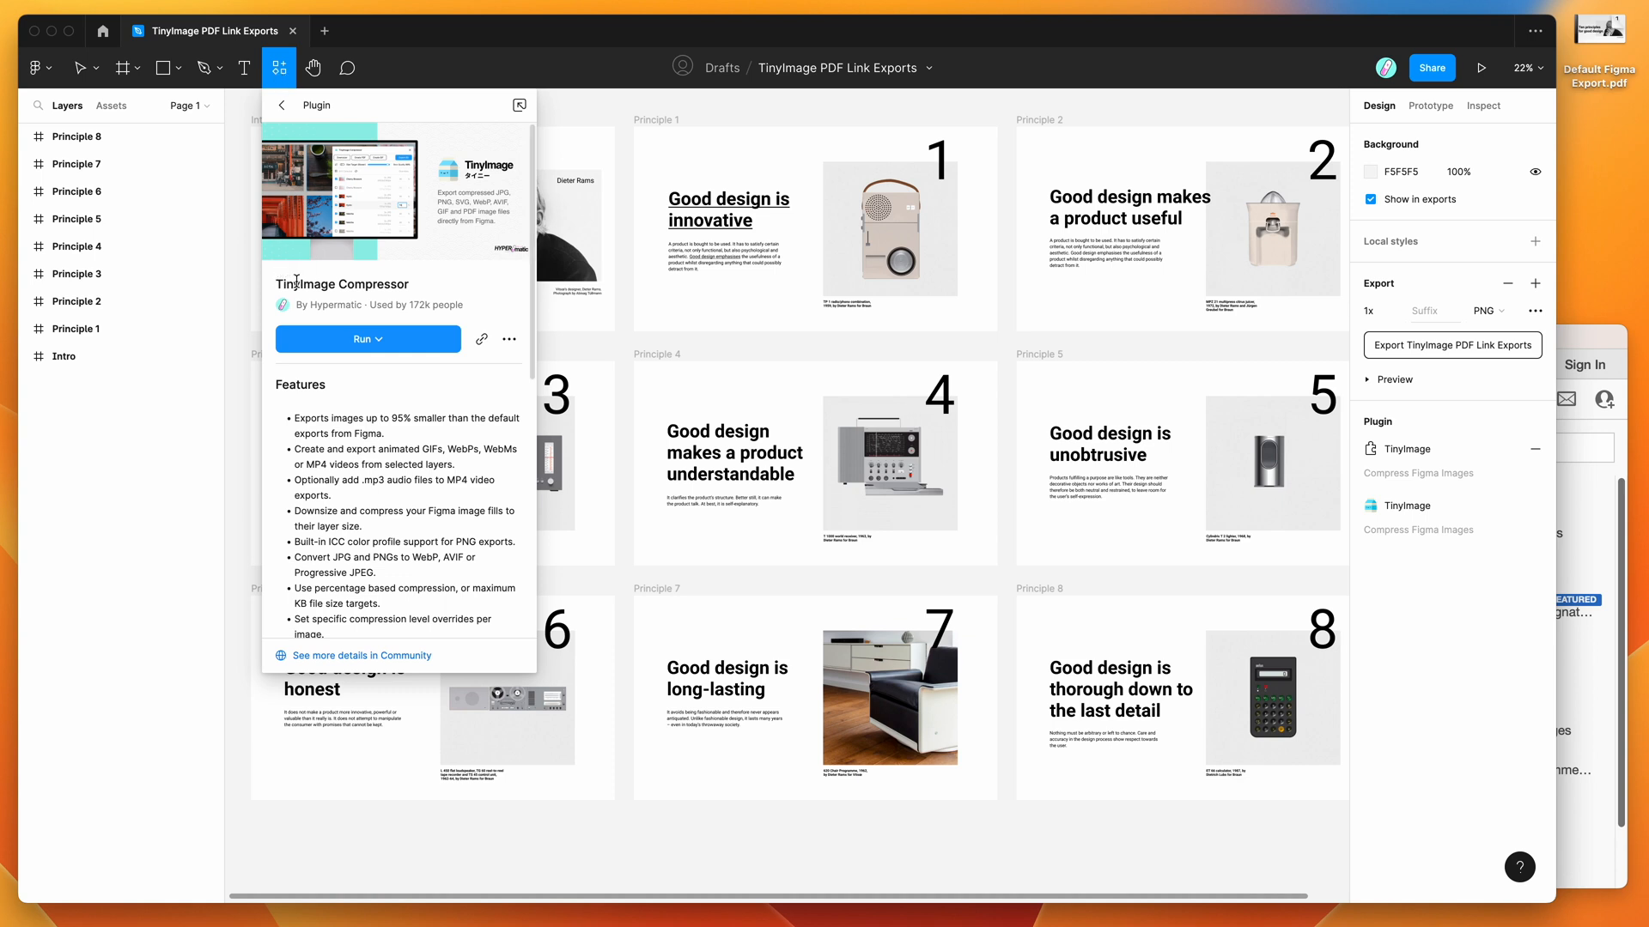
pyautogui.moveTo(344, 280)
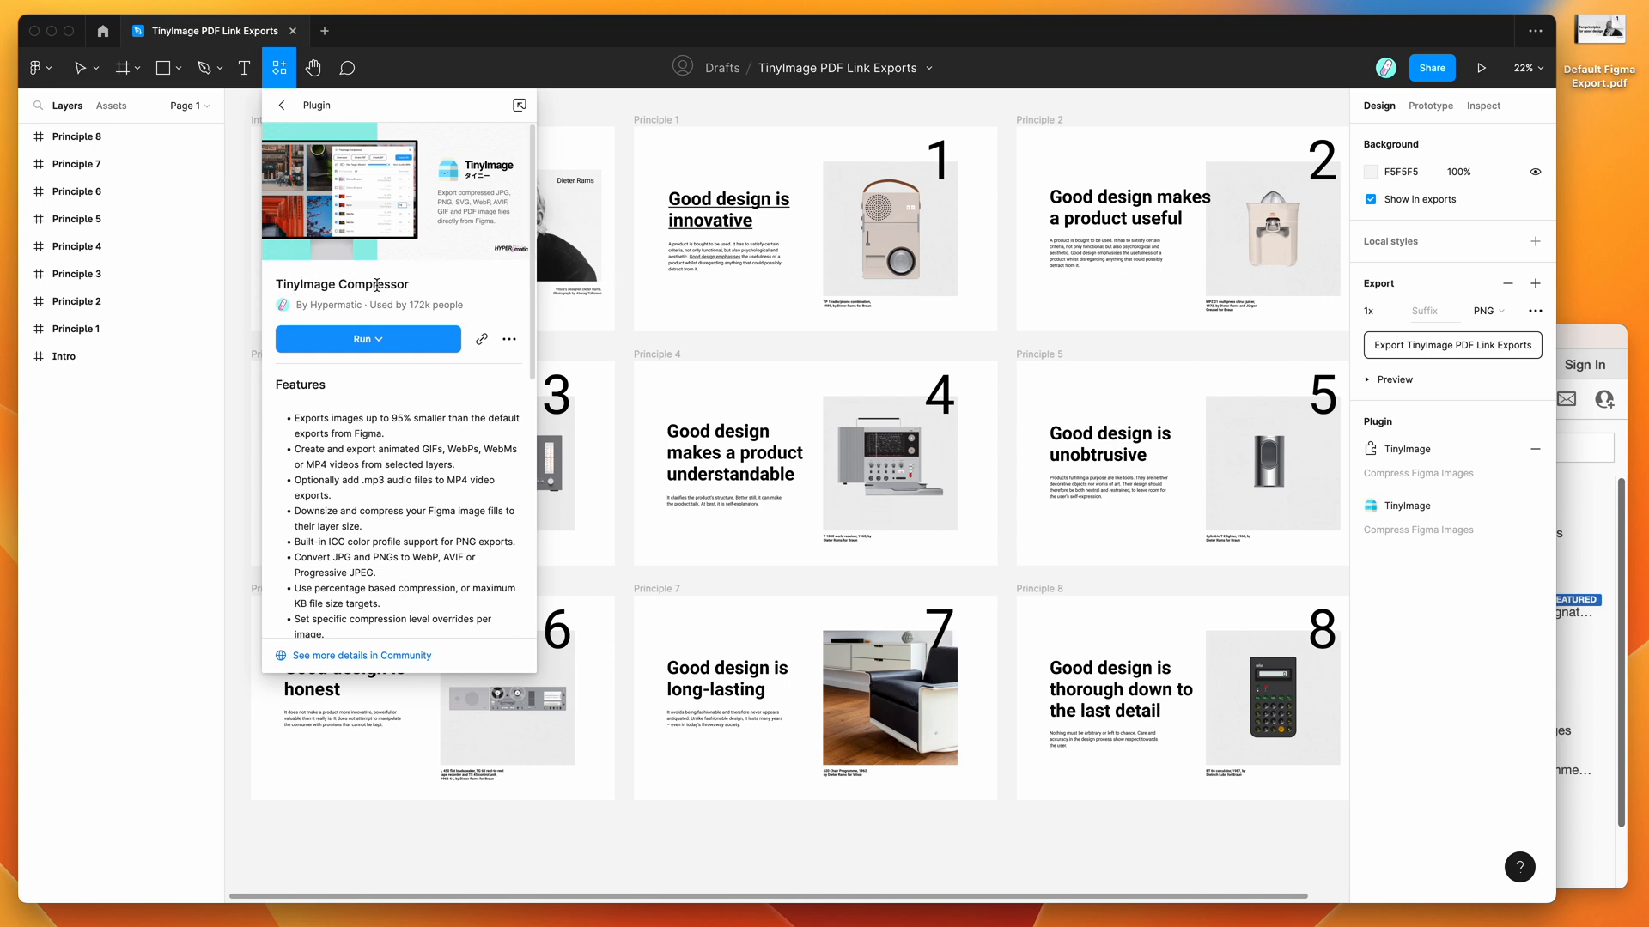
pyautogui.moveTo(345, 345)
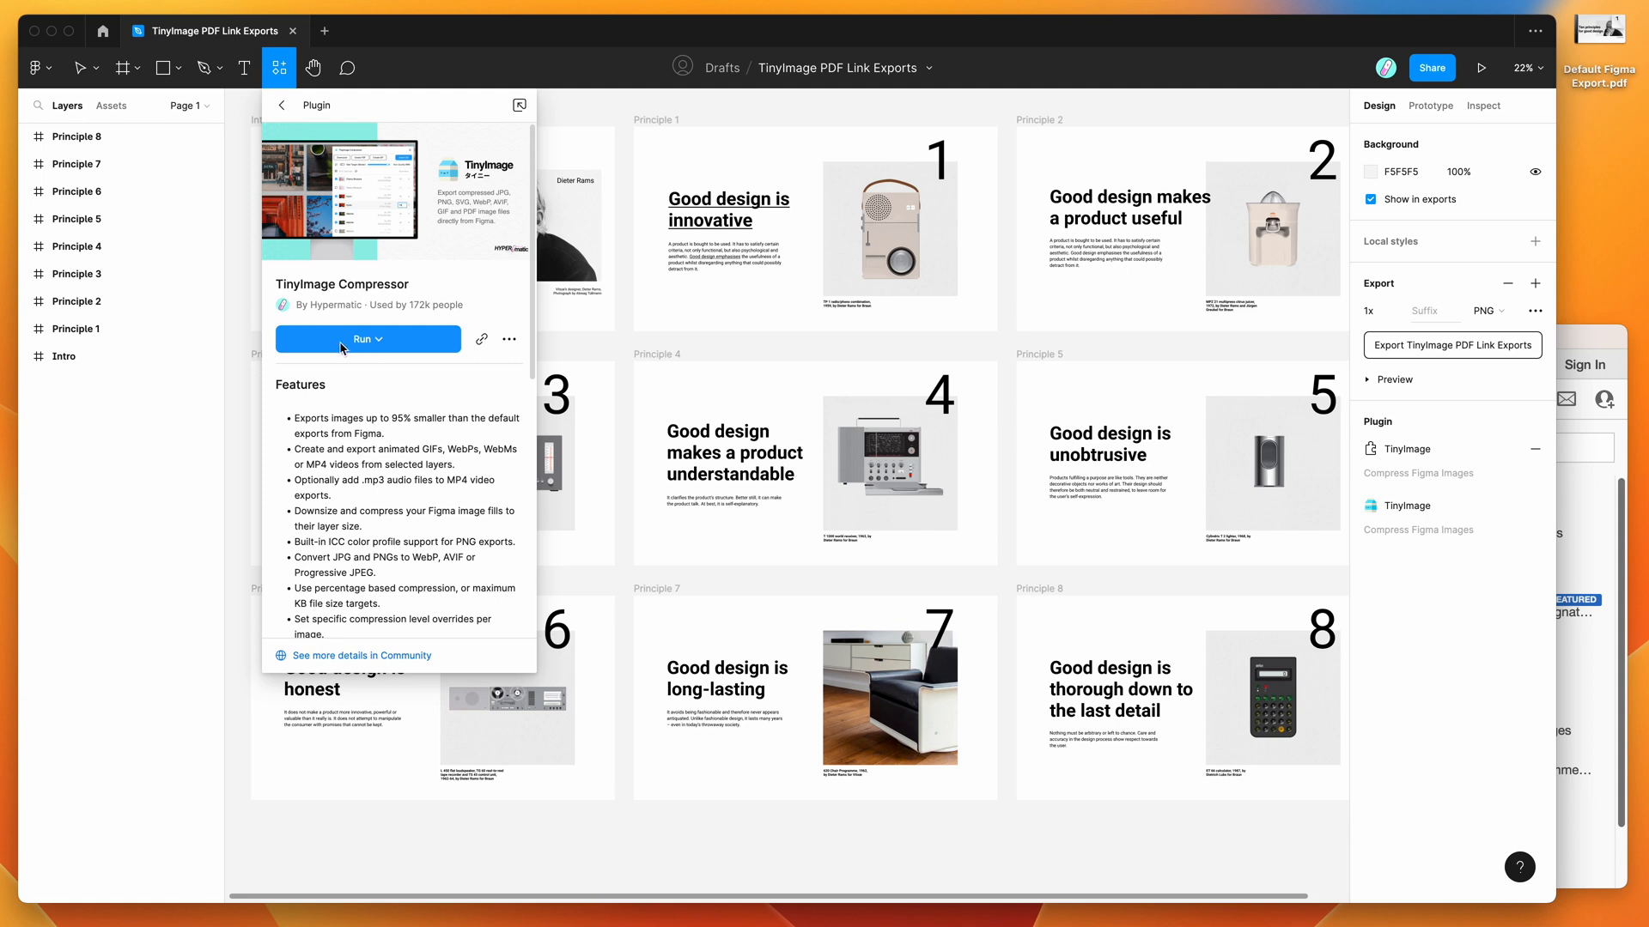
pyautogui.moveTo(544, 345)
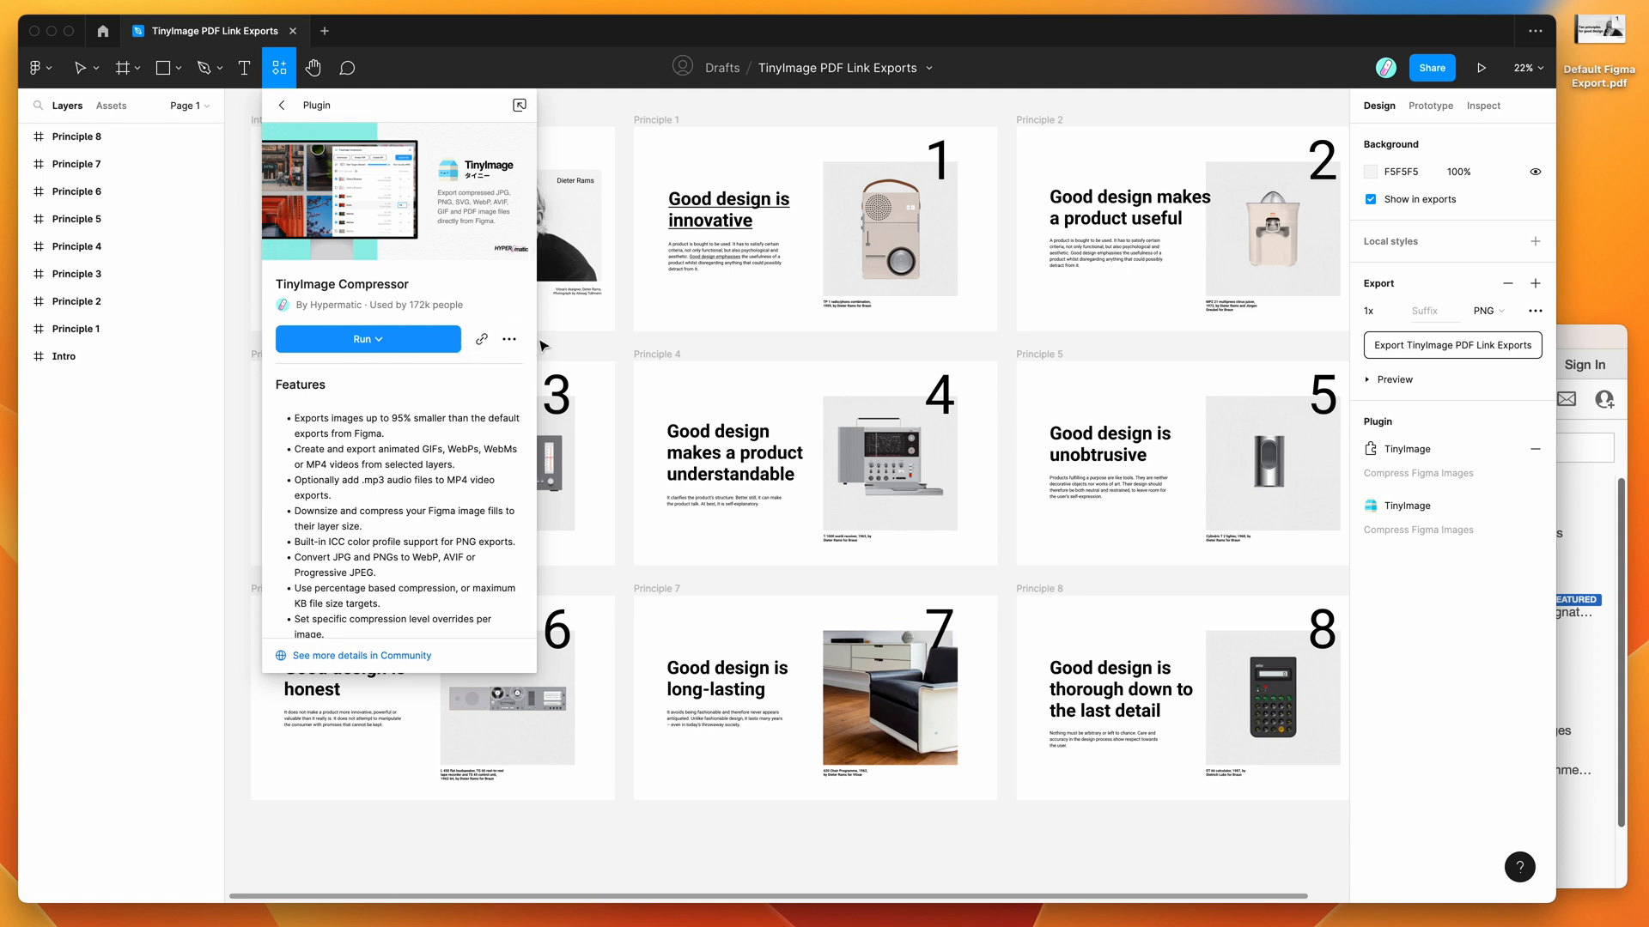
pyautogui.moveTo(509, 338)
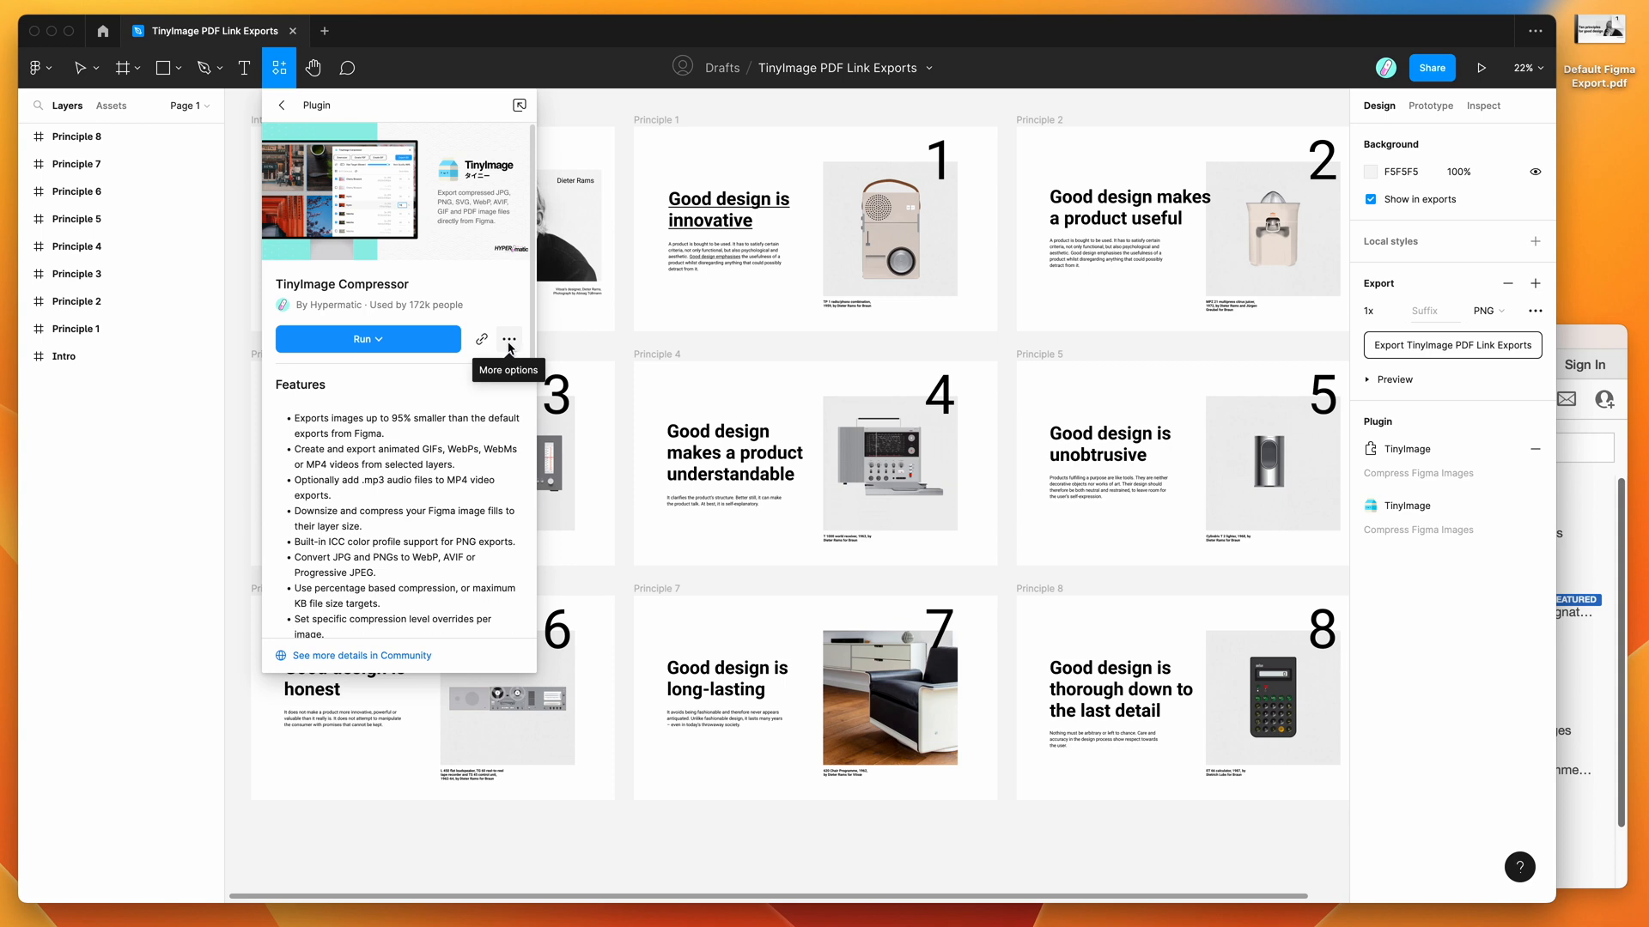
pyautogui.moveTo(514, 366)
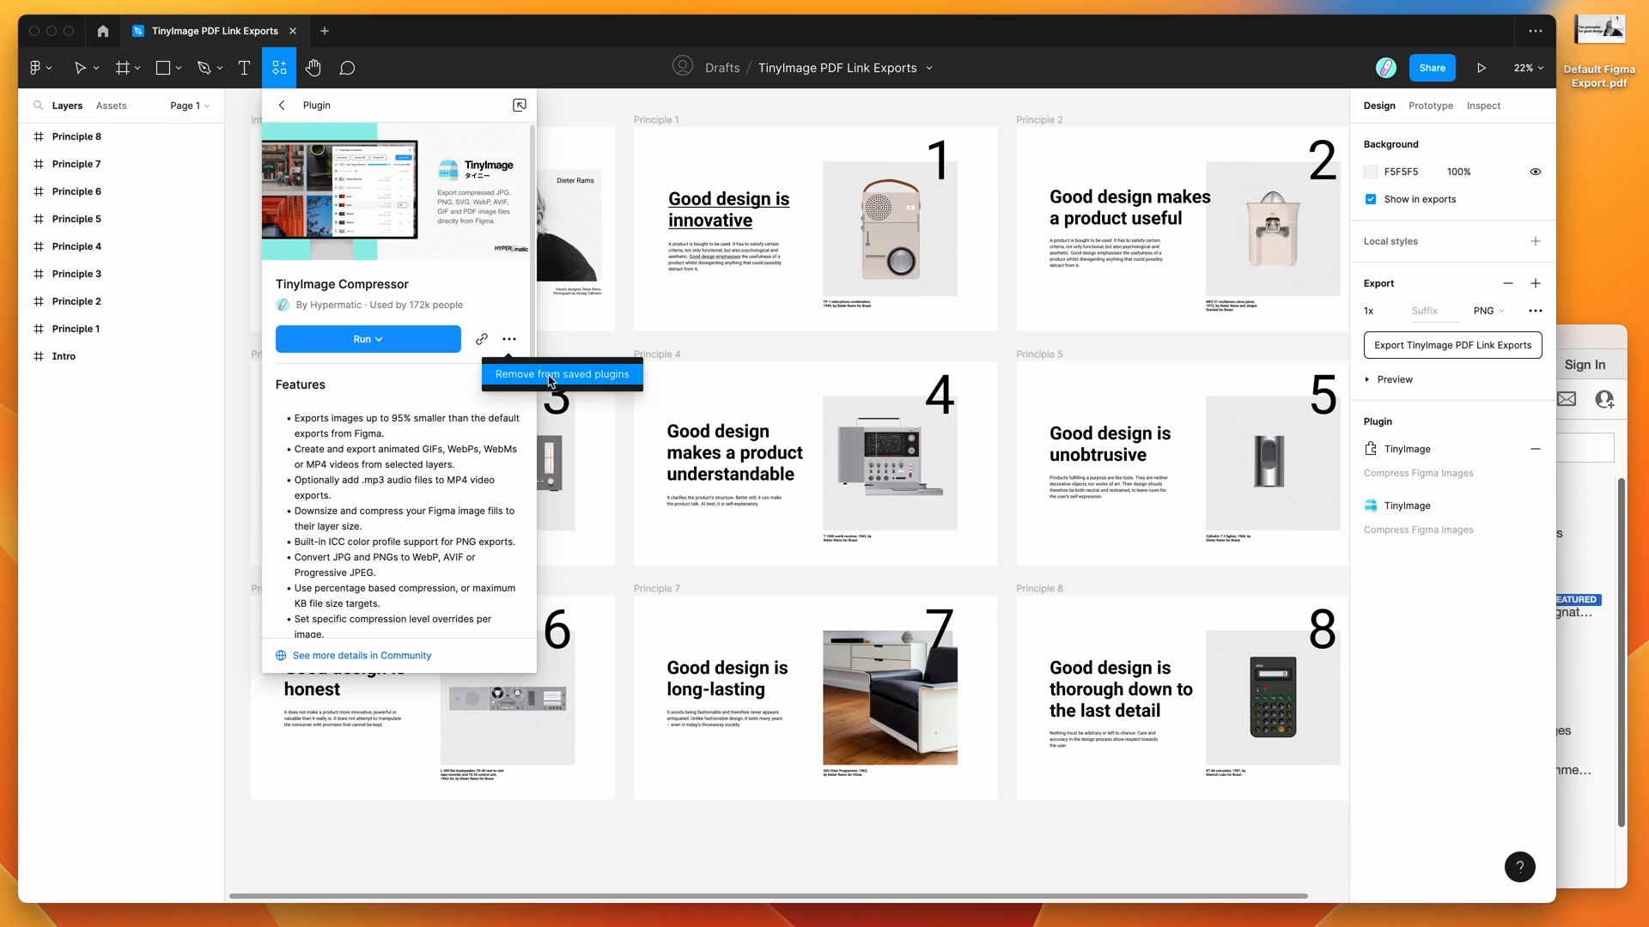
pyautogui.moveTo(622, 321)
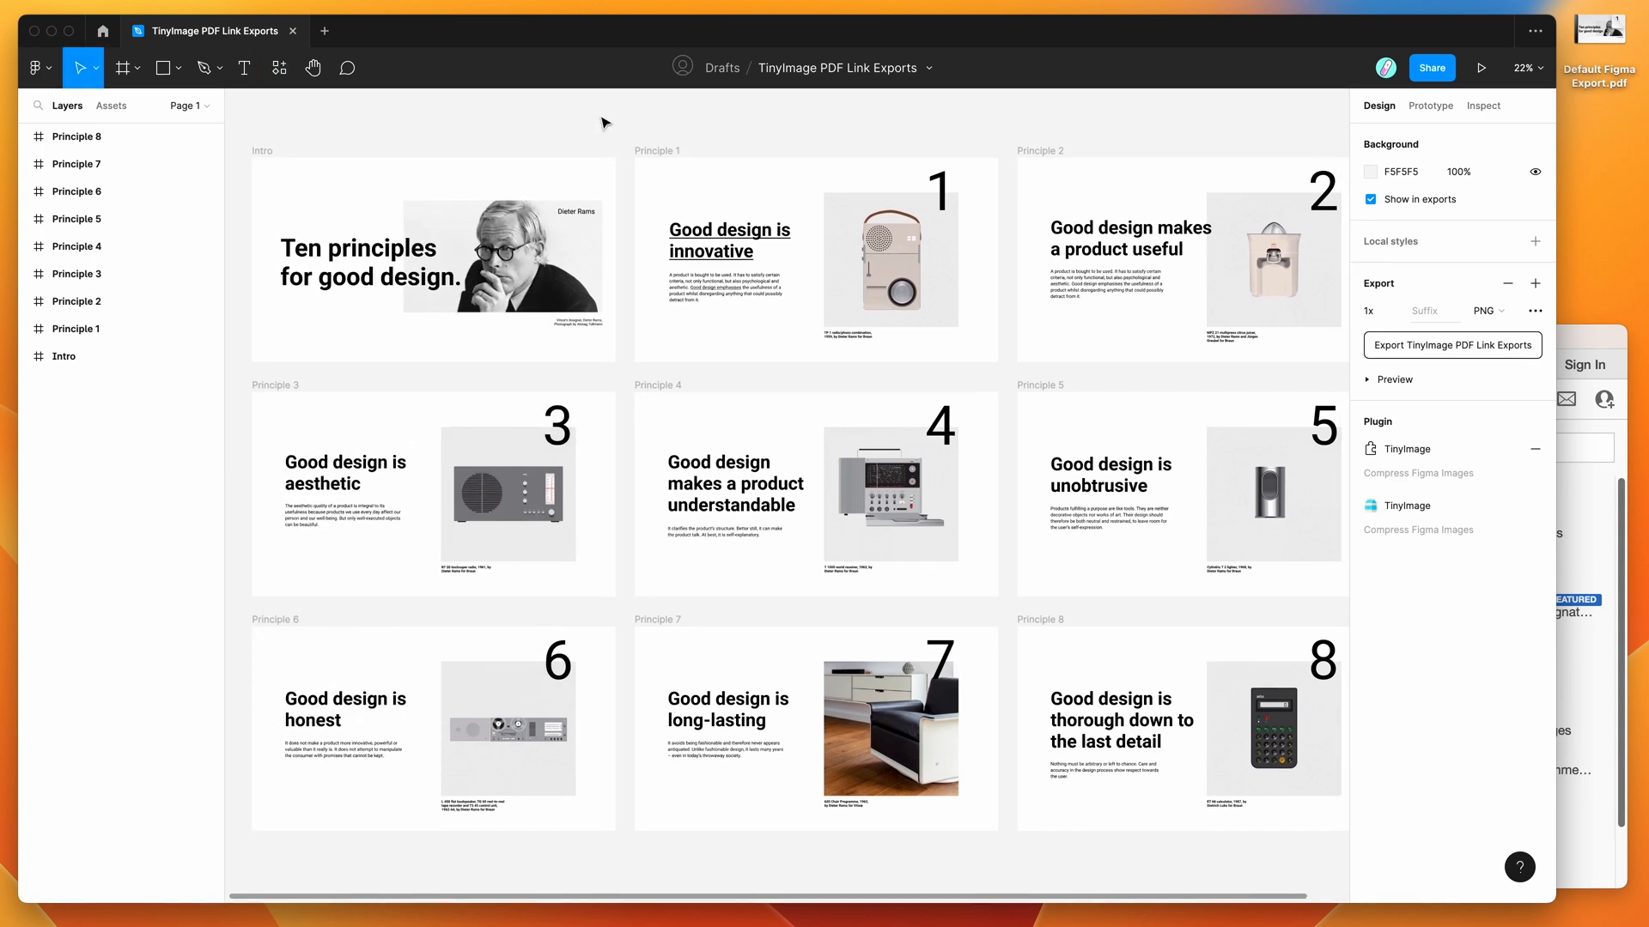
# Run TinyImage Compressor from the canvas menu and inspect the 'Good design emphasises' link on Principle 1.
pyautogui.rightClick(603, 120)
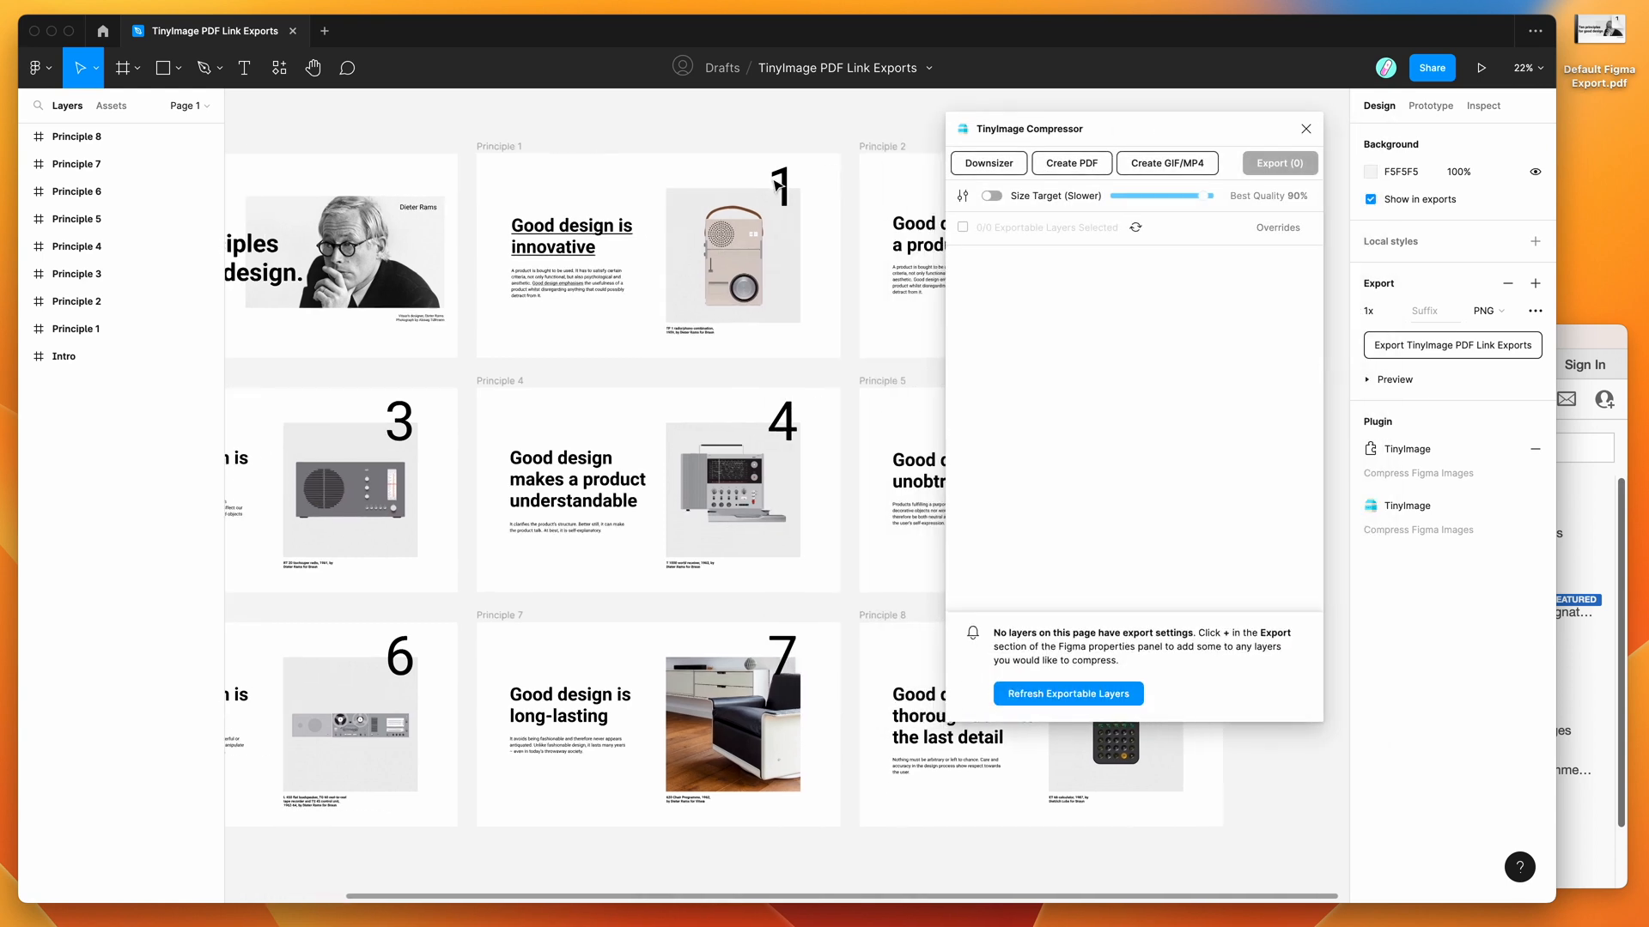
pyautogui.click(340, 252)
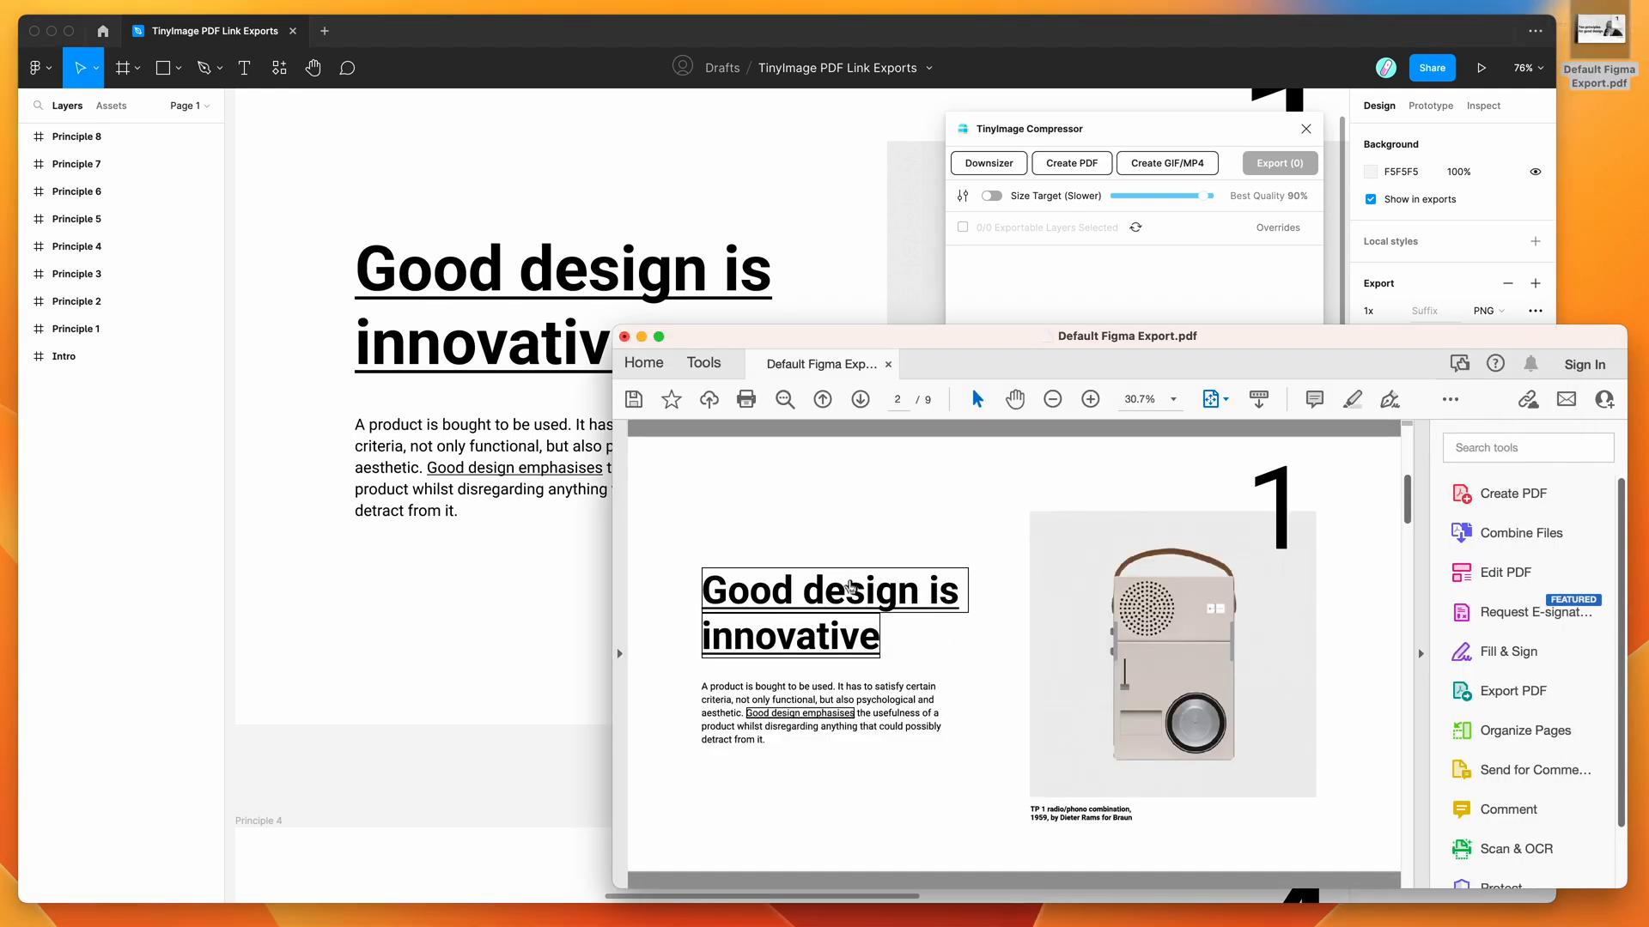
pyautogui.moveTo(777, 600)
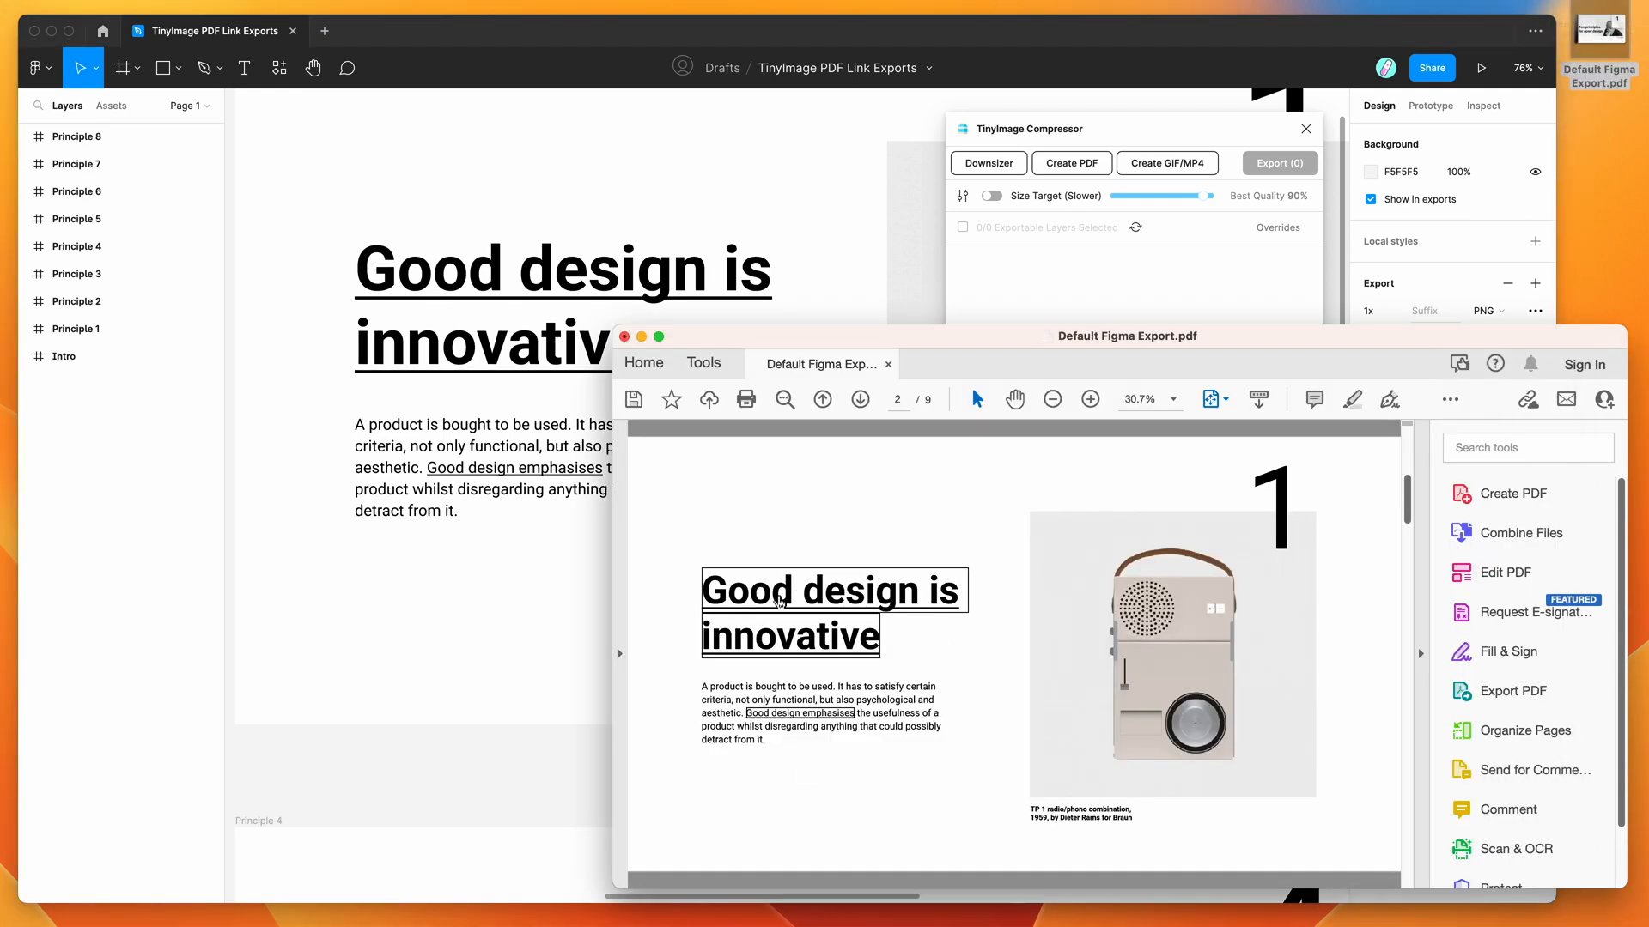
pyautogui.moveTo(785, 752)
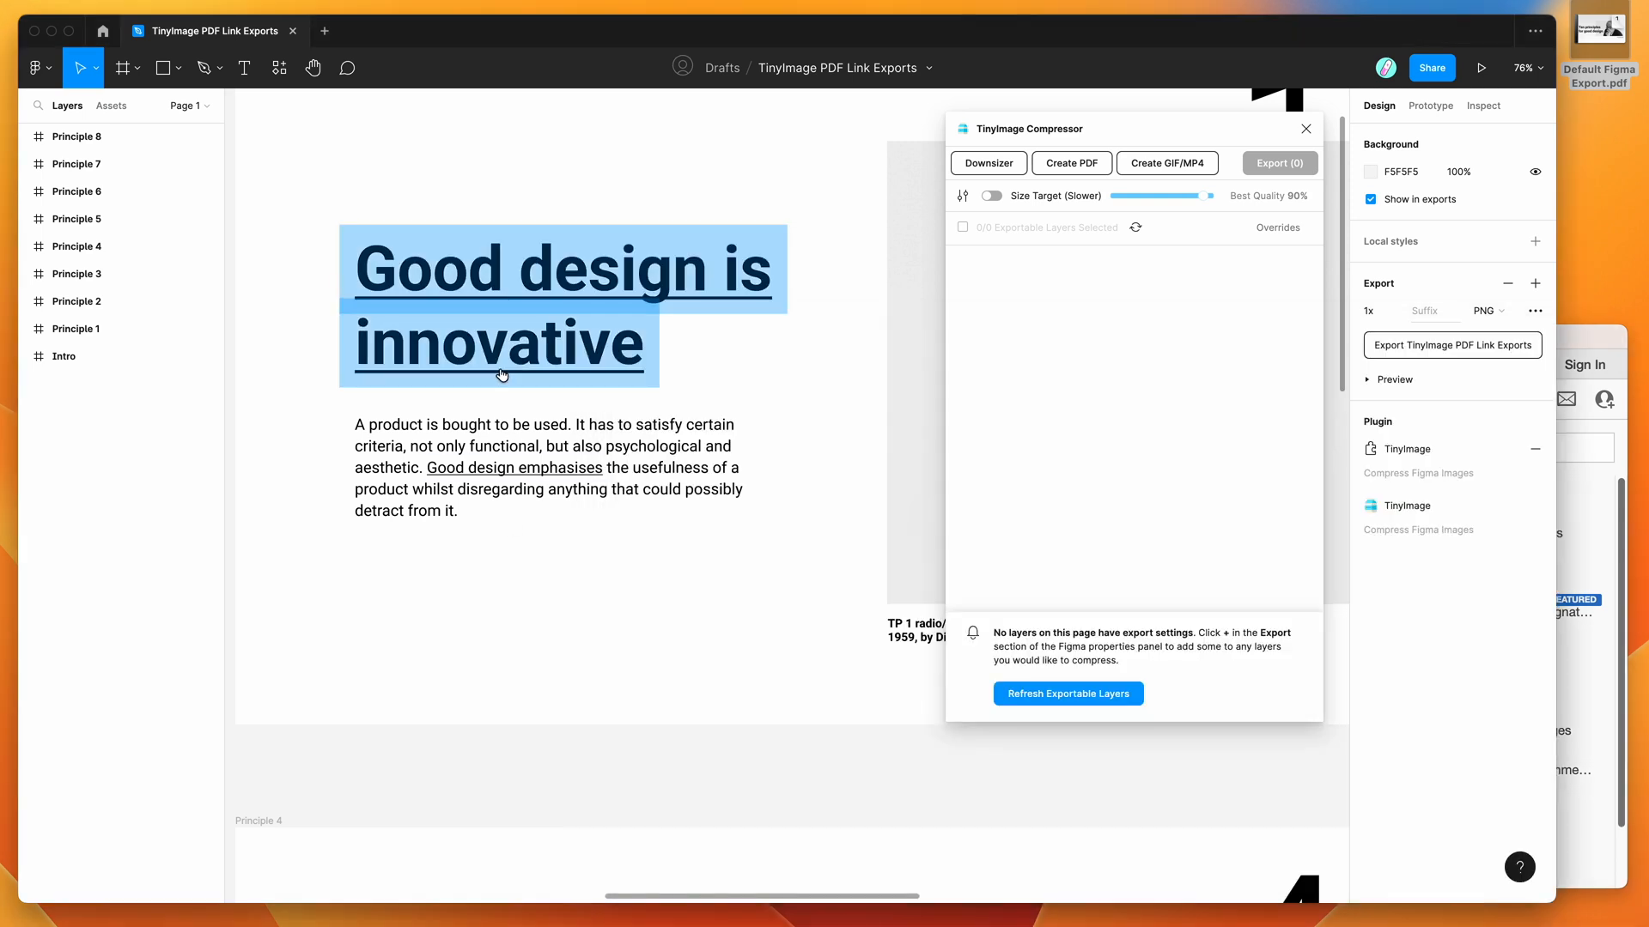
pyautogui.click(514, 467)
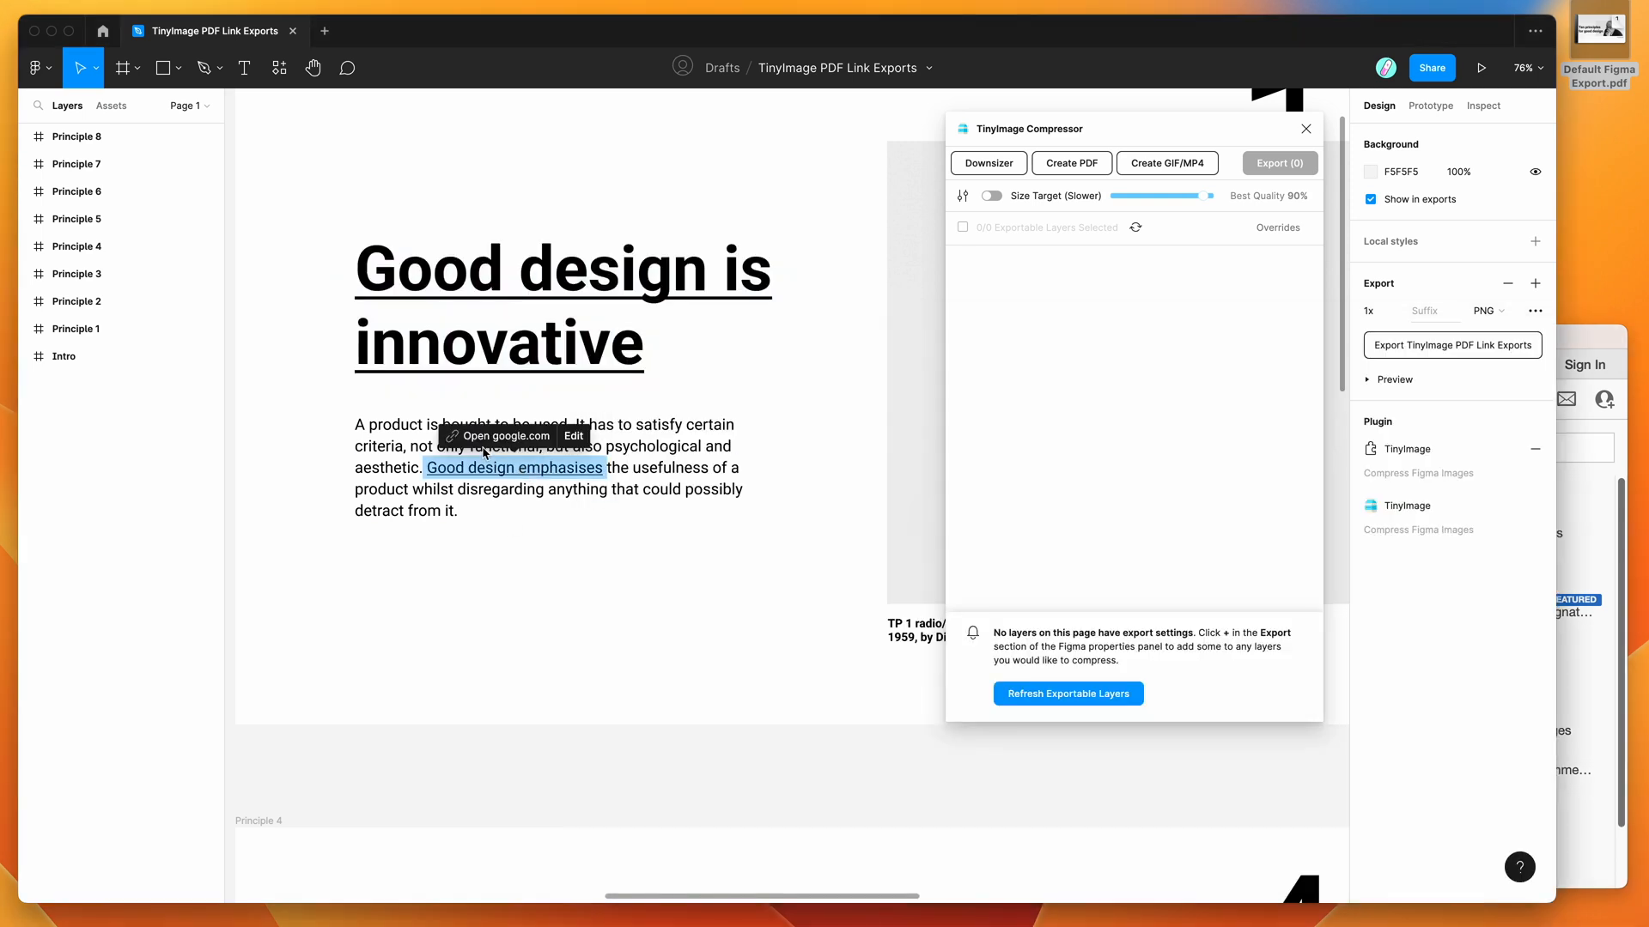
pyautogui.moveTo(310, 410)
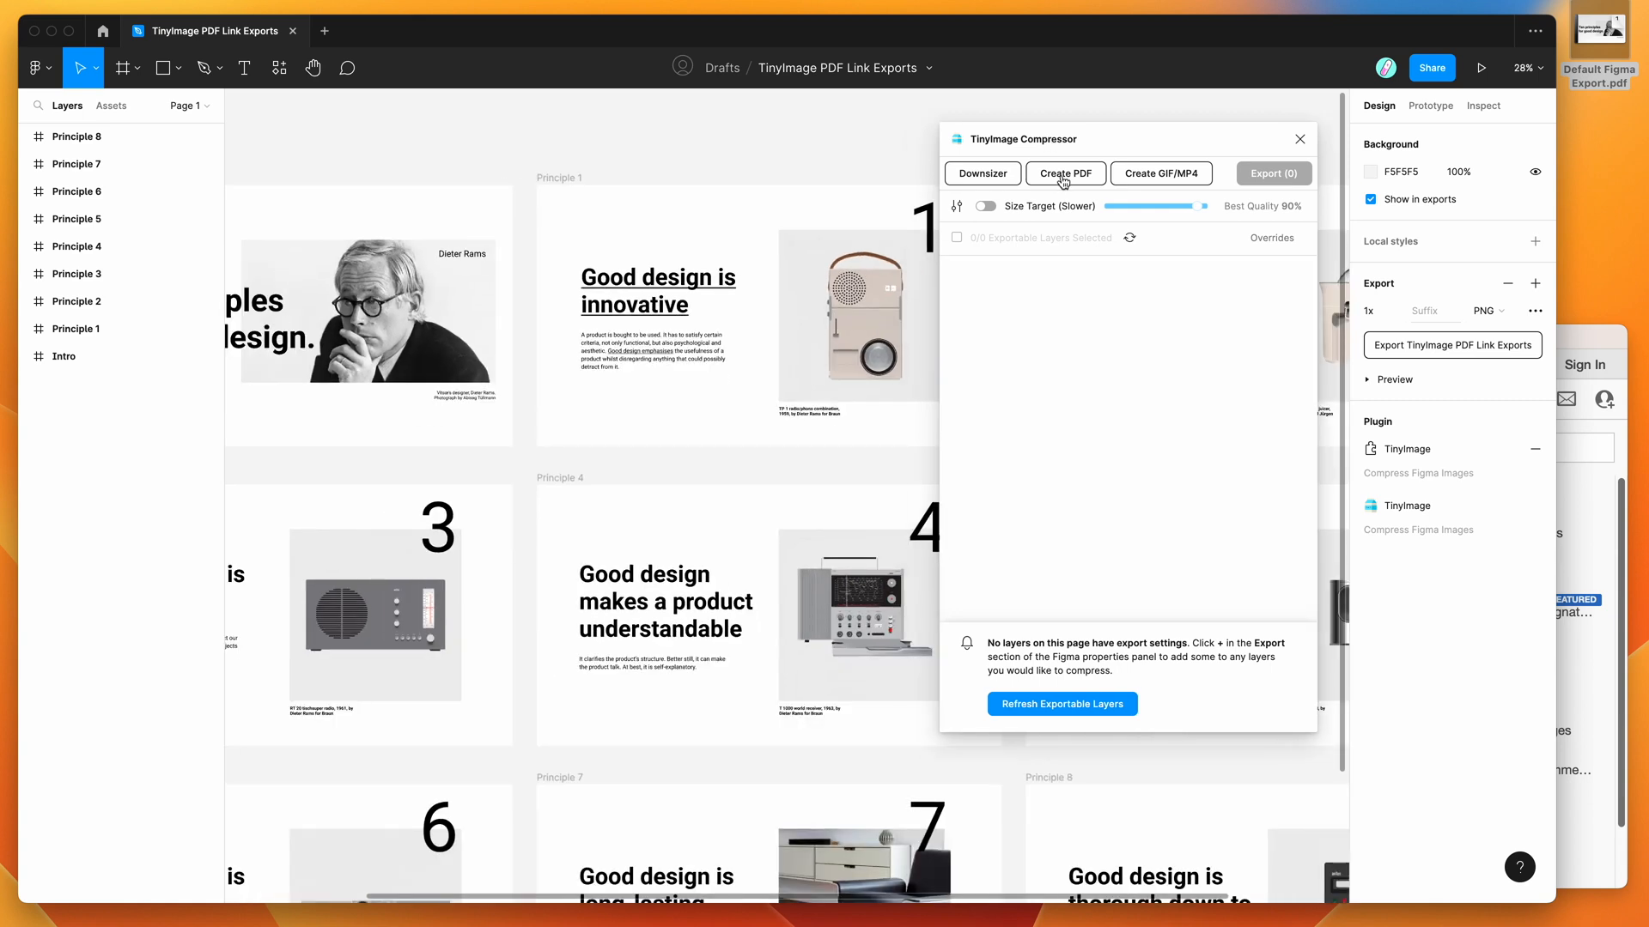
pyautogui.moveTo(1080, 182)
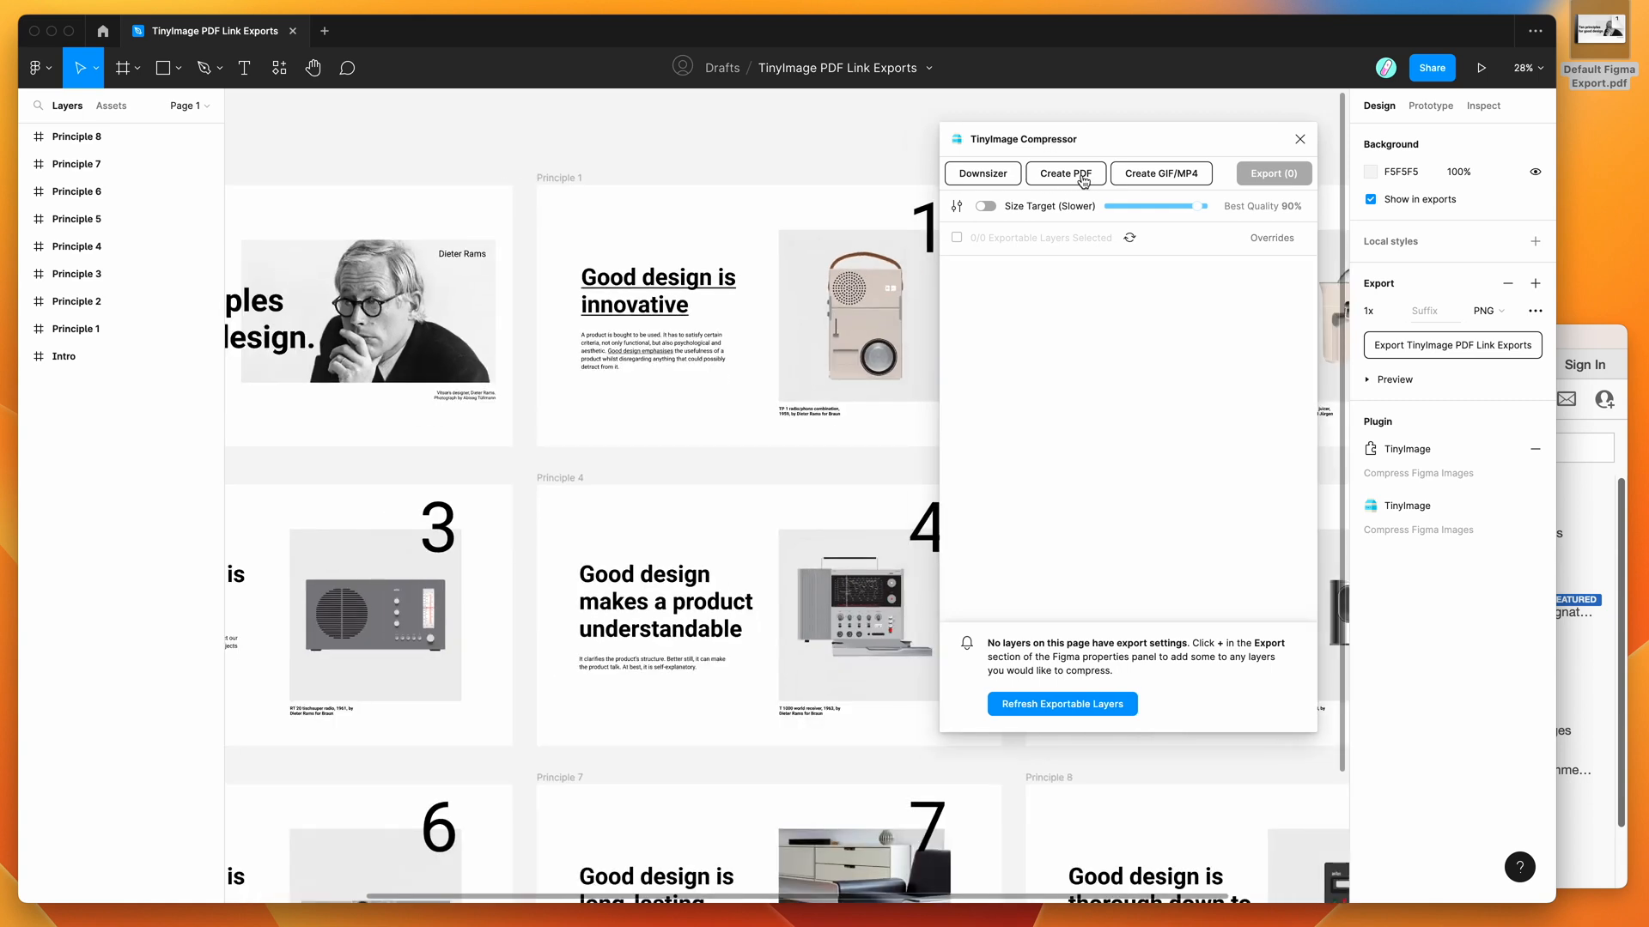
# Start Create a PDF, keep all nine slide frames ticked and sorted Top to Bottom.
pyautogui.click(1065, 174)
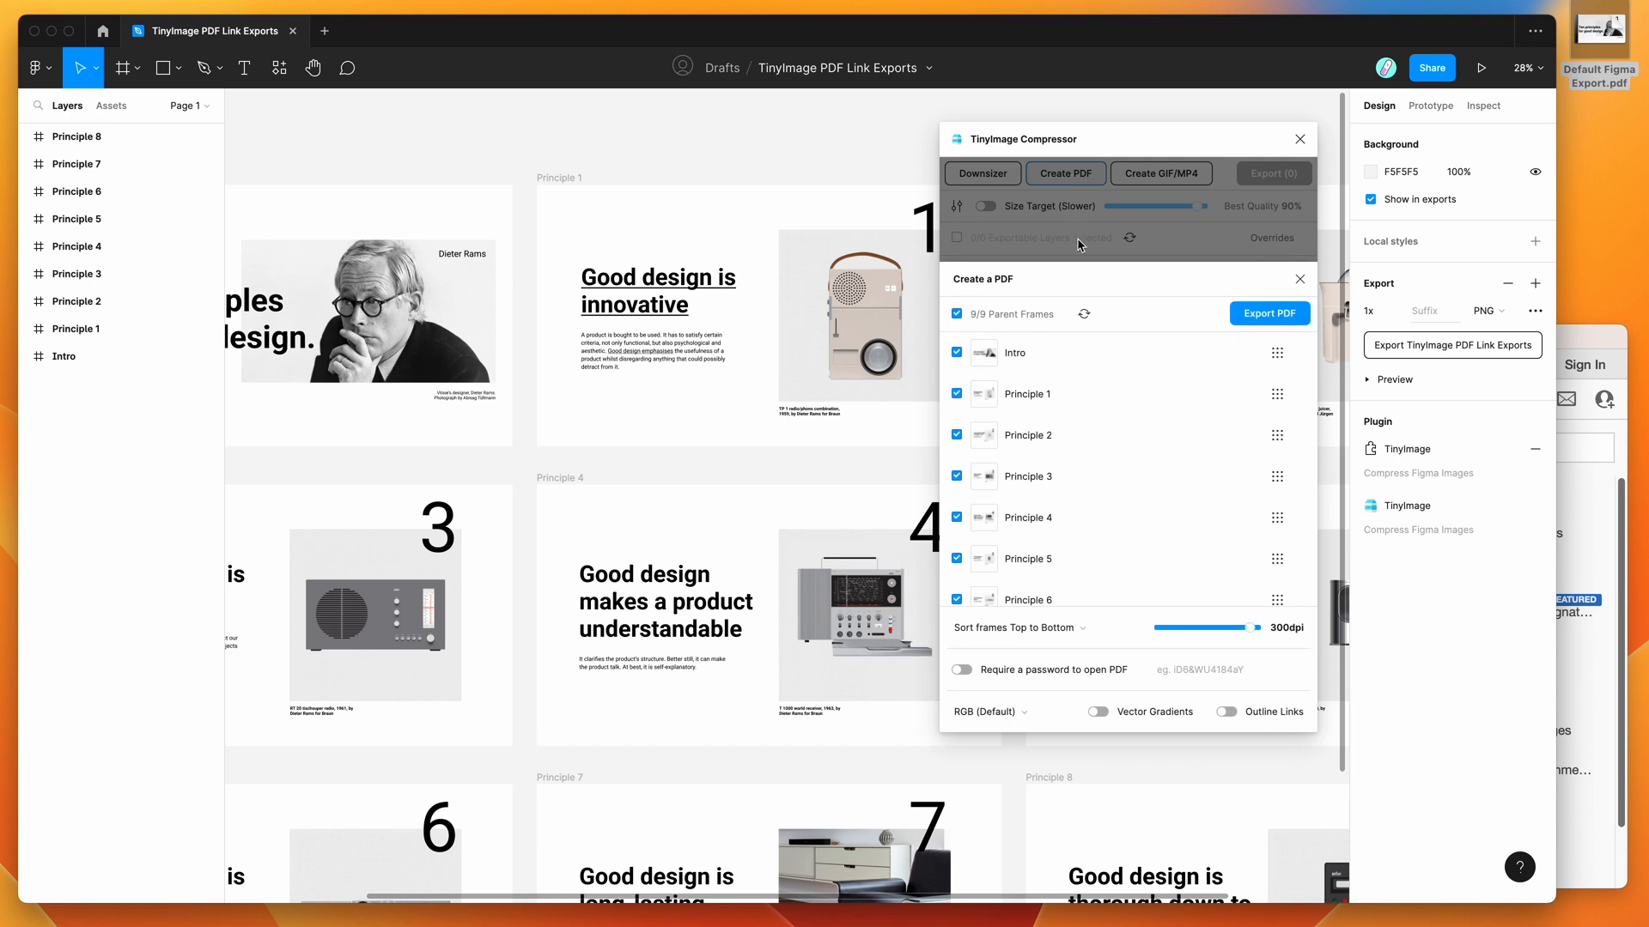
pyautogui.scroll(-3)
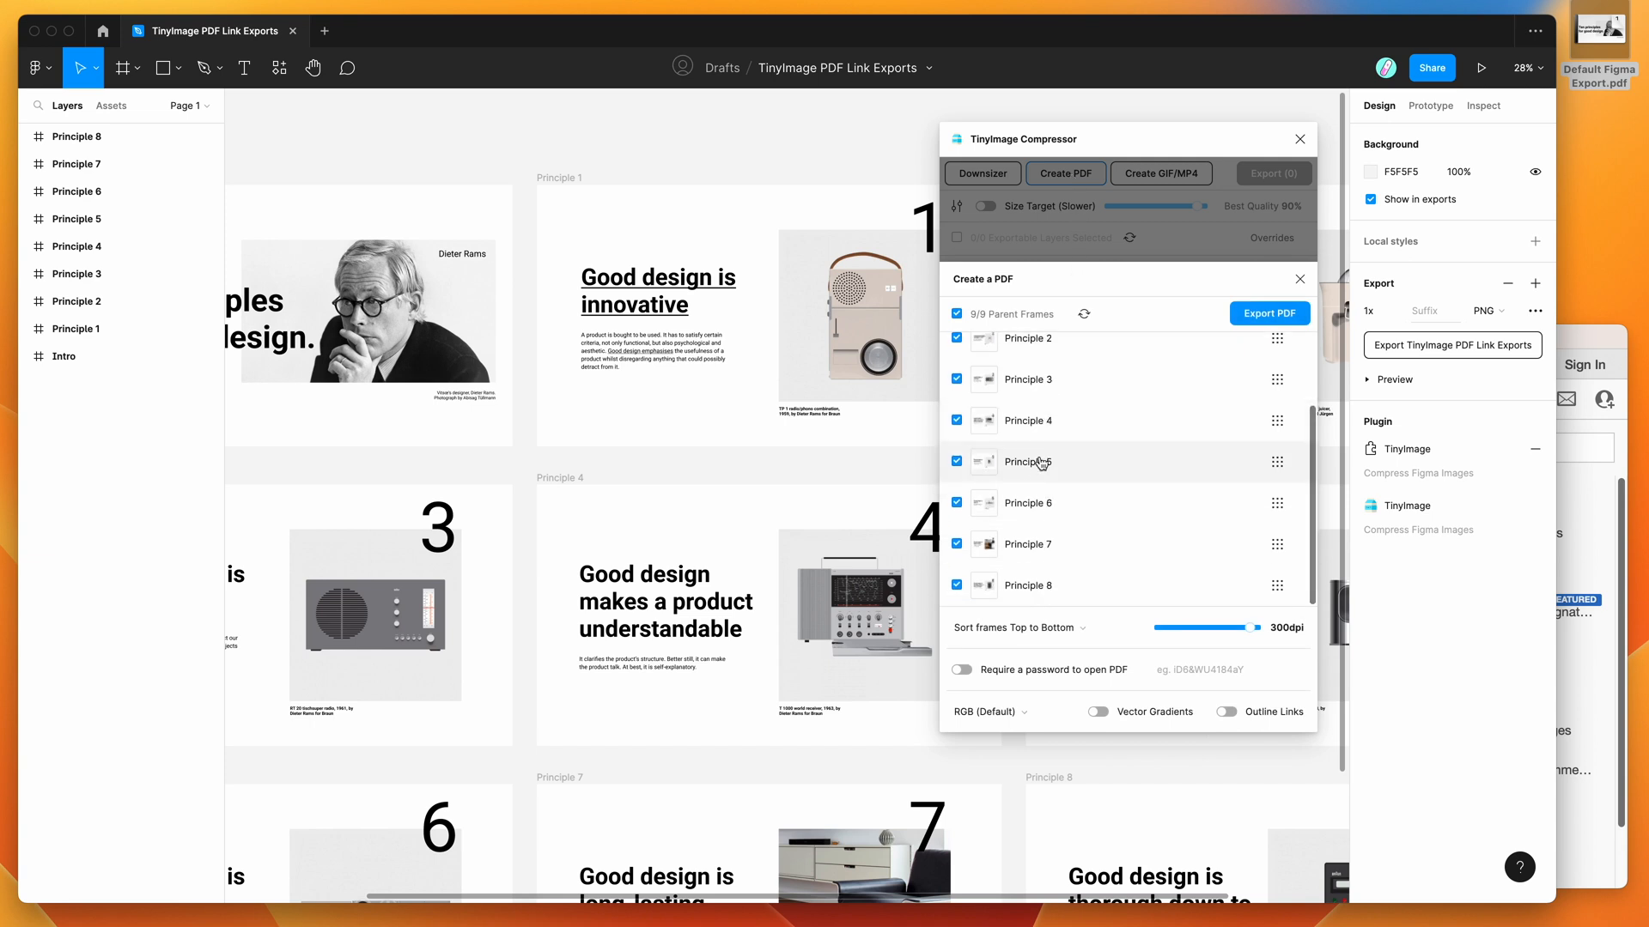
pyautogui.scroll(3)
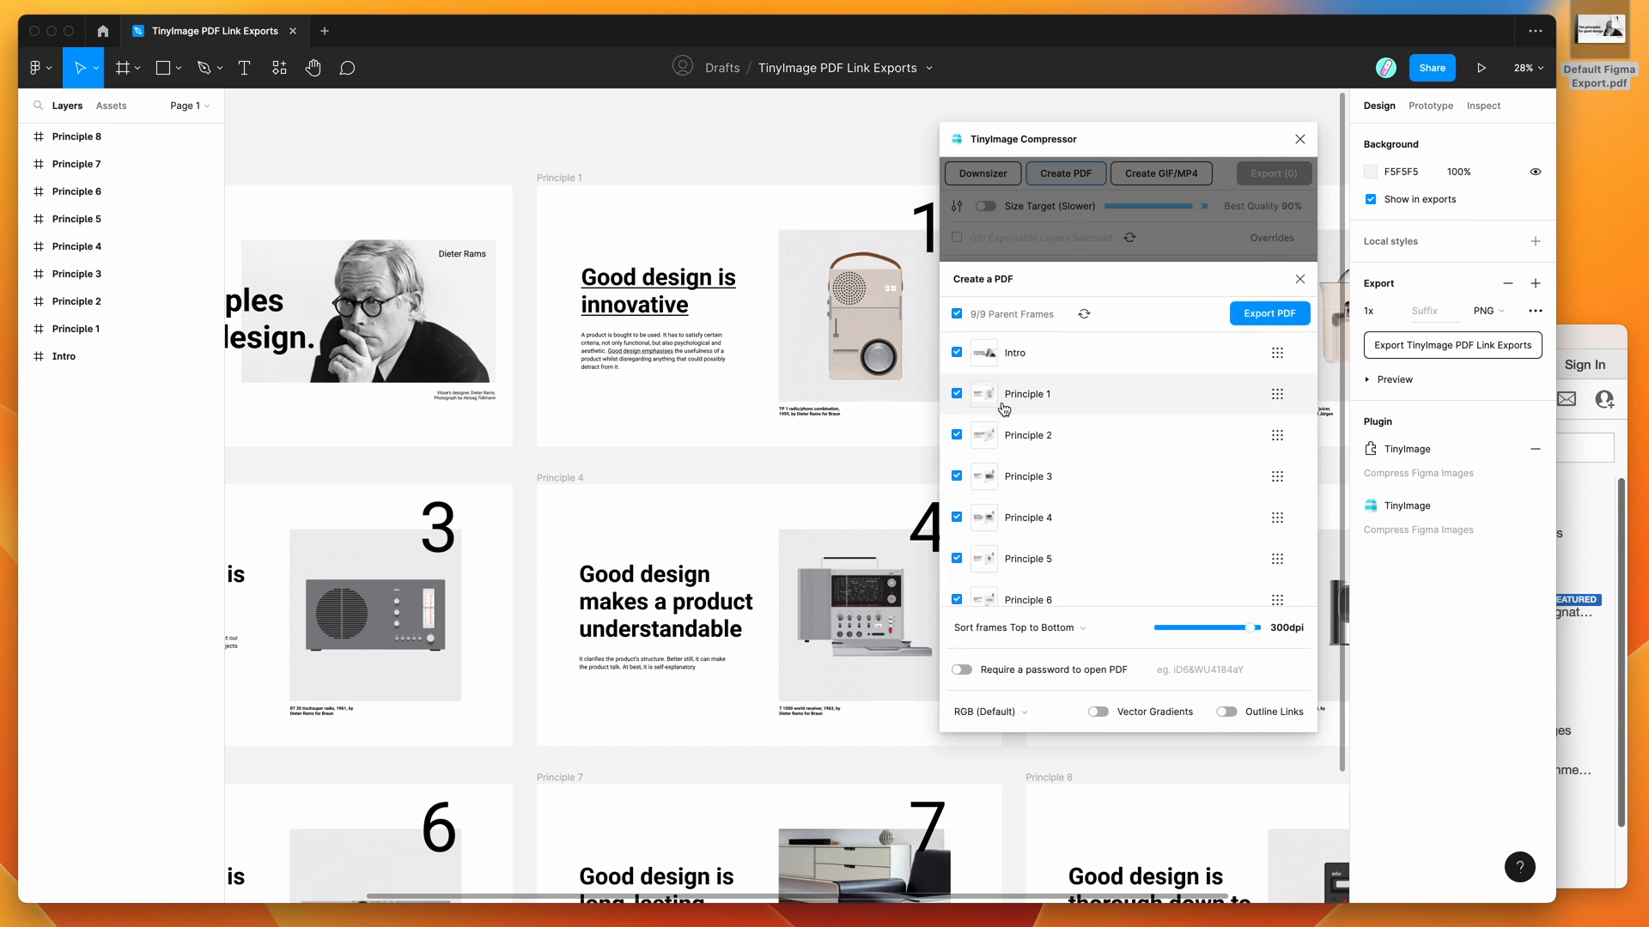
pyautogui.click(957, 393)
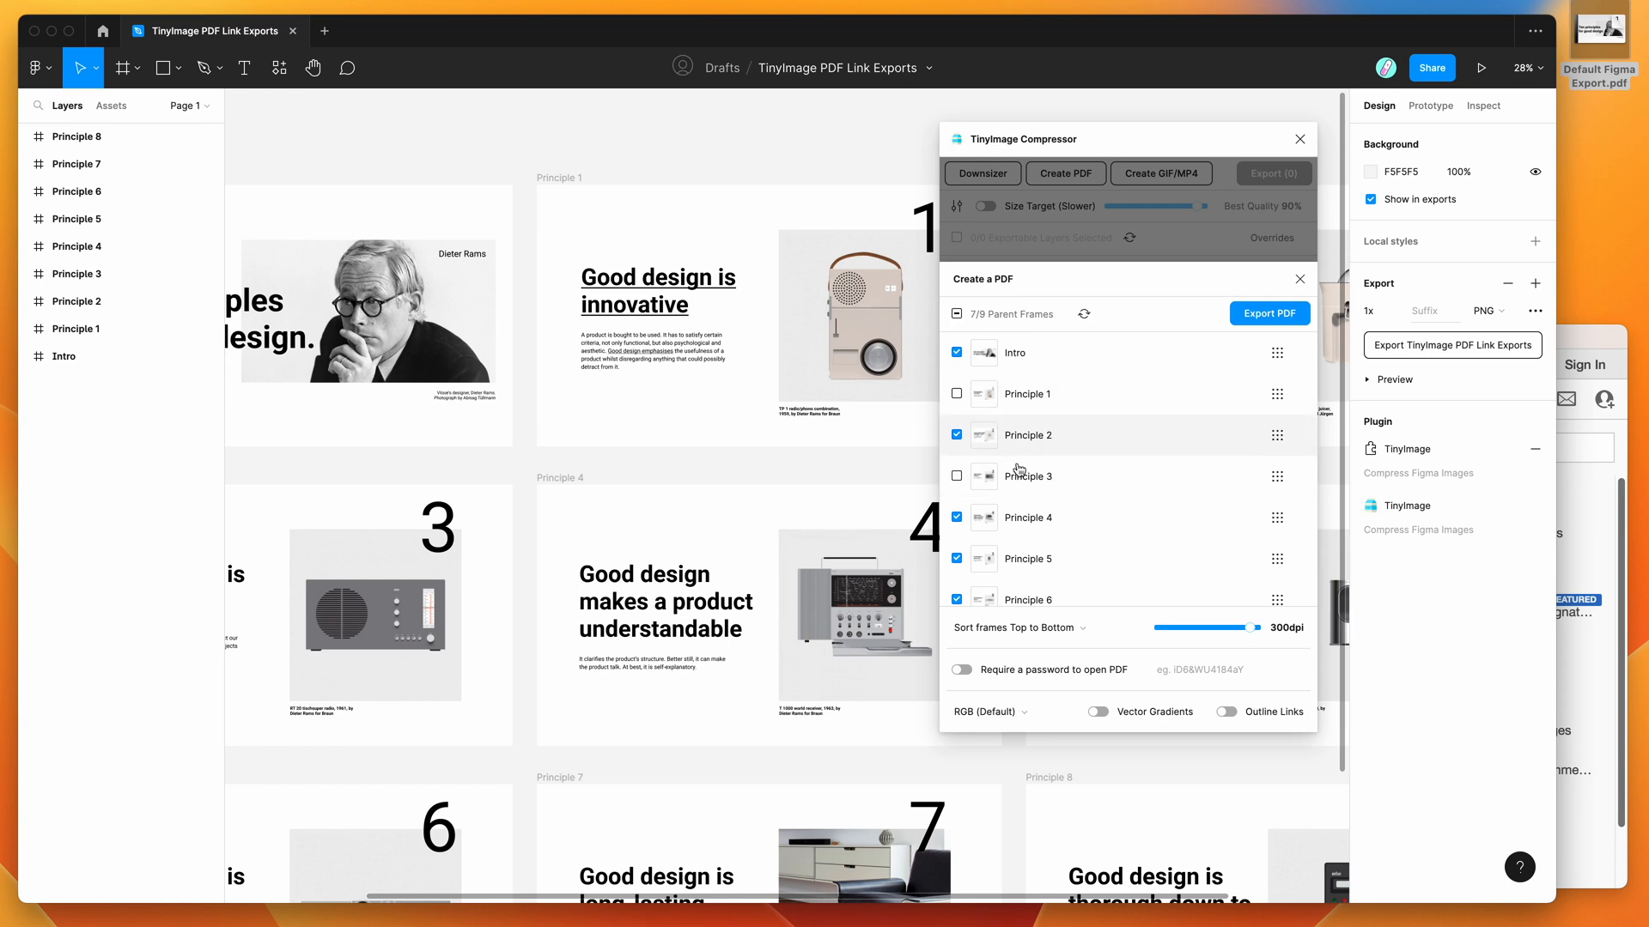
pyautogui.click(1017, 629)
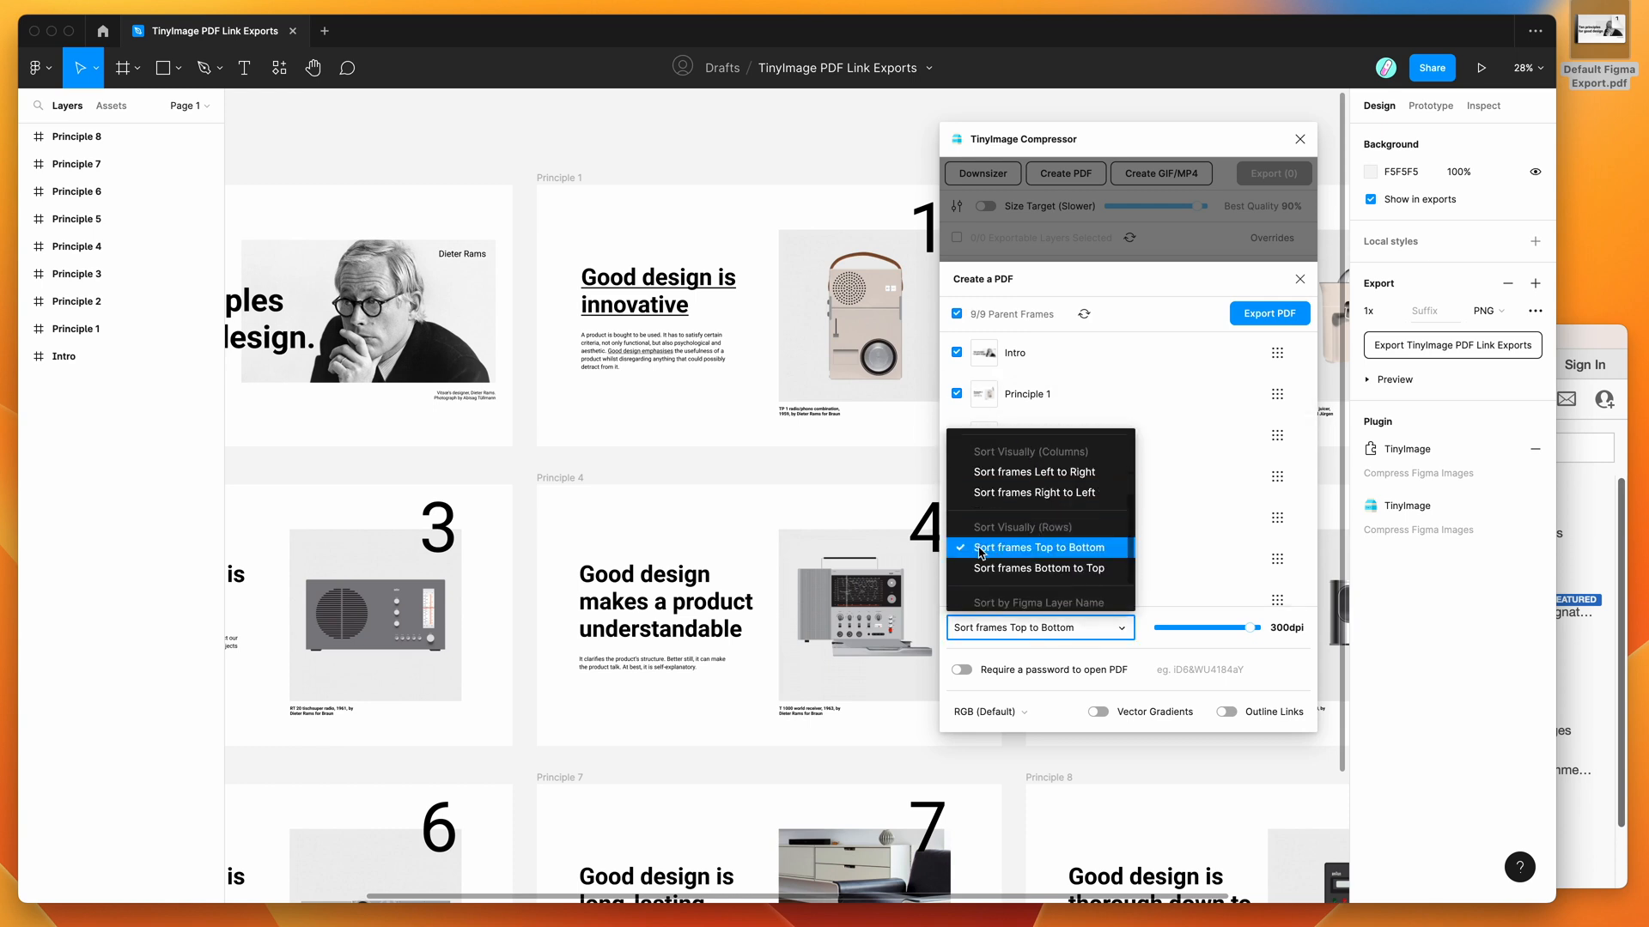
pyautogui.click(1038, 546)
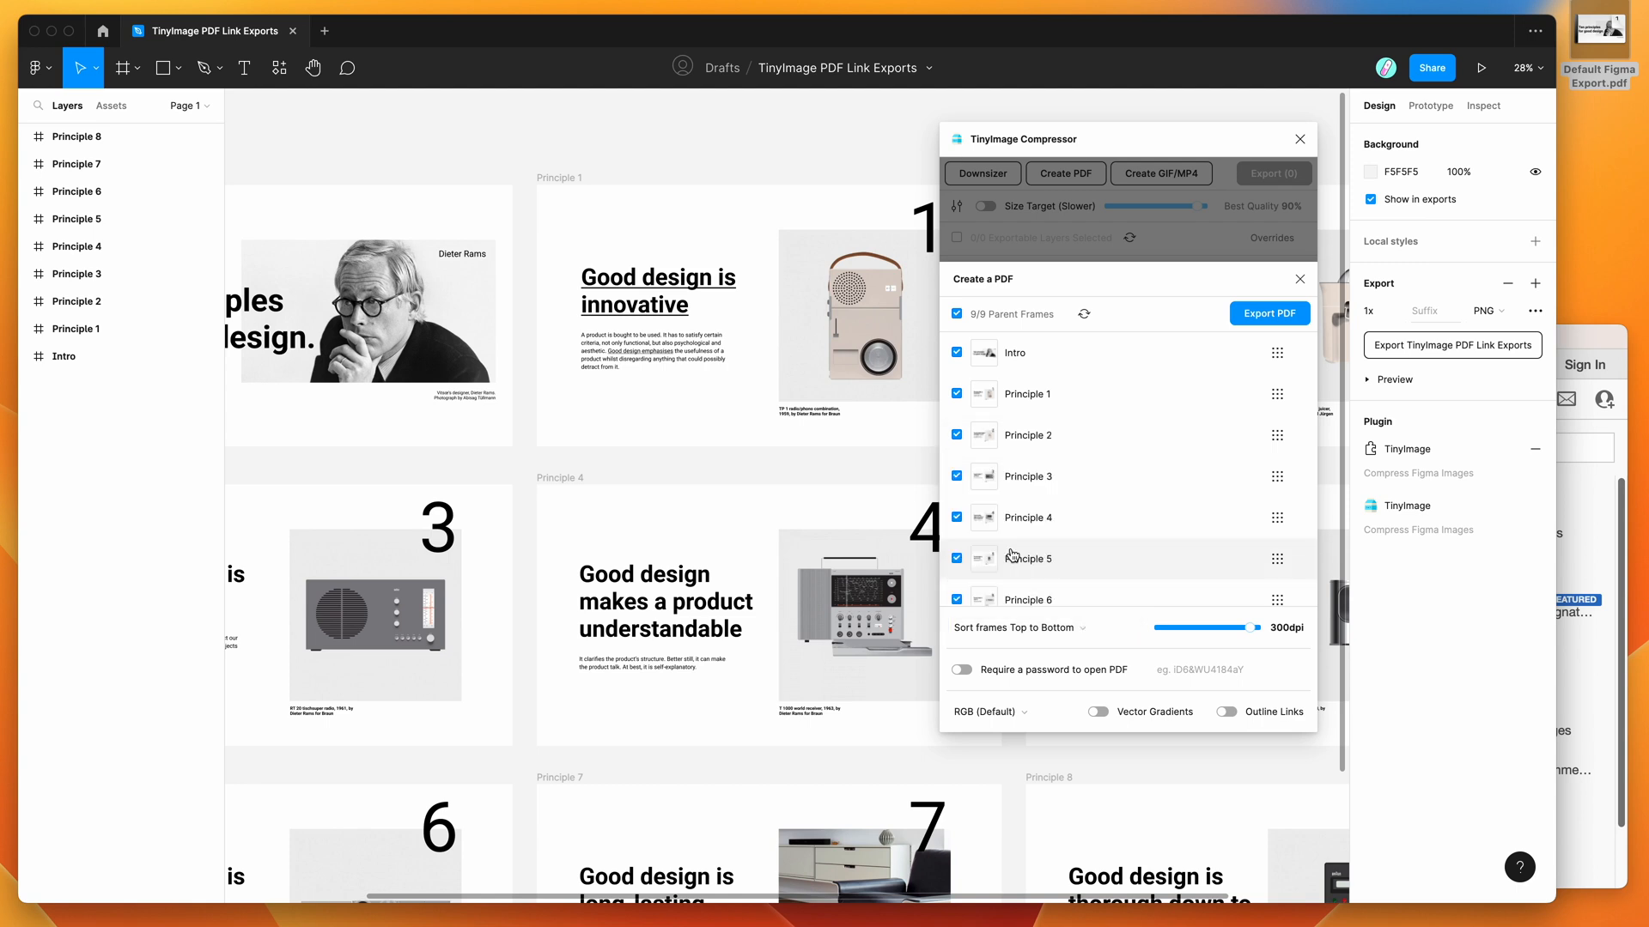
pyautogui.moveTo(1136, 517)
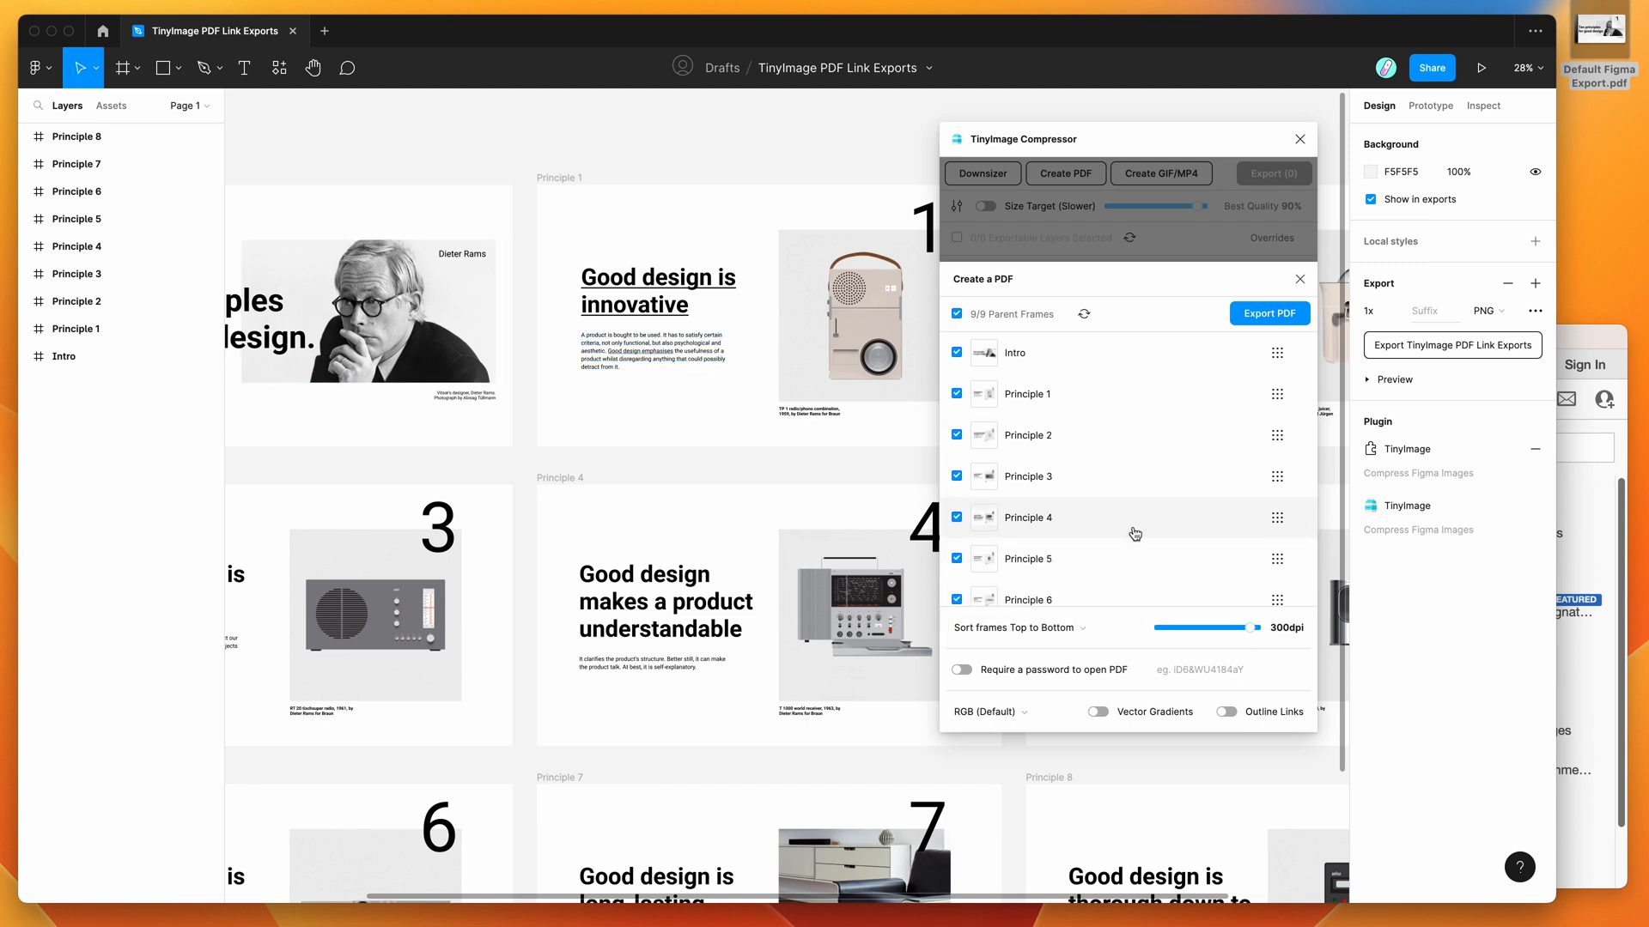
pyautogui.moveTo(1146, 633)
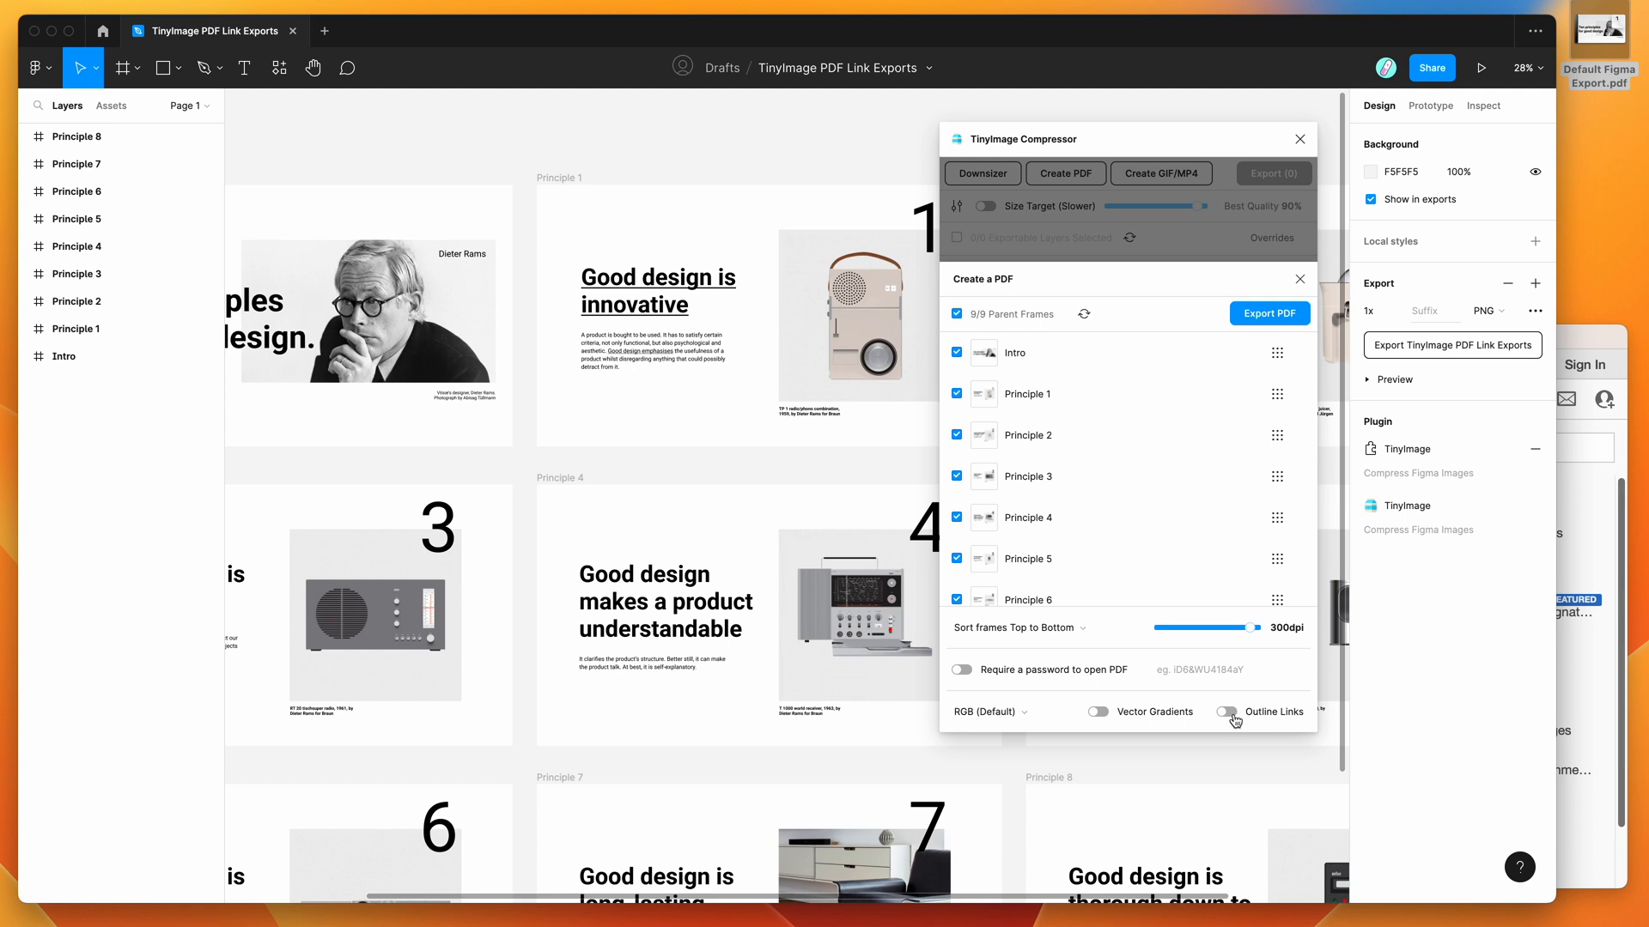
pyautogui.moveTo(1239, 718)
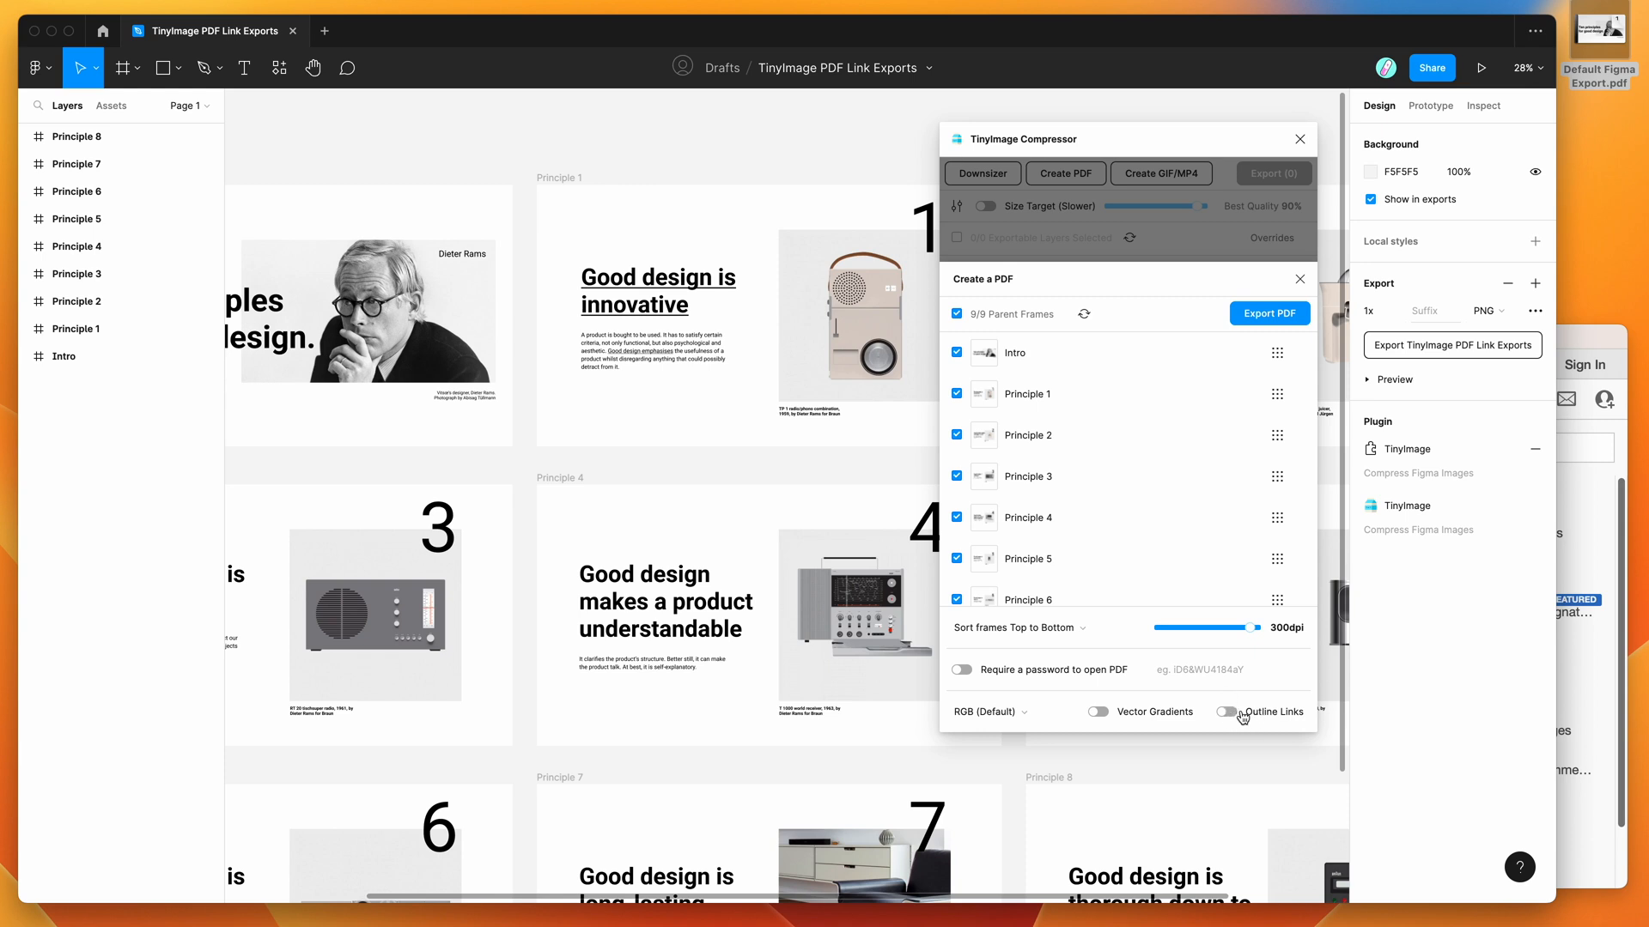
pyautogui.click(1226, 711)
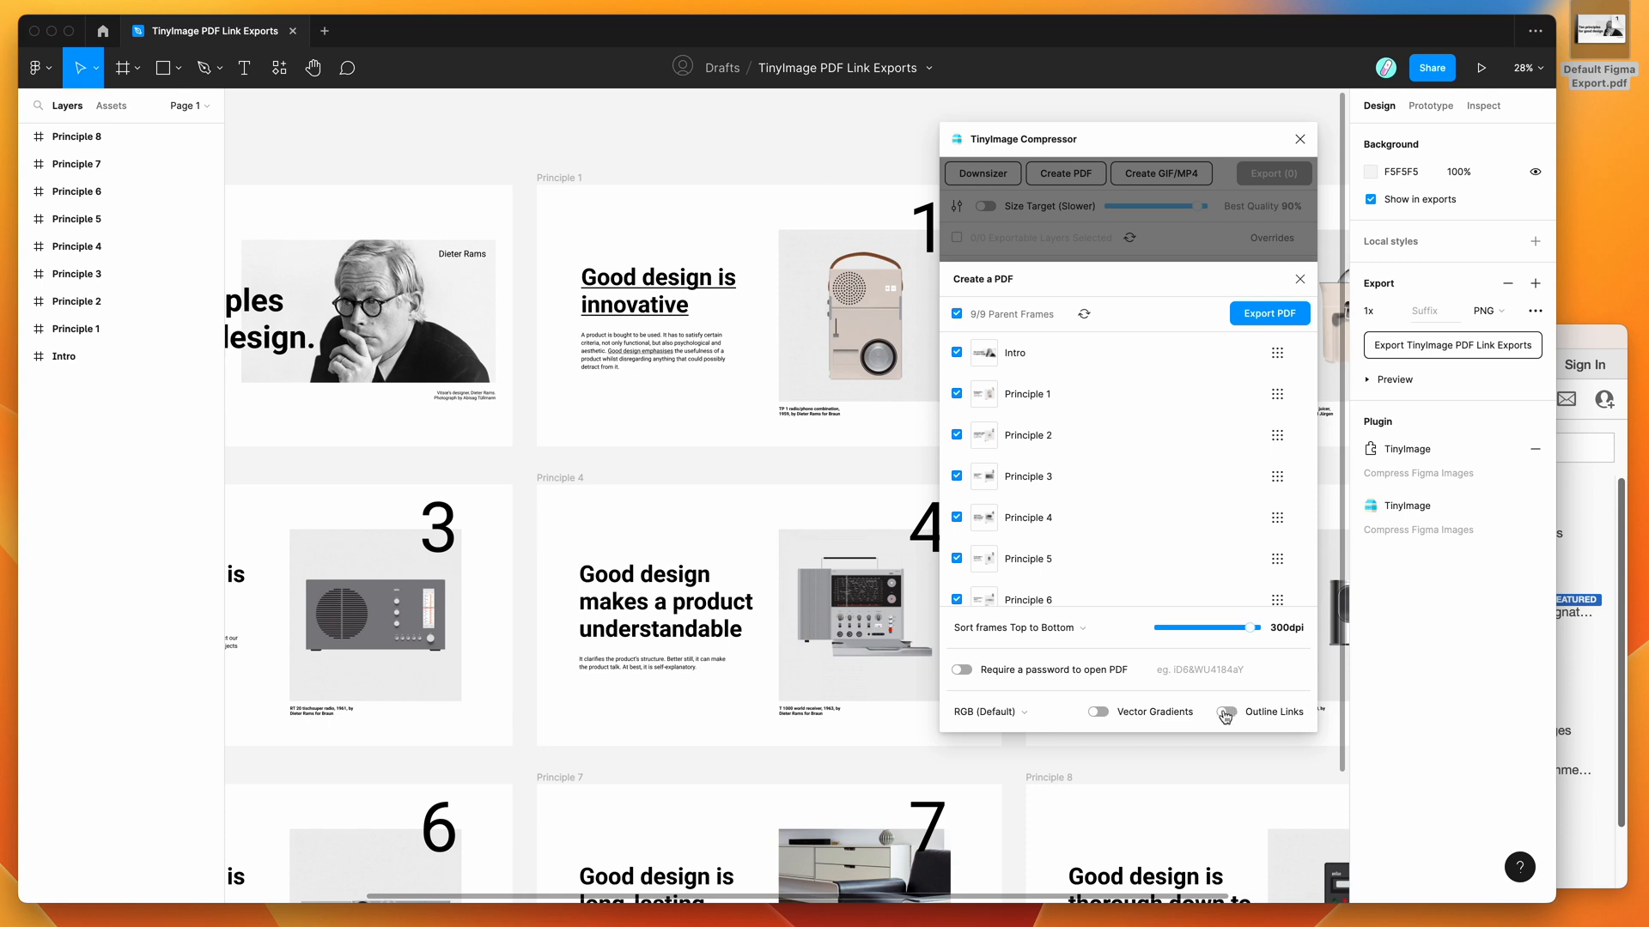
pyautogui.click(1224, 711)
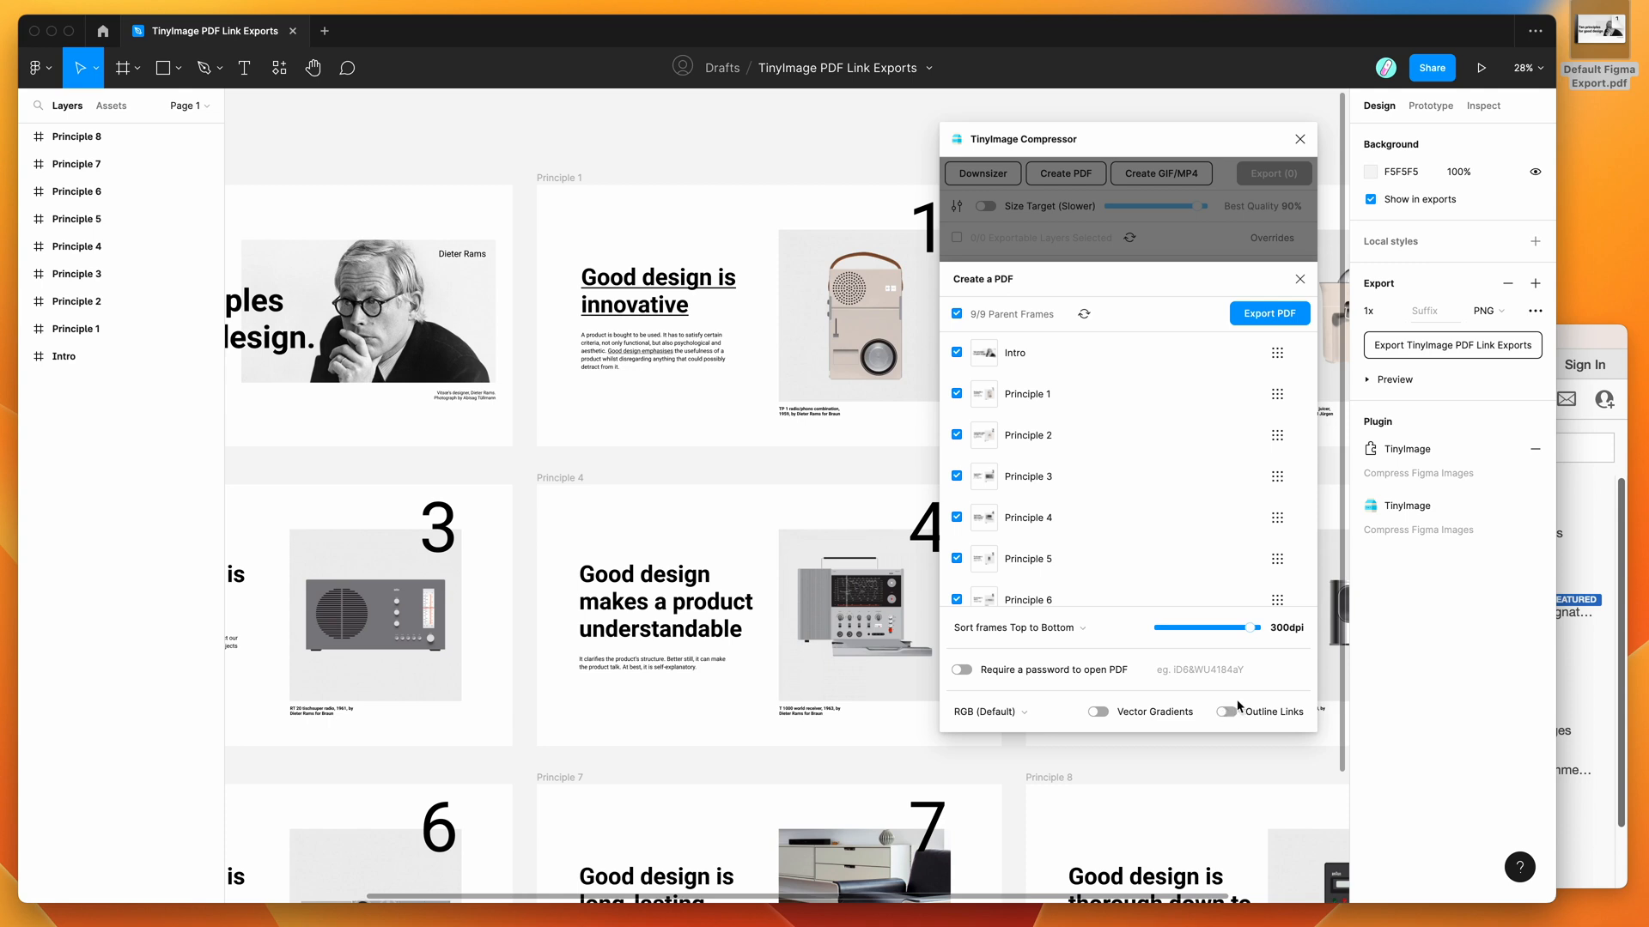
pyautogui.click(1224, 711)
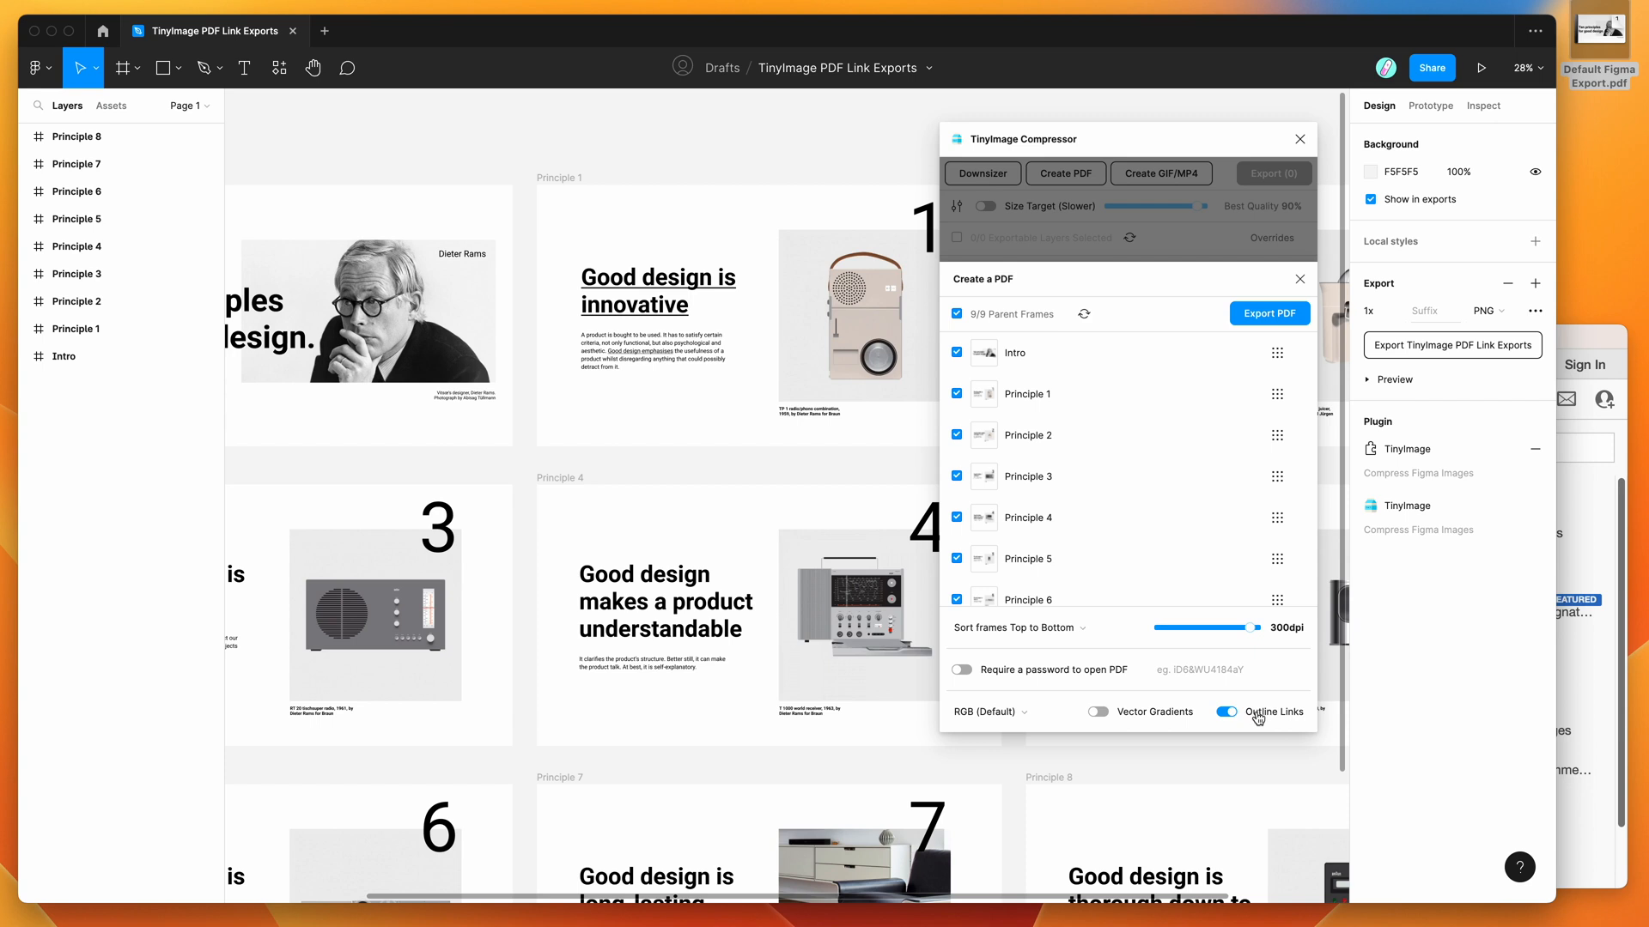
pyautogui.click(1223, 711)
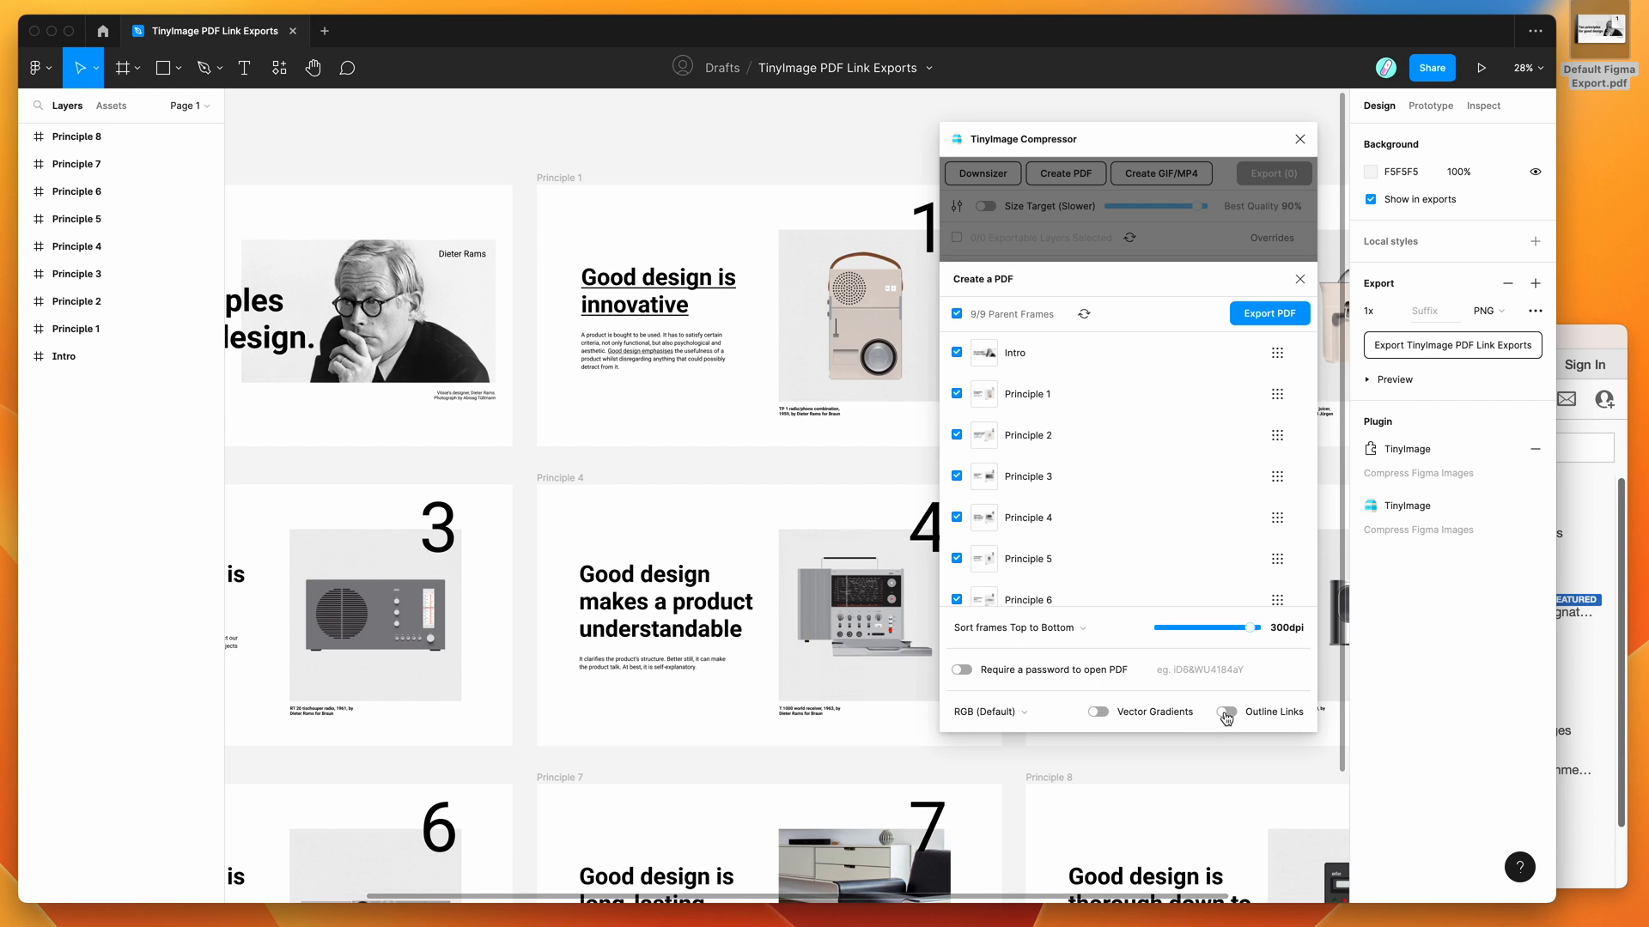
pyautogui.click(1225, 711)
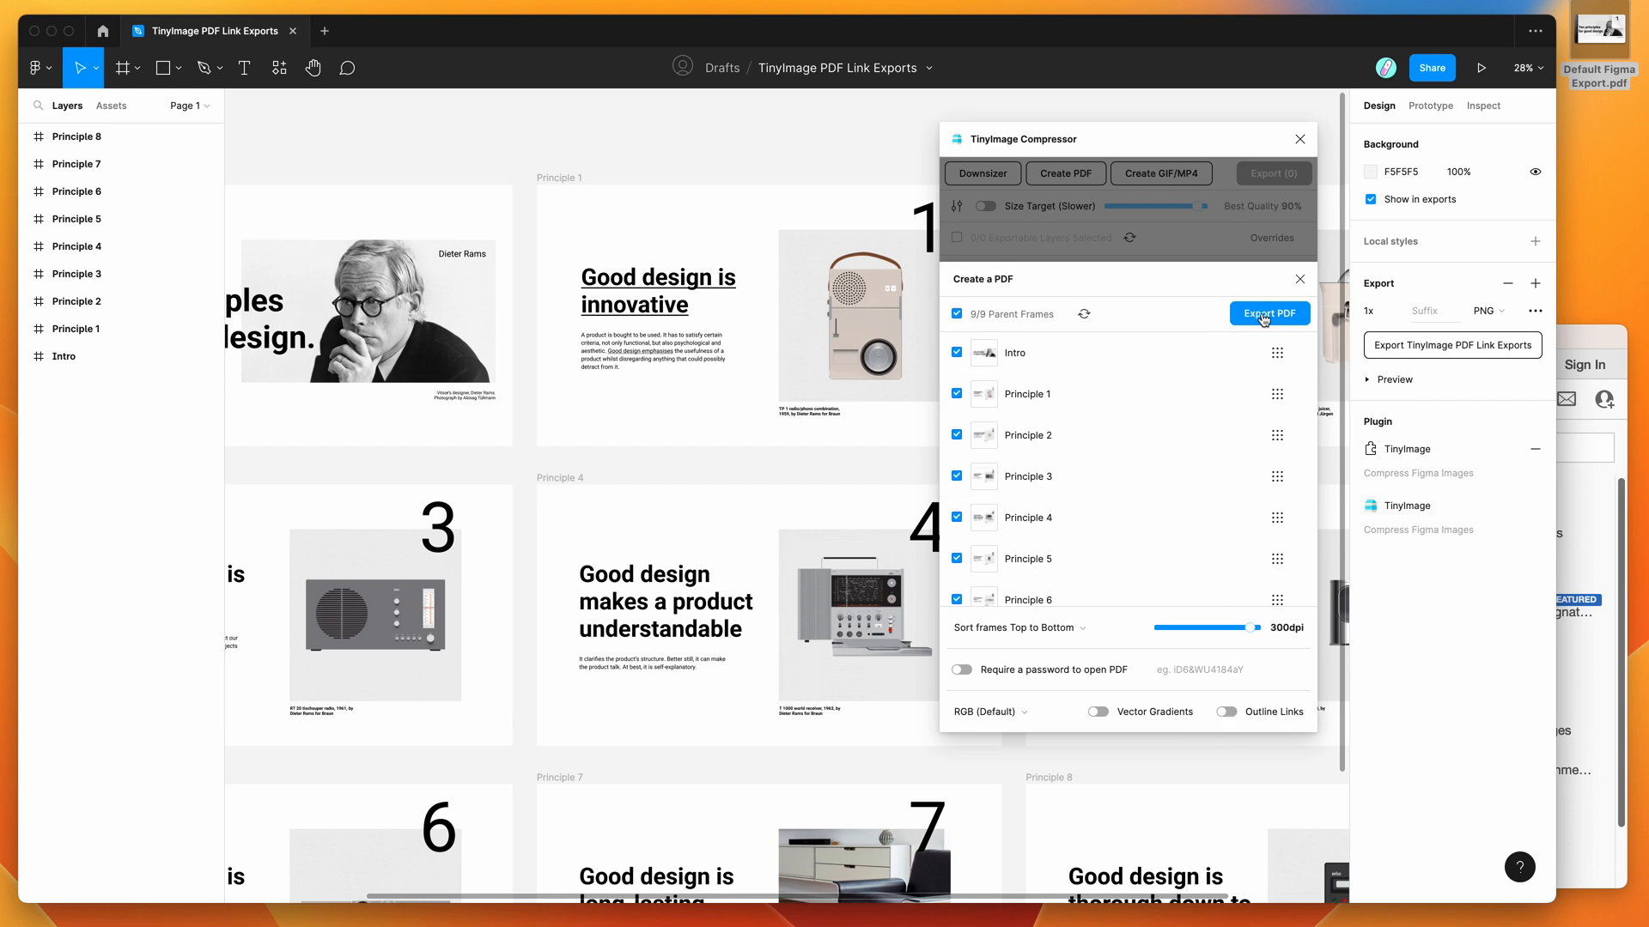
# Export the nine slides as one PDF with the suggested name to the Desktop.
pyautogui.click(1269, 313)
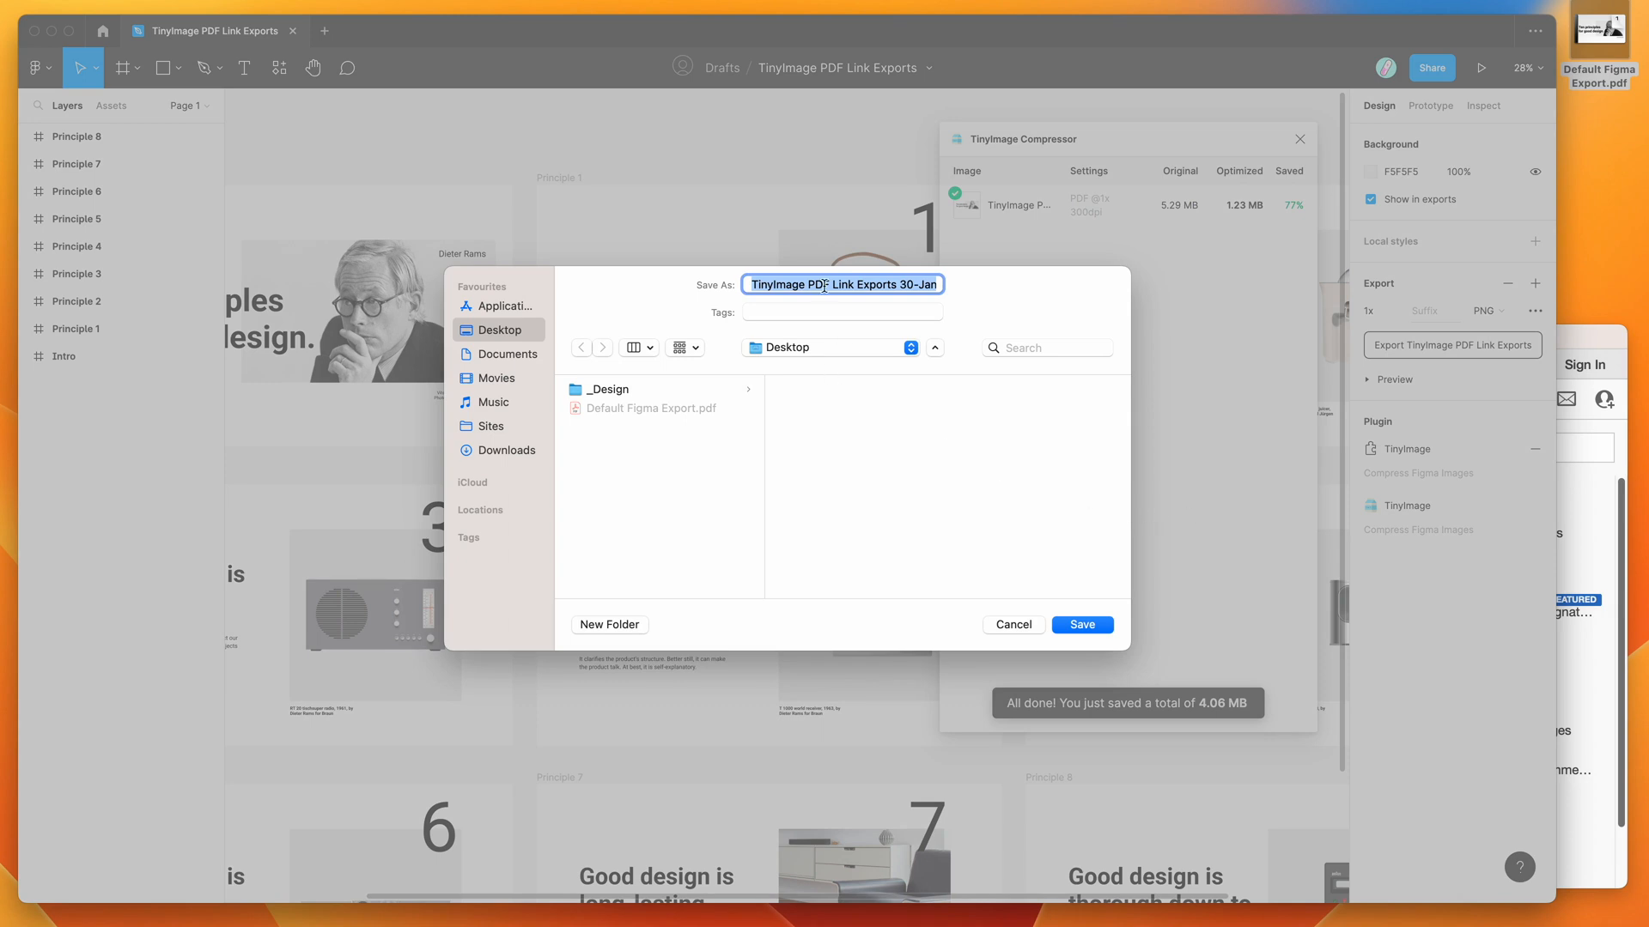
pyautogui.click(1082, 625)
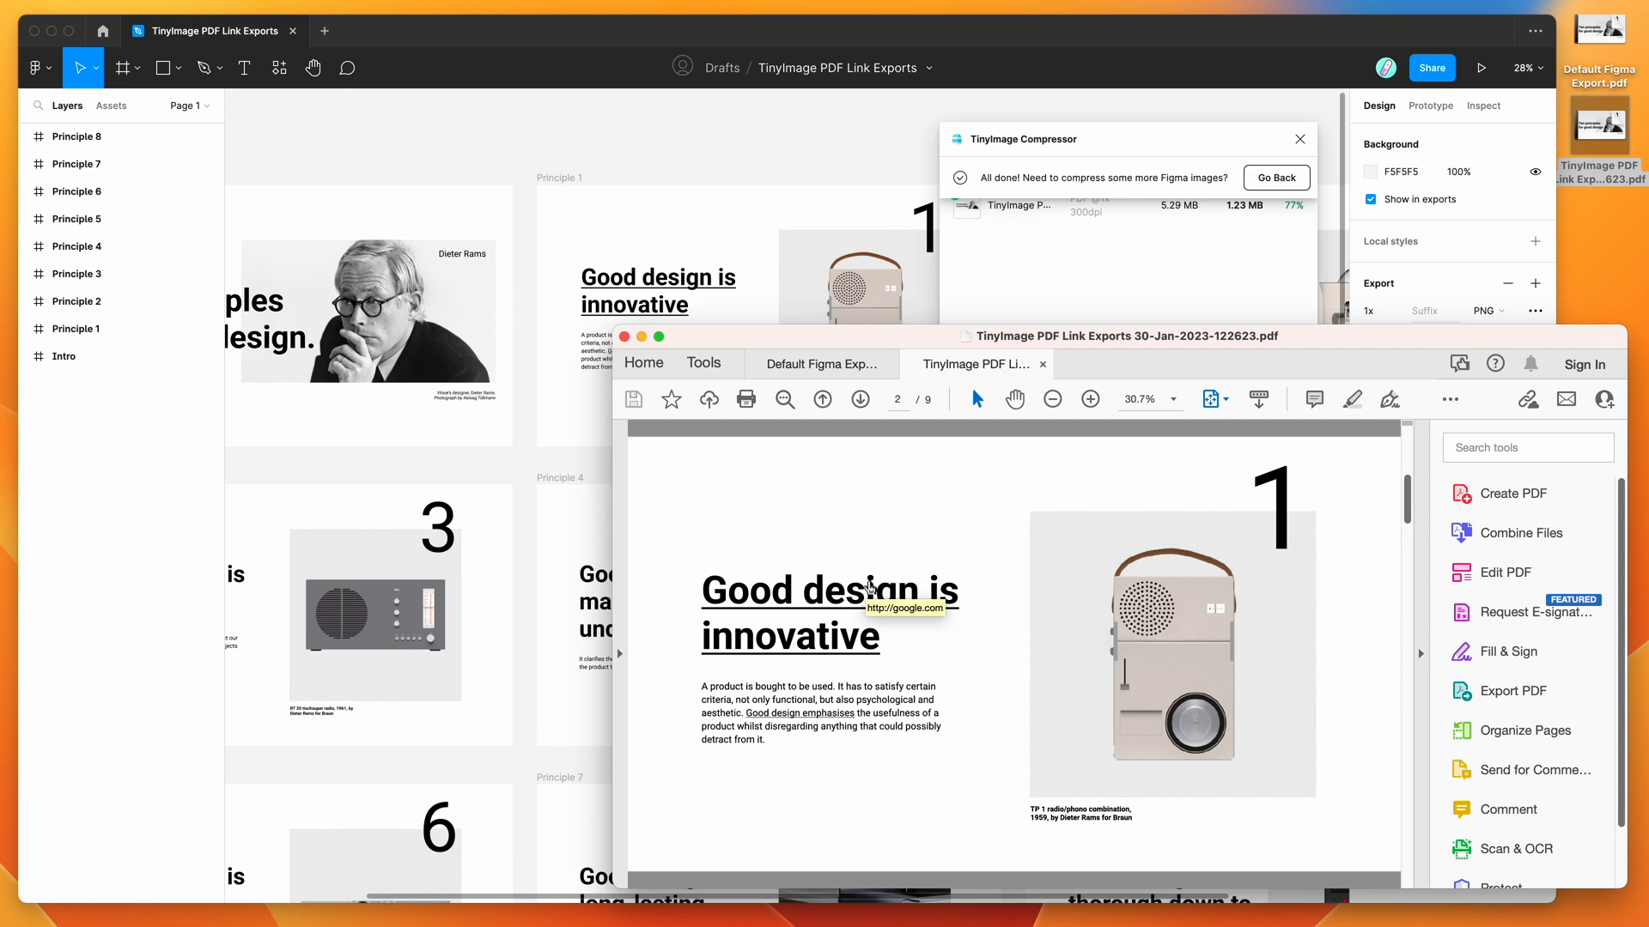
pyautogui.moveTo(845, 690)
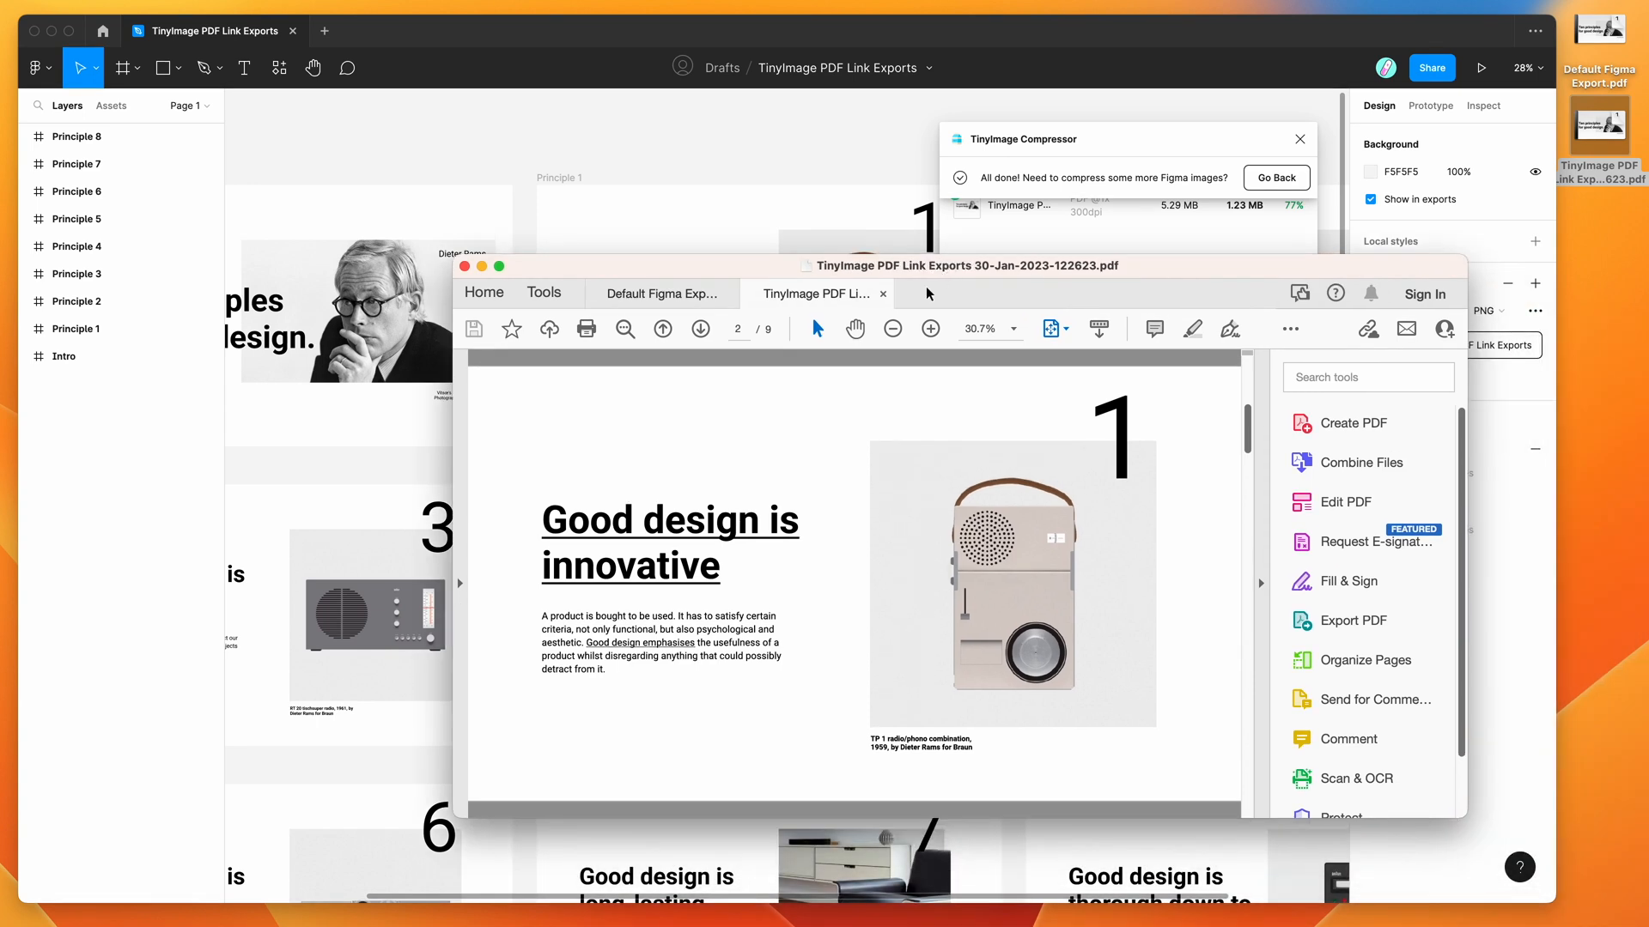
pyautogui.moveTo(672, 554)
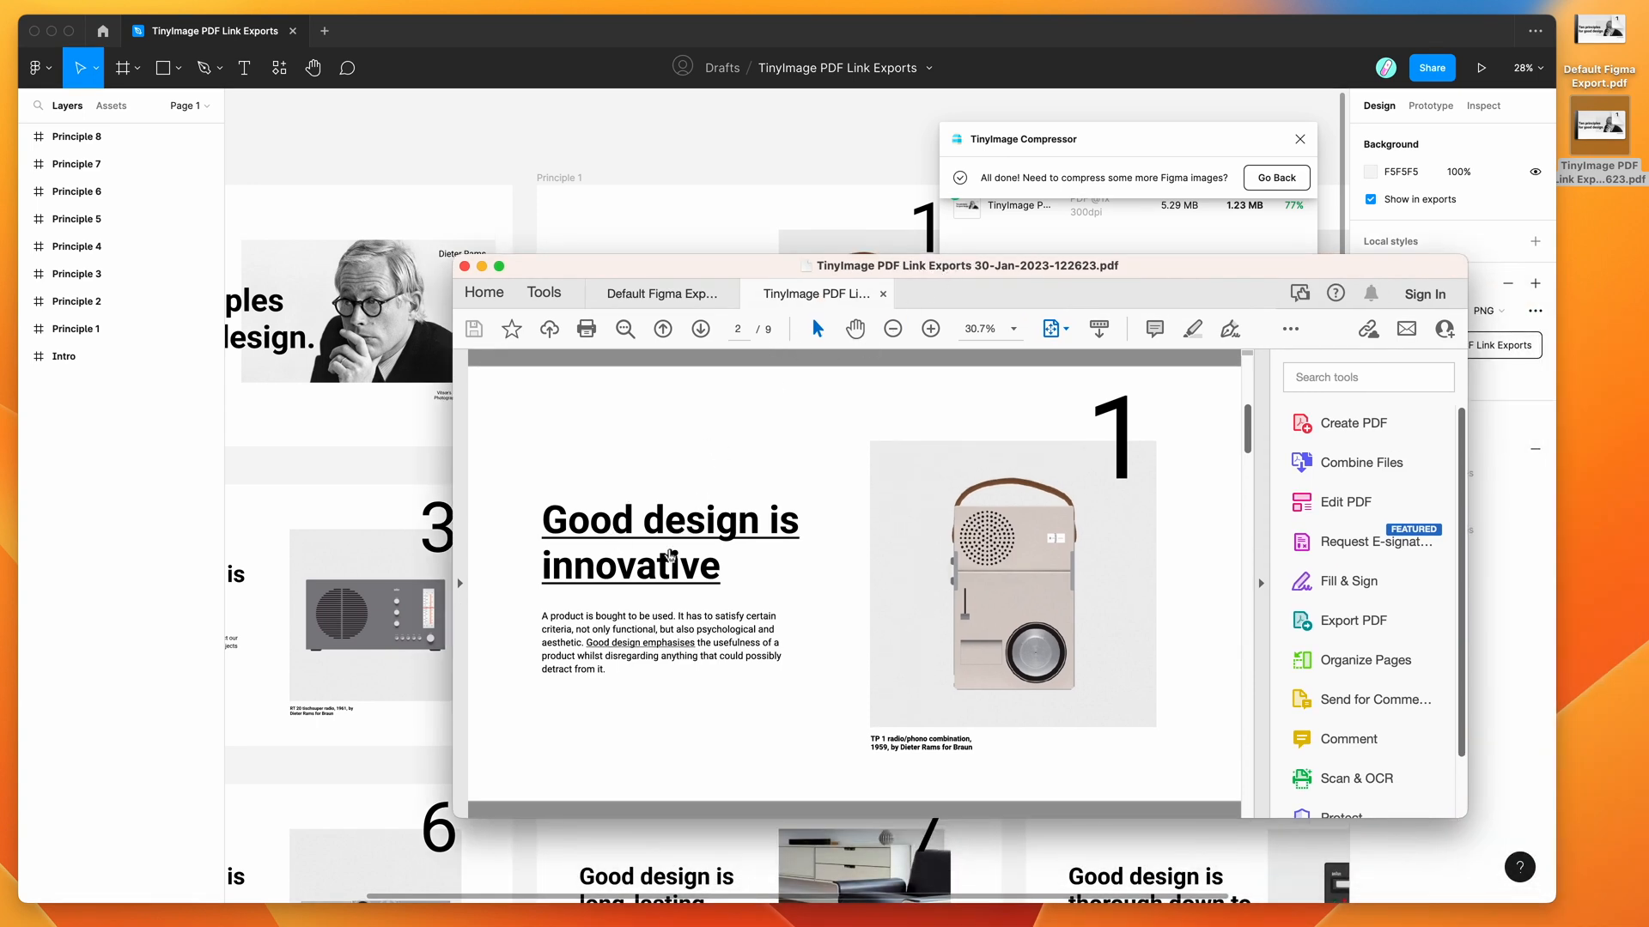
pyautogui.moveTo(737, 570)
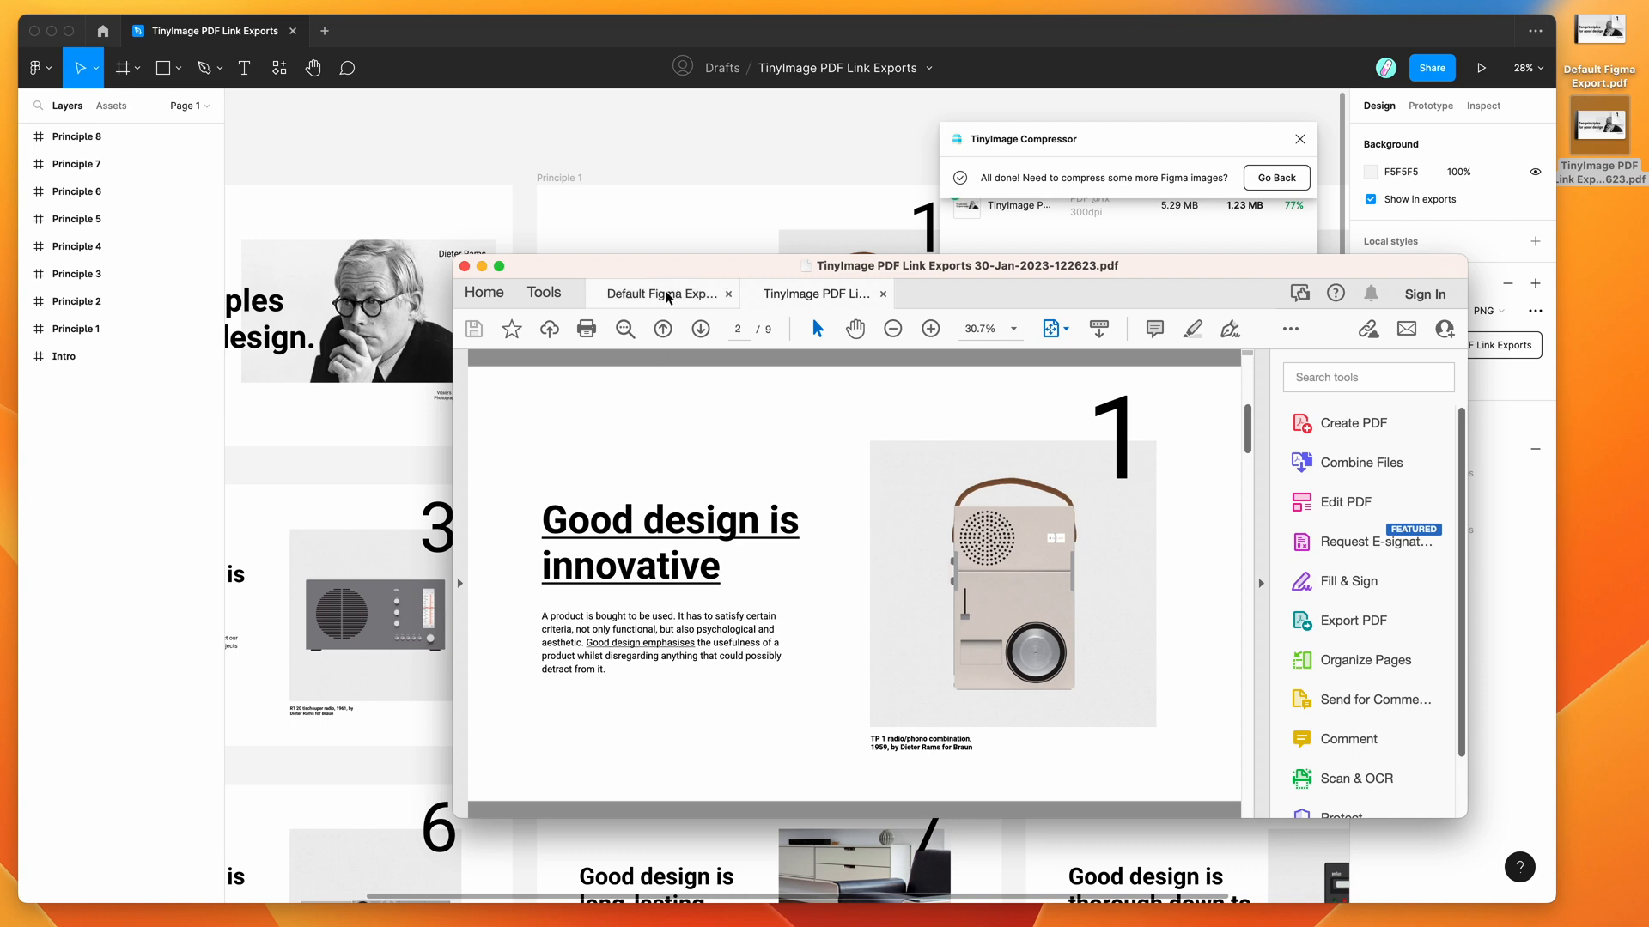
# View the Default Figma Export's outlined links, then return to the new PDF's borderless links.
pyautogui.click(655, 294)
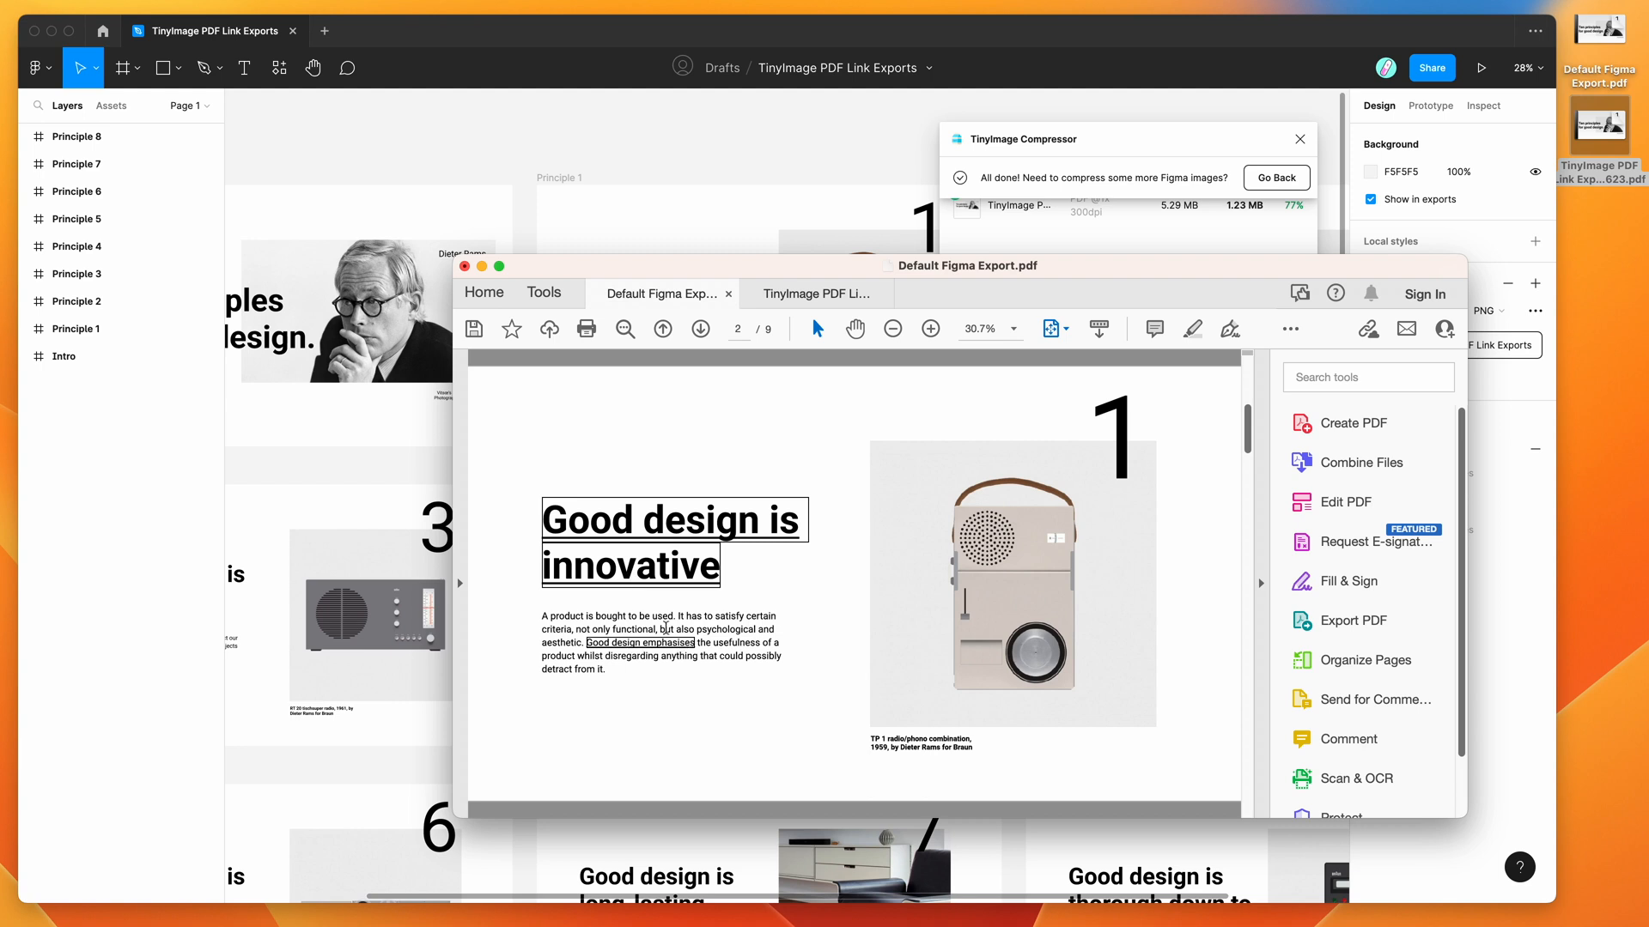
pyautogui.click(814, 293)
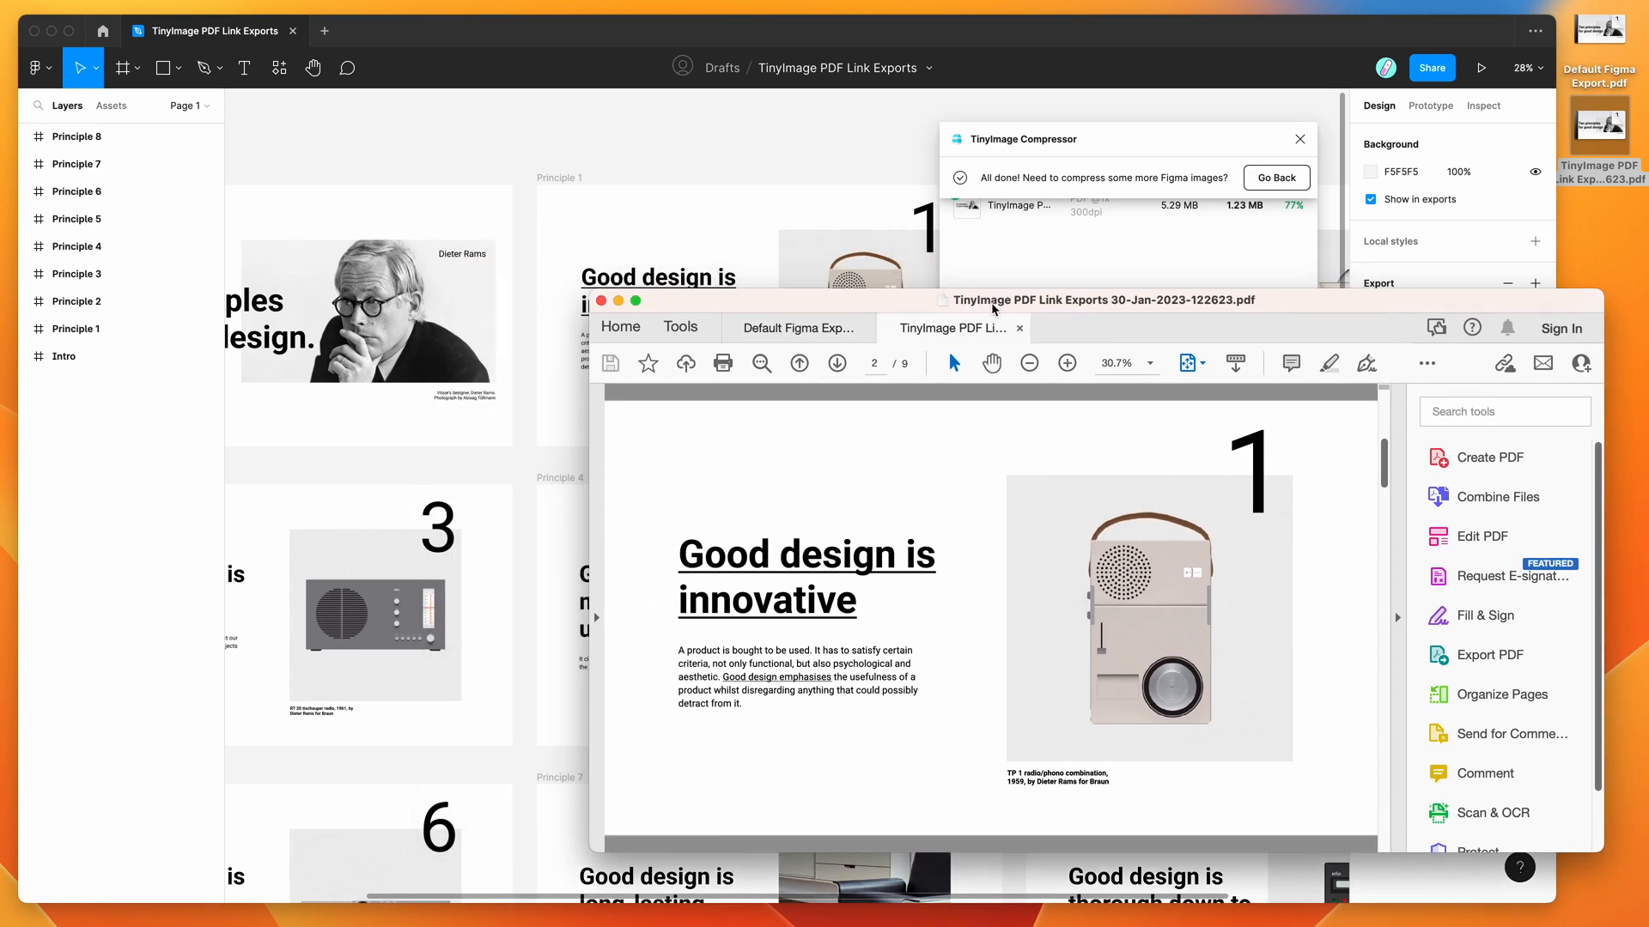
pyautogui.moveTo(773, 546)
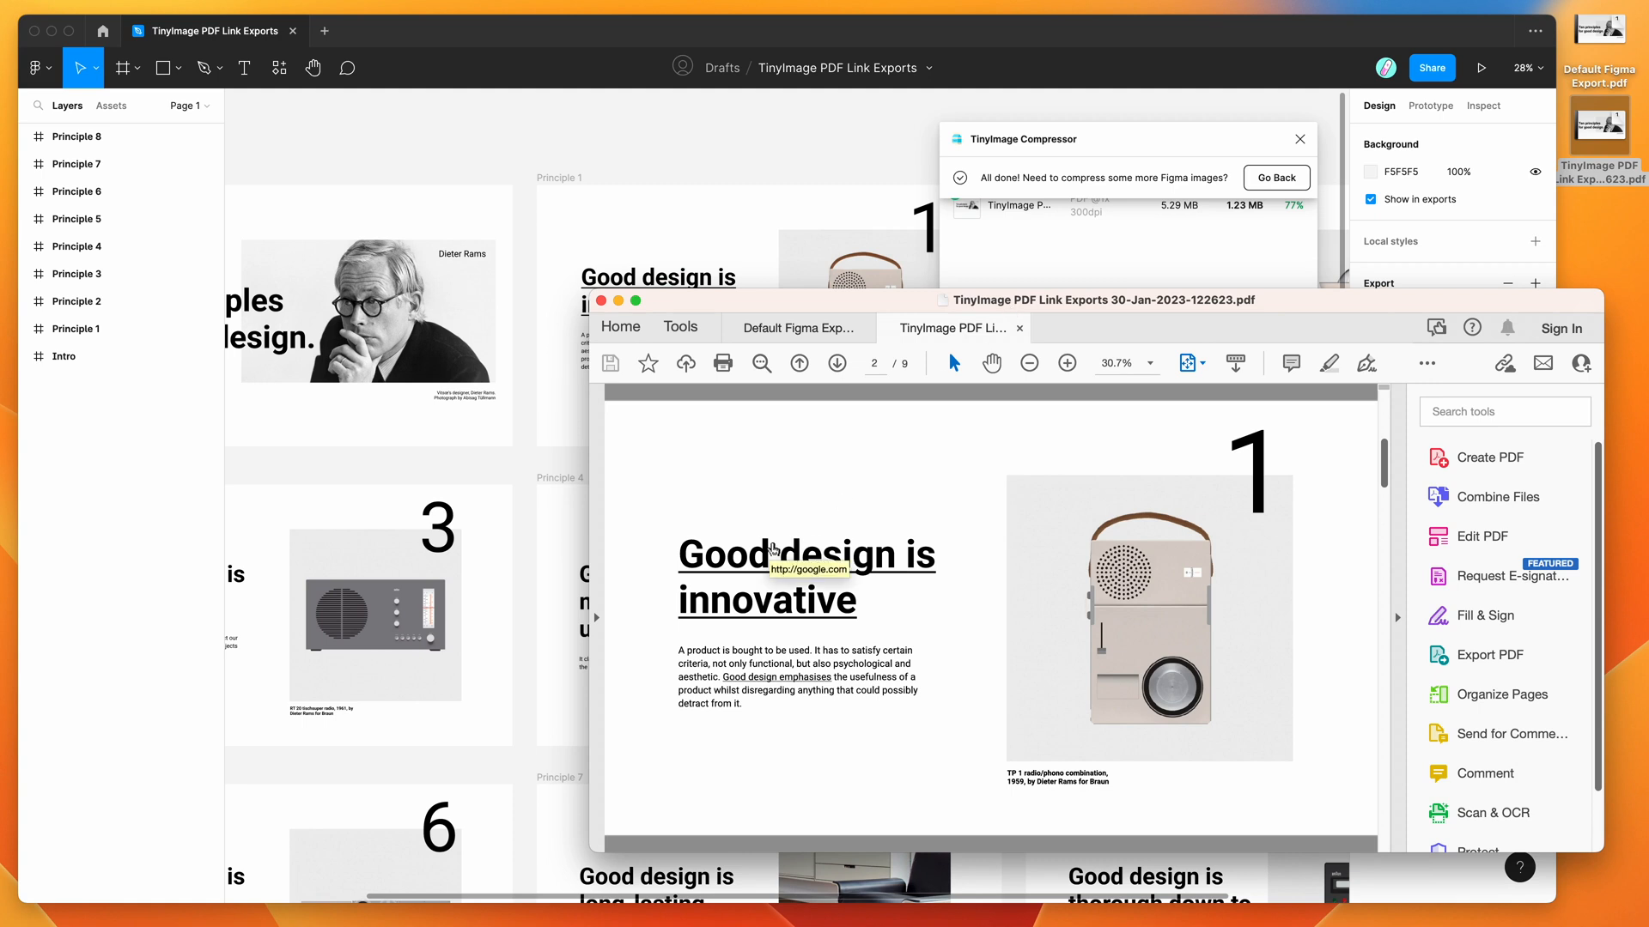
pyautogui.moveTo(763, 685)
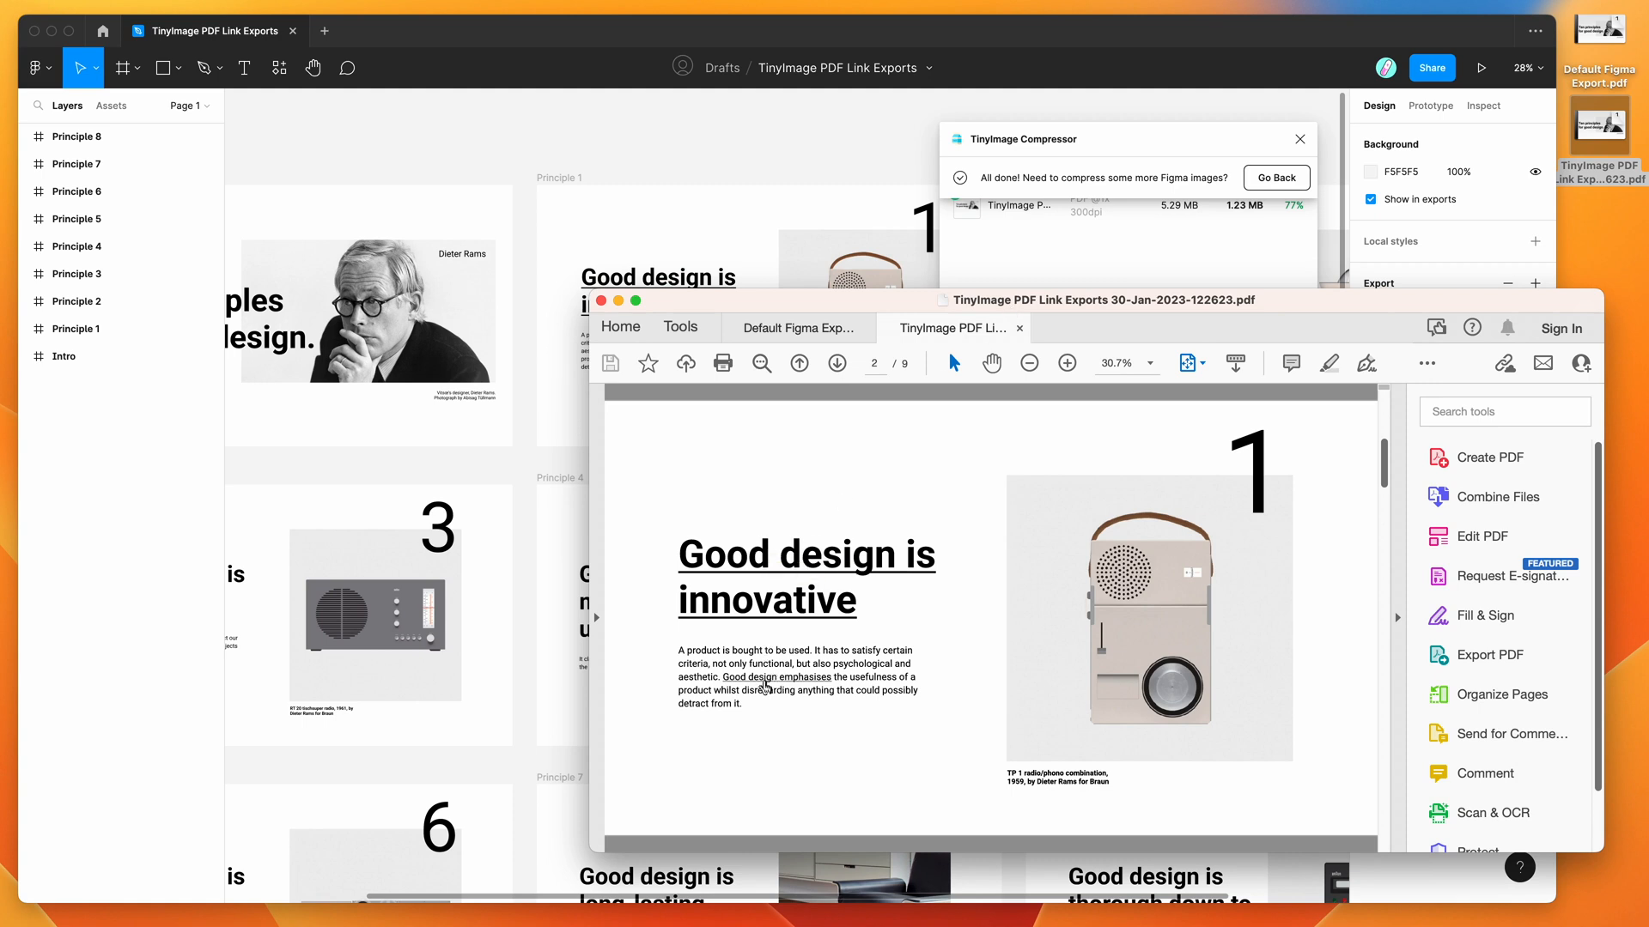
pyautogui.moveTo(767, 677)
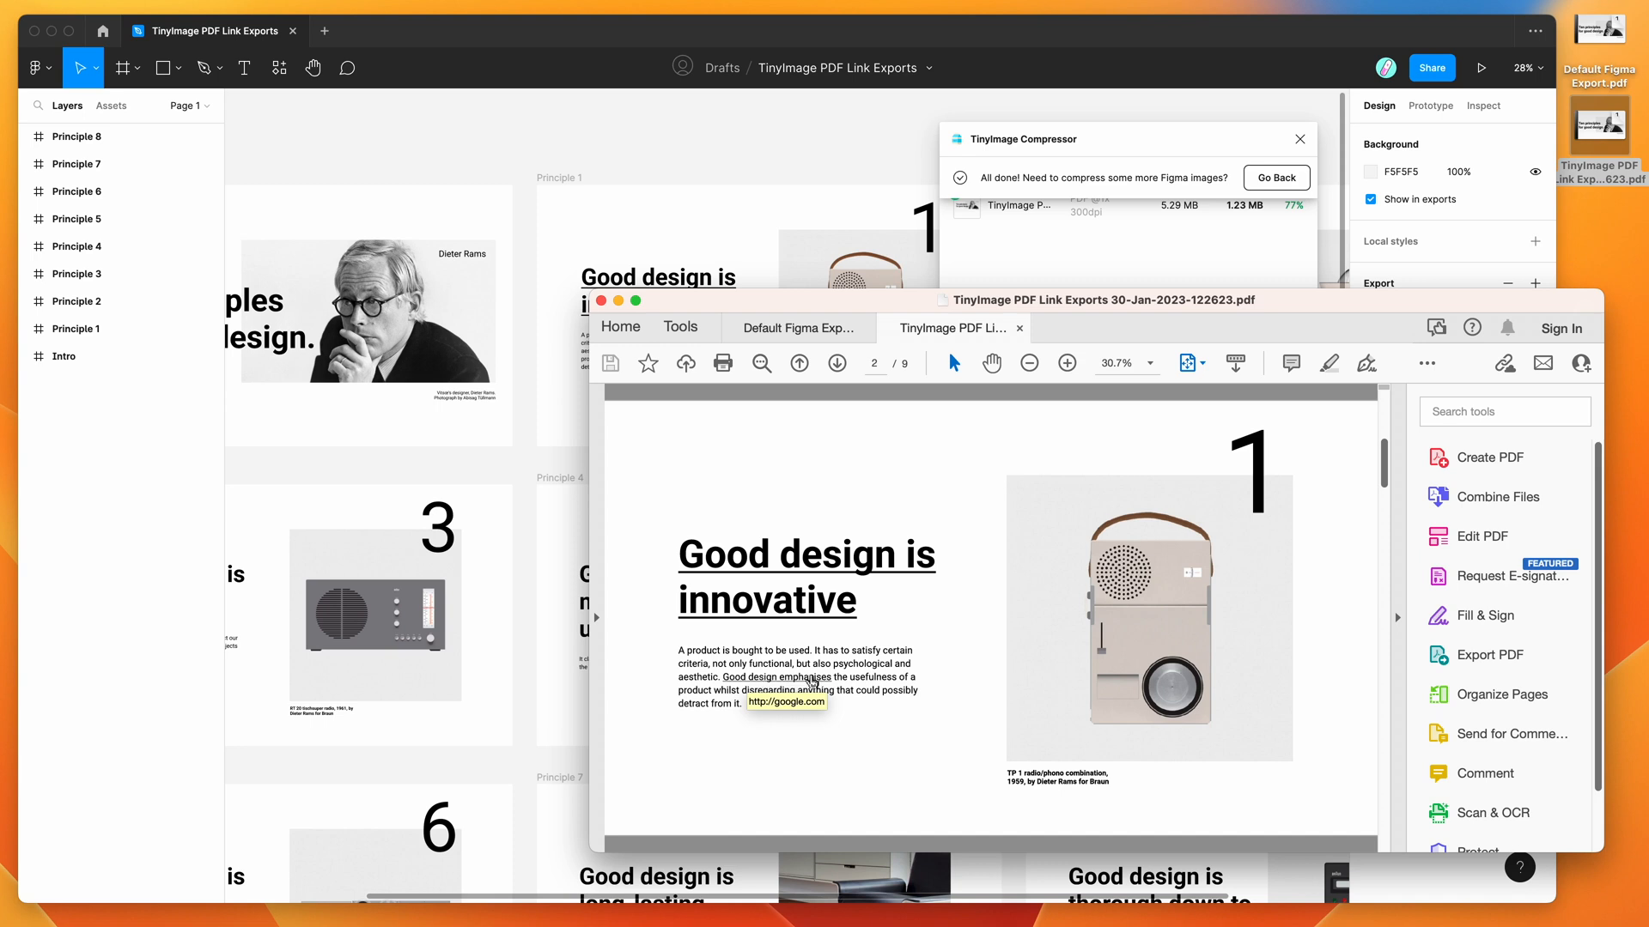
pyautogui.moveTo(688, 166)
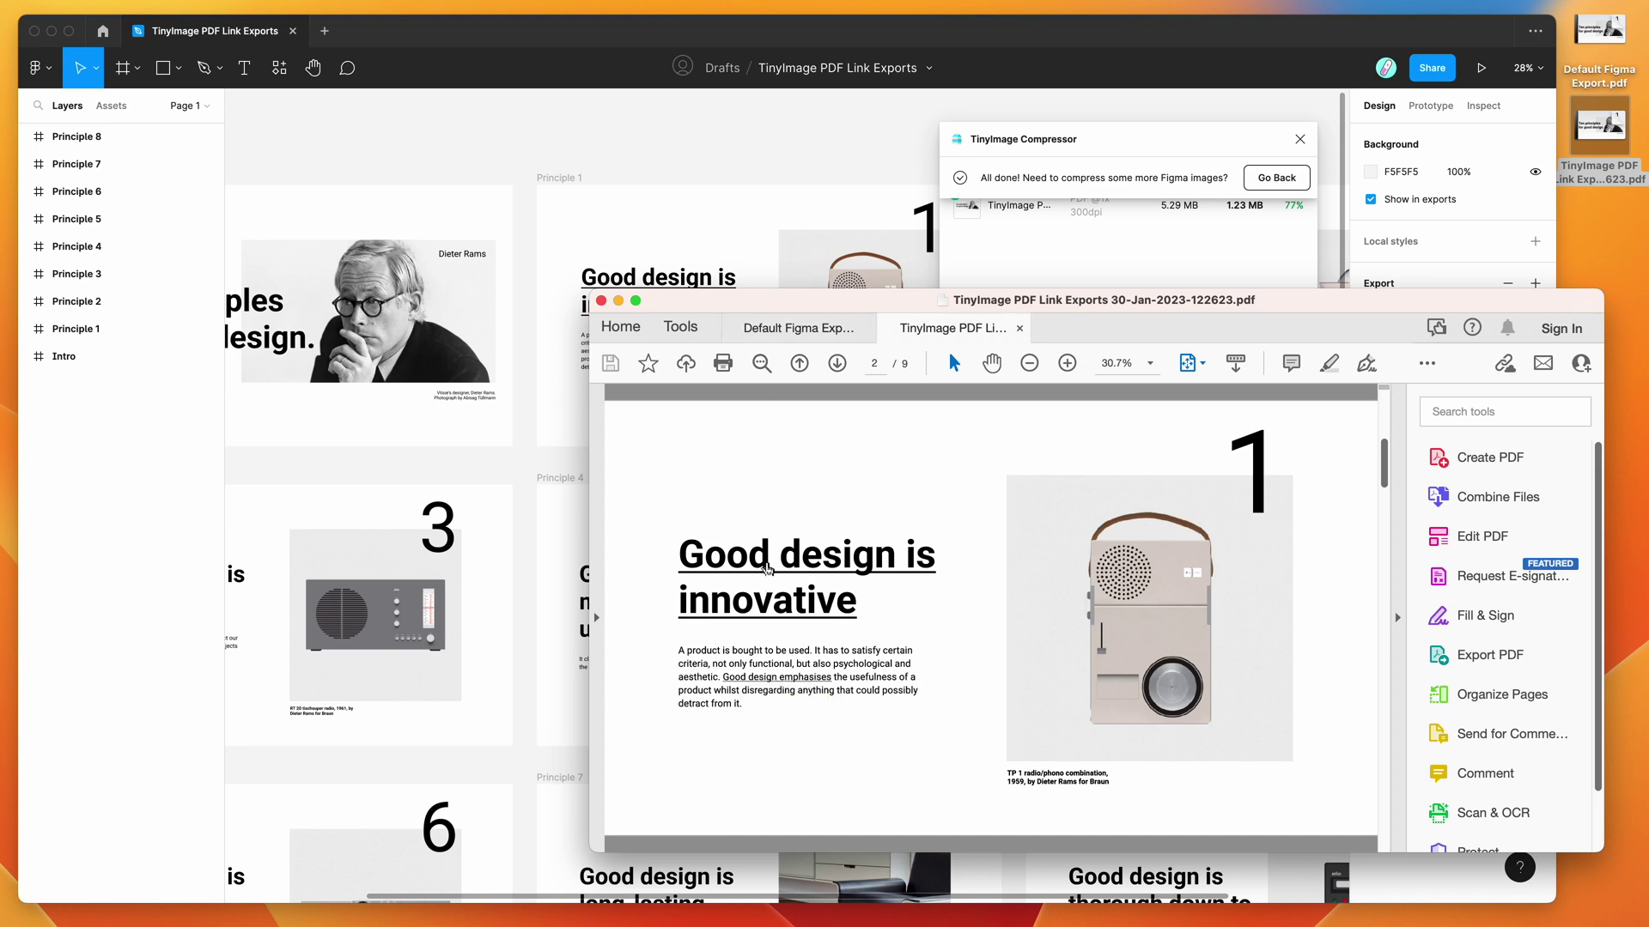
pyautogui.moveTo(738, 509)
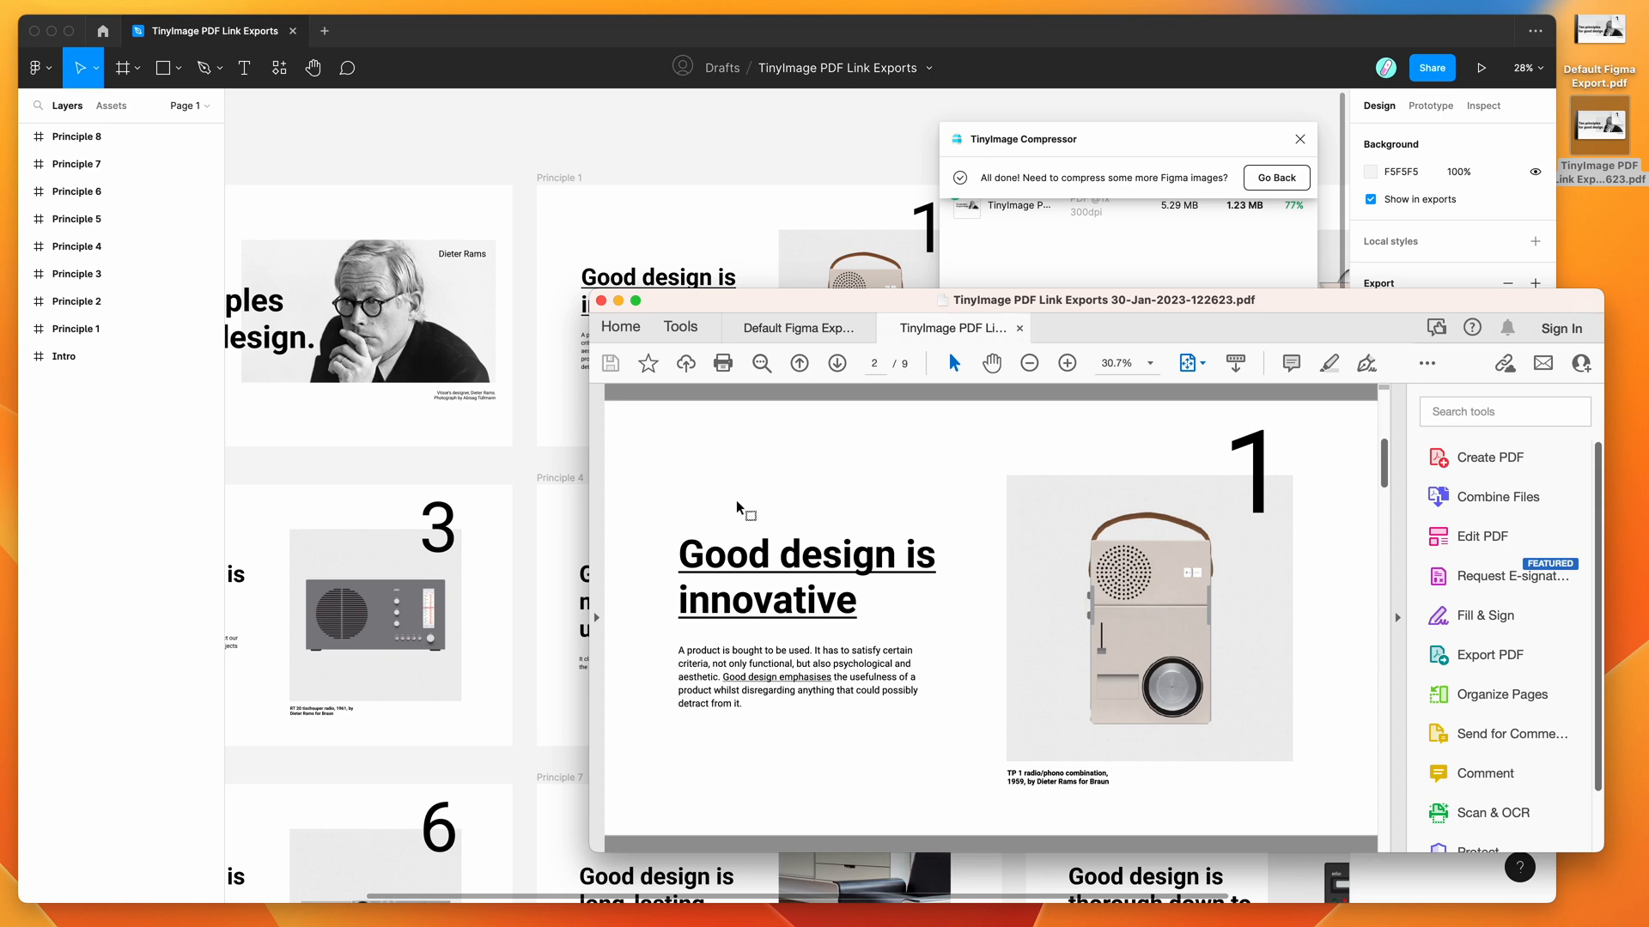
pyautogui.moveTo(999, 331)
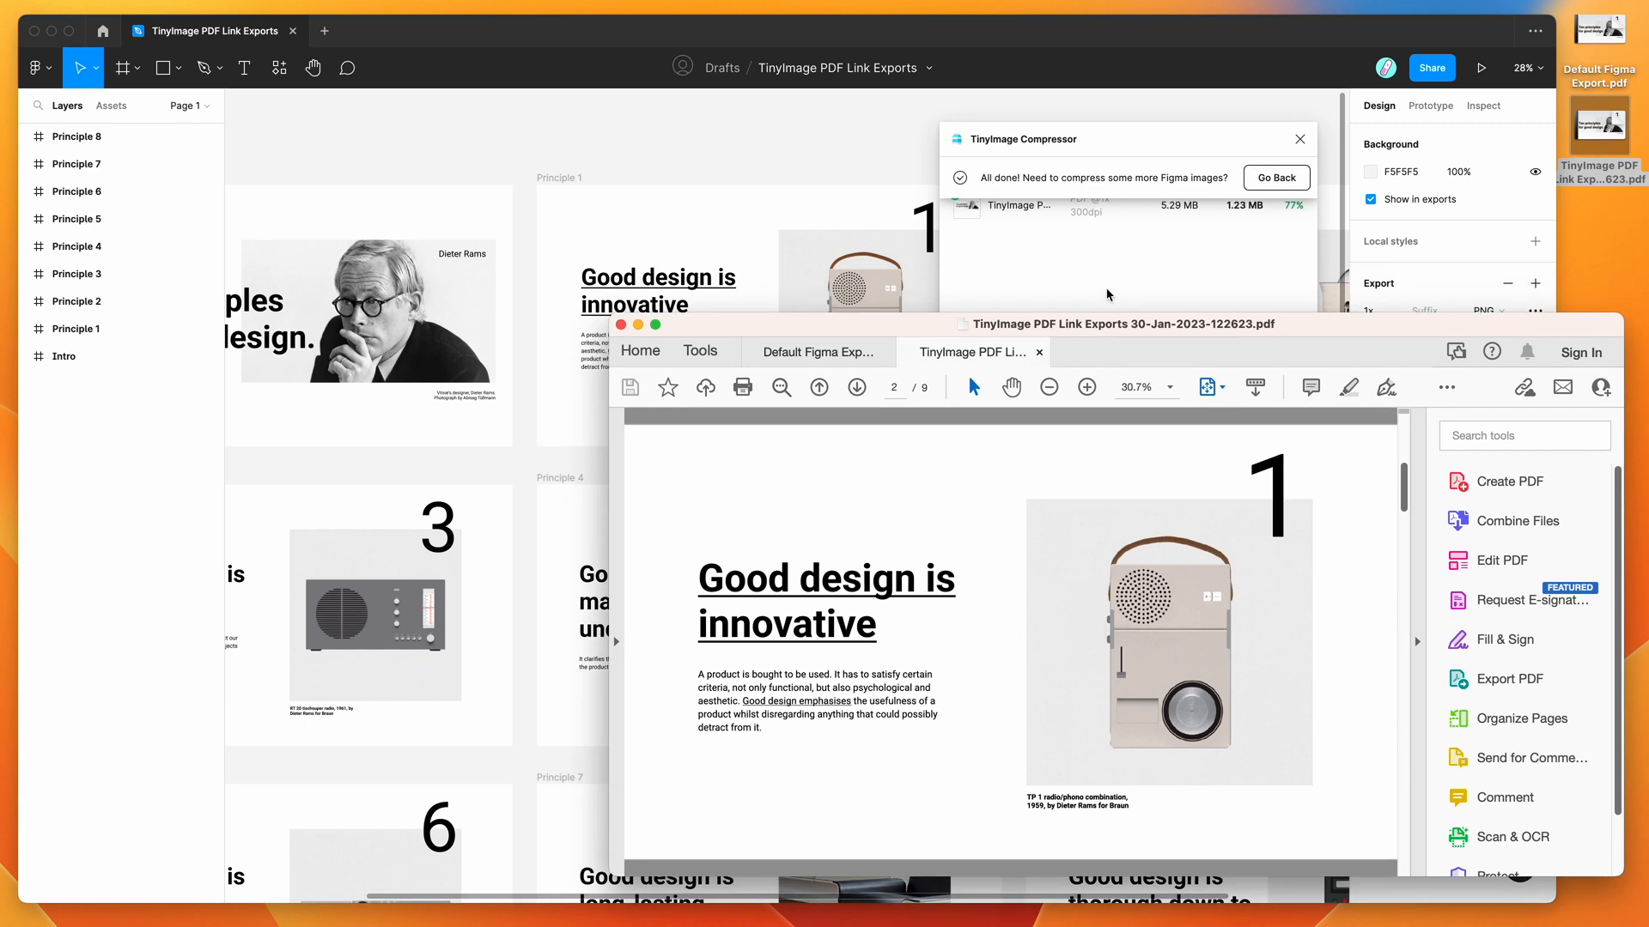
pyautogui.moveTo(1084, 287)
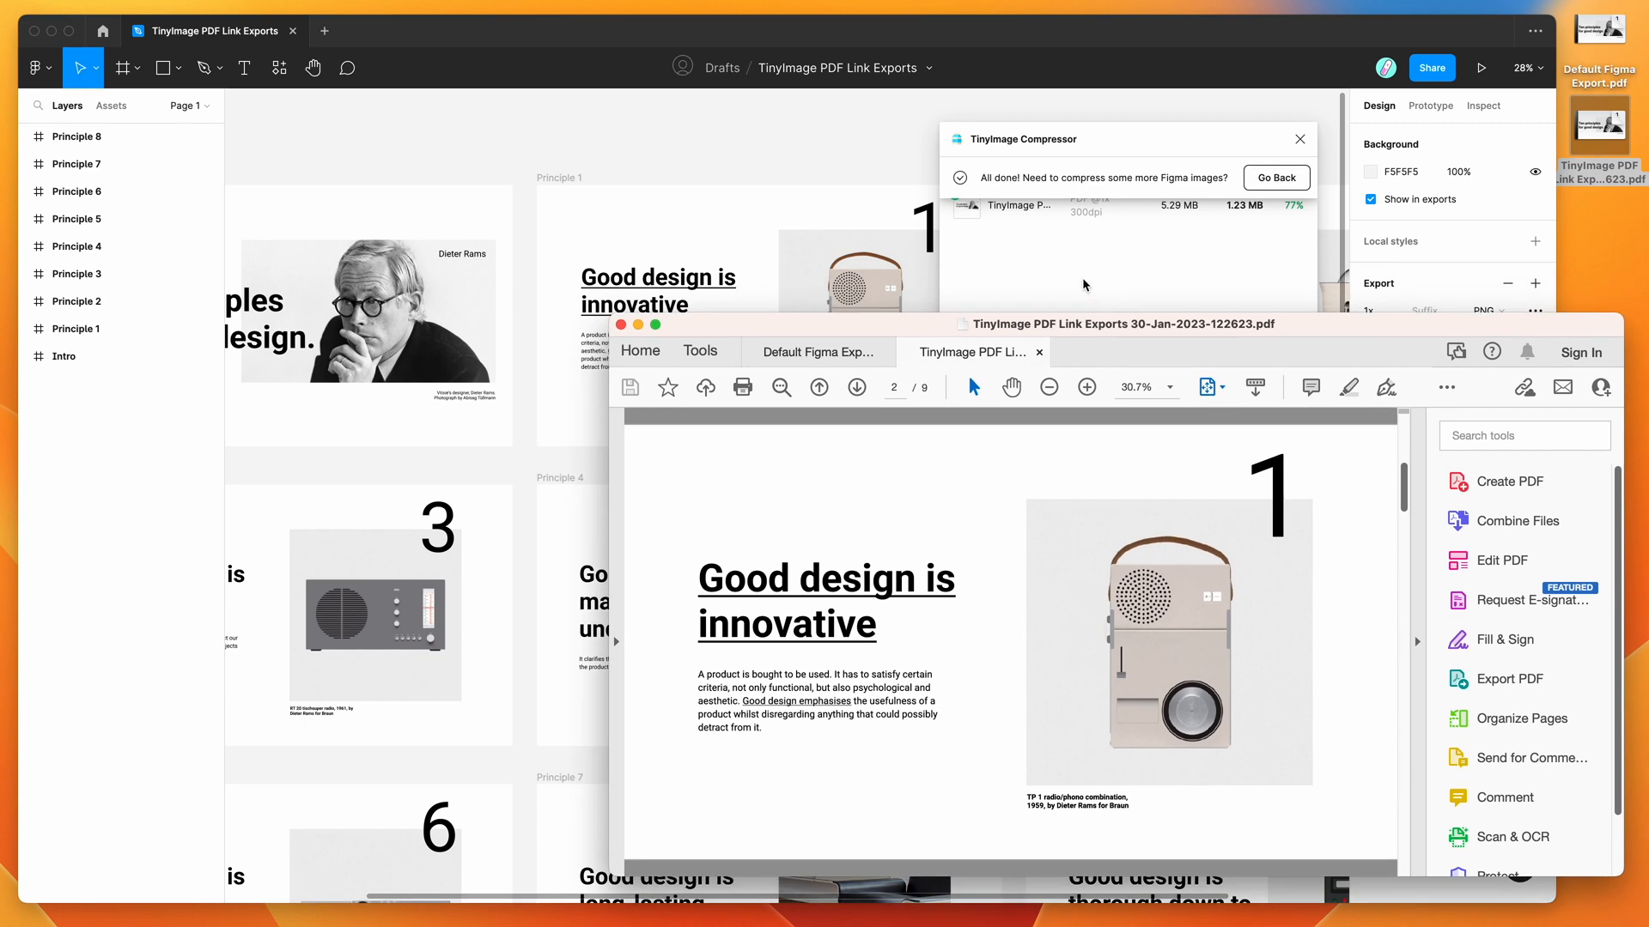
pyautogui.click(817, 386)
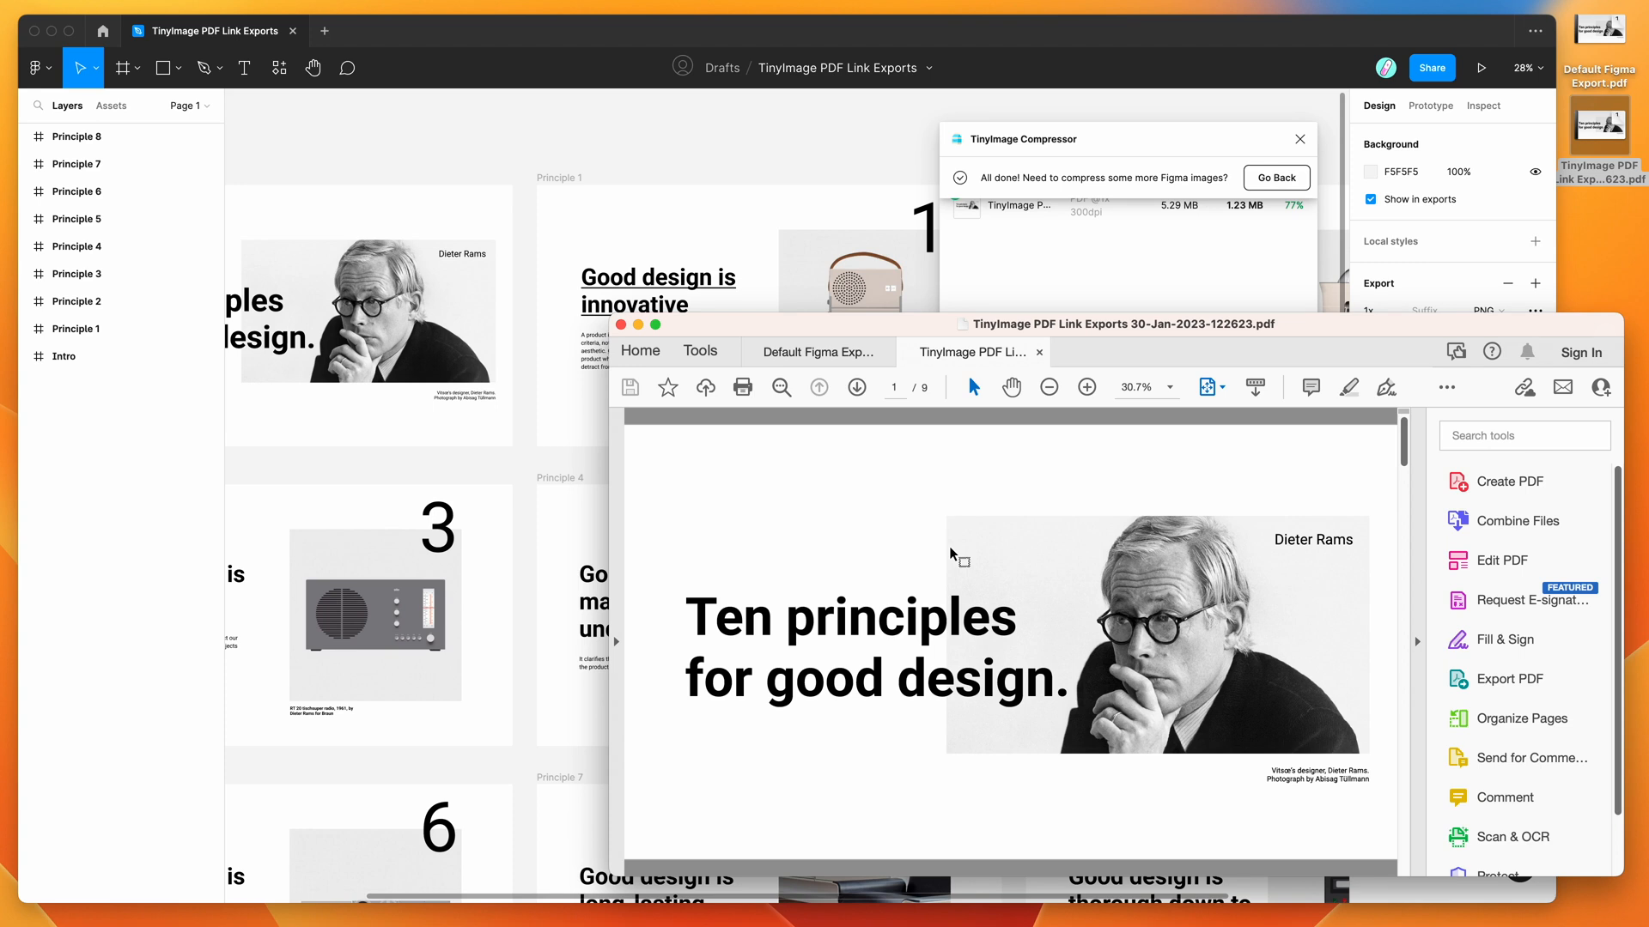
pyautogui.scroll(-3)
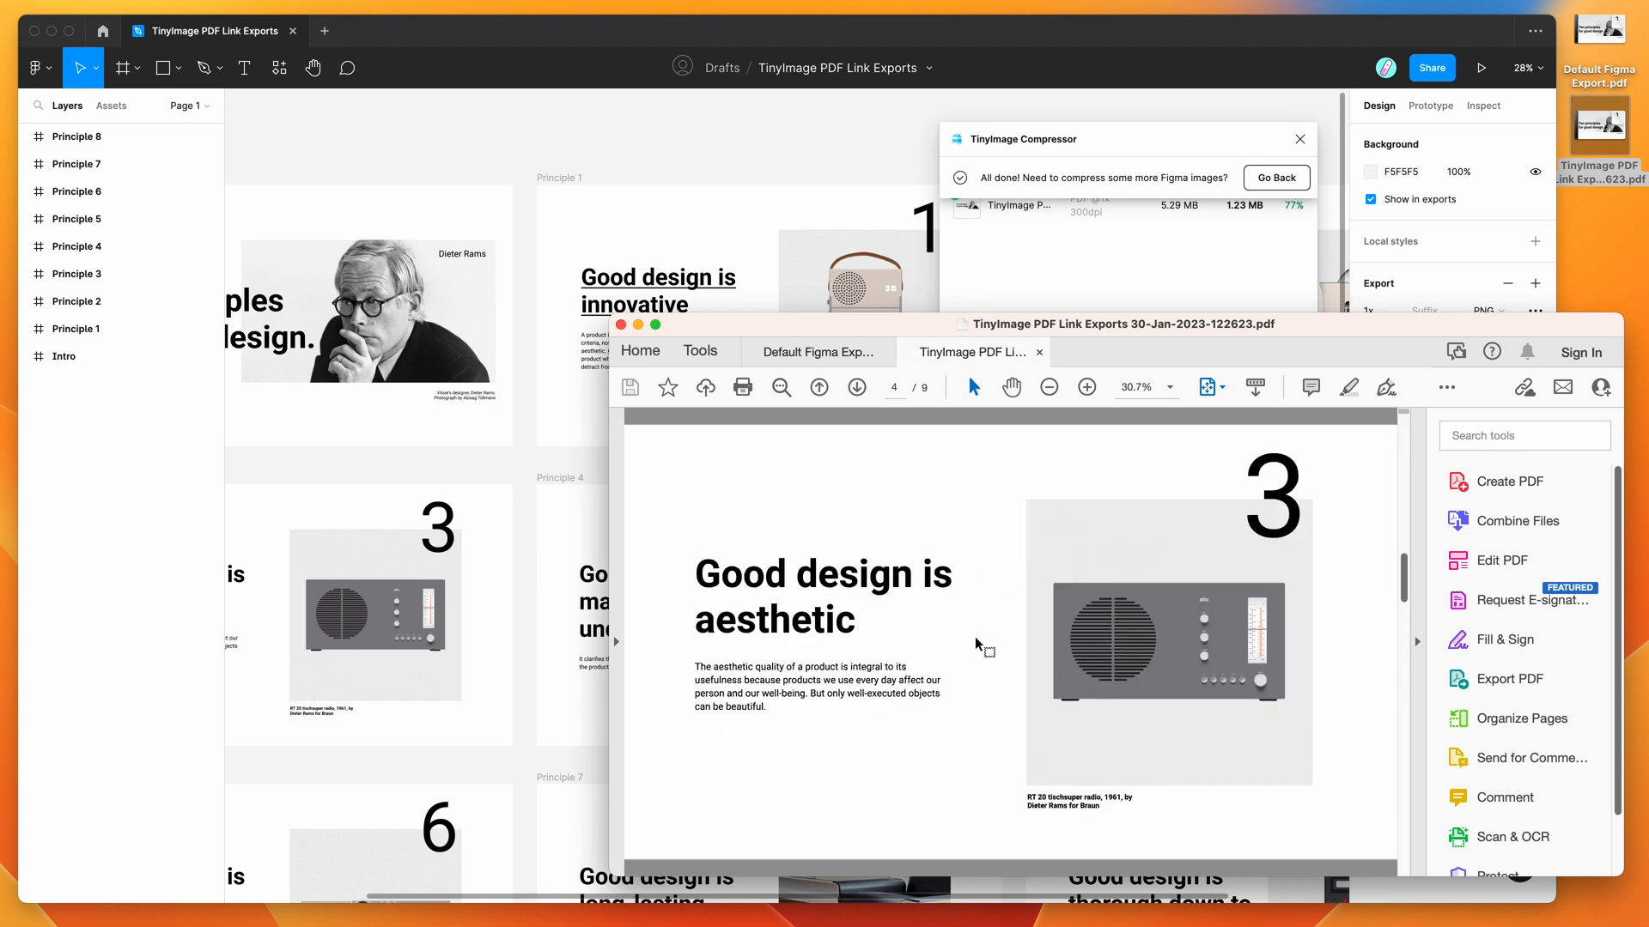
pyautogui.moveTo(975, 644)
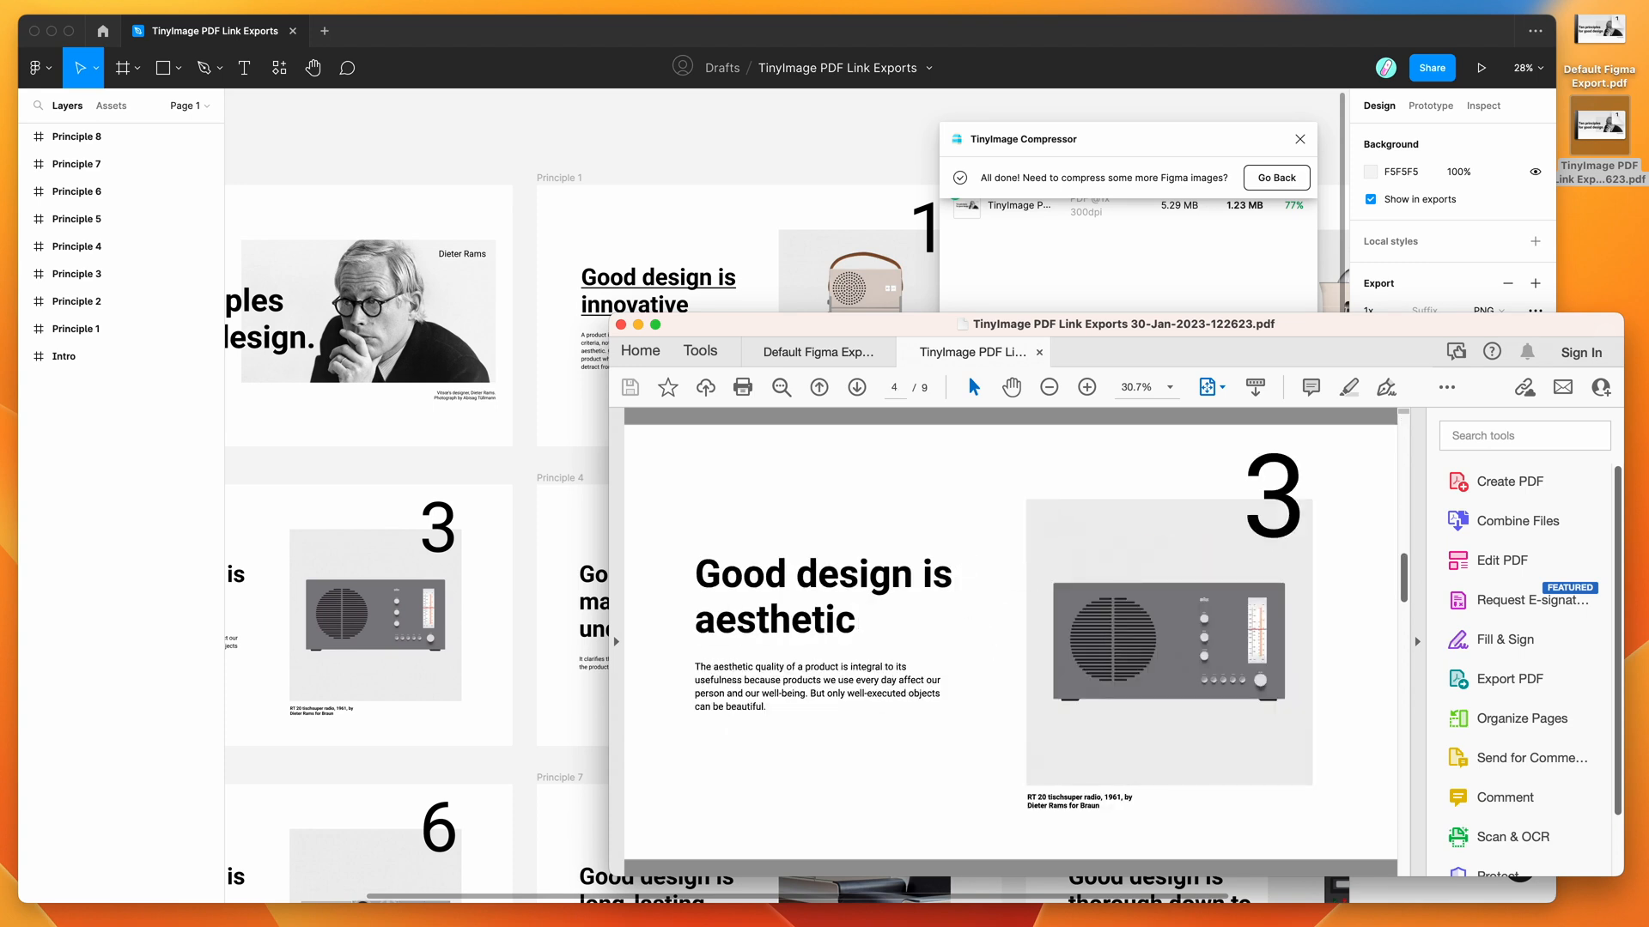
pyautogui.click(819, 386)
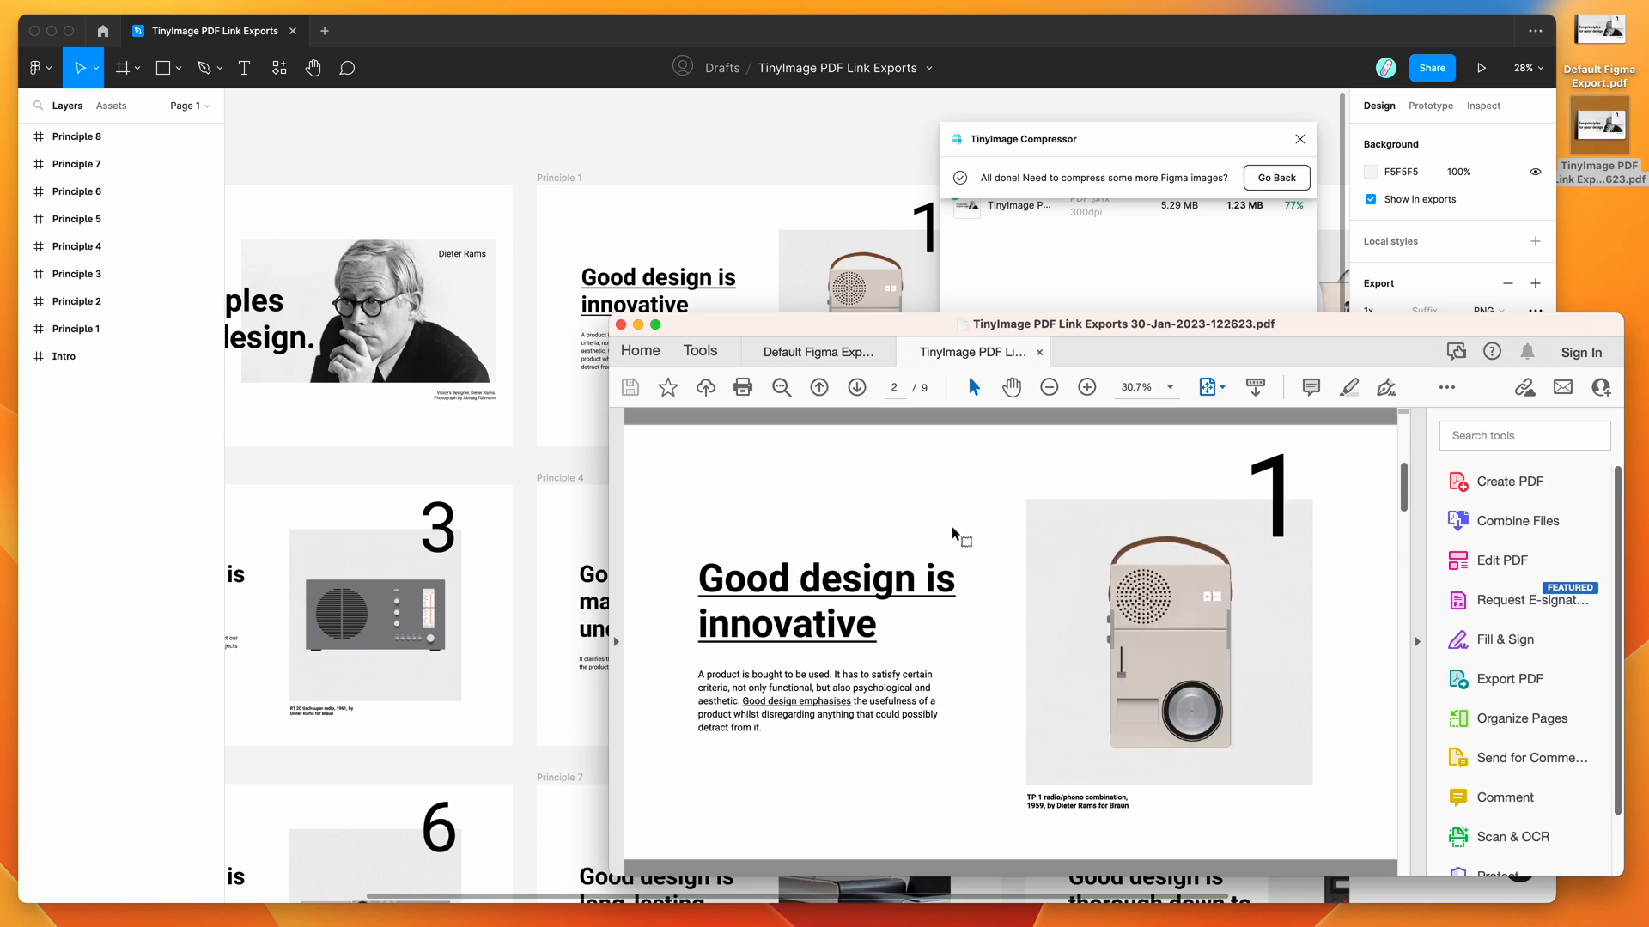
pyautogui.moveTo(956, 536)
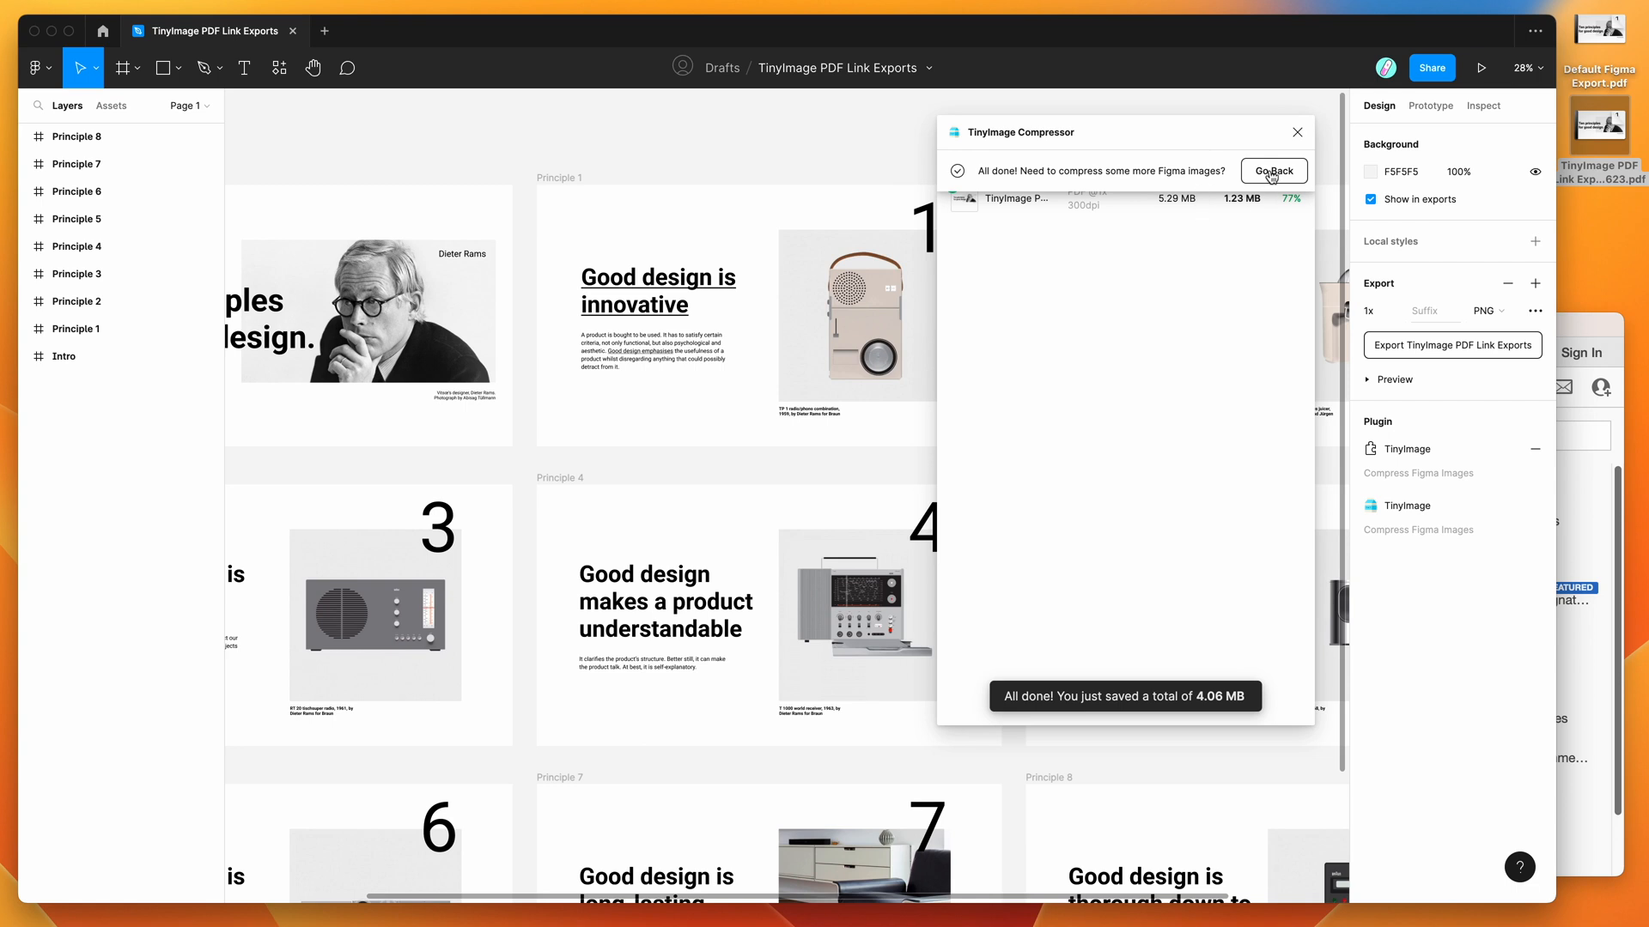
pyautogui.moveTo(1270, 177)
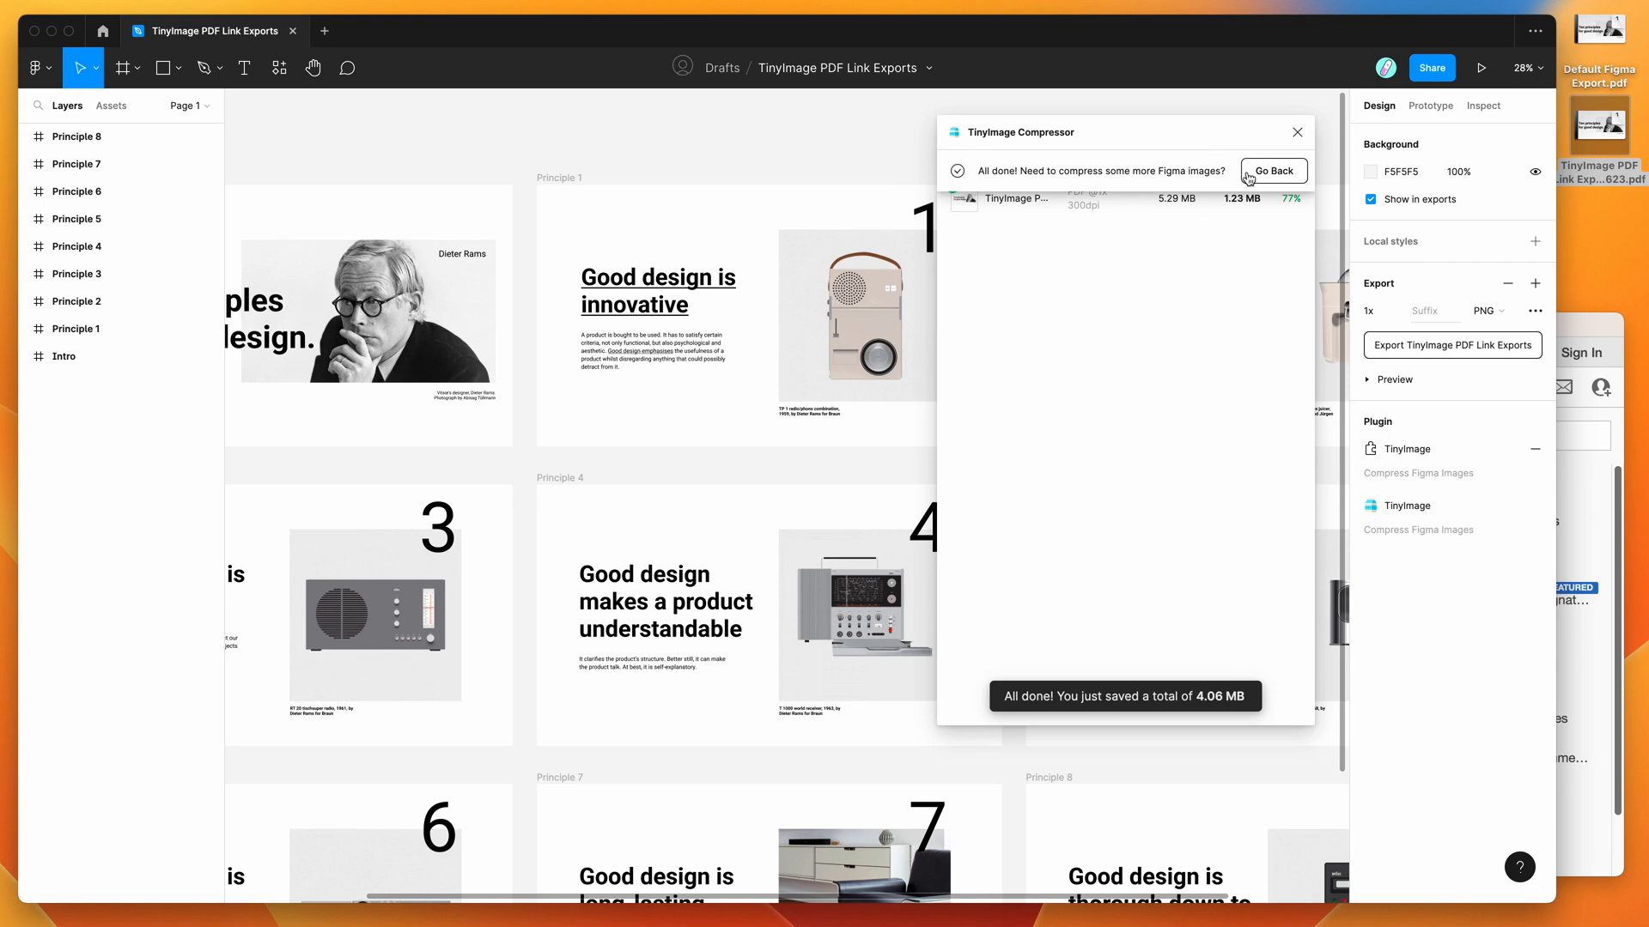
pyautogui.moveTo(1267, 180)
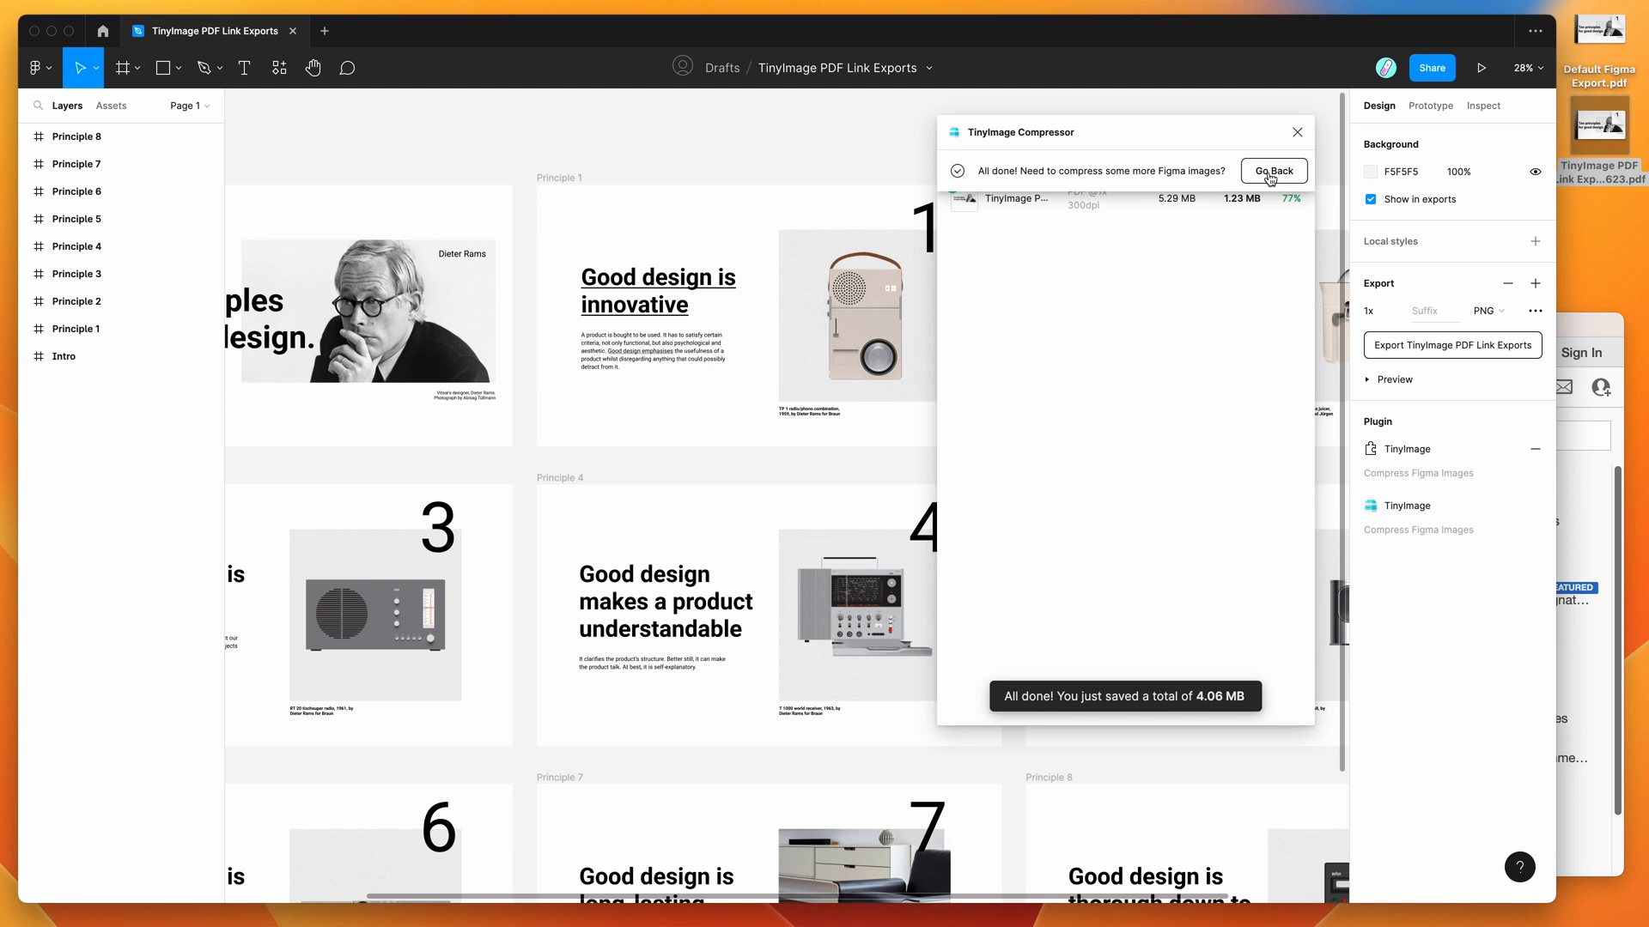
# Go Back in TinyImage Compressor to its main panel and scroll up to the first frames.
pyautogui.click(1272, 170)
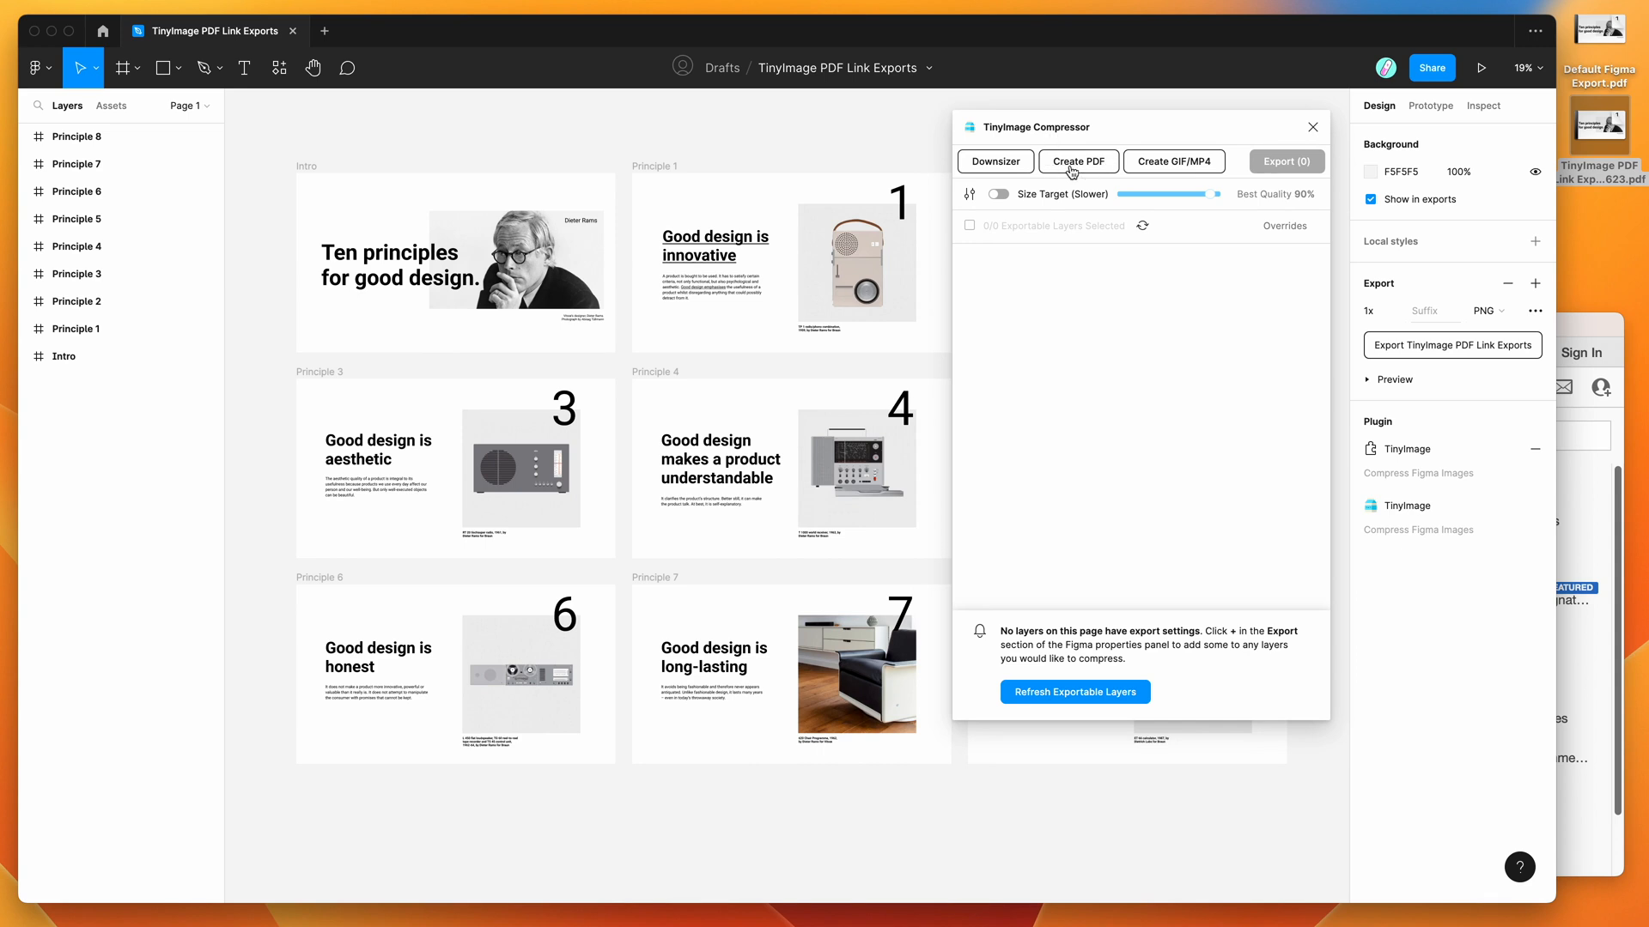
pyautogui.moveTo(1087, 170)
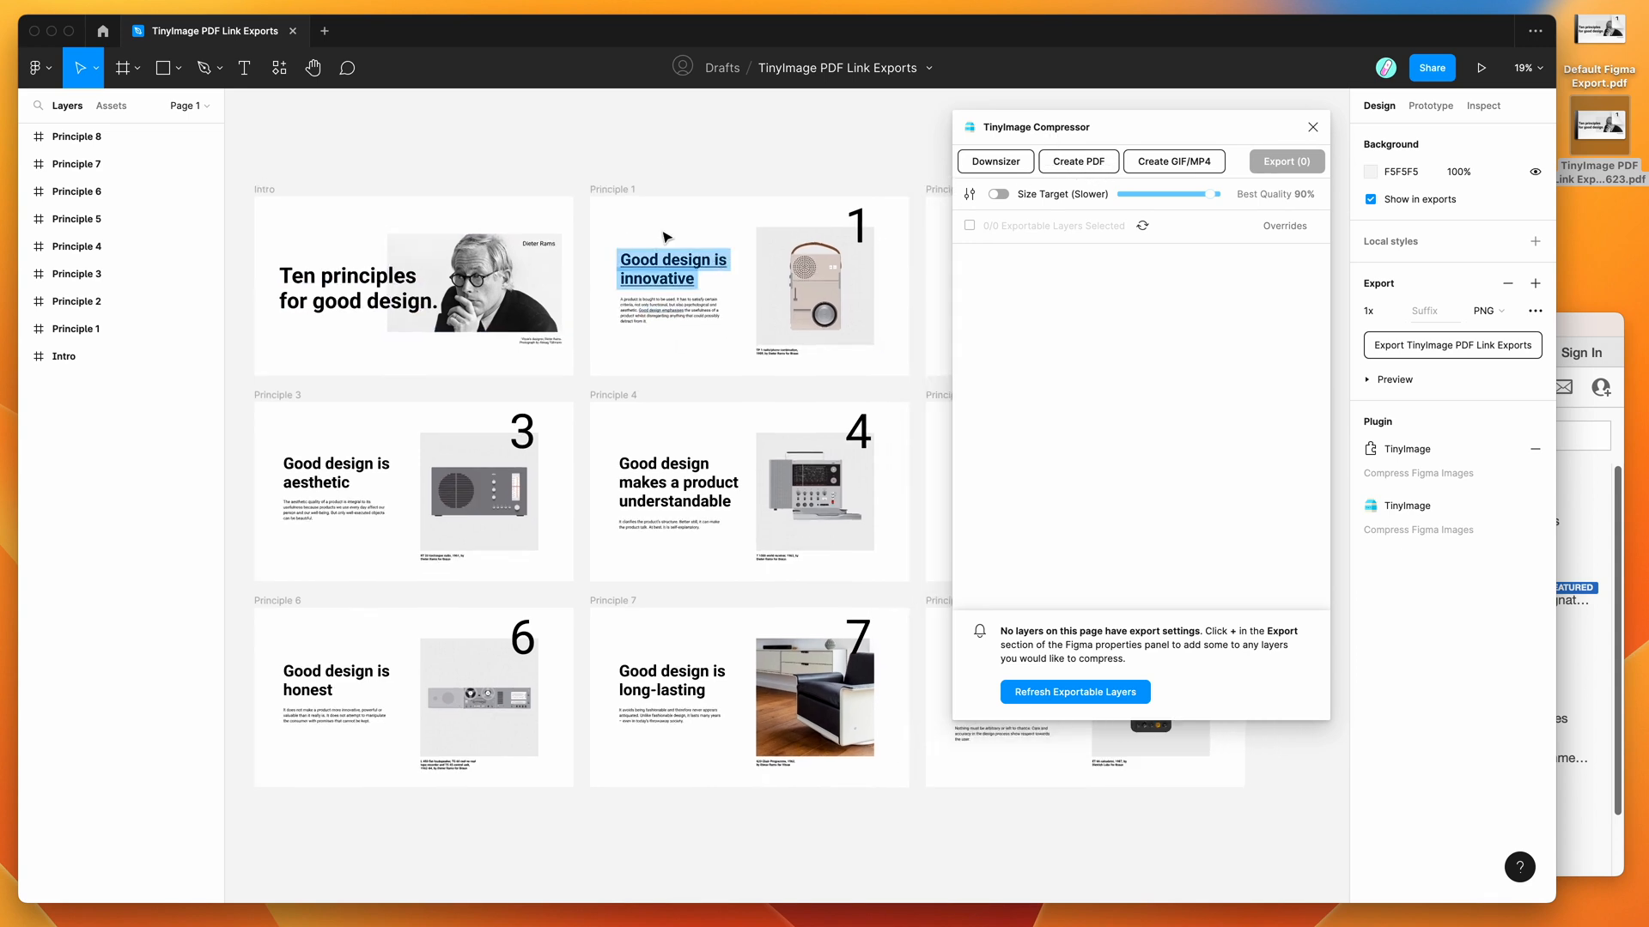
pyautogui.scroll(3)
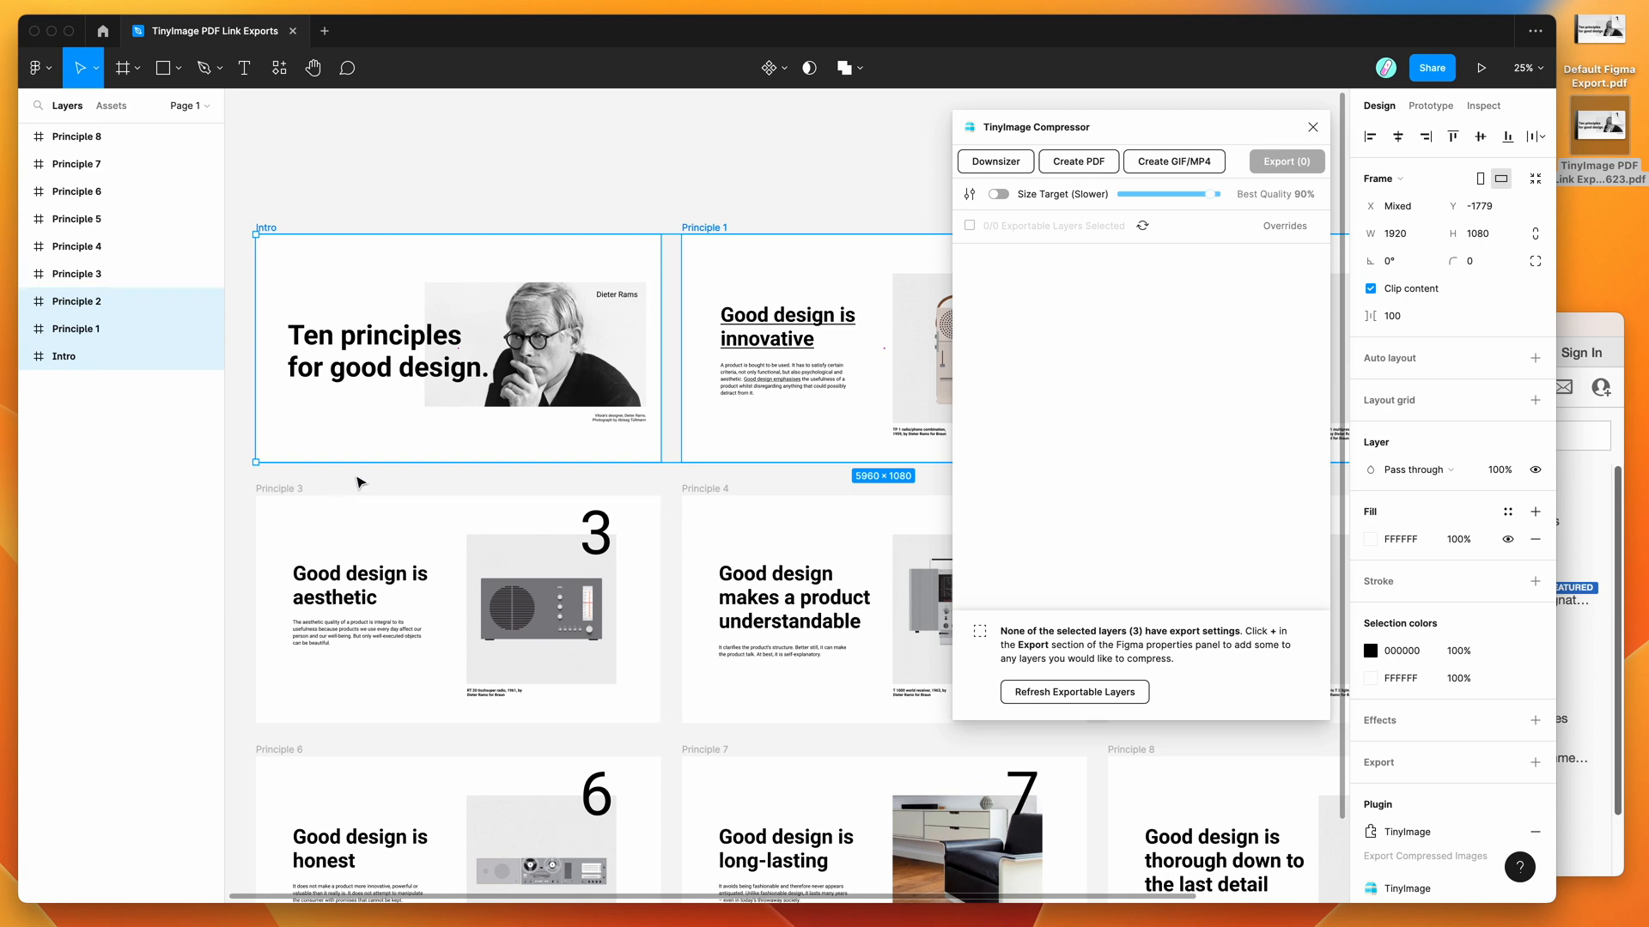
# Add an export setting to all selected slide frames and change its format from PNG to PDF.
pyautogui.scroll(-3)
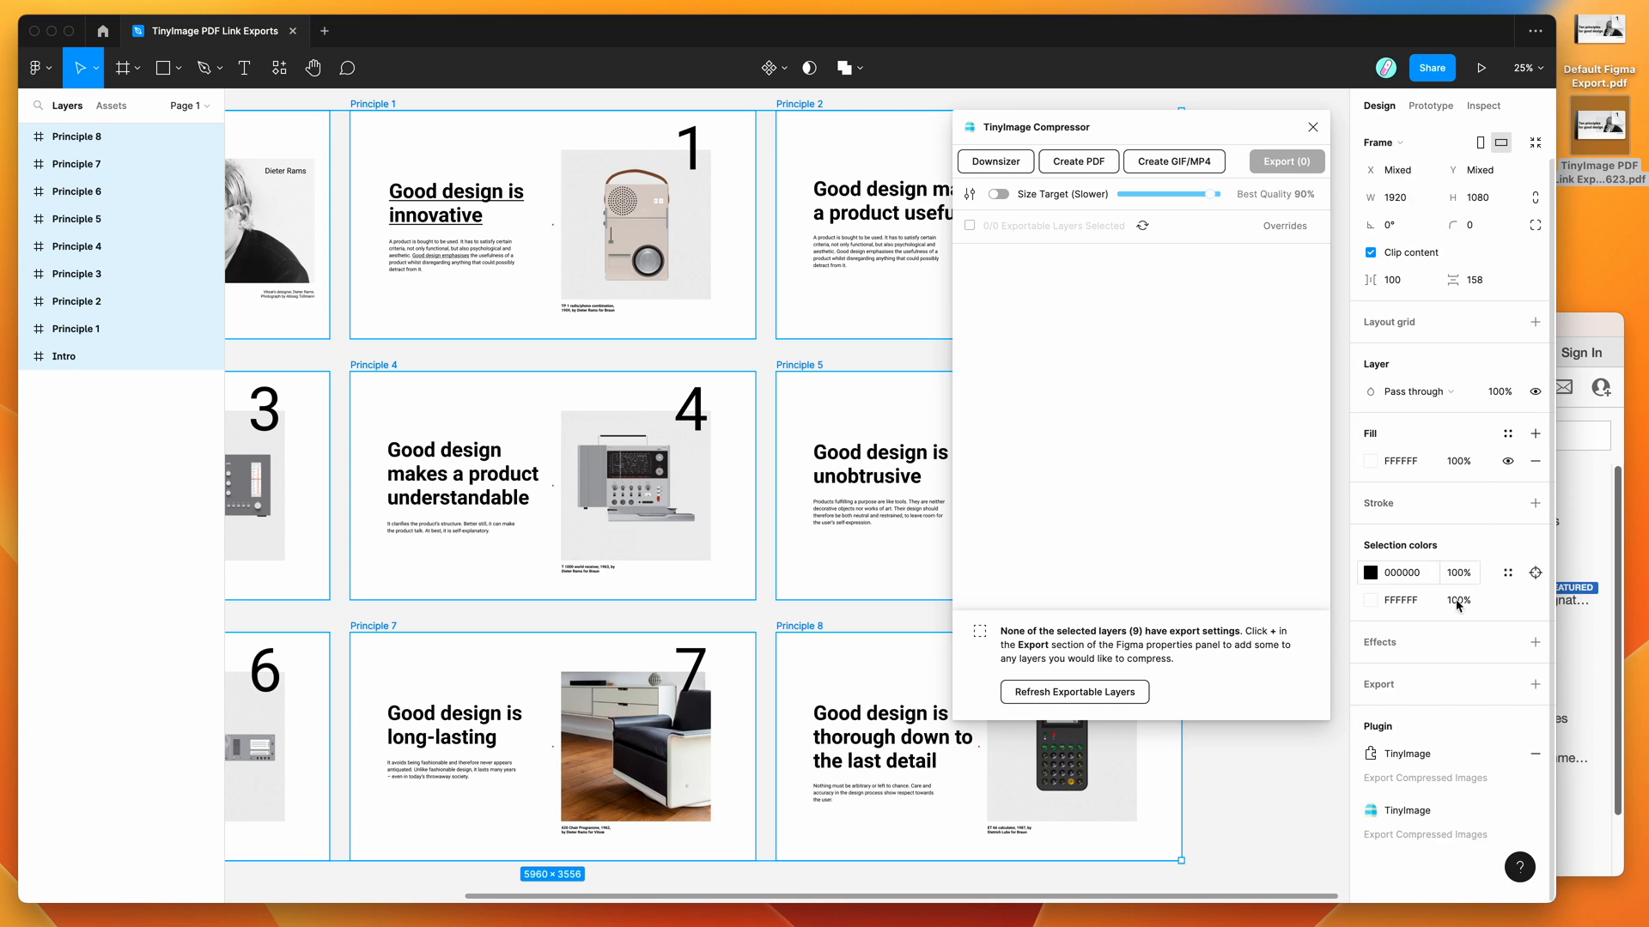
pyautogui.moveTo(1395, 692)
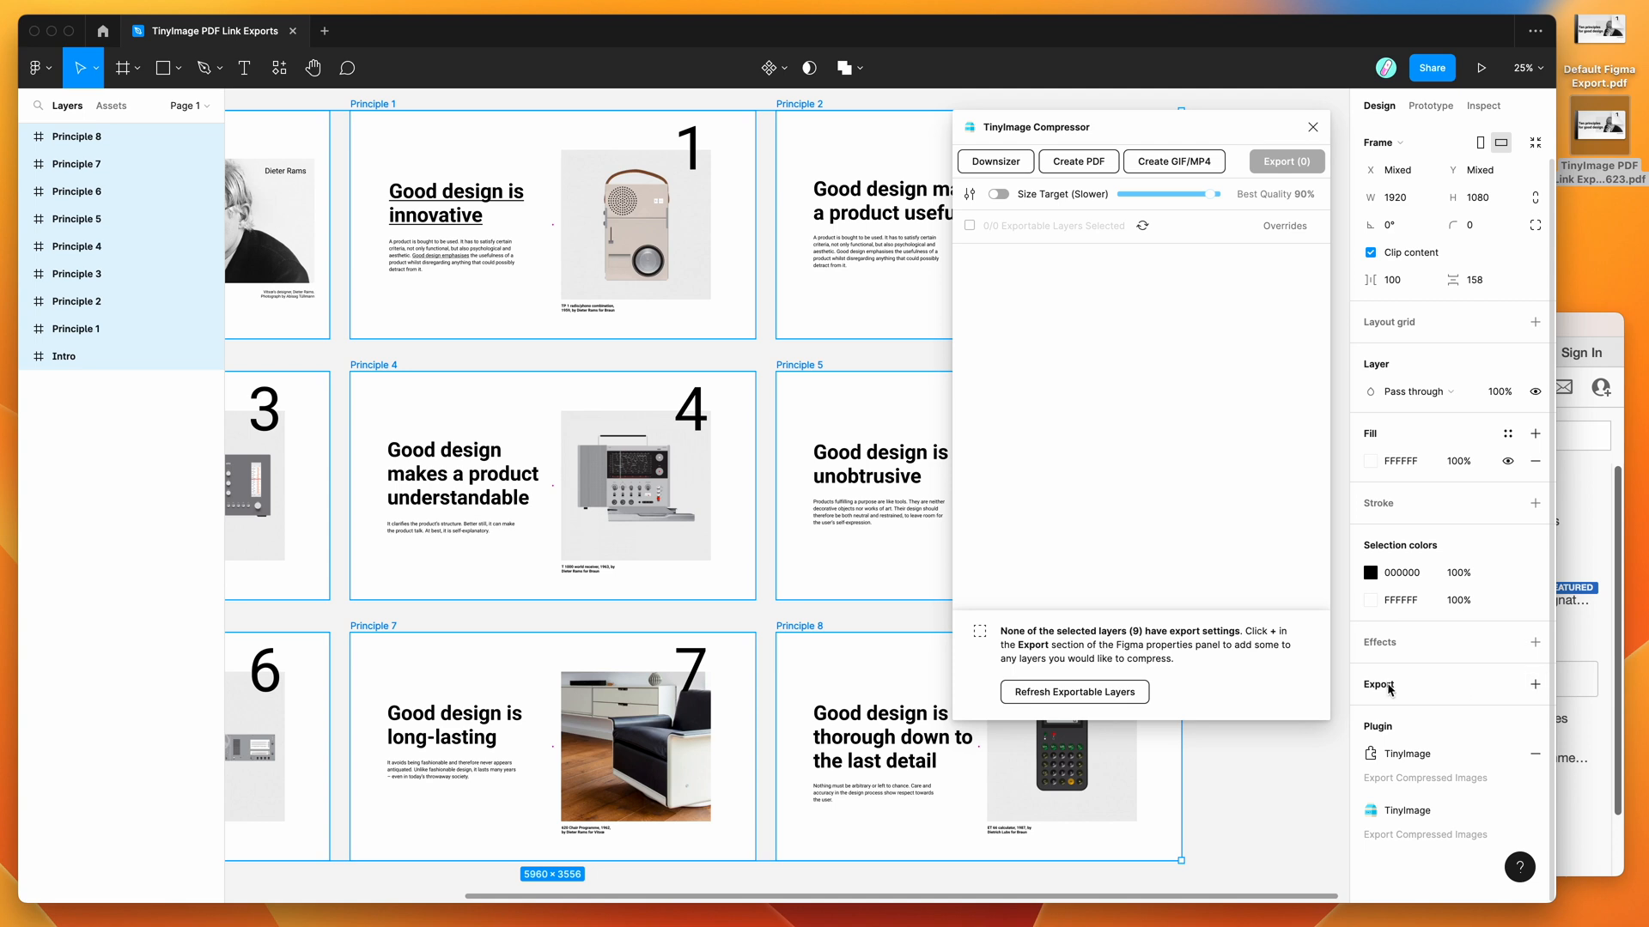
pyautogui.click(1534, 683)
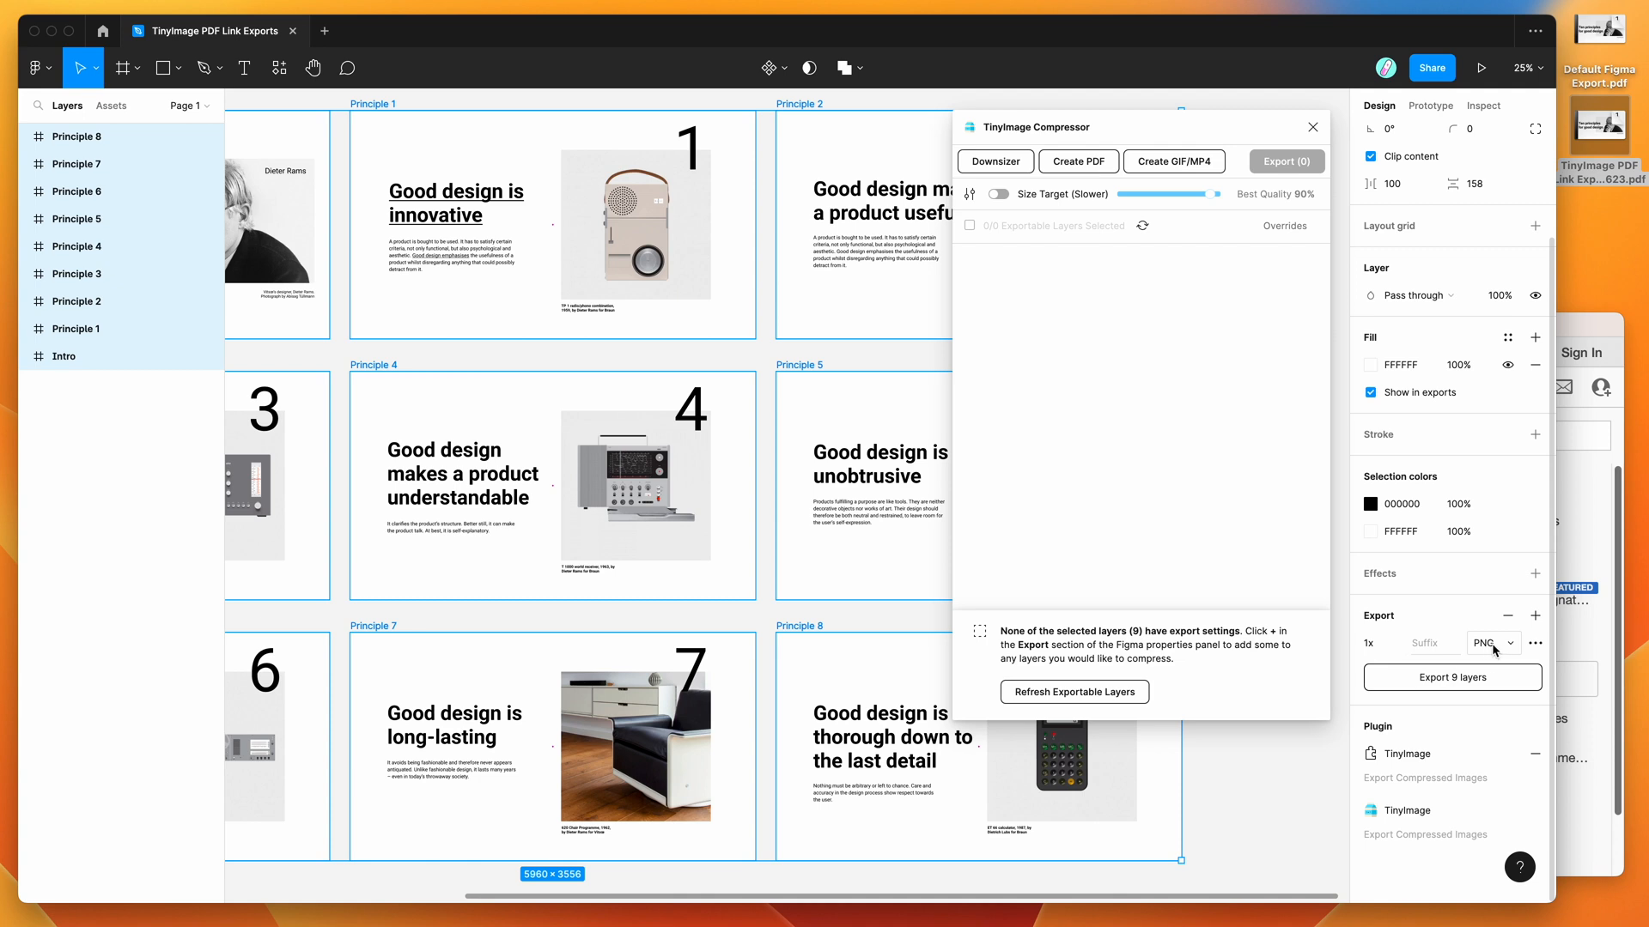
pyautogui.click(1489, 642)
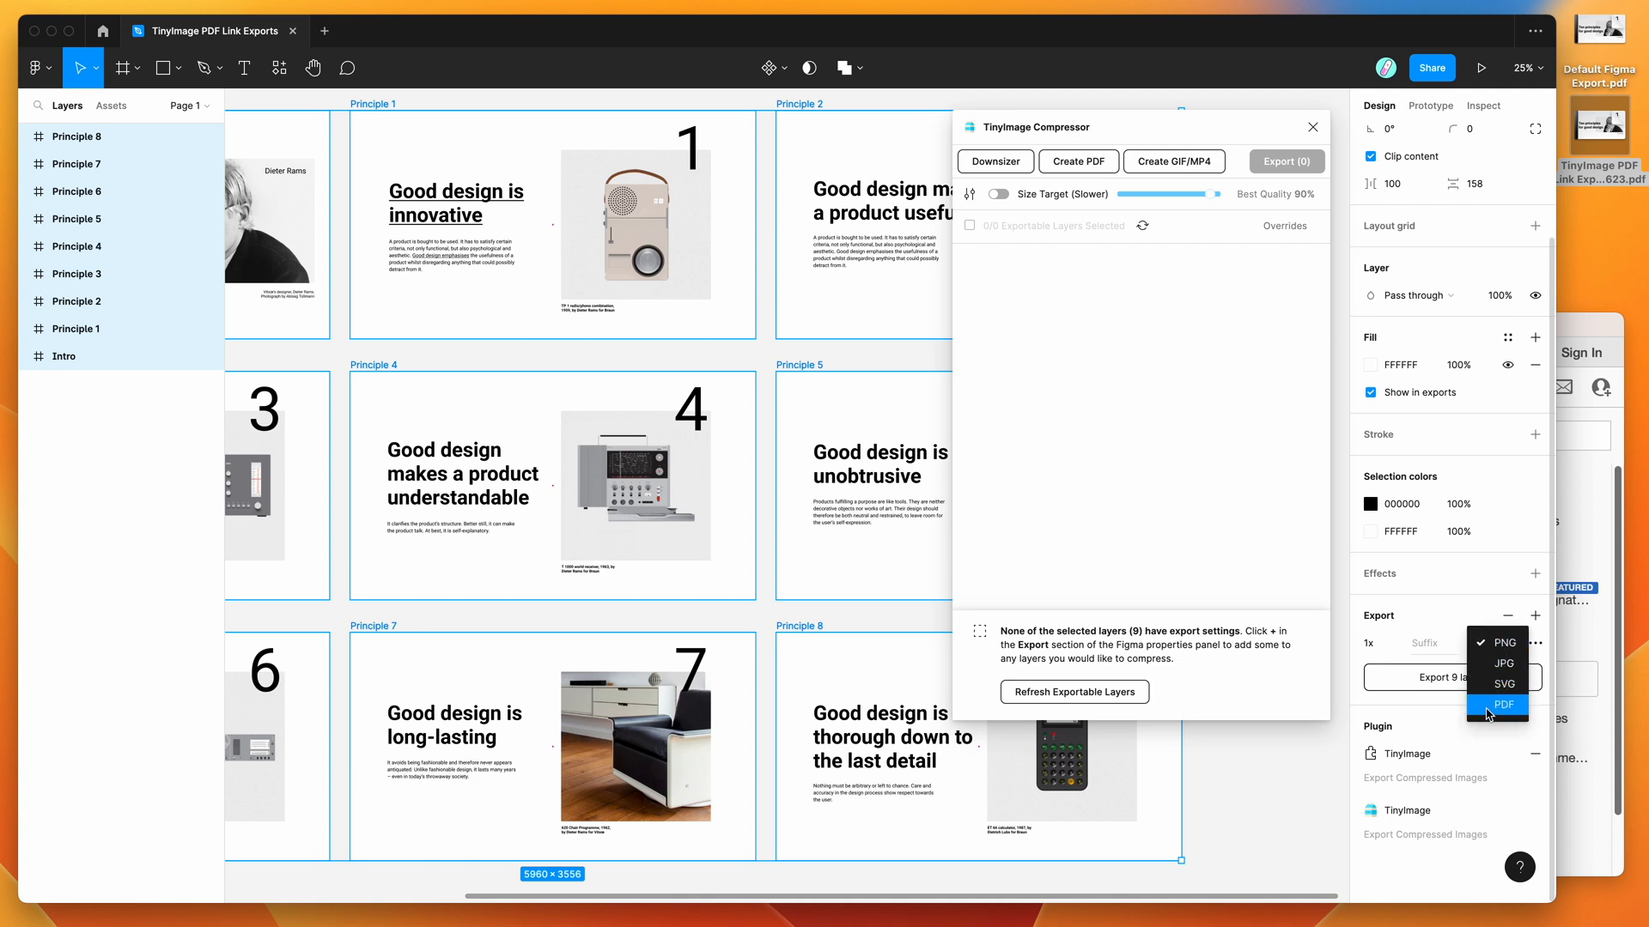
pyautogui.click(1505, 704)
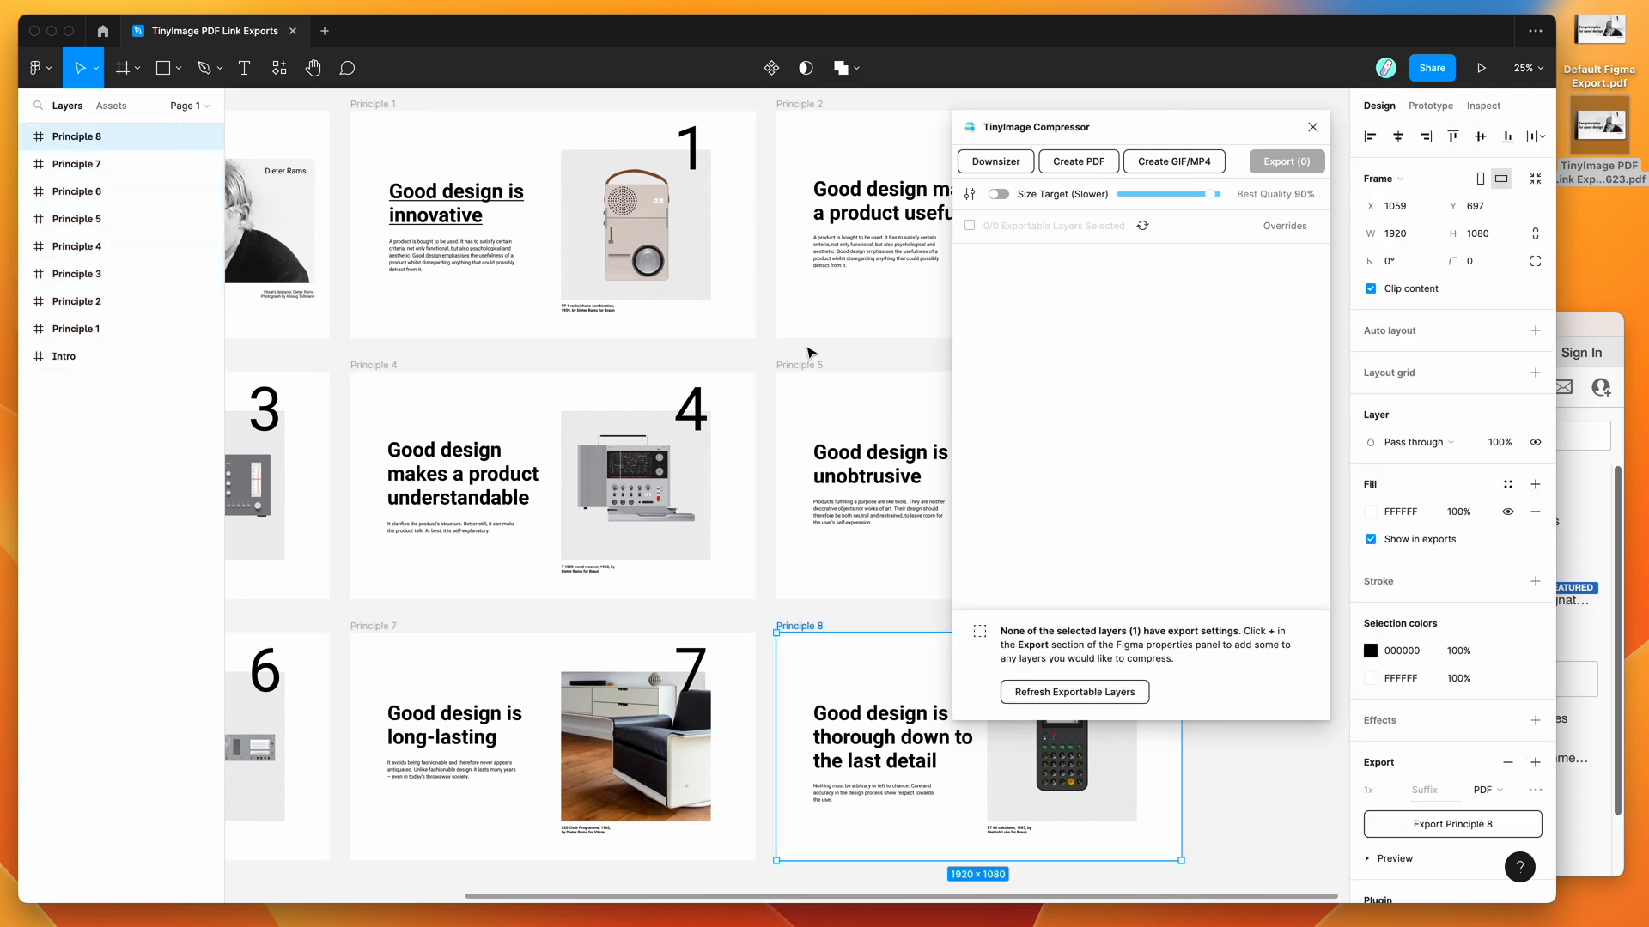
# Check Principle 5's PDF export setting and refresh the compressor's list of exportable slides.
pyautogui.click(85, 218)
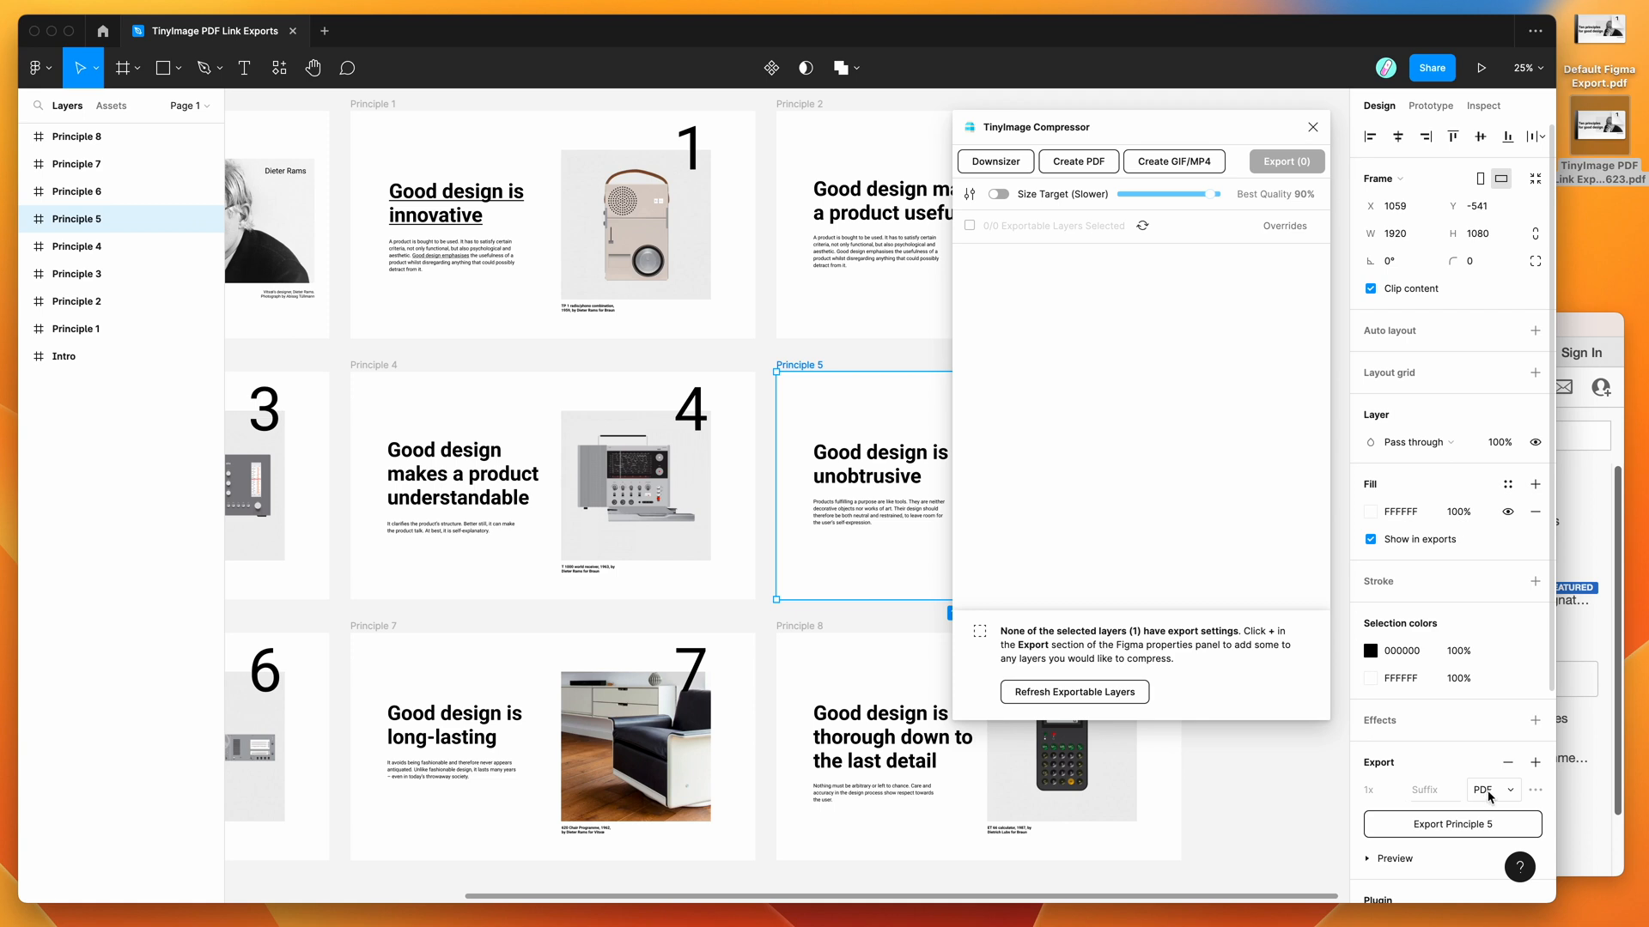
pyautogui.moveTo(1192, 594)
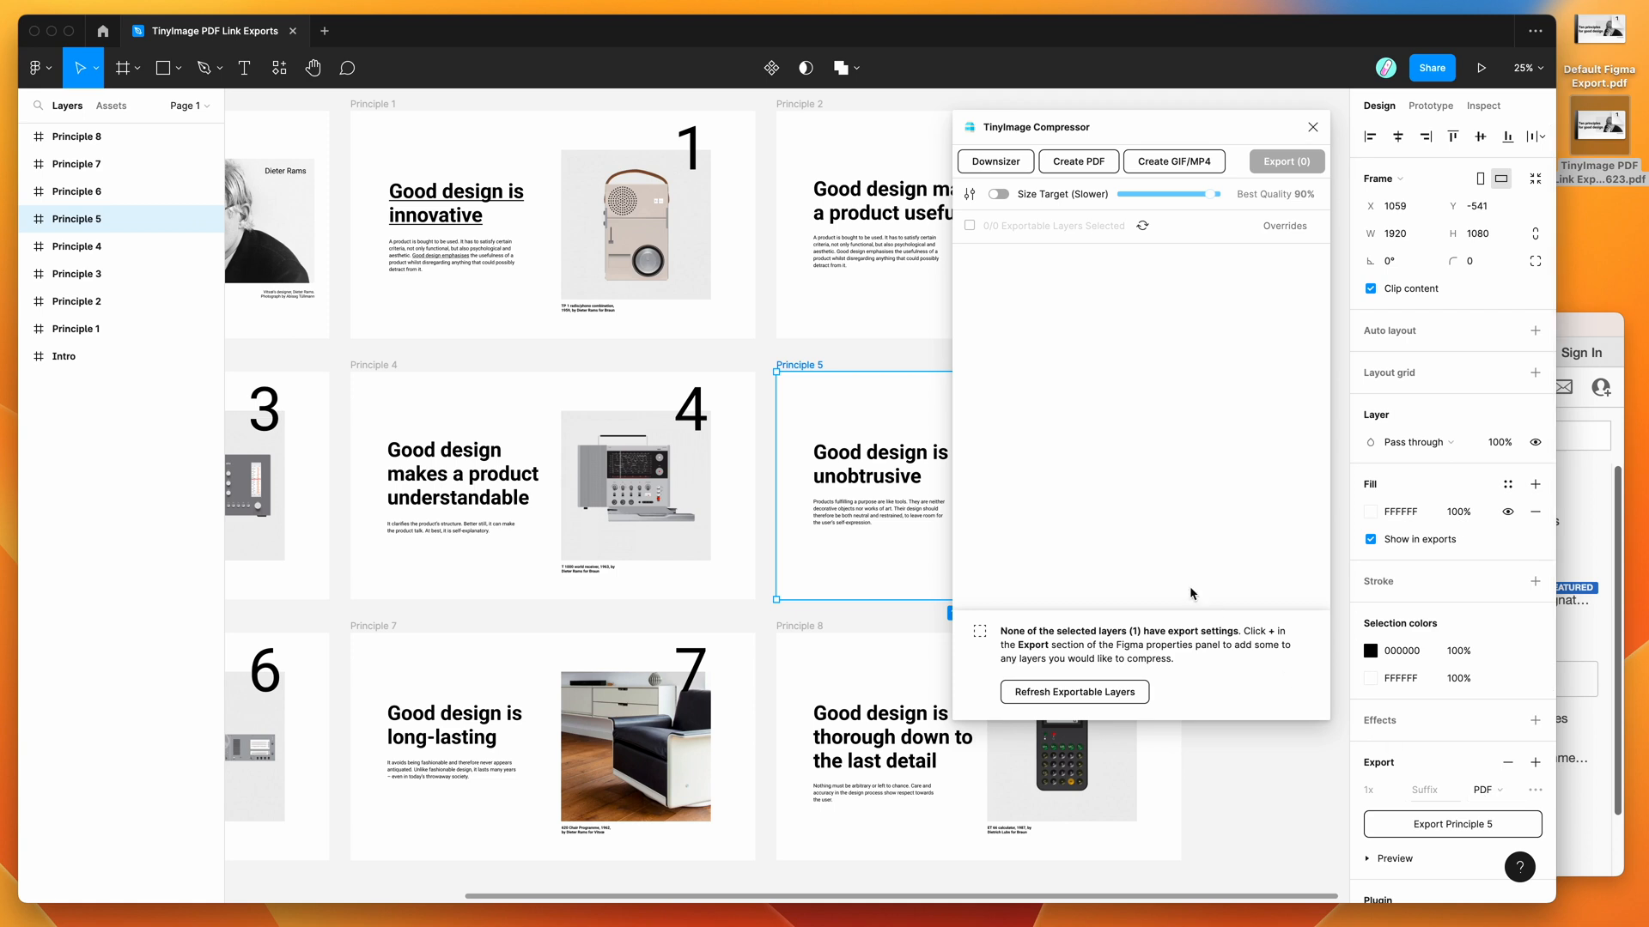
pyautogui.moveTo(1089, 697)
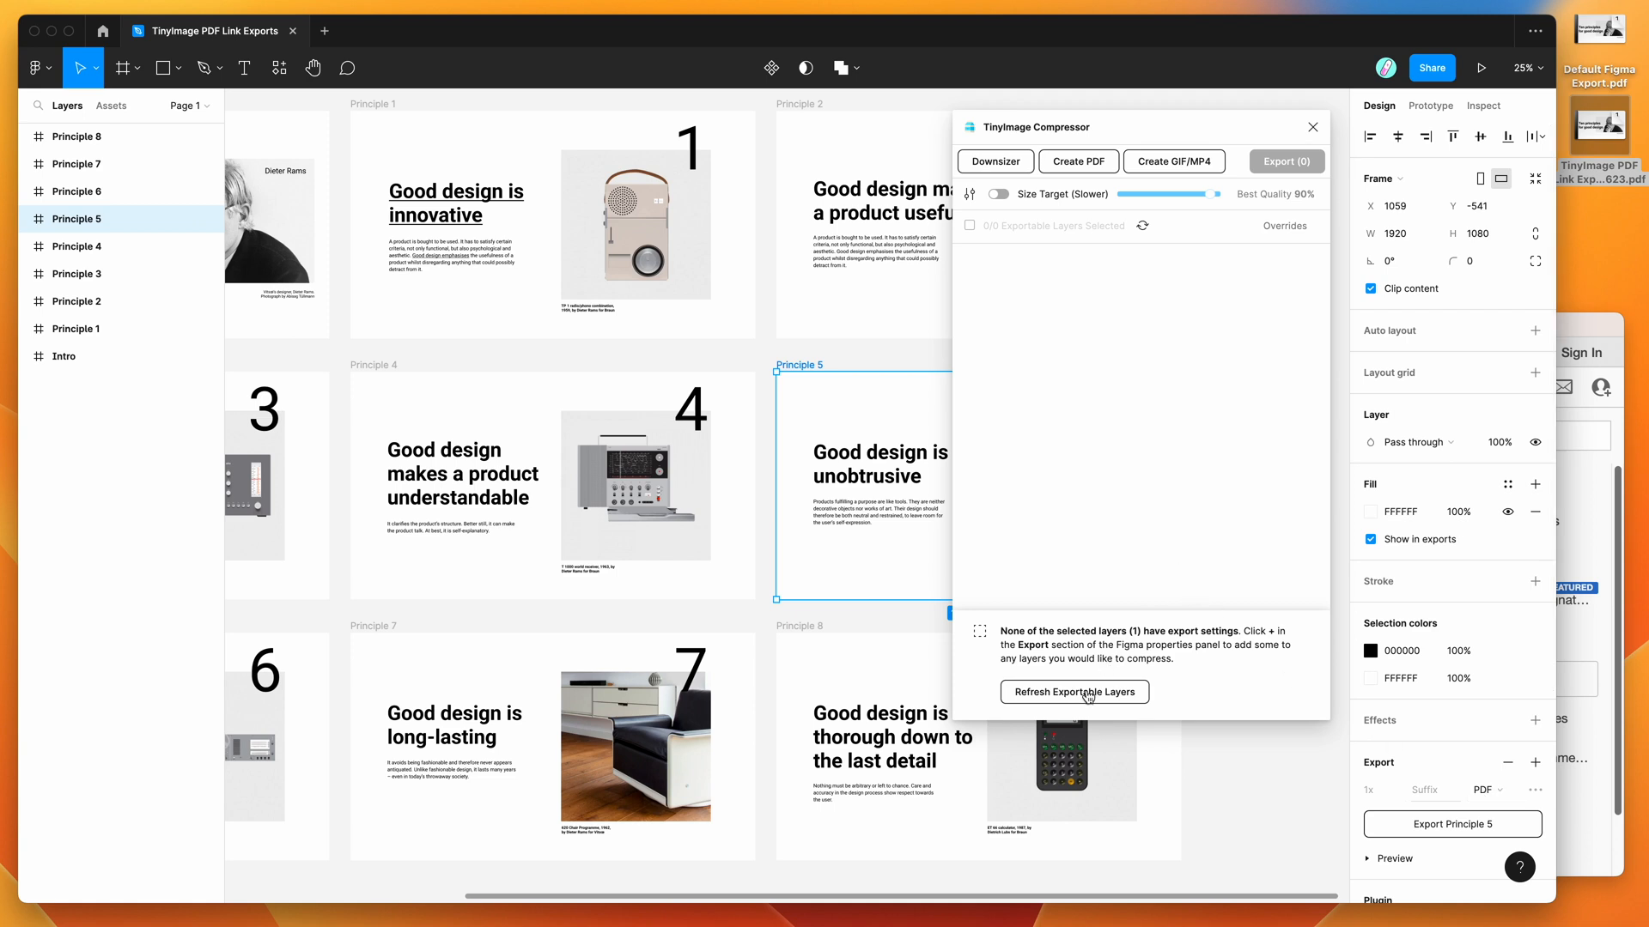
pyautogui.moveTo(1144, 681)
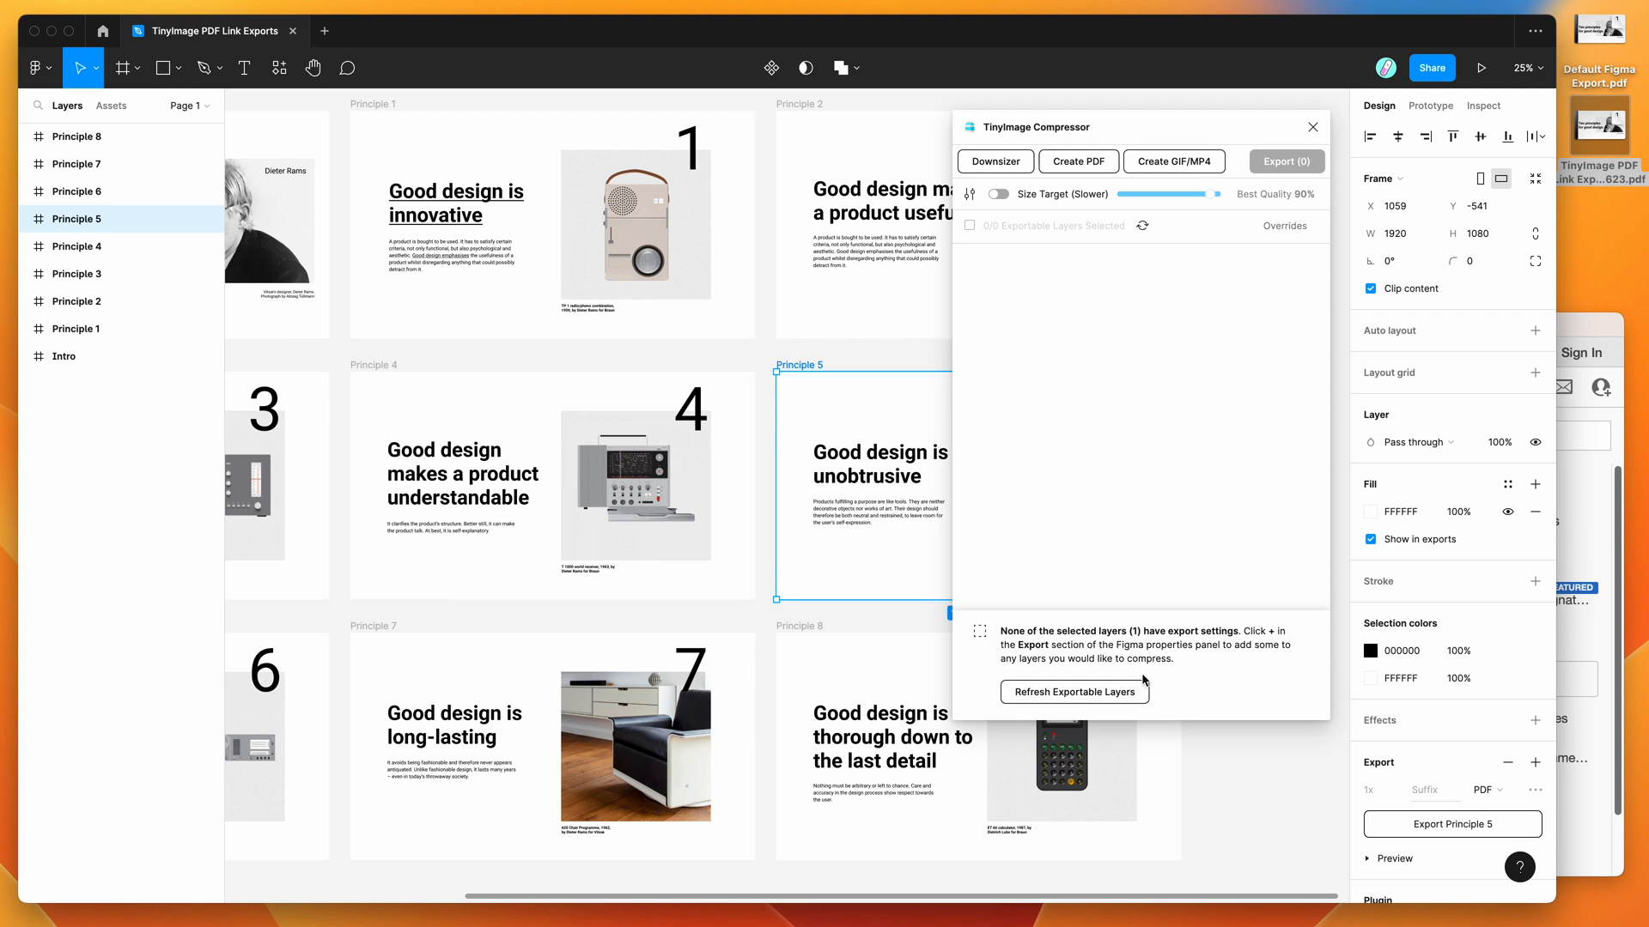
pyautogui.moveTo(1142, 225)
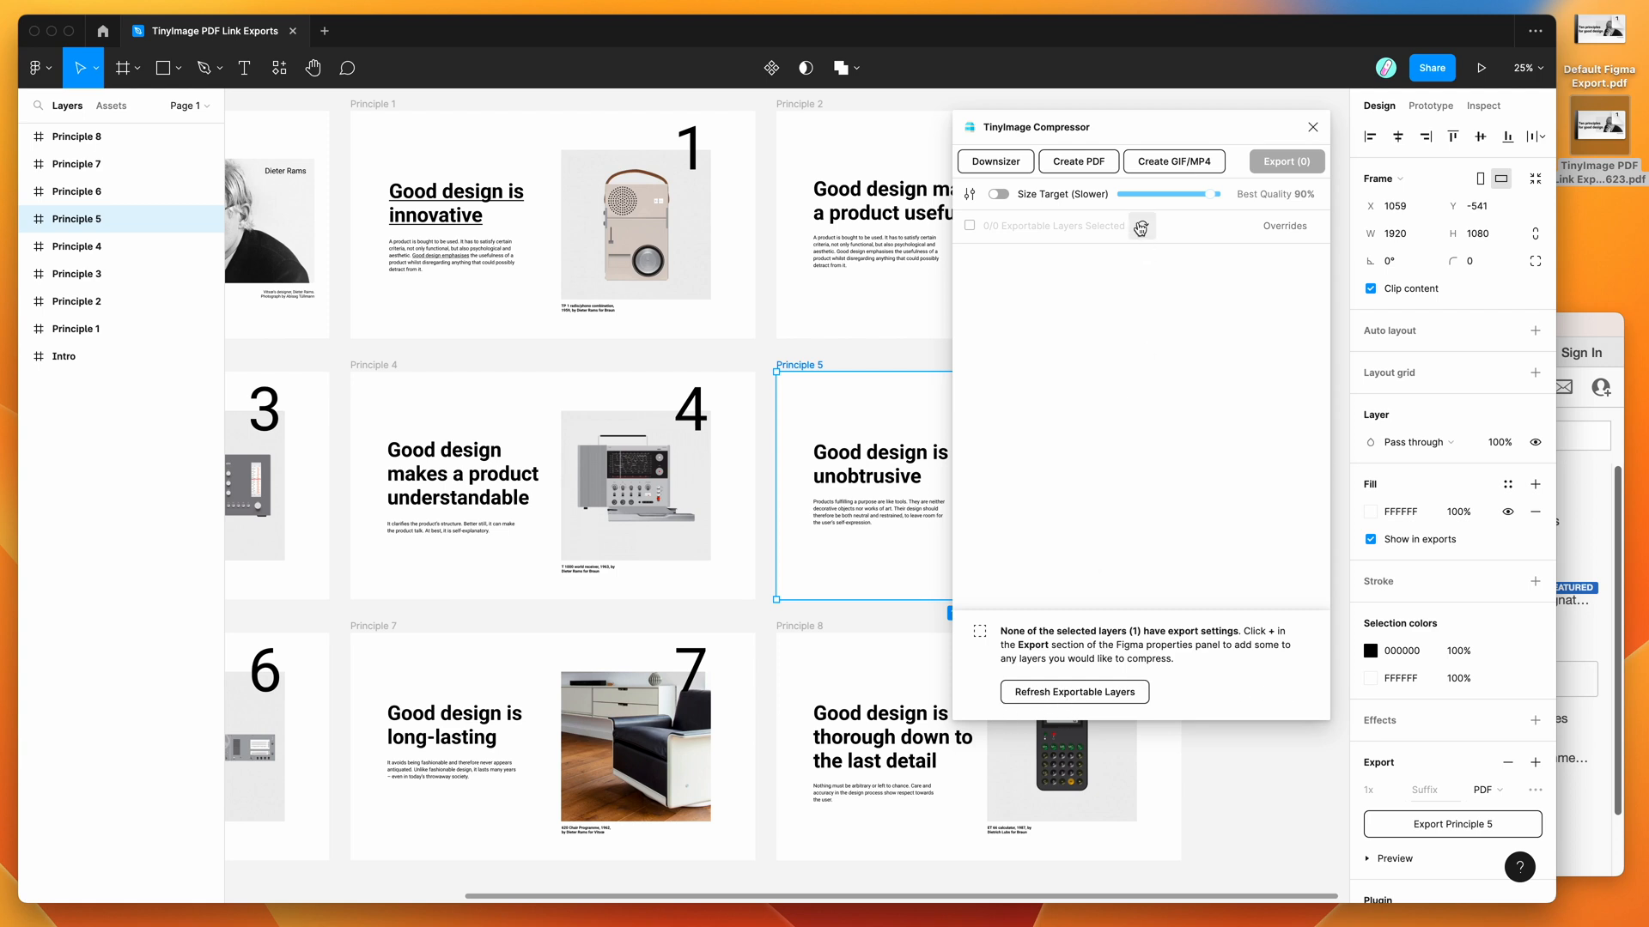
pyautogui.click(1075, 692)
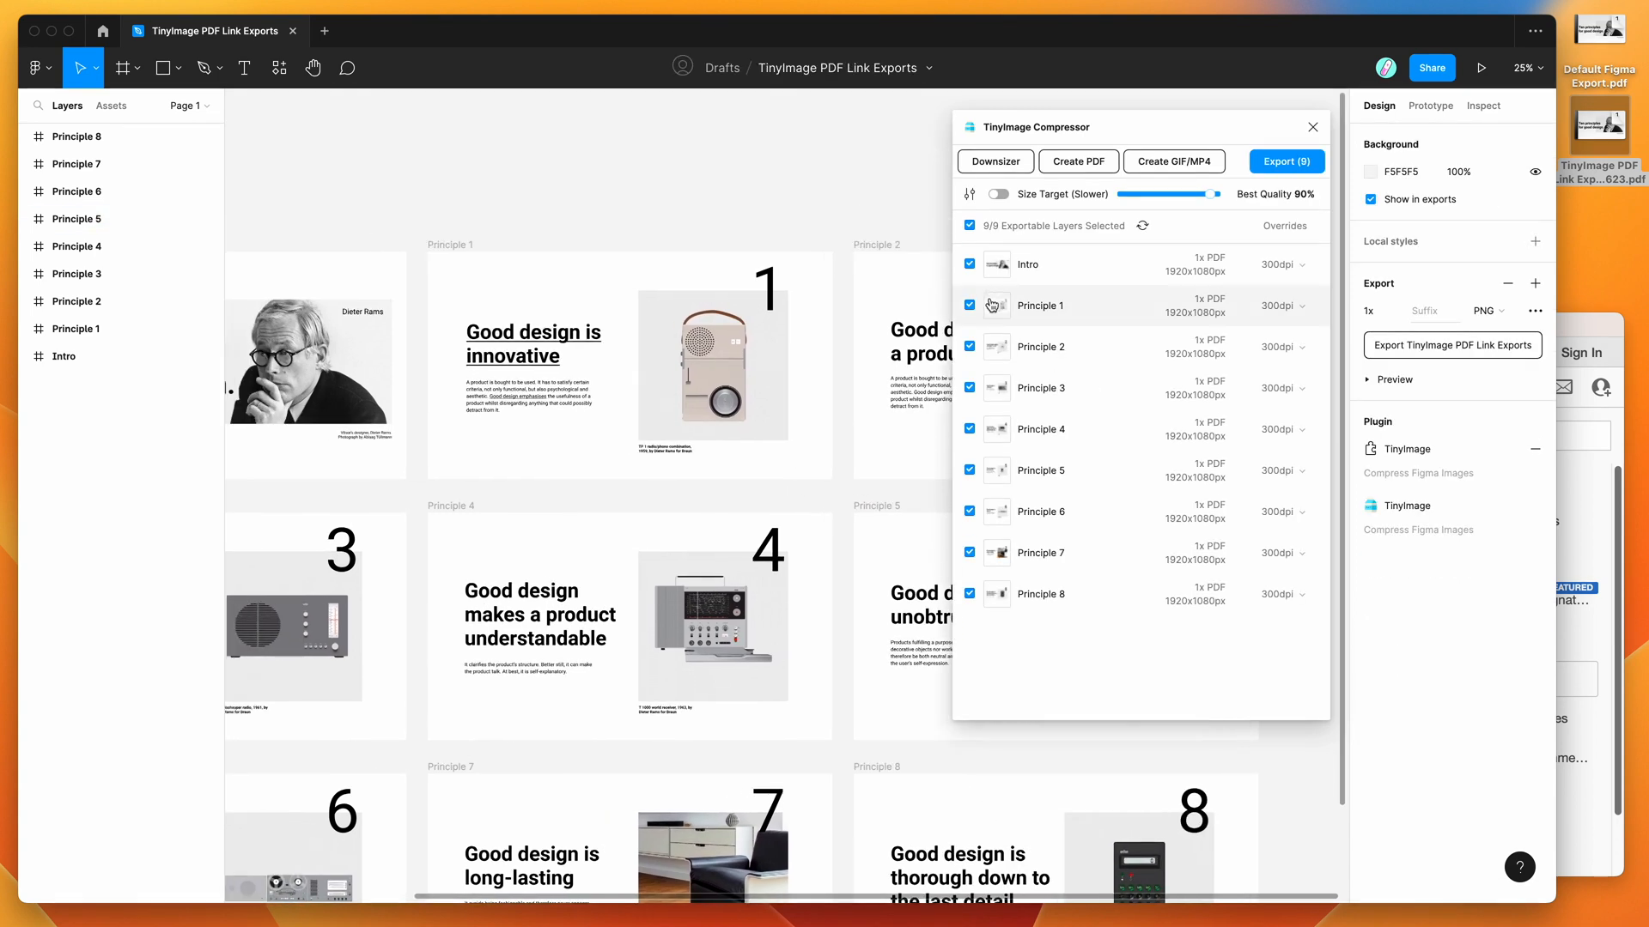
pyautogui.moveTo(1028, 265)
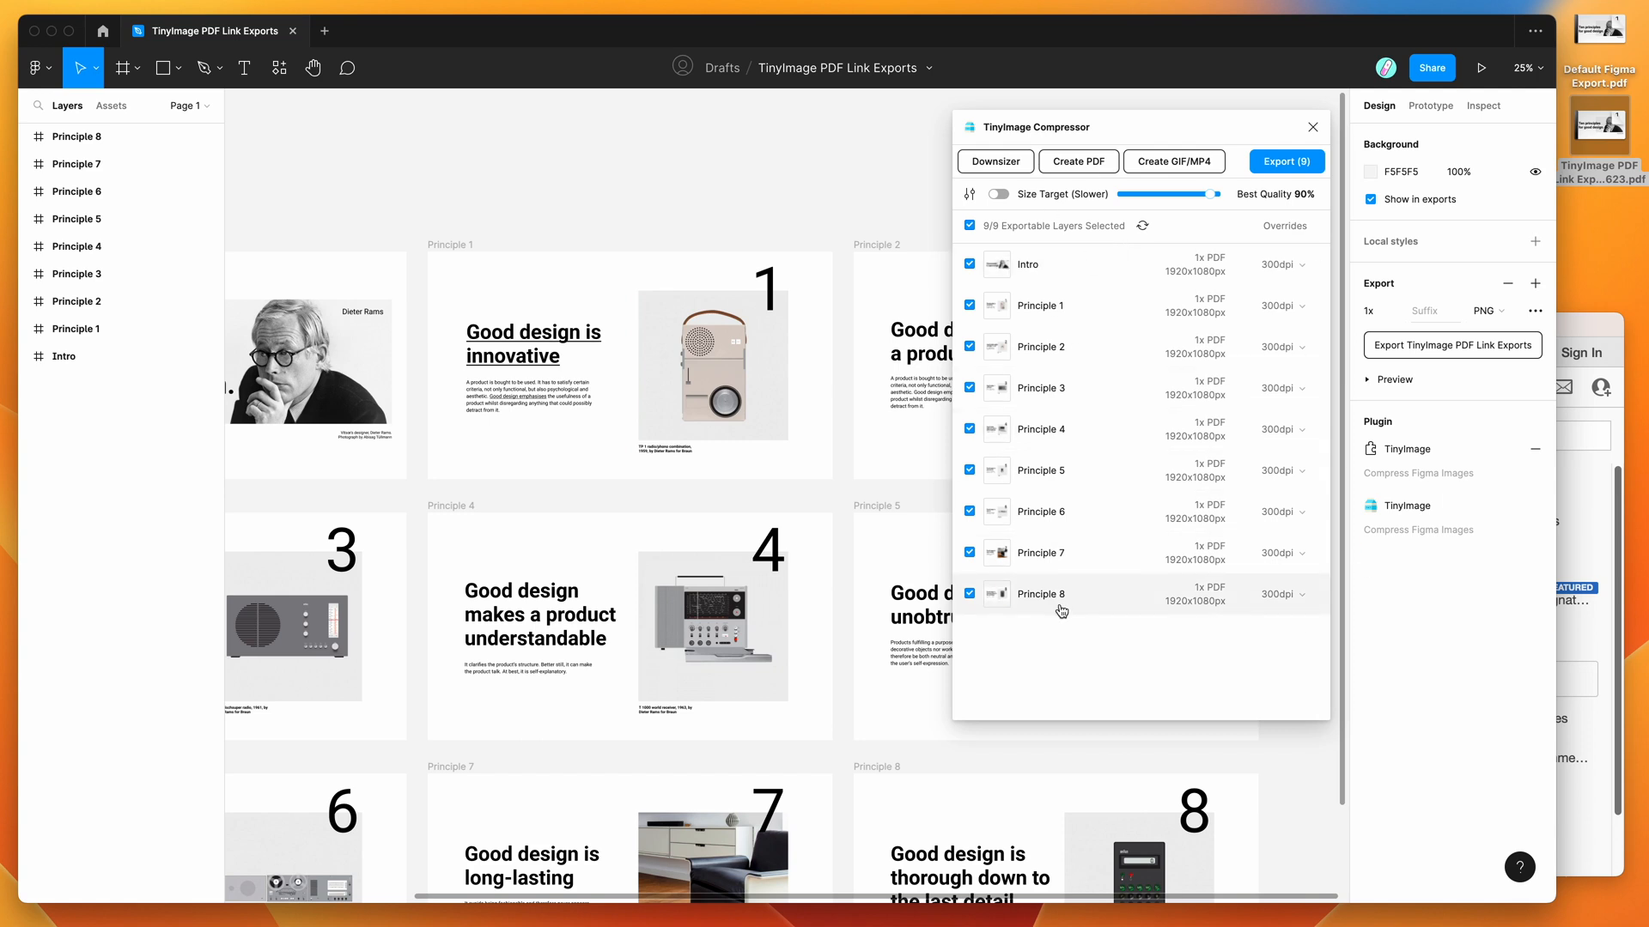
pyautogui.moveTo(1219, 268)
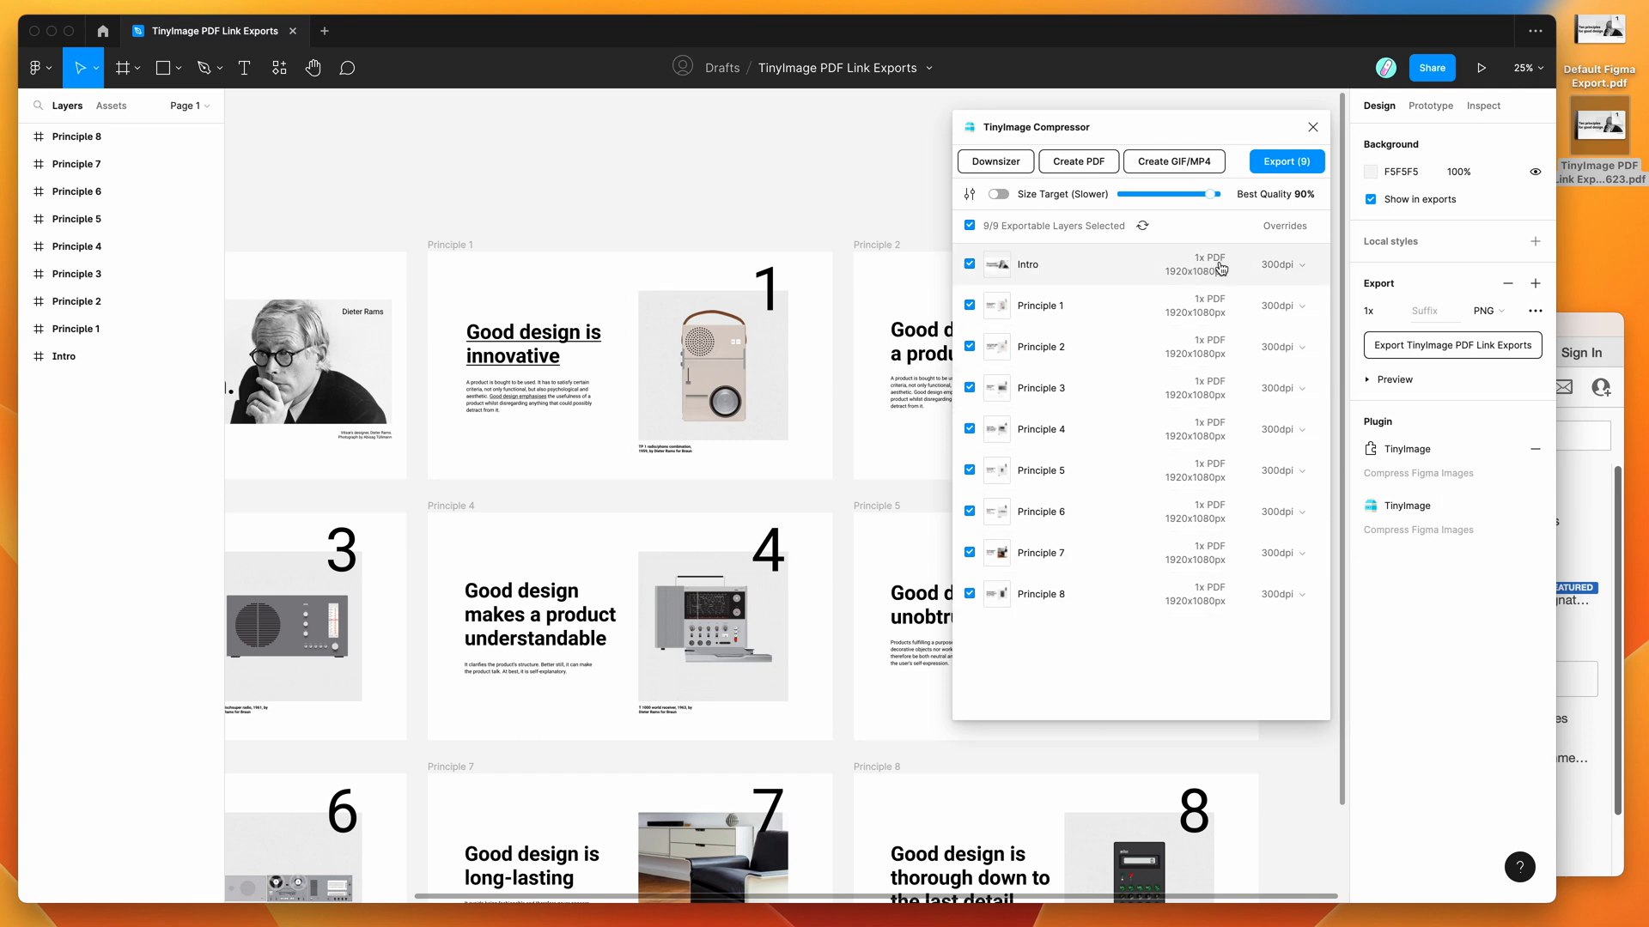
pyautogui.moveTo(1142, 348)
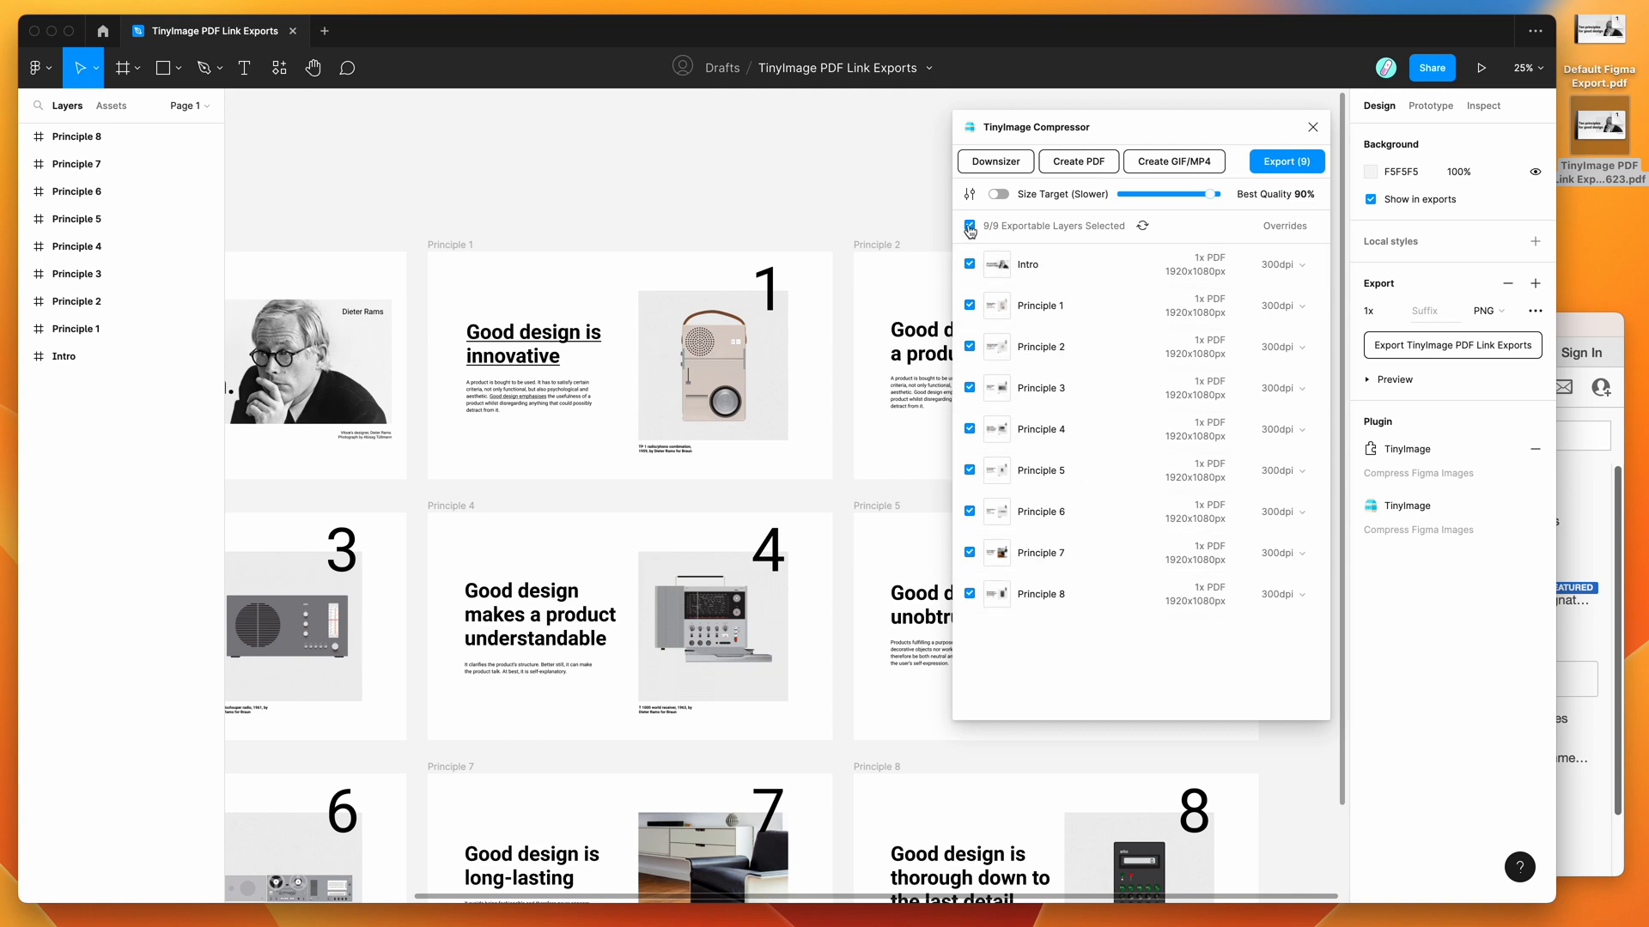
# Clear the select-all tick, then select Intro through Principle 3 for export.
pyautogui.click(967, 227)
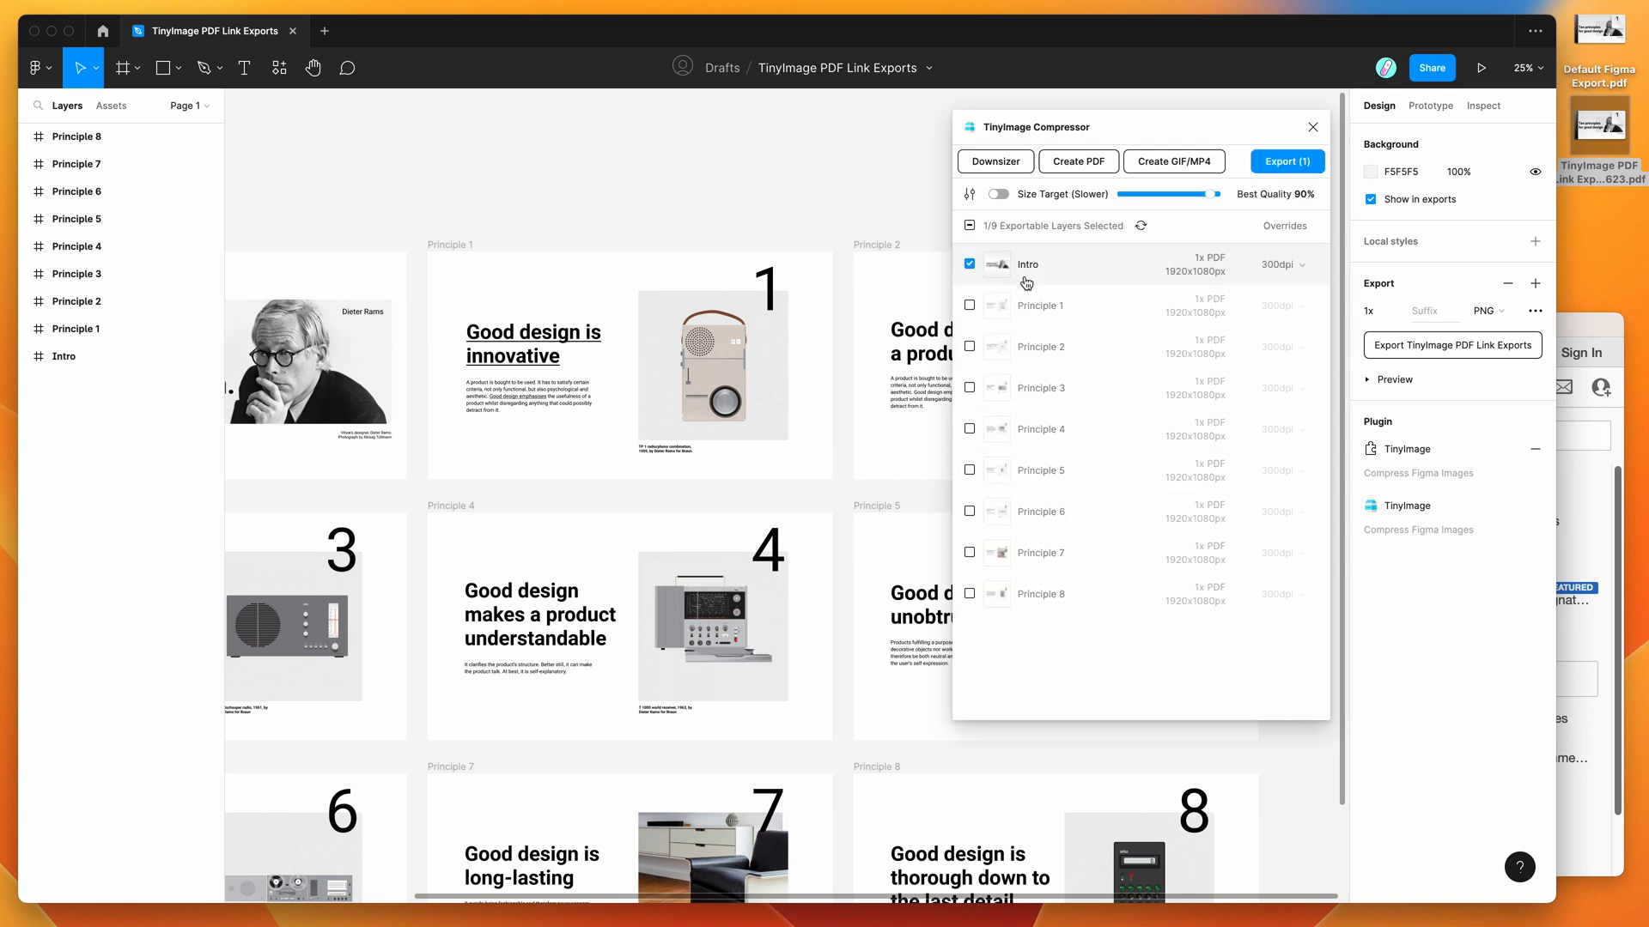
pyautogui.click(969, 388)
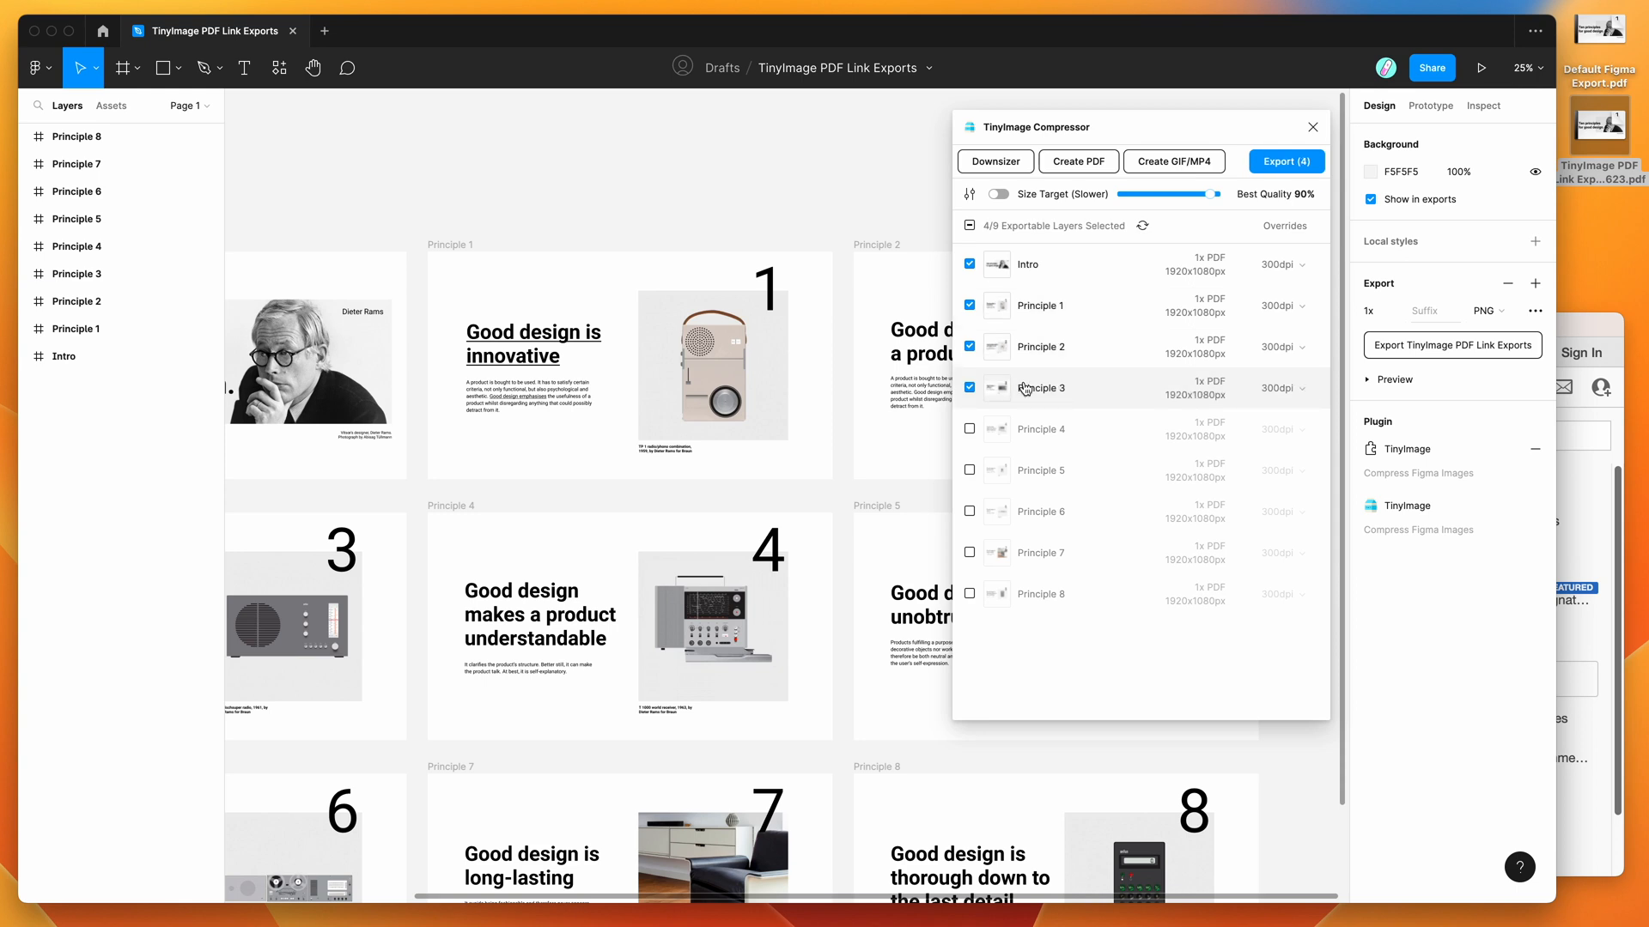
pyautogui.moveTo(1021, 311)
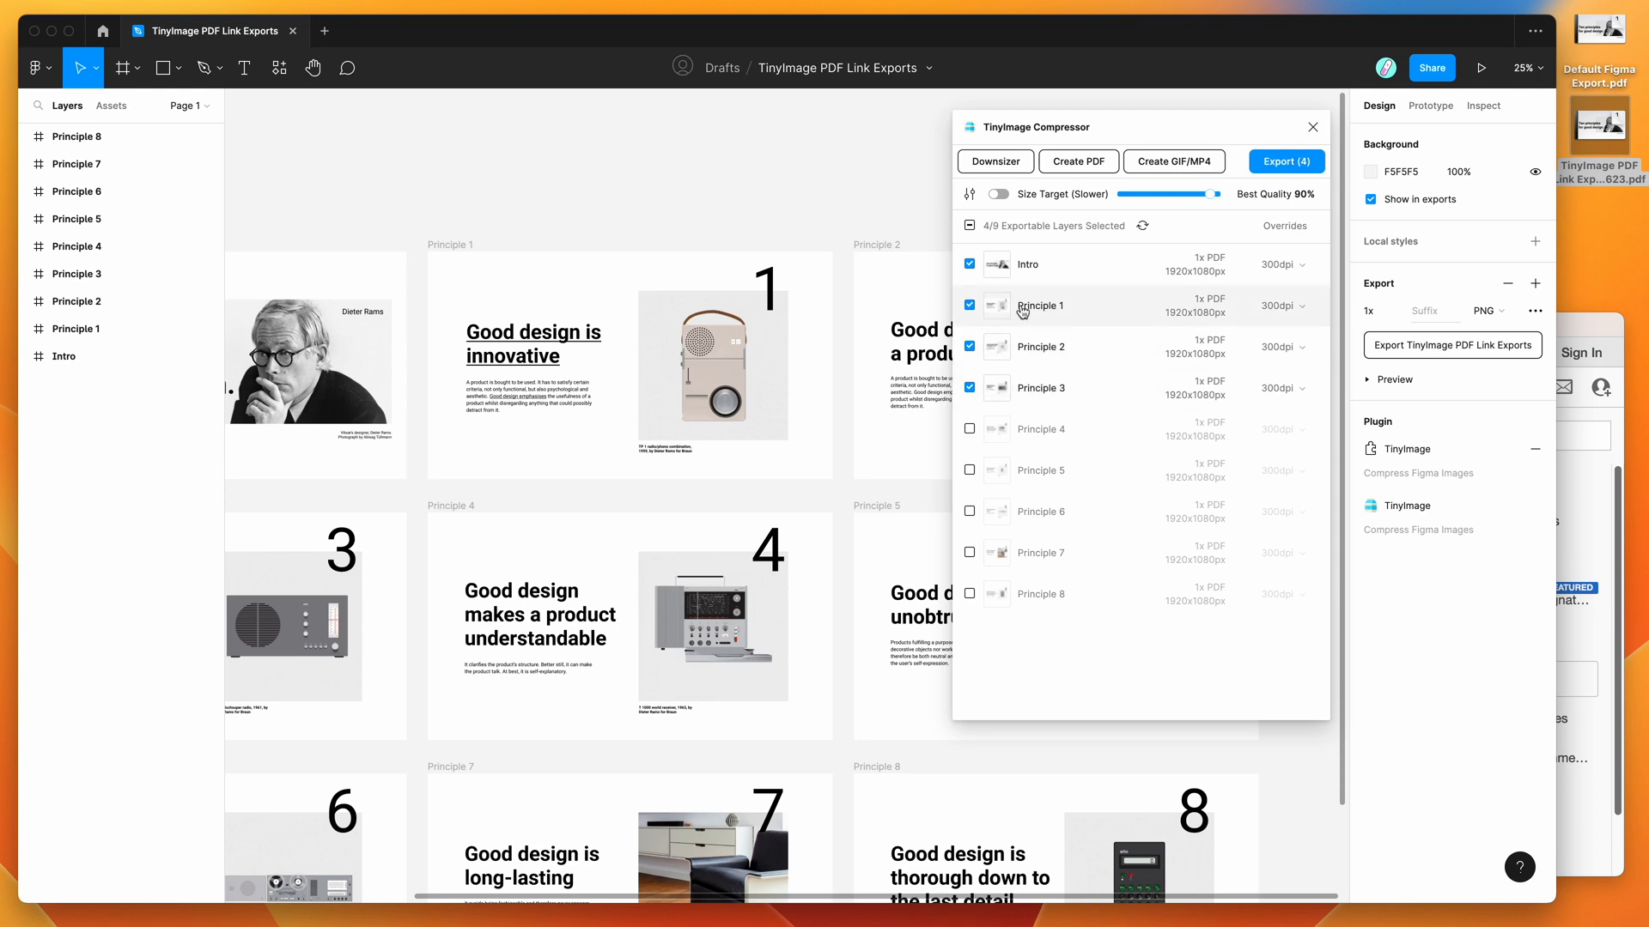
pyautogui.moveTo(969, 201)
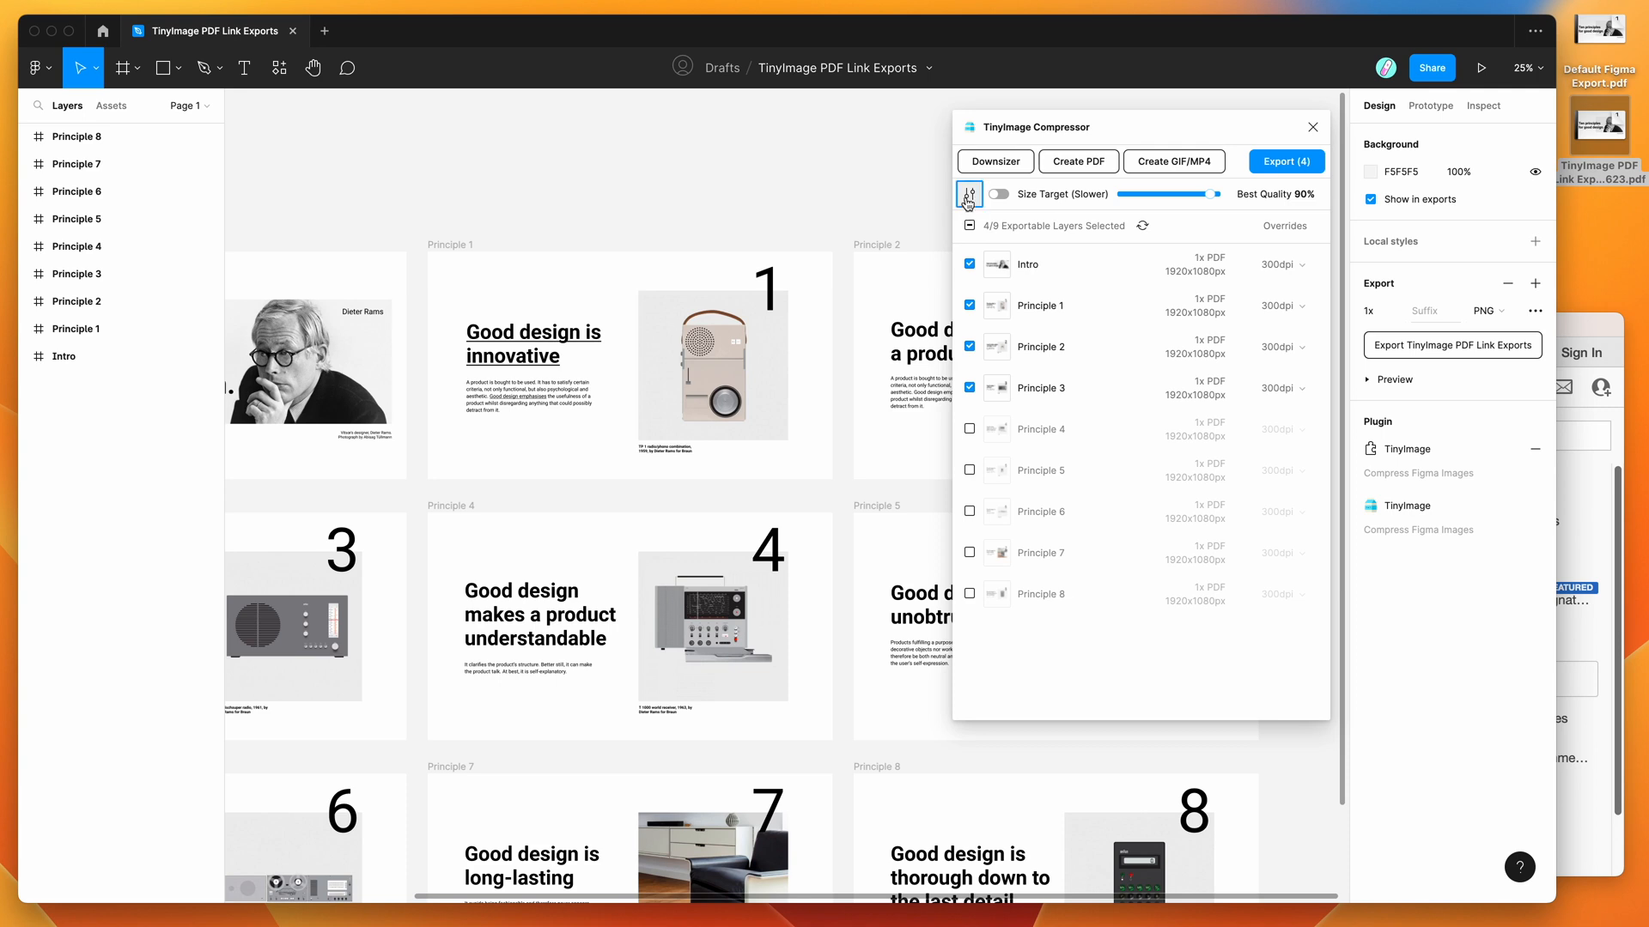
pyautogui.click(967, 194)
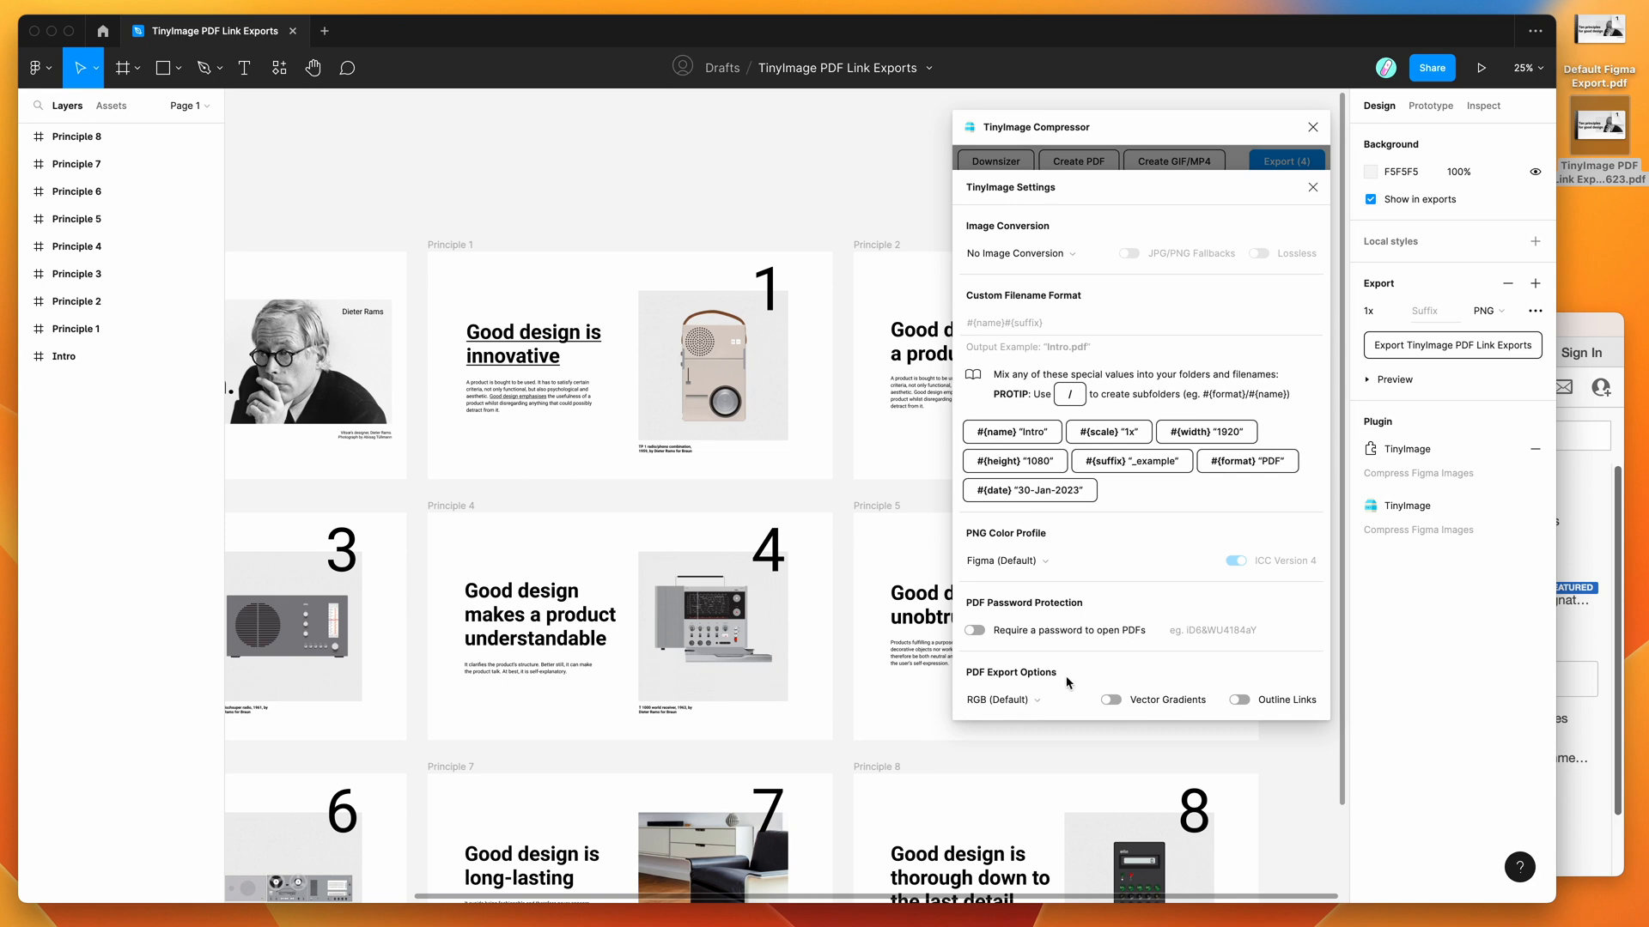
pyautogui.moveTo(1273, 704)
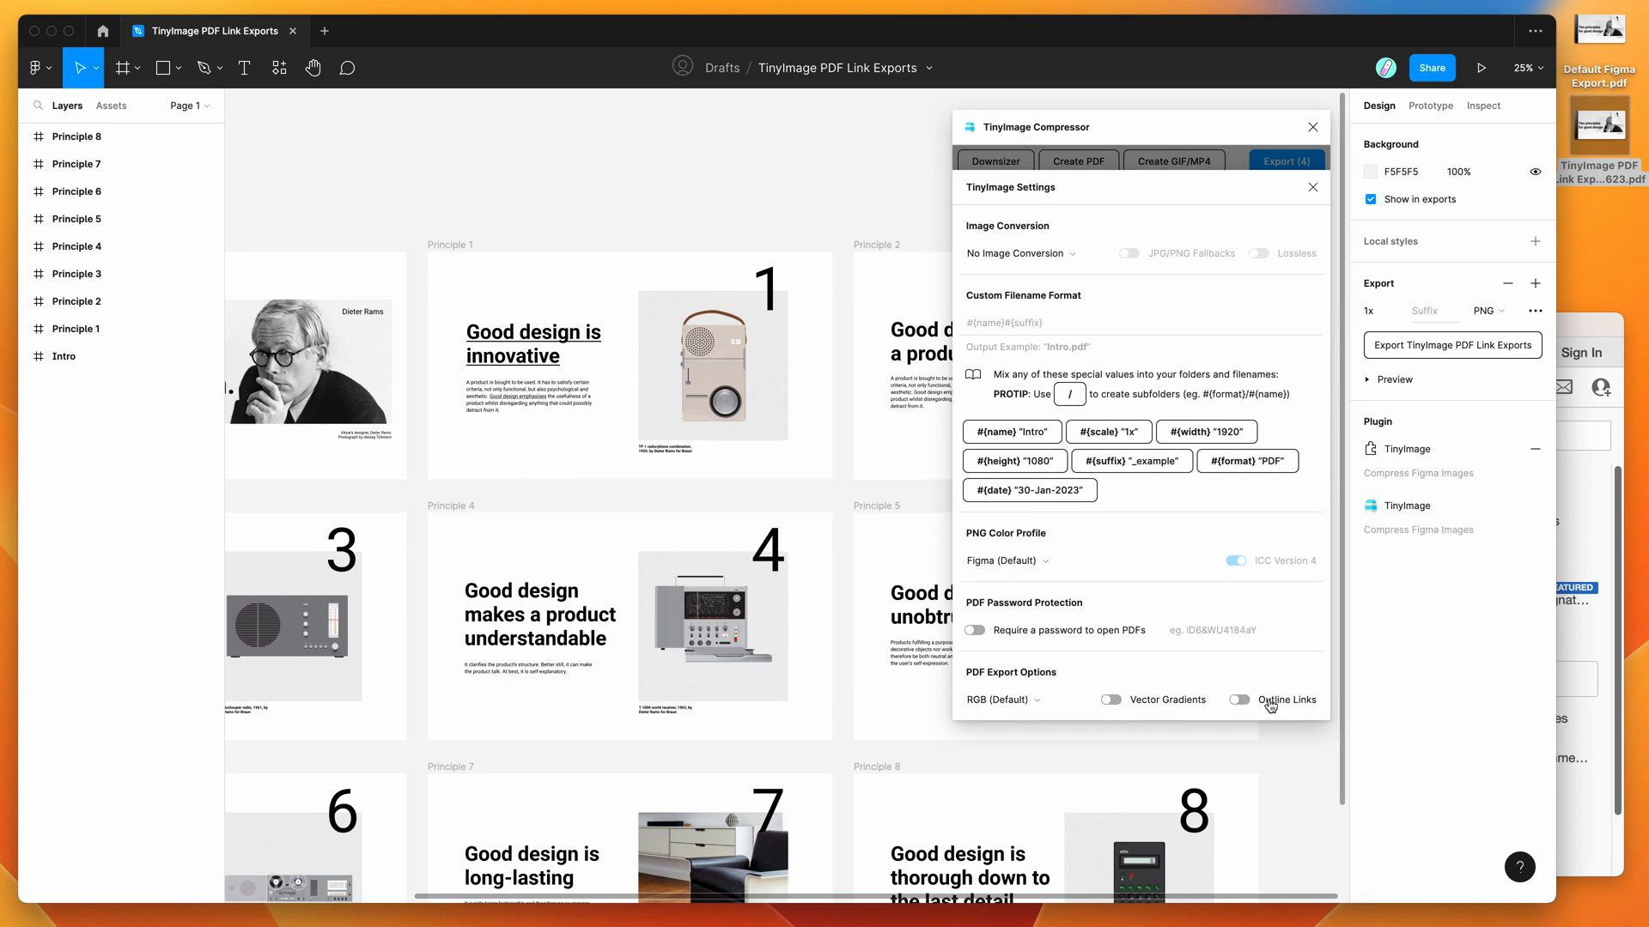
pyautogui.moveTo(1286, 706)
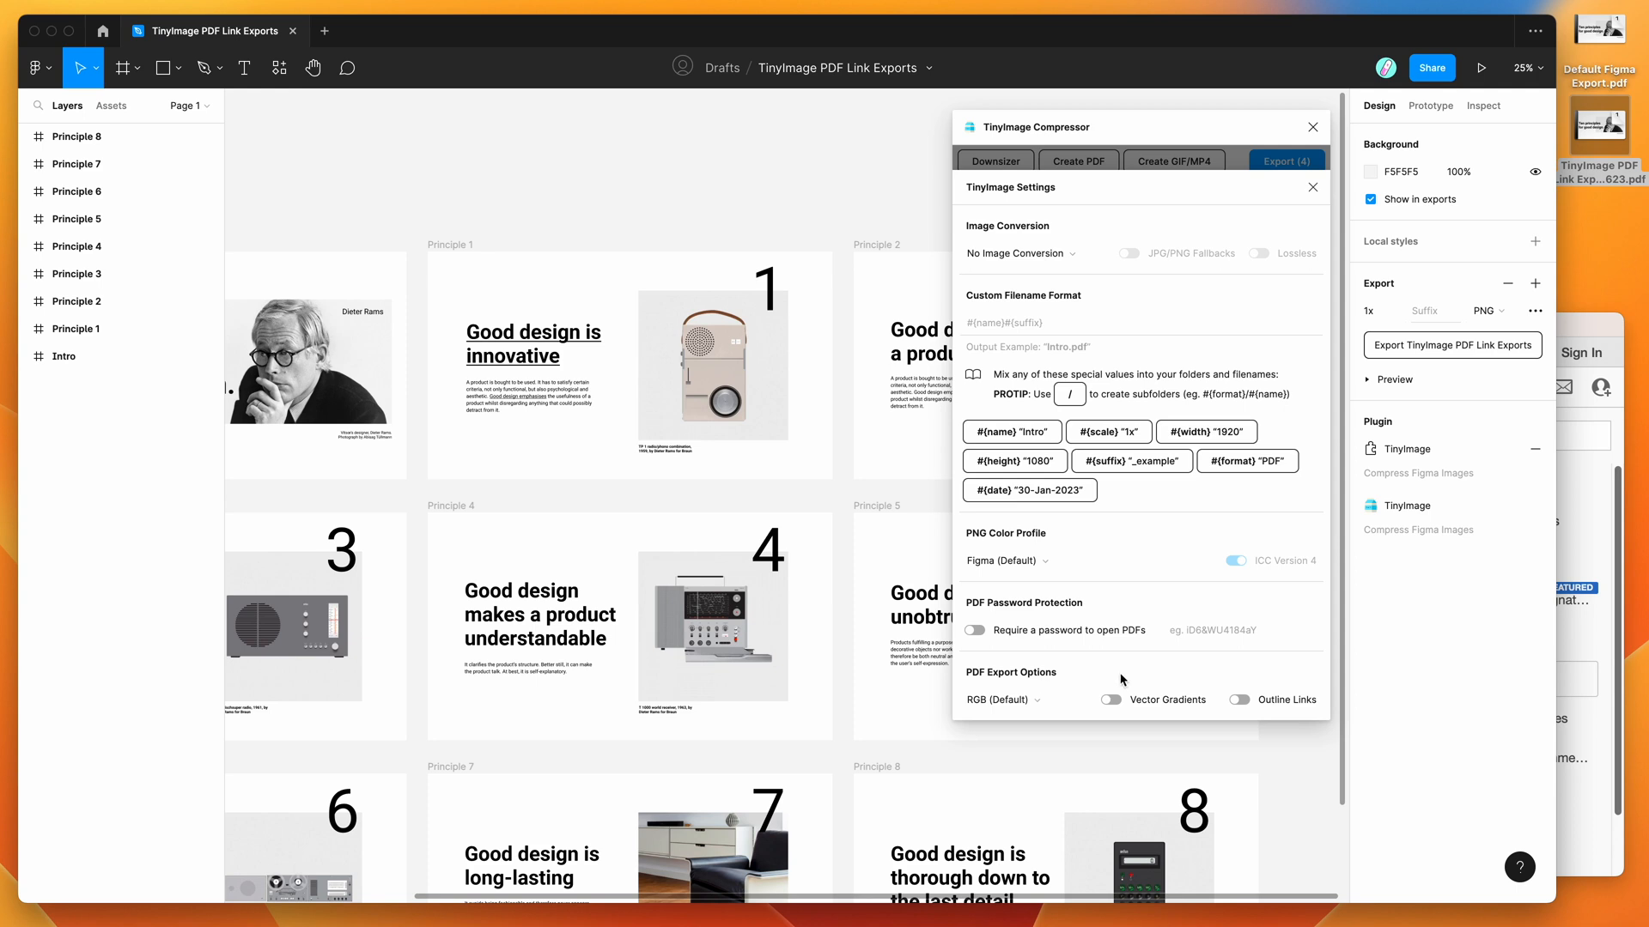
pyautogui.moveTo(1268, 189)
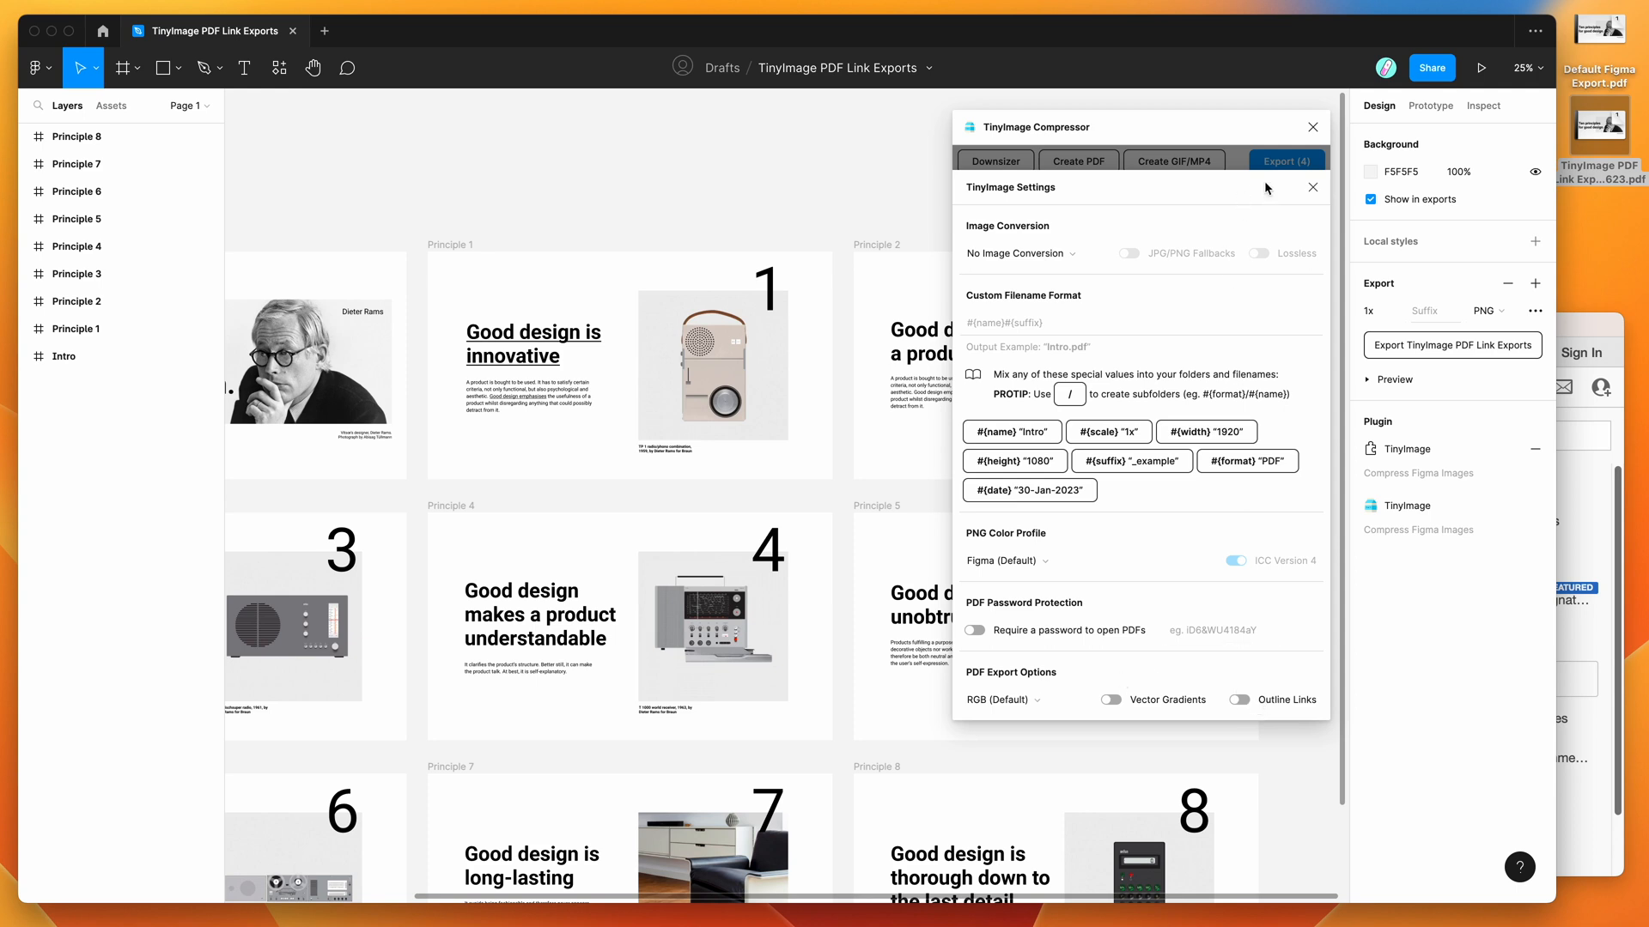
pyautogui.click(1286, 162)
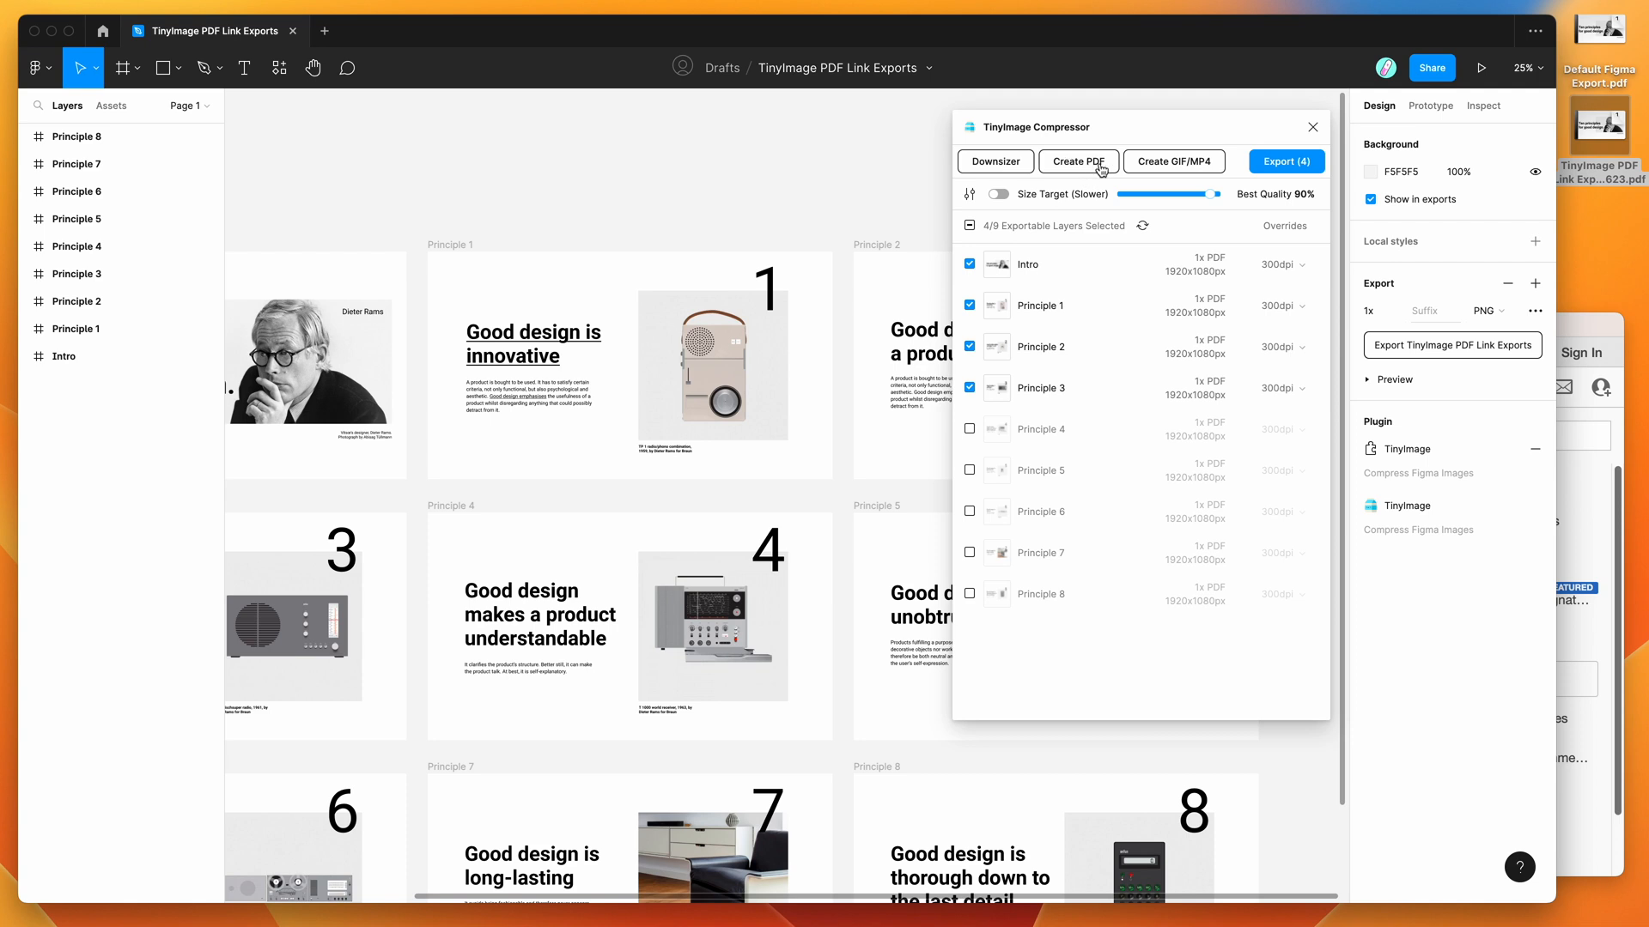
pyautogui.moveTo(1266, 171)
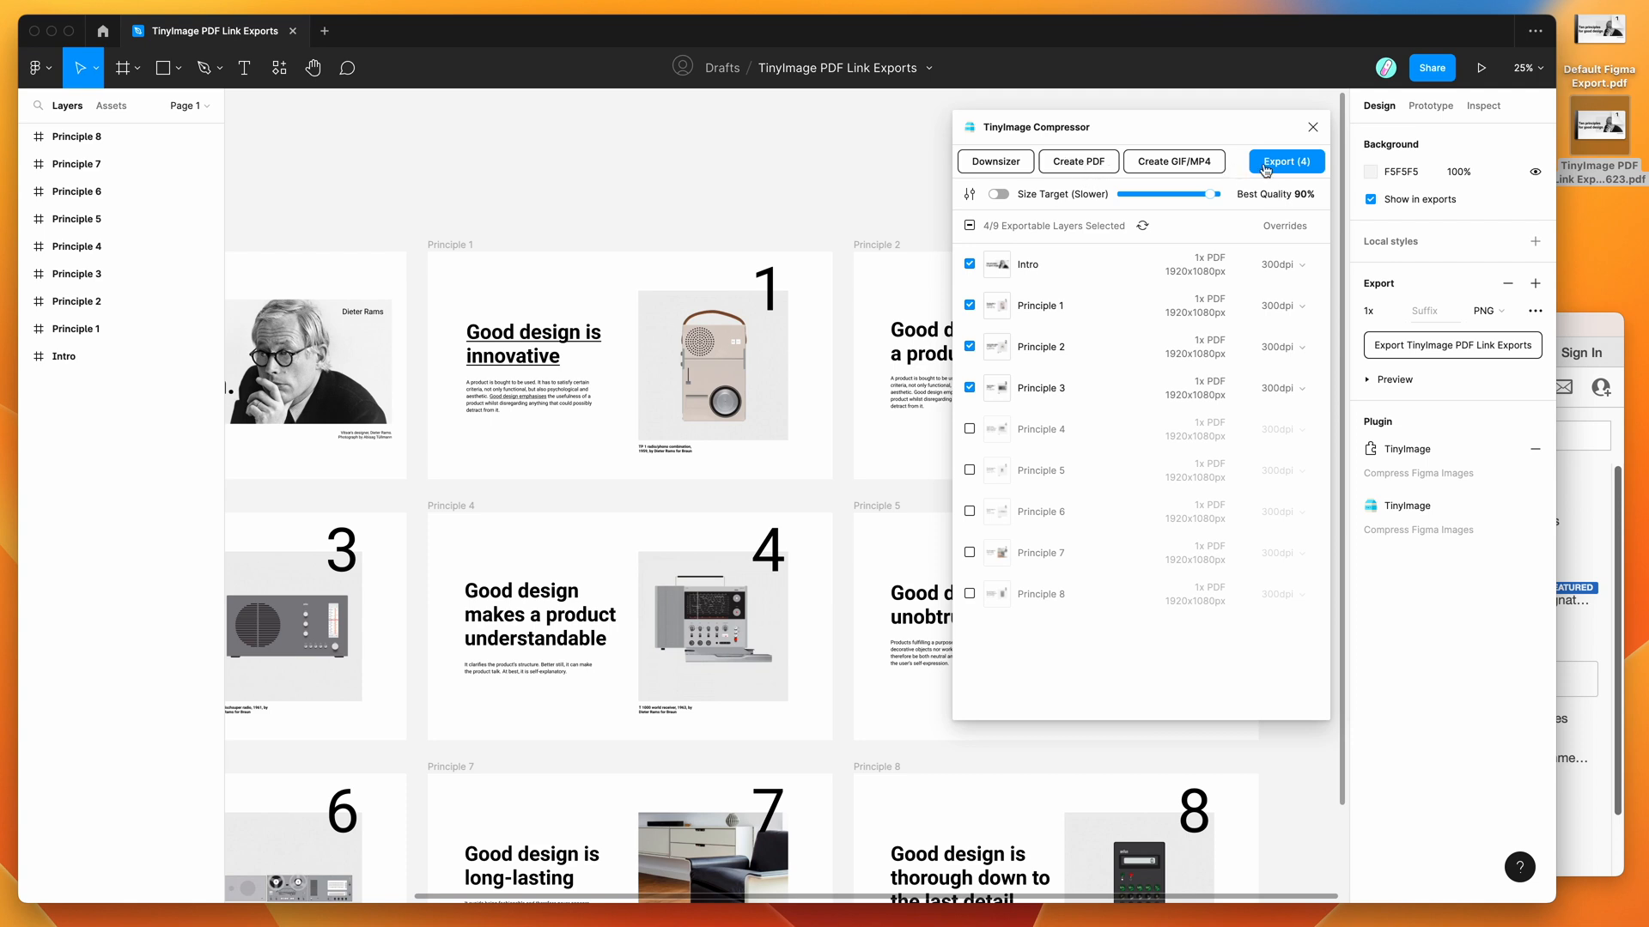
# Export the four slides as individual PDFs saved to the Desktop and open the resulting zip.
pyautogui.click(1284, 161)
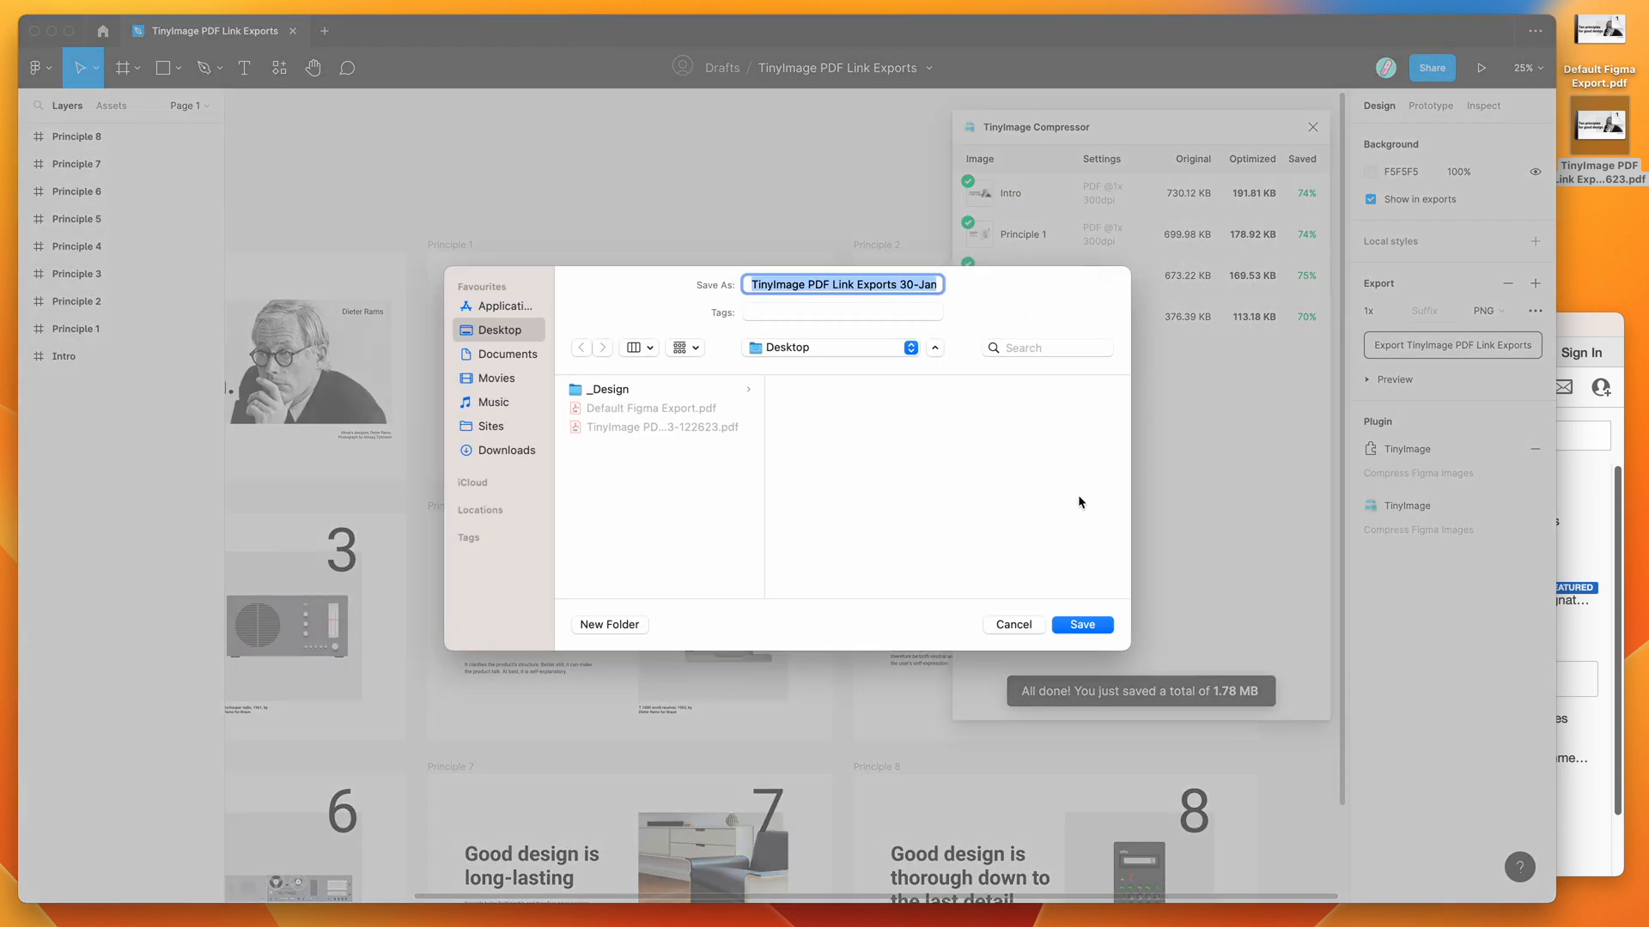
pyautogui.click(1082, 625)
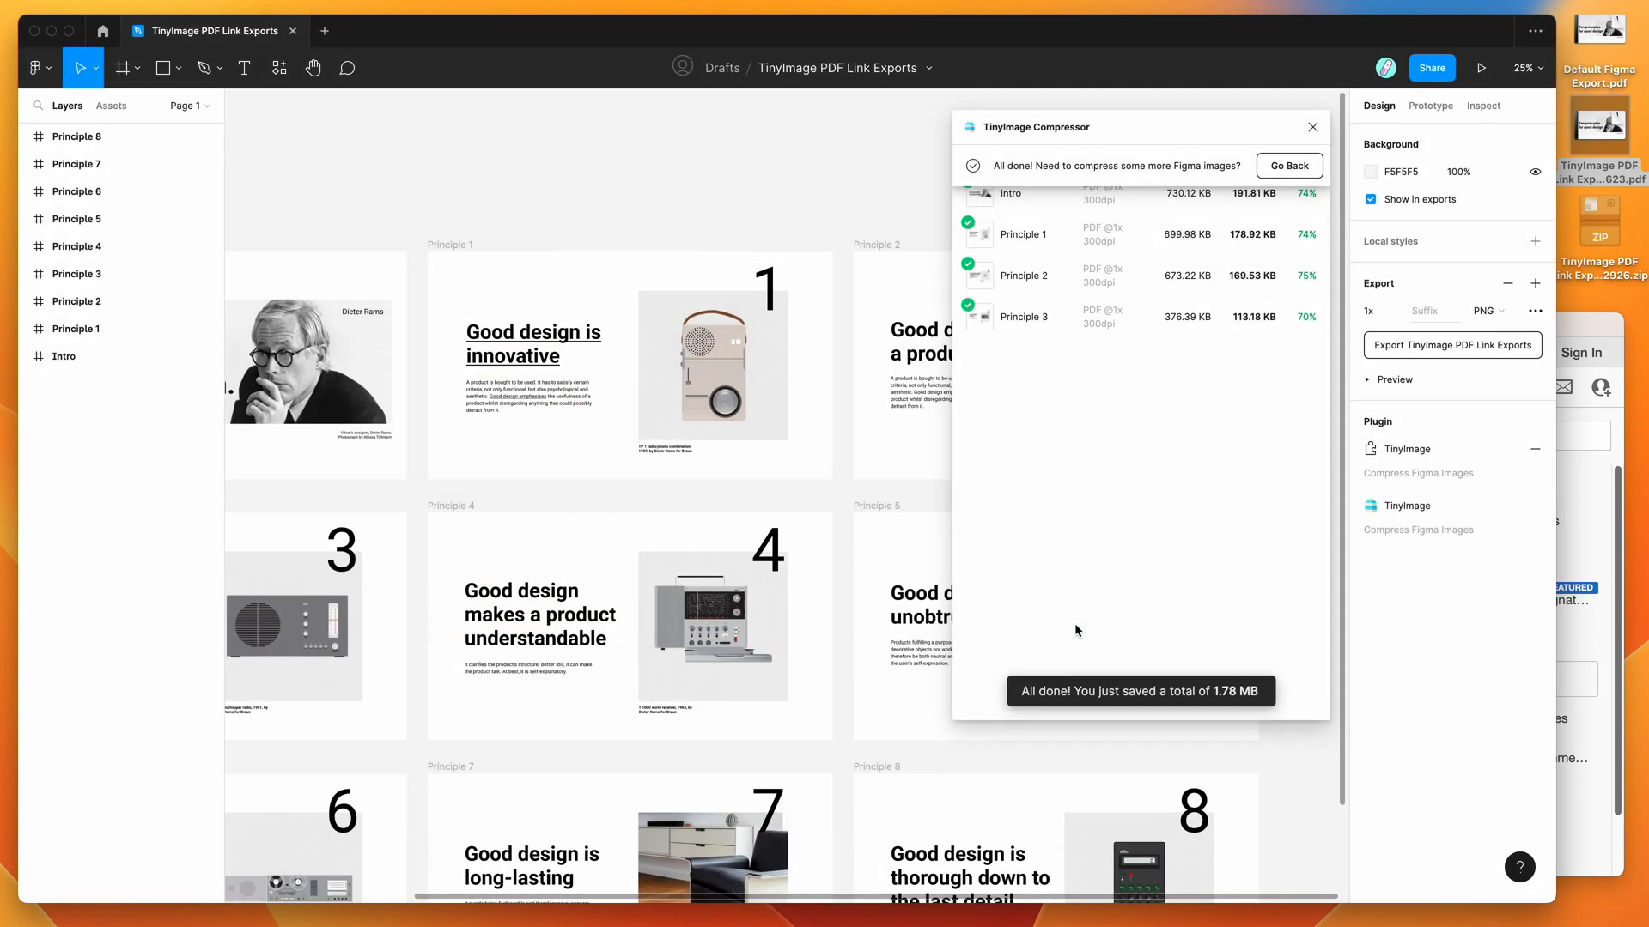
pyautogui.moveTo(1097, 314)
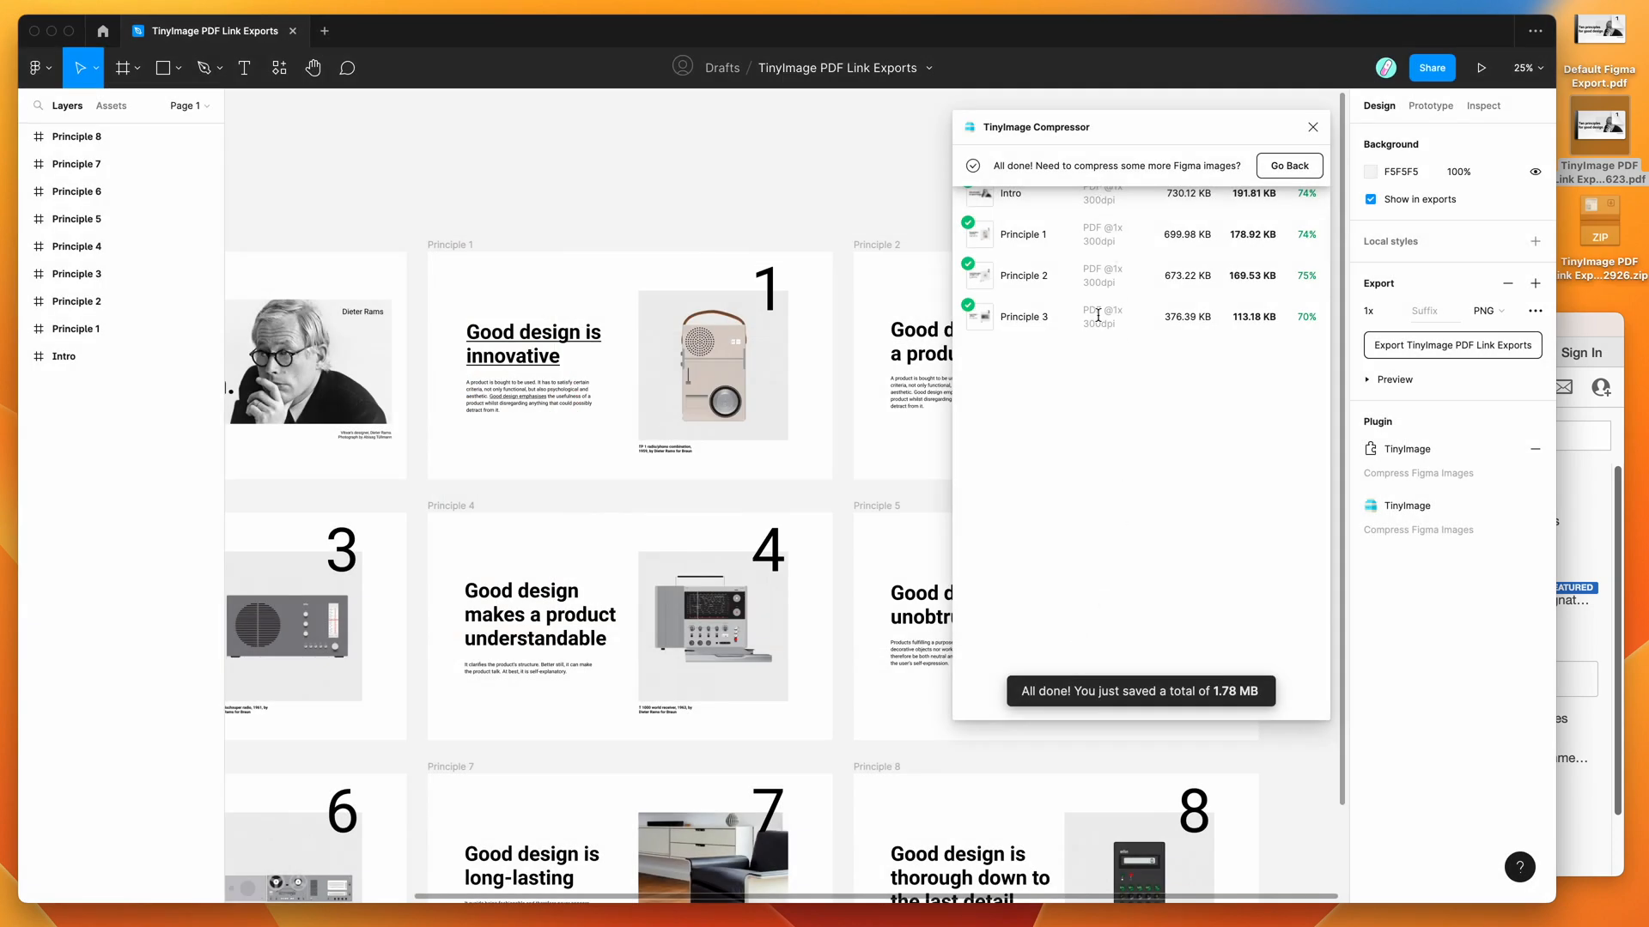
pyautogui.moveTo(1101, 240)
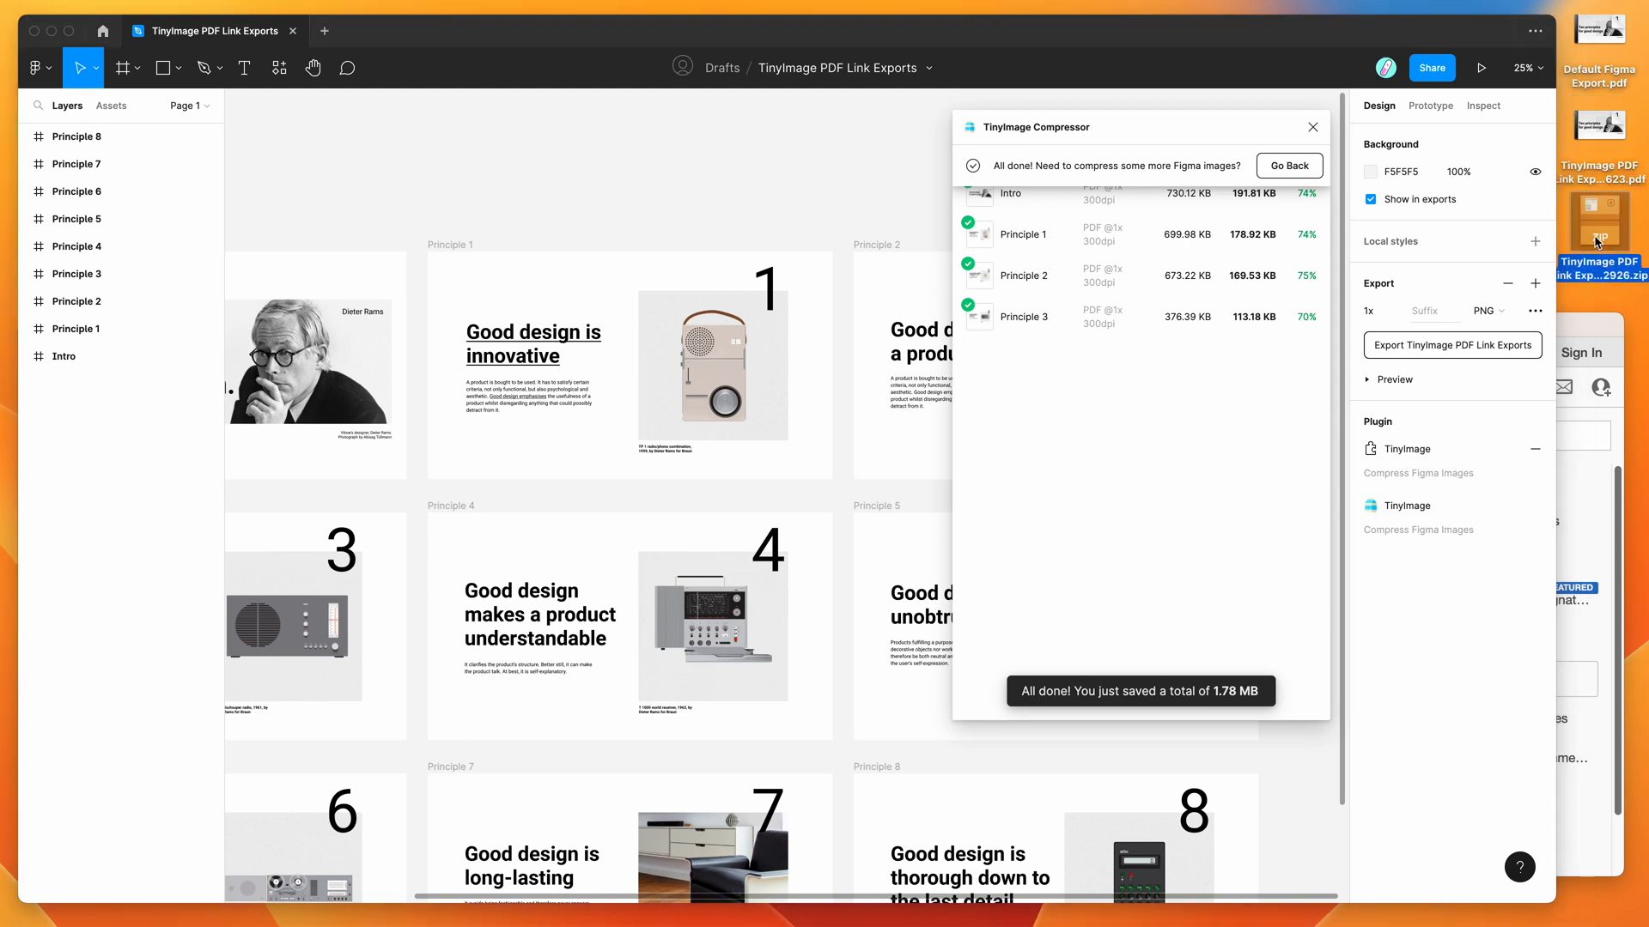
pyautogui.click(1599, 223)
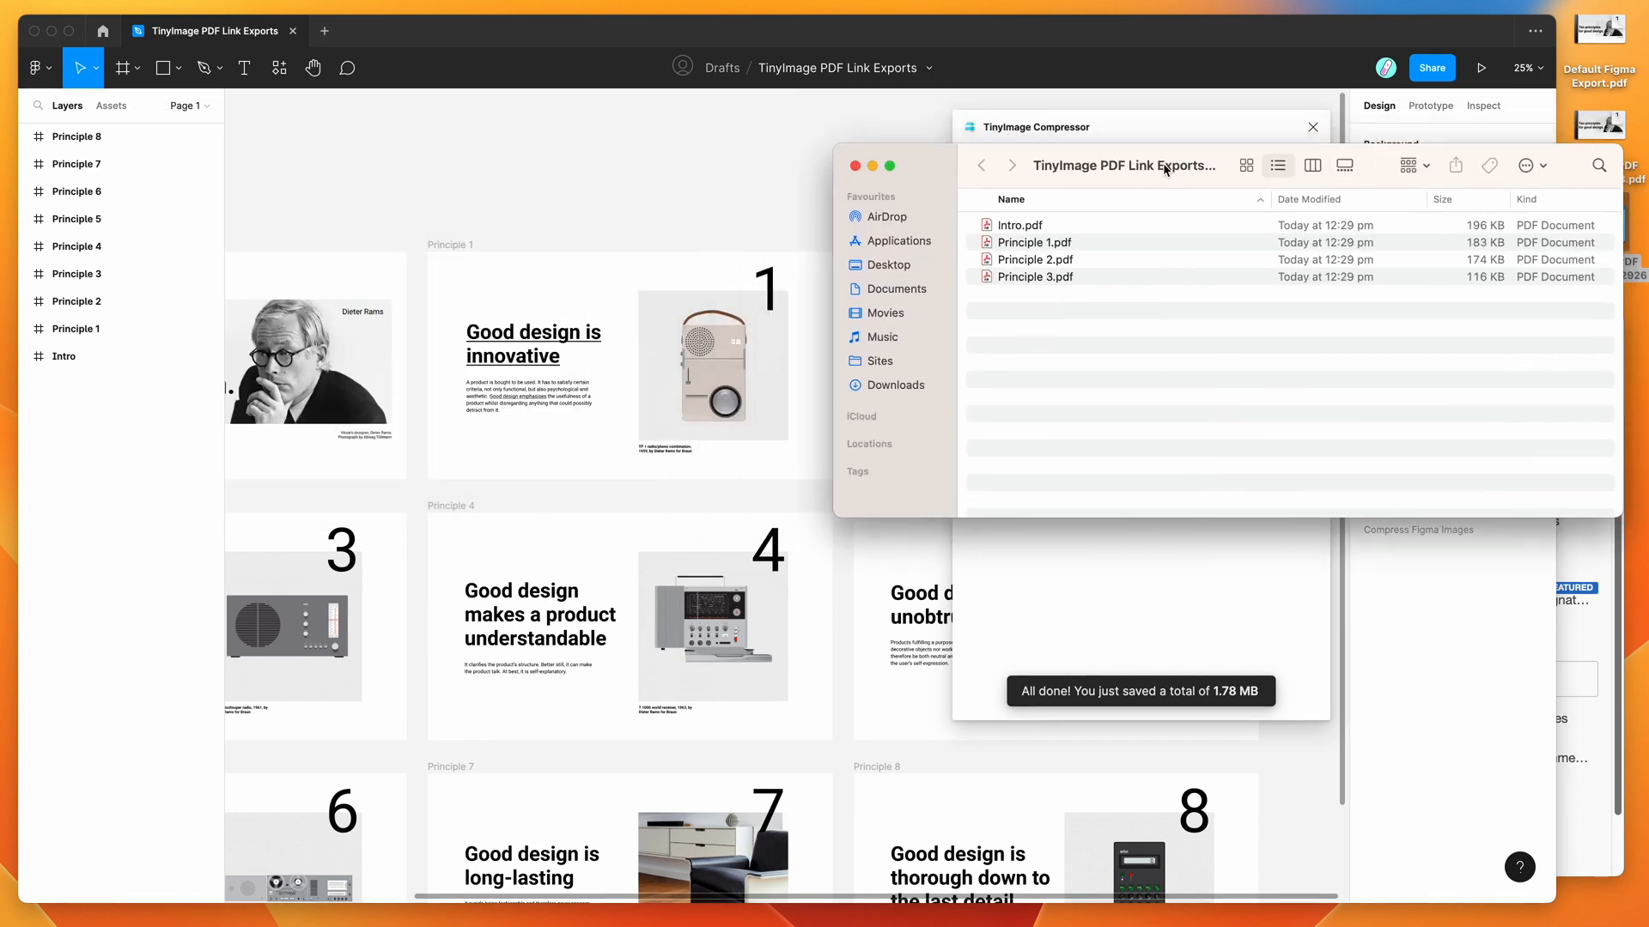
# Open Principle 1.pdf from the export folder in Acrobat Reader.
pyautogui.click(1035, 259)
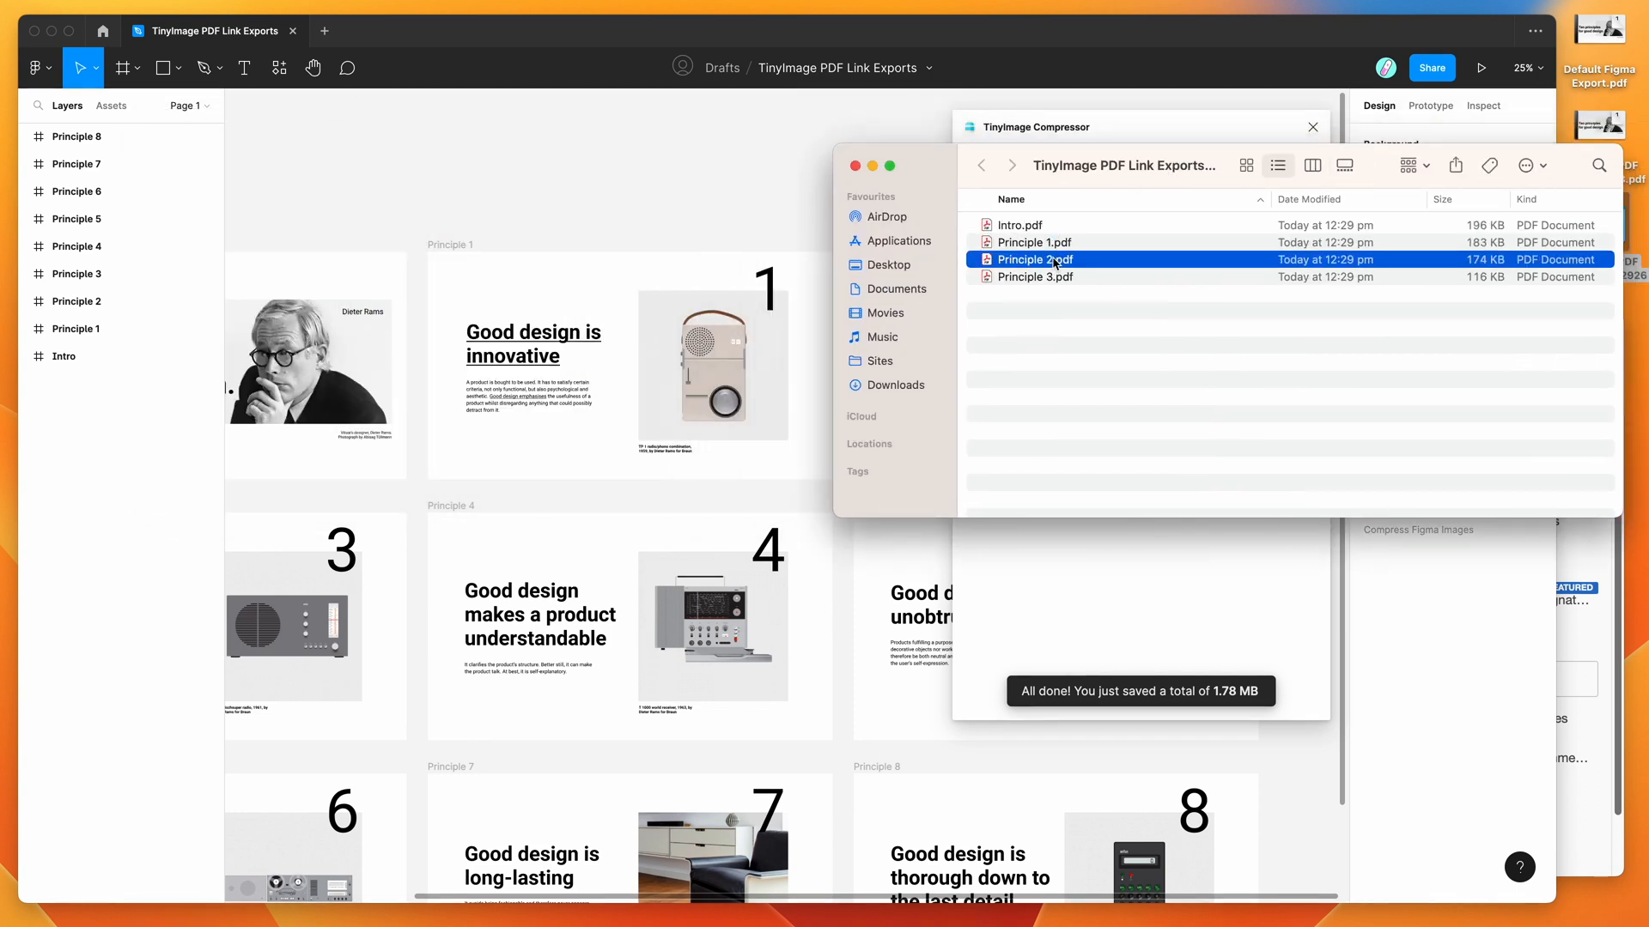
pyautogui.click(1034, 242)
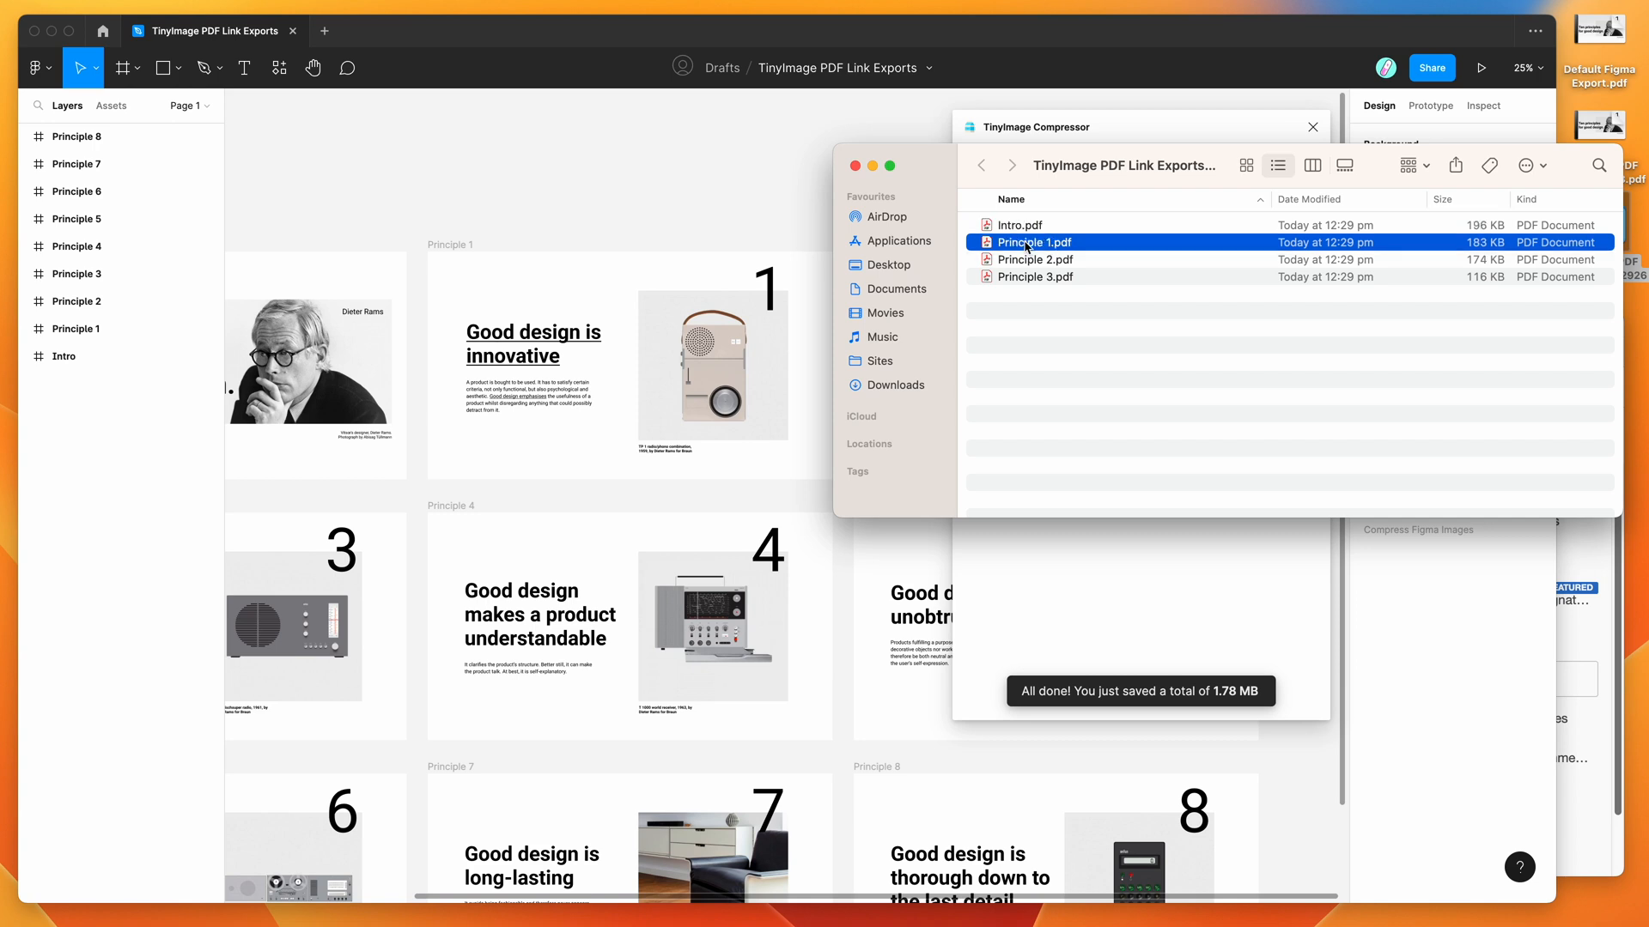
pyautogui.doubleClick(1034, 242)
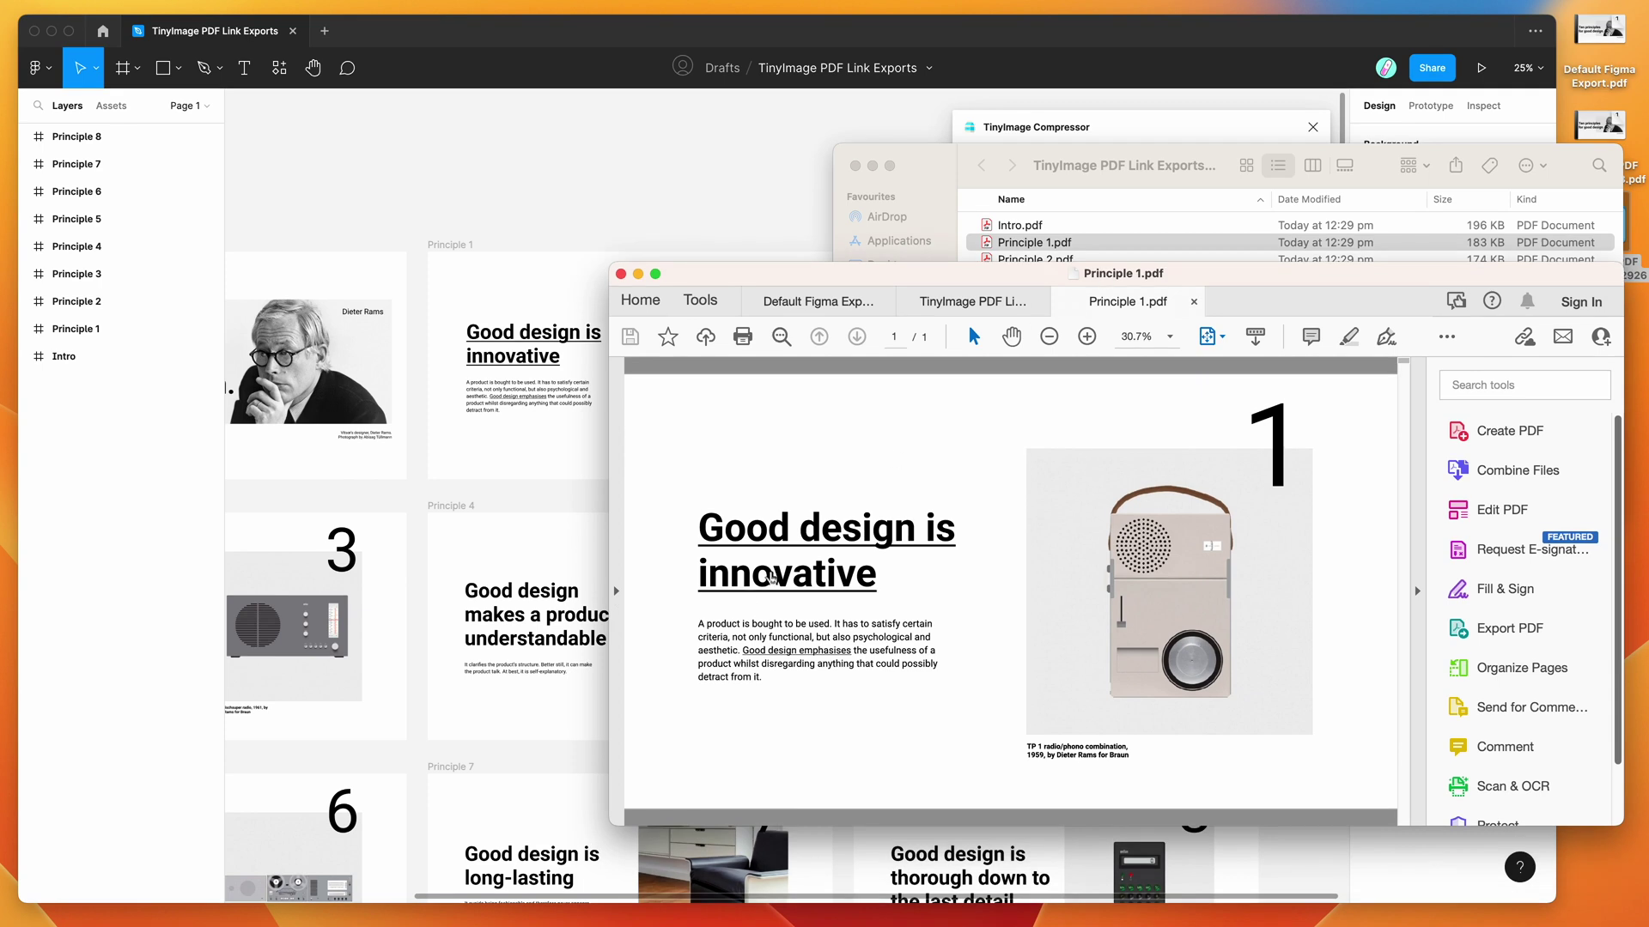
pyautogui.moveTo(714, 517)
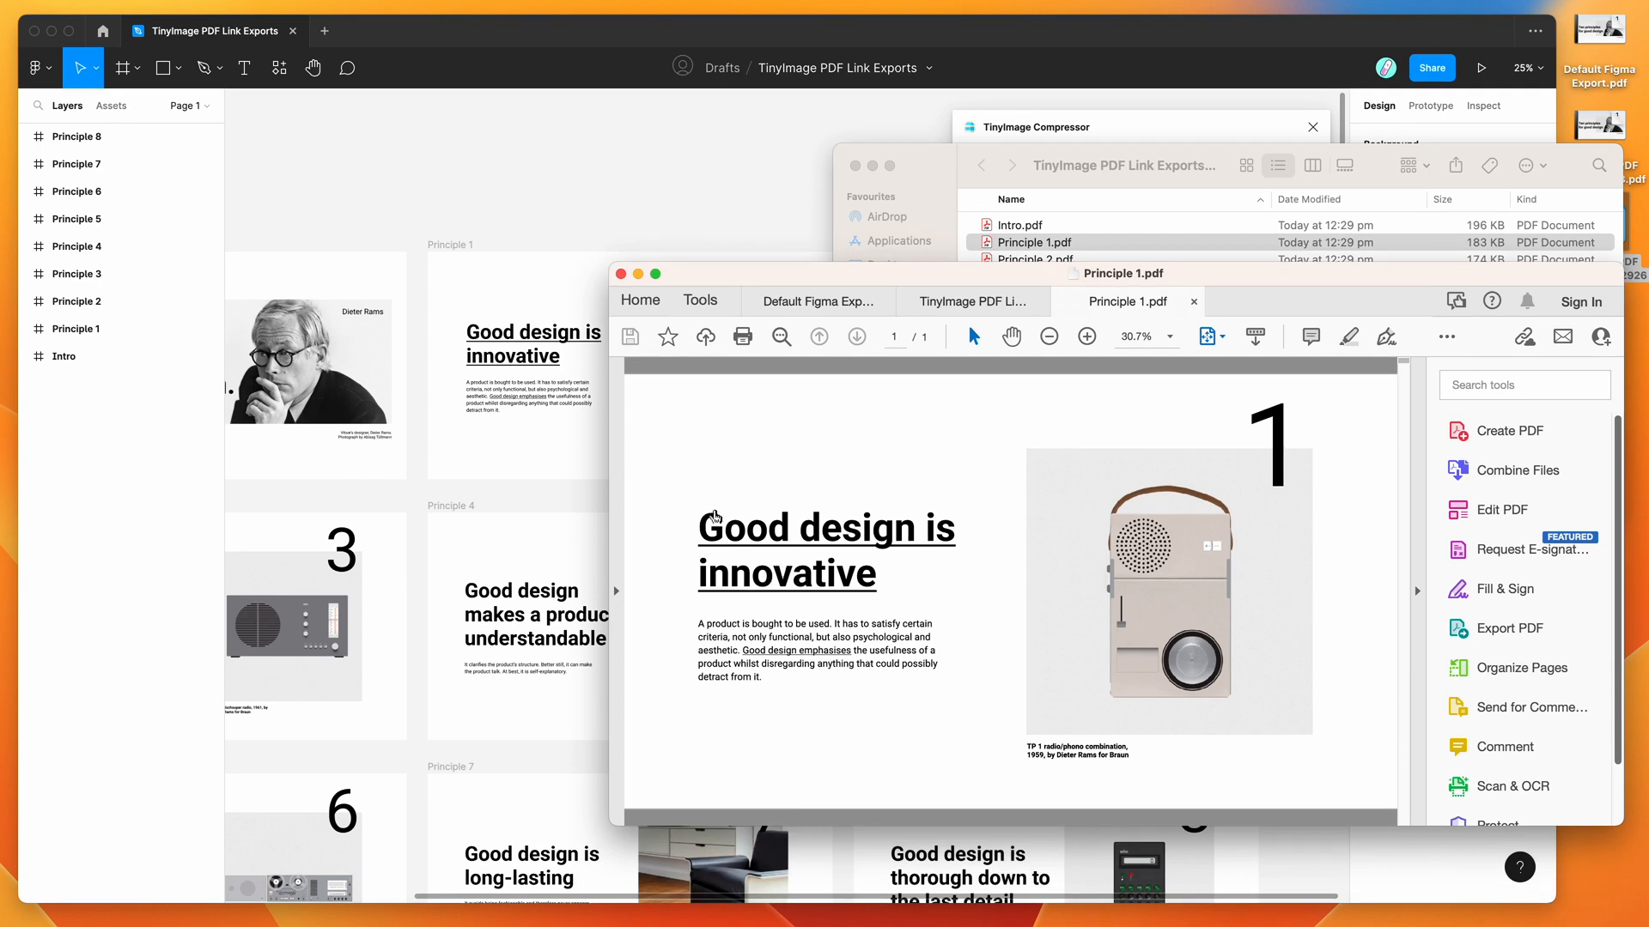
pyautogui.moveTo(735, 517)
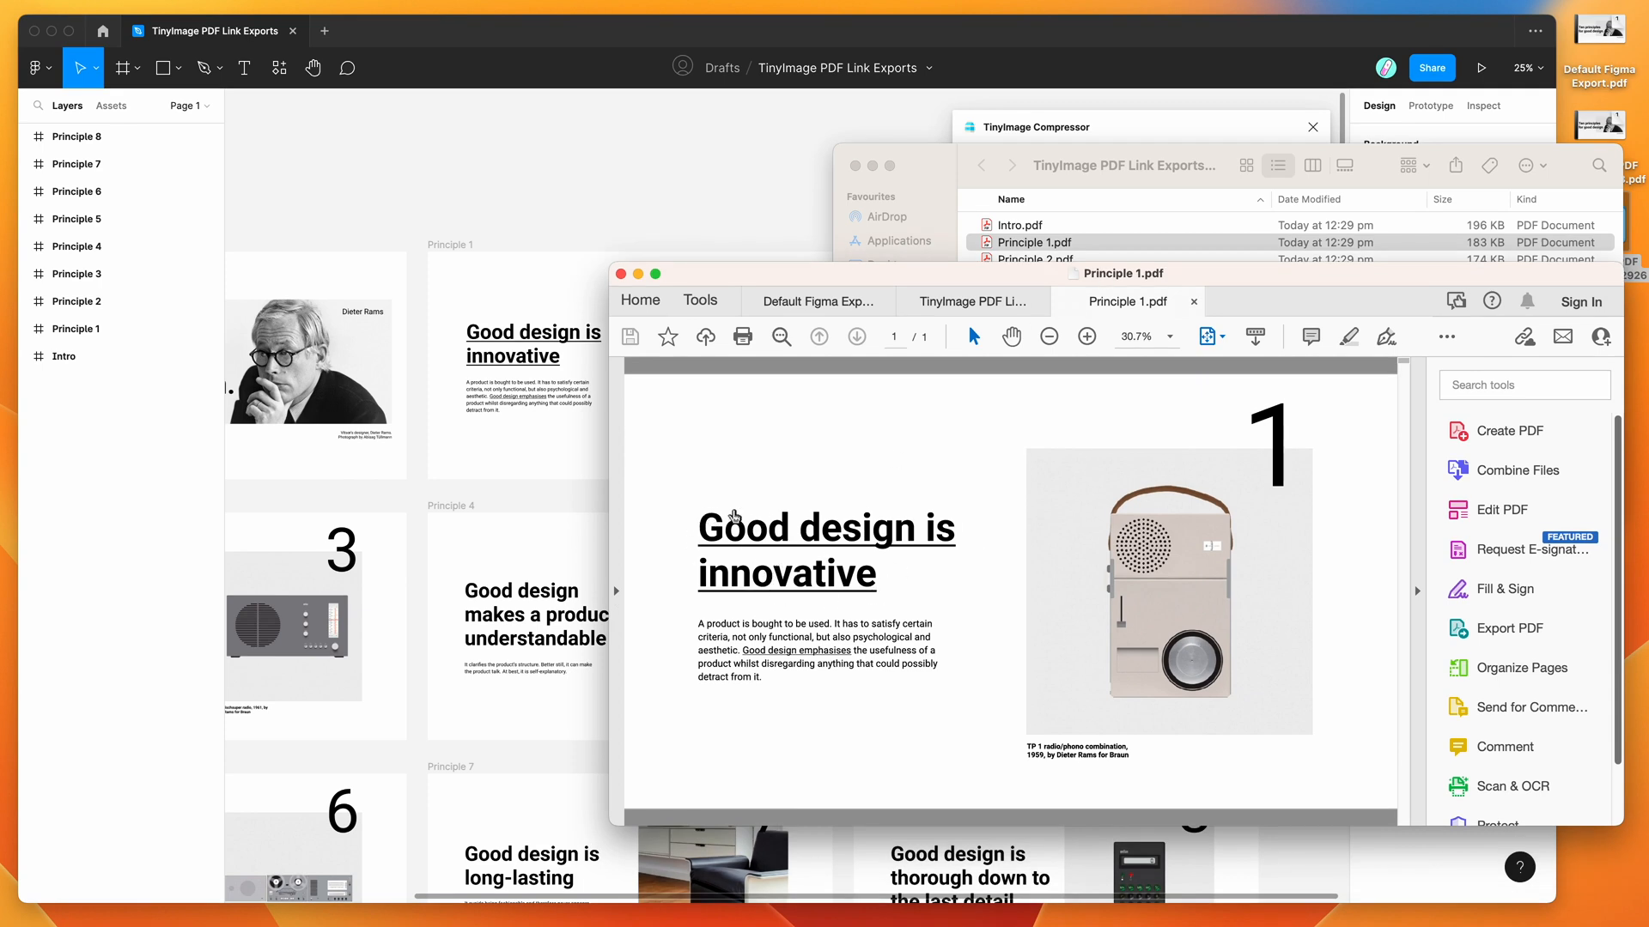
pyautogui.moveTo(779, 539)
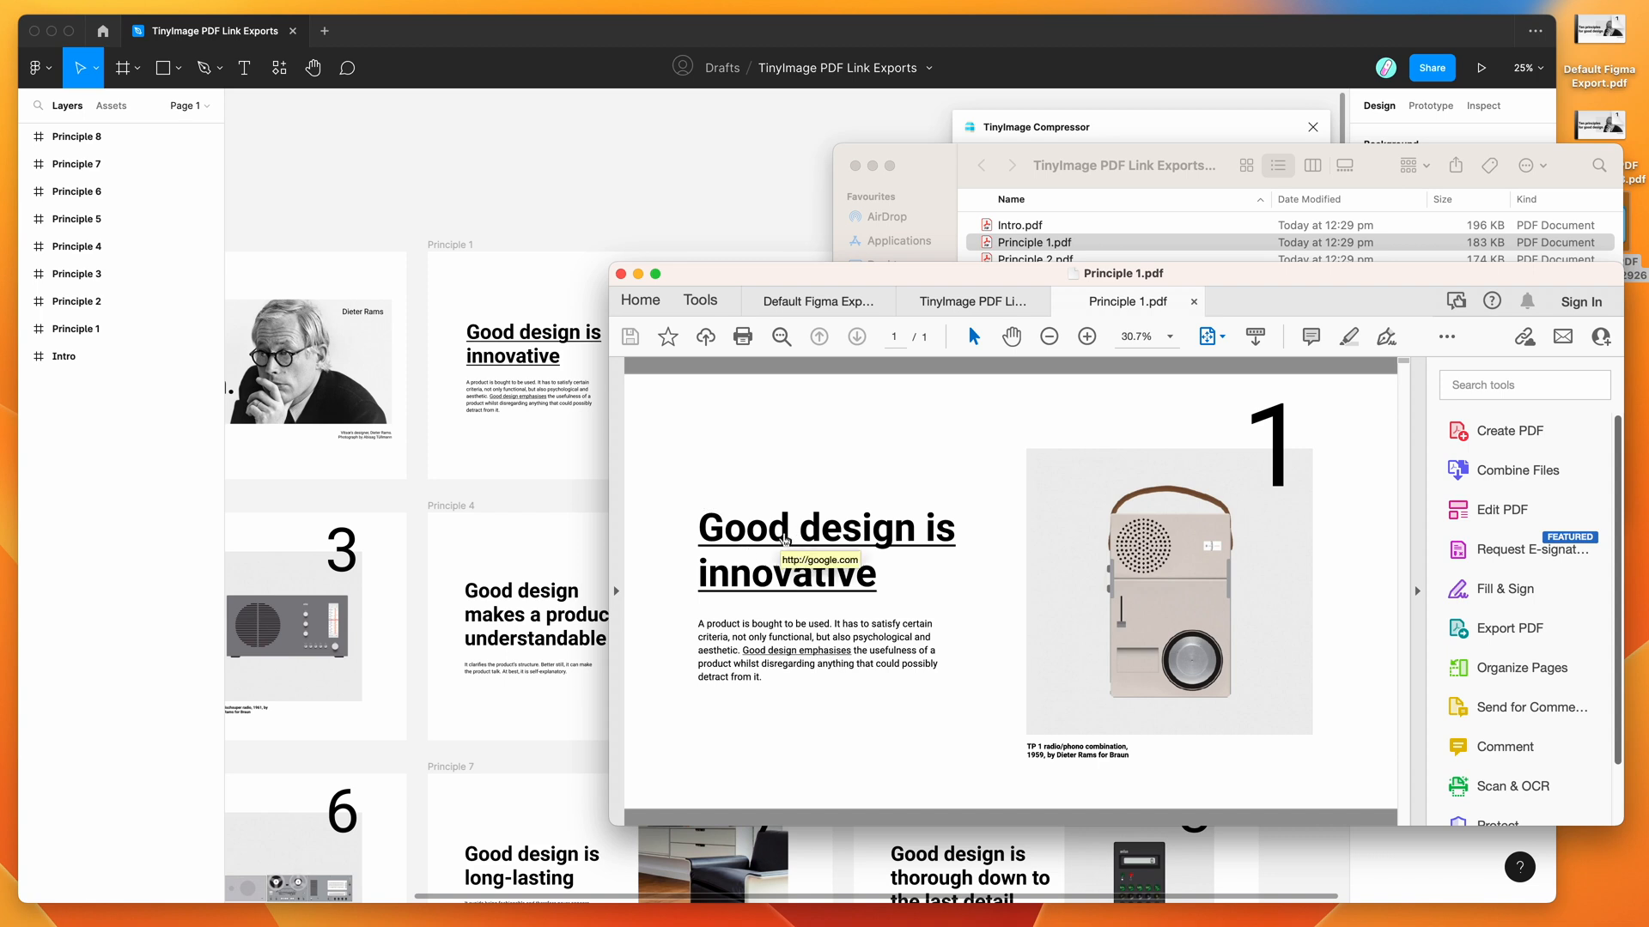
pyautogui.moveTo(687, 533)
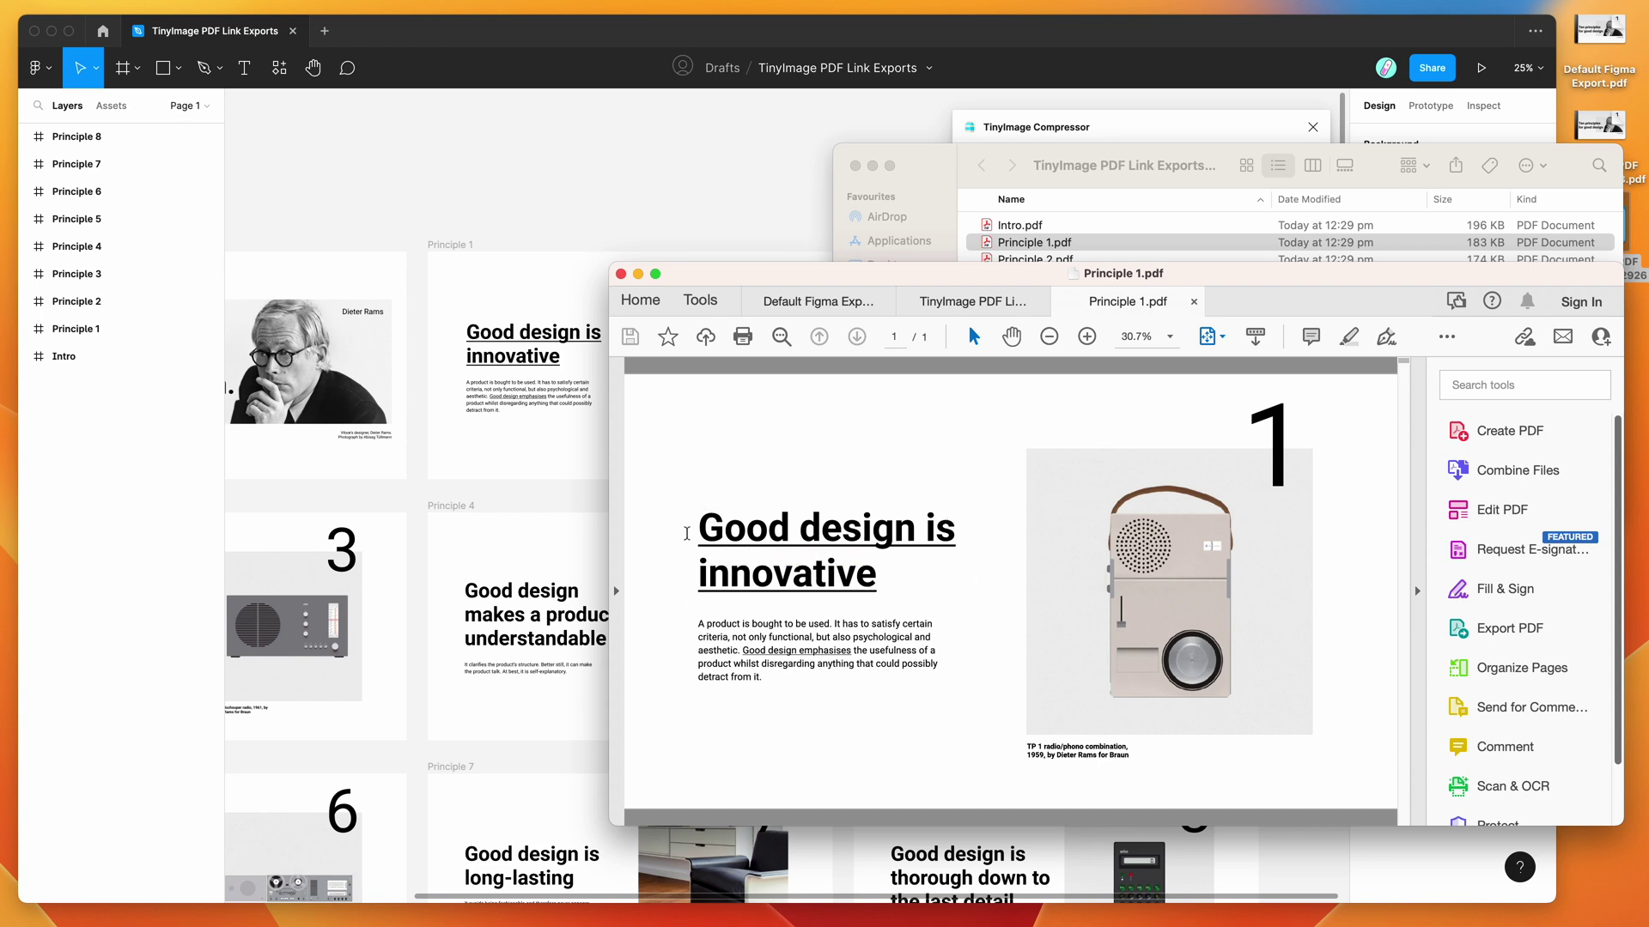
pyautogui.moveTo(907, 518)
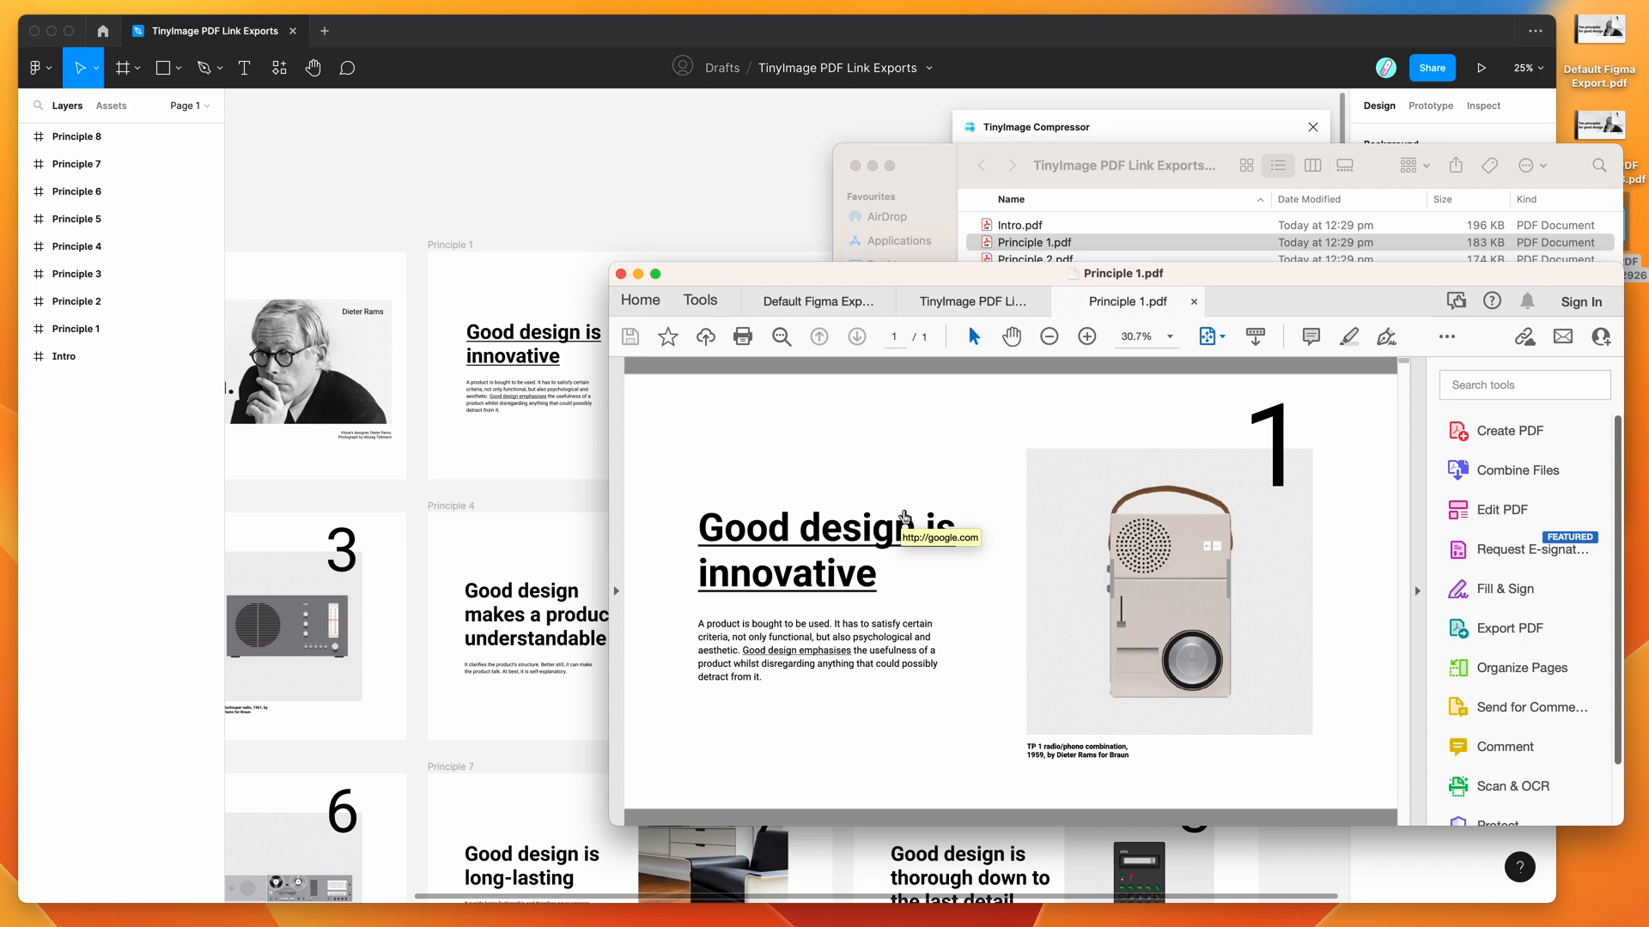
pyautogui.moveTo(812, 655)
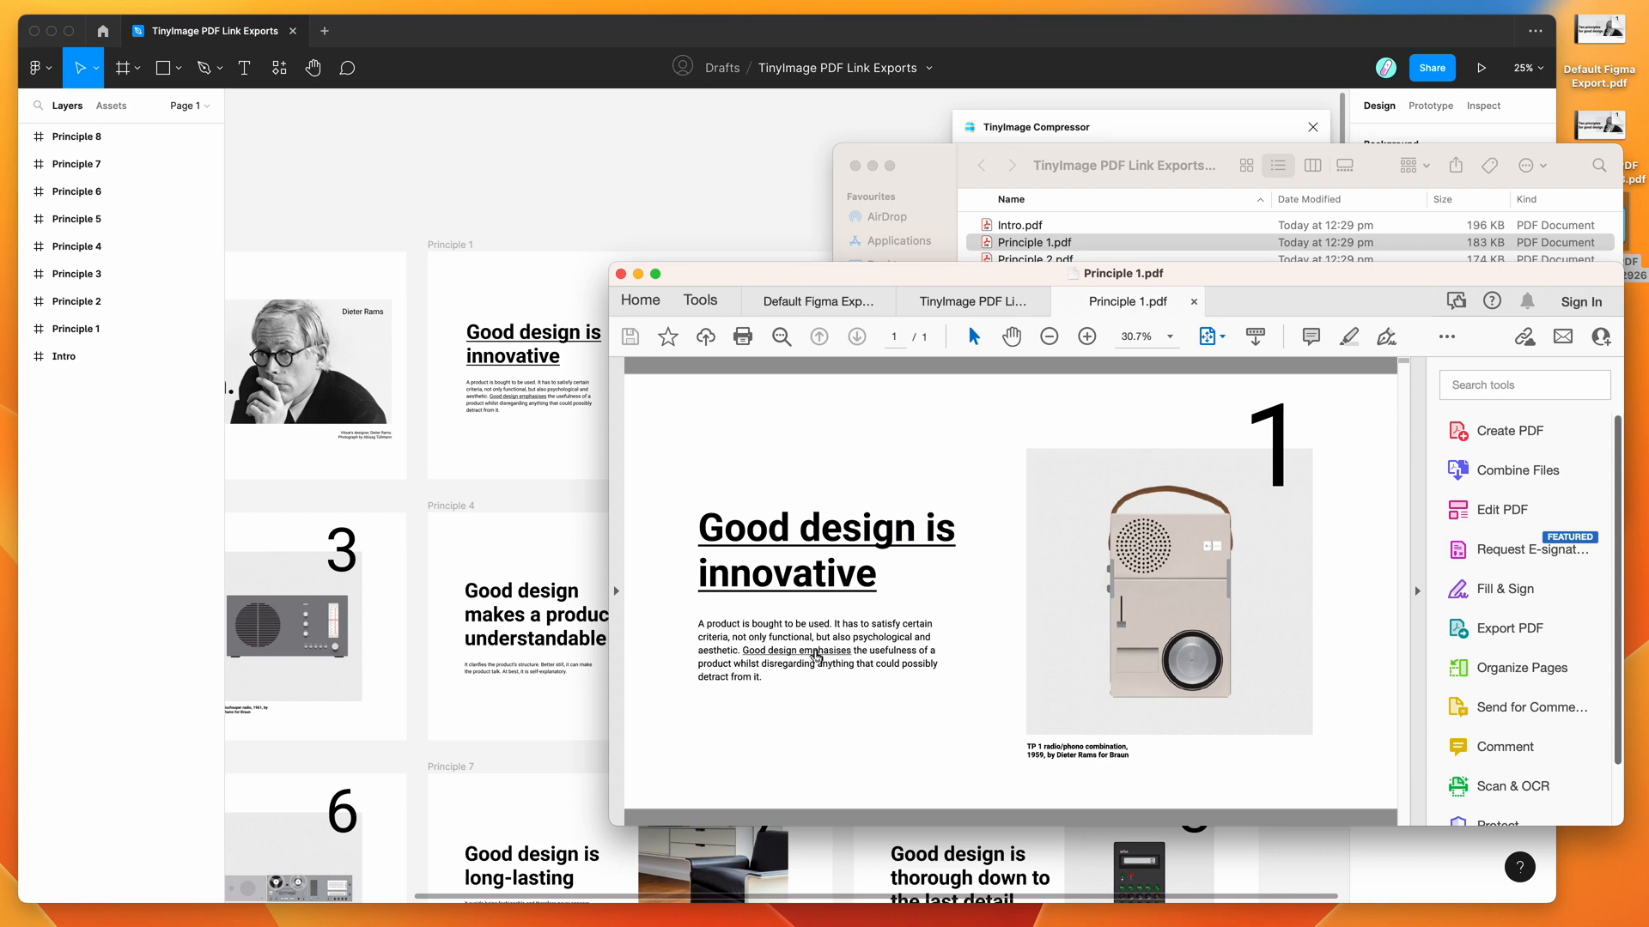
pyautogui.moveTo(1130, 426)
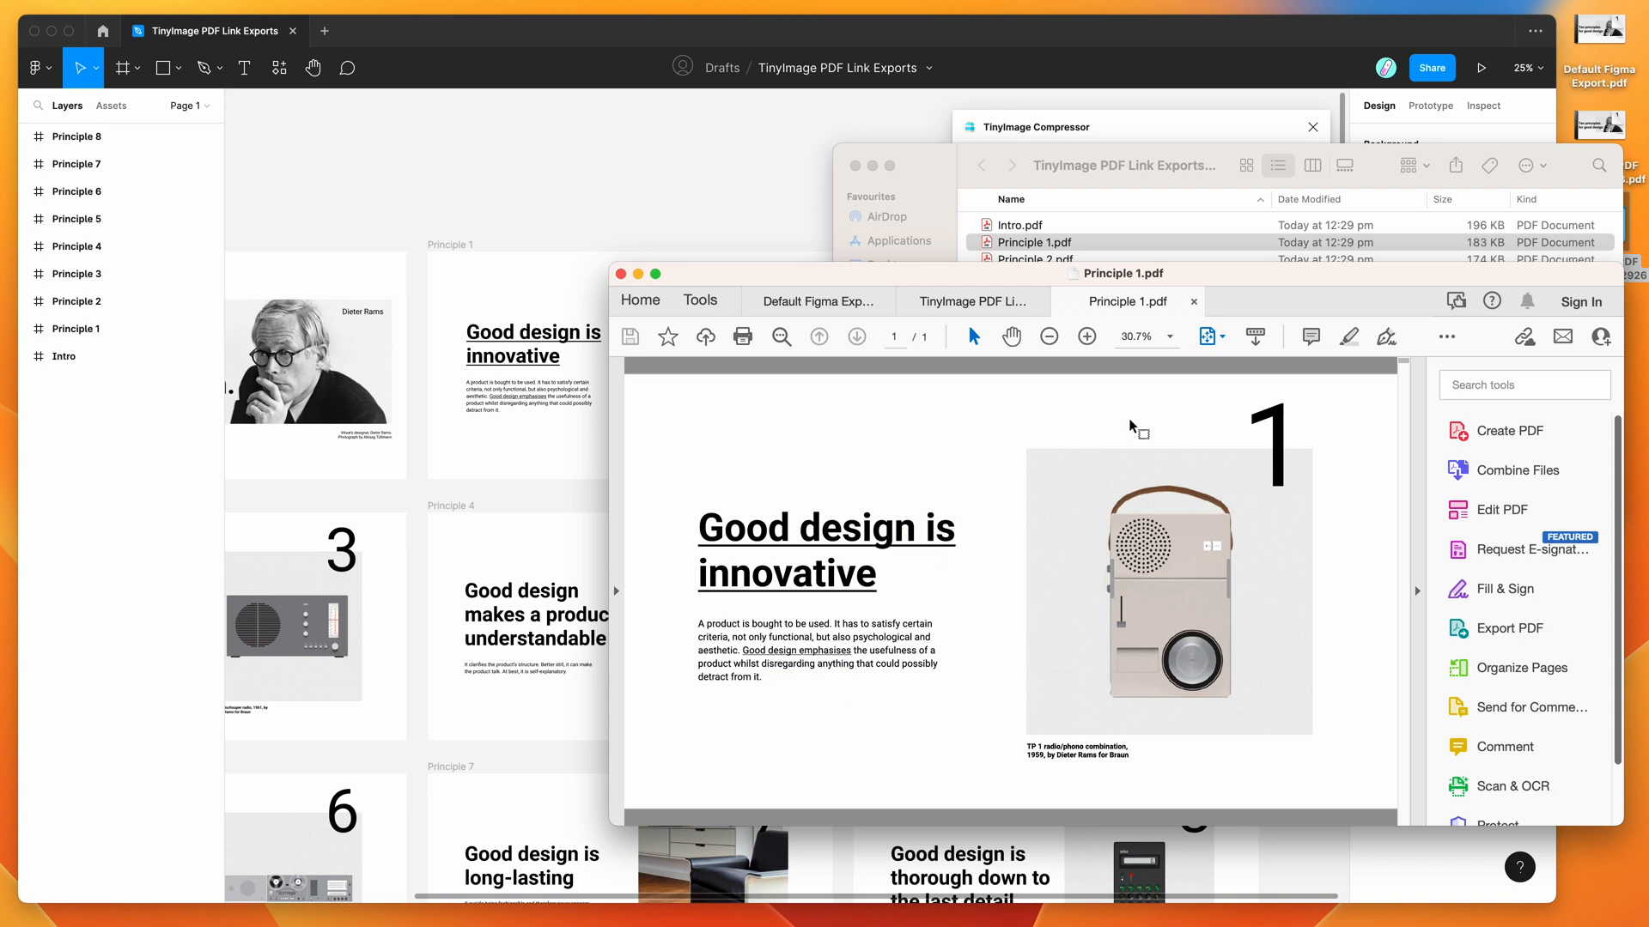
# Bring the Finder export folder back to the front after confirming the borderless google.com link.
pyautogui.click(1052, 224)
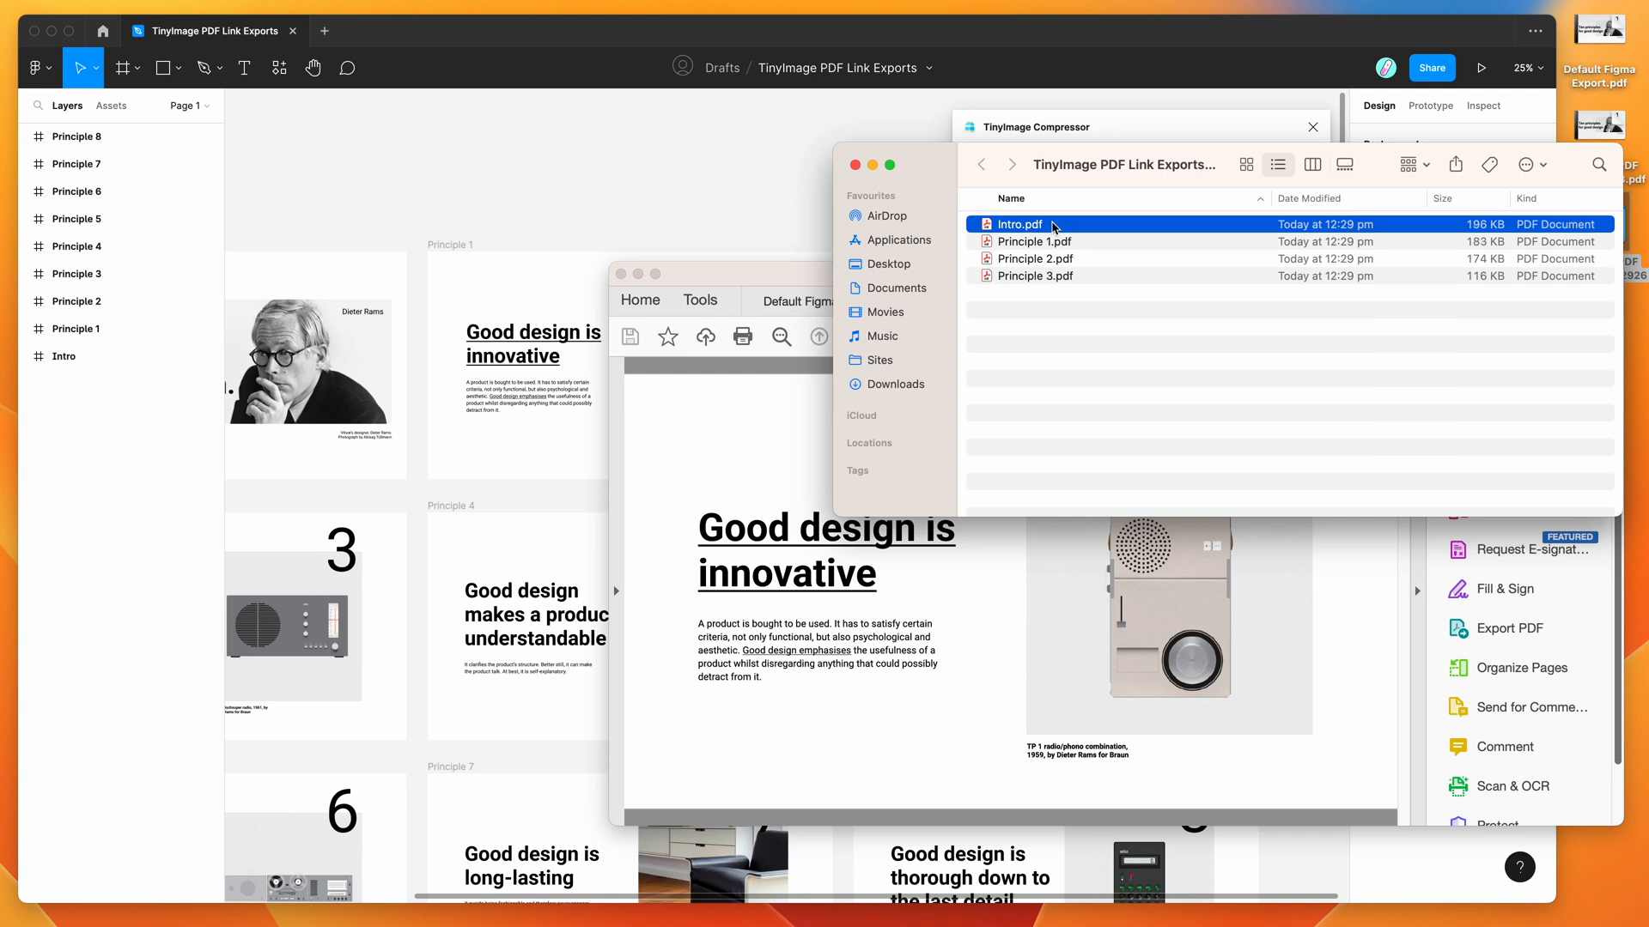
# View Intro.pdf's title slide in Acrobat, then switch back to the Figma window.
pyautogui.doubleClick(1018, 224)
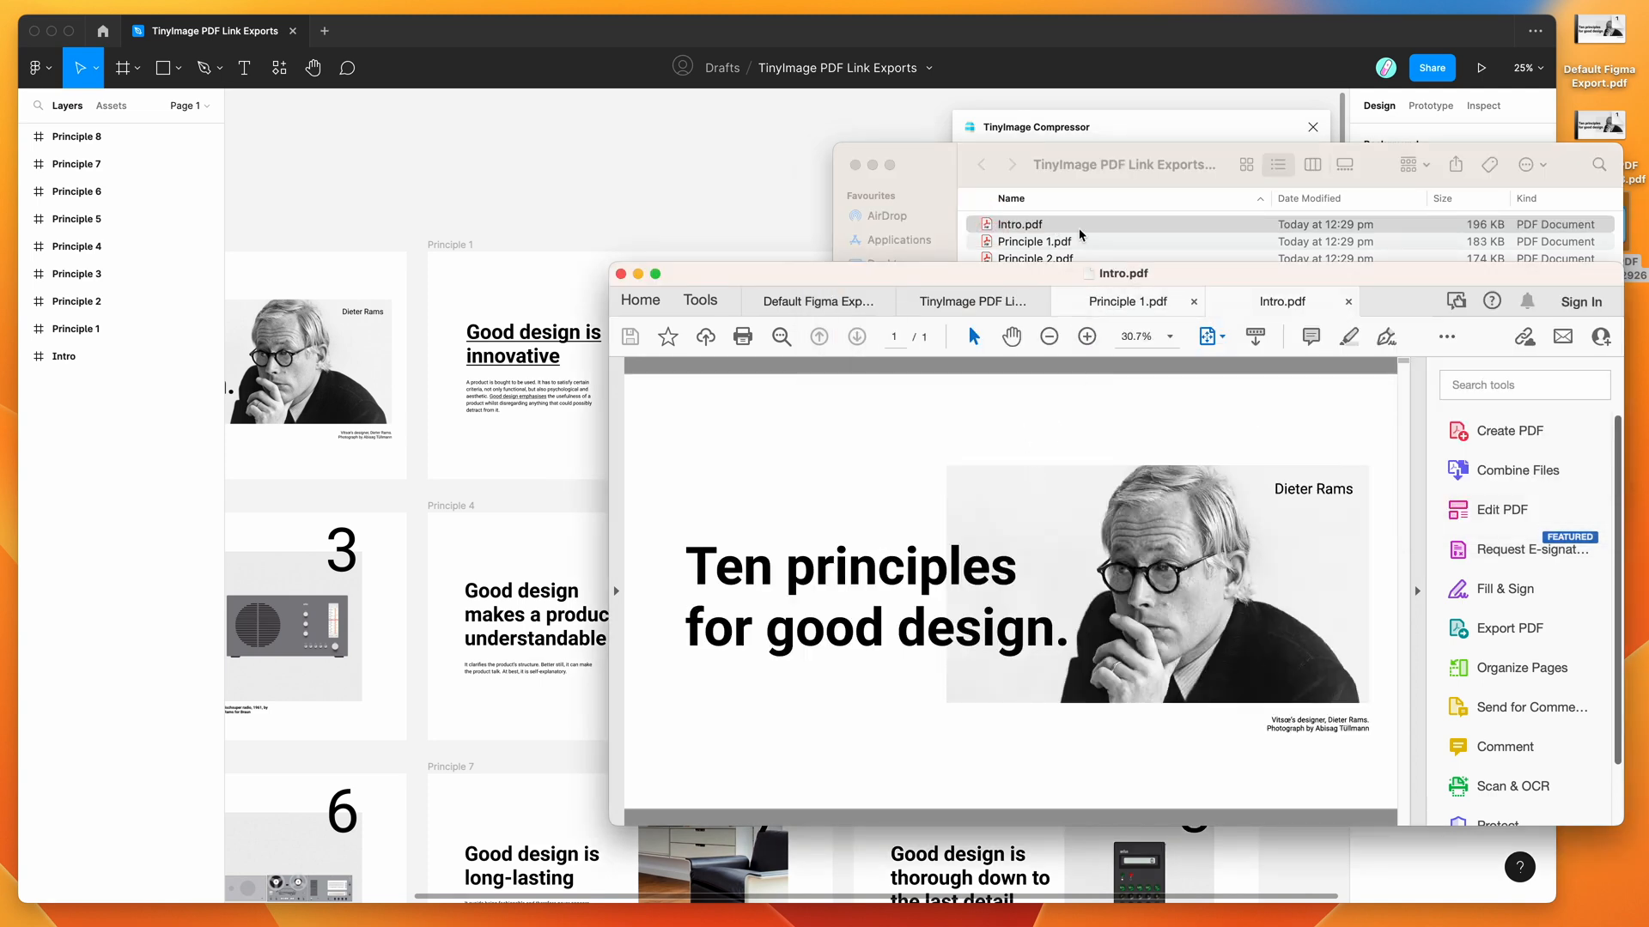
pyautogui.doubleClick(1036, 259)
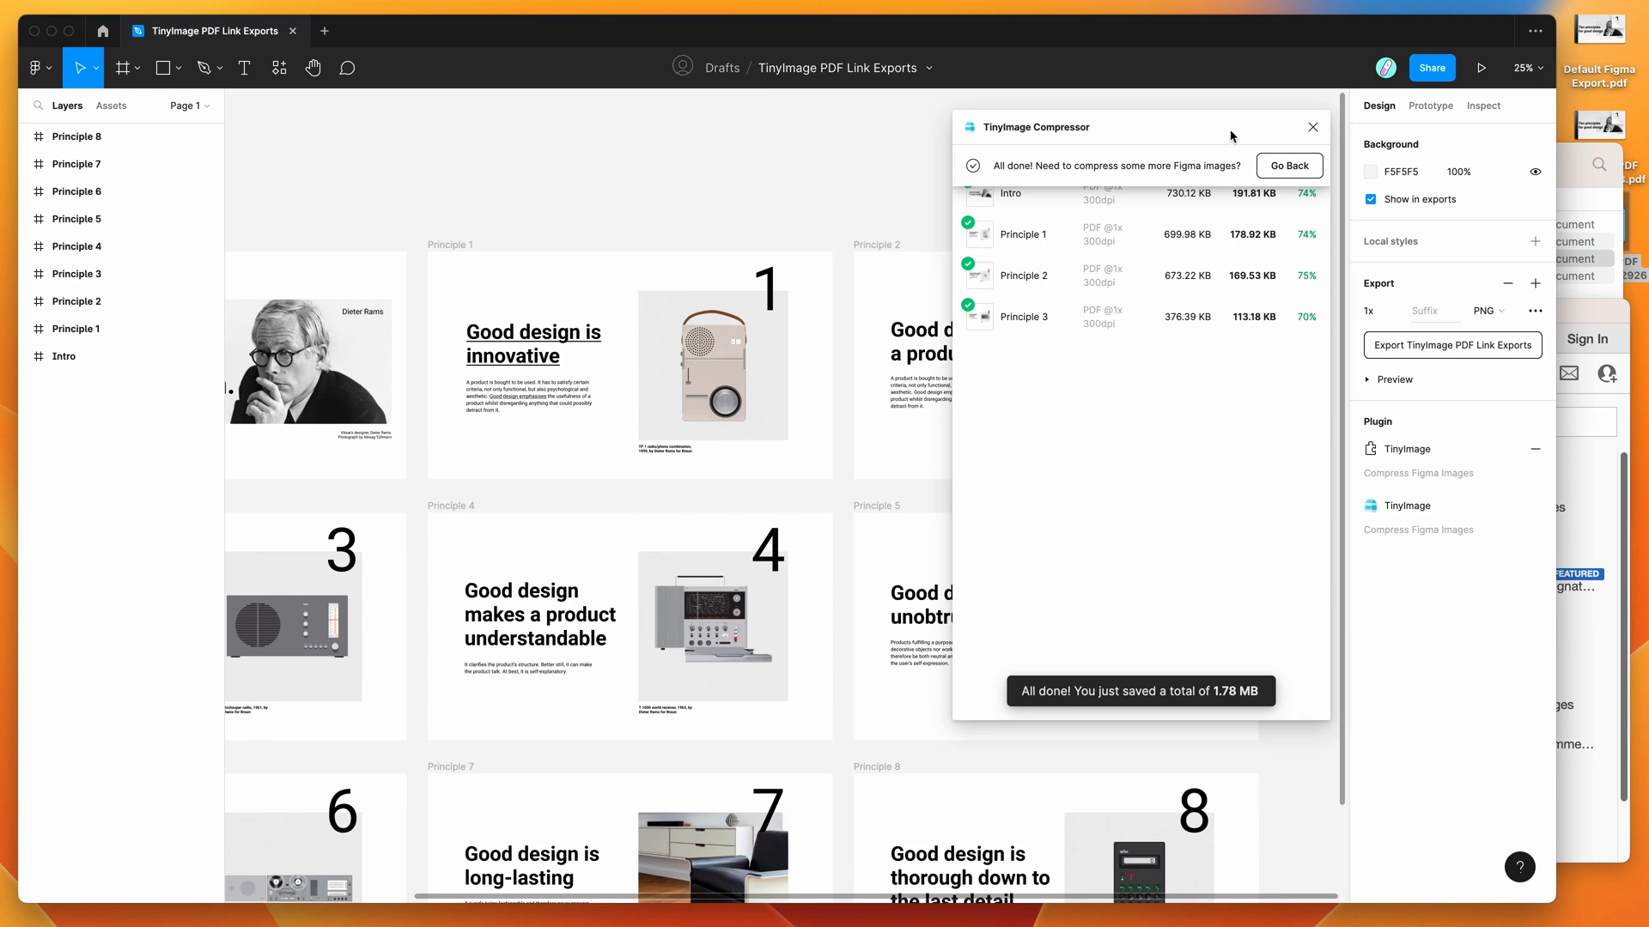
# Reopen the Create a PDF panel for all nine frames, trying Outline Links on and leaving it off.
pyautogui.click(1288, 165)
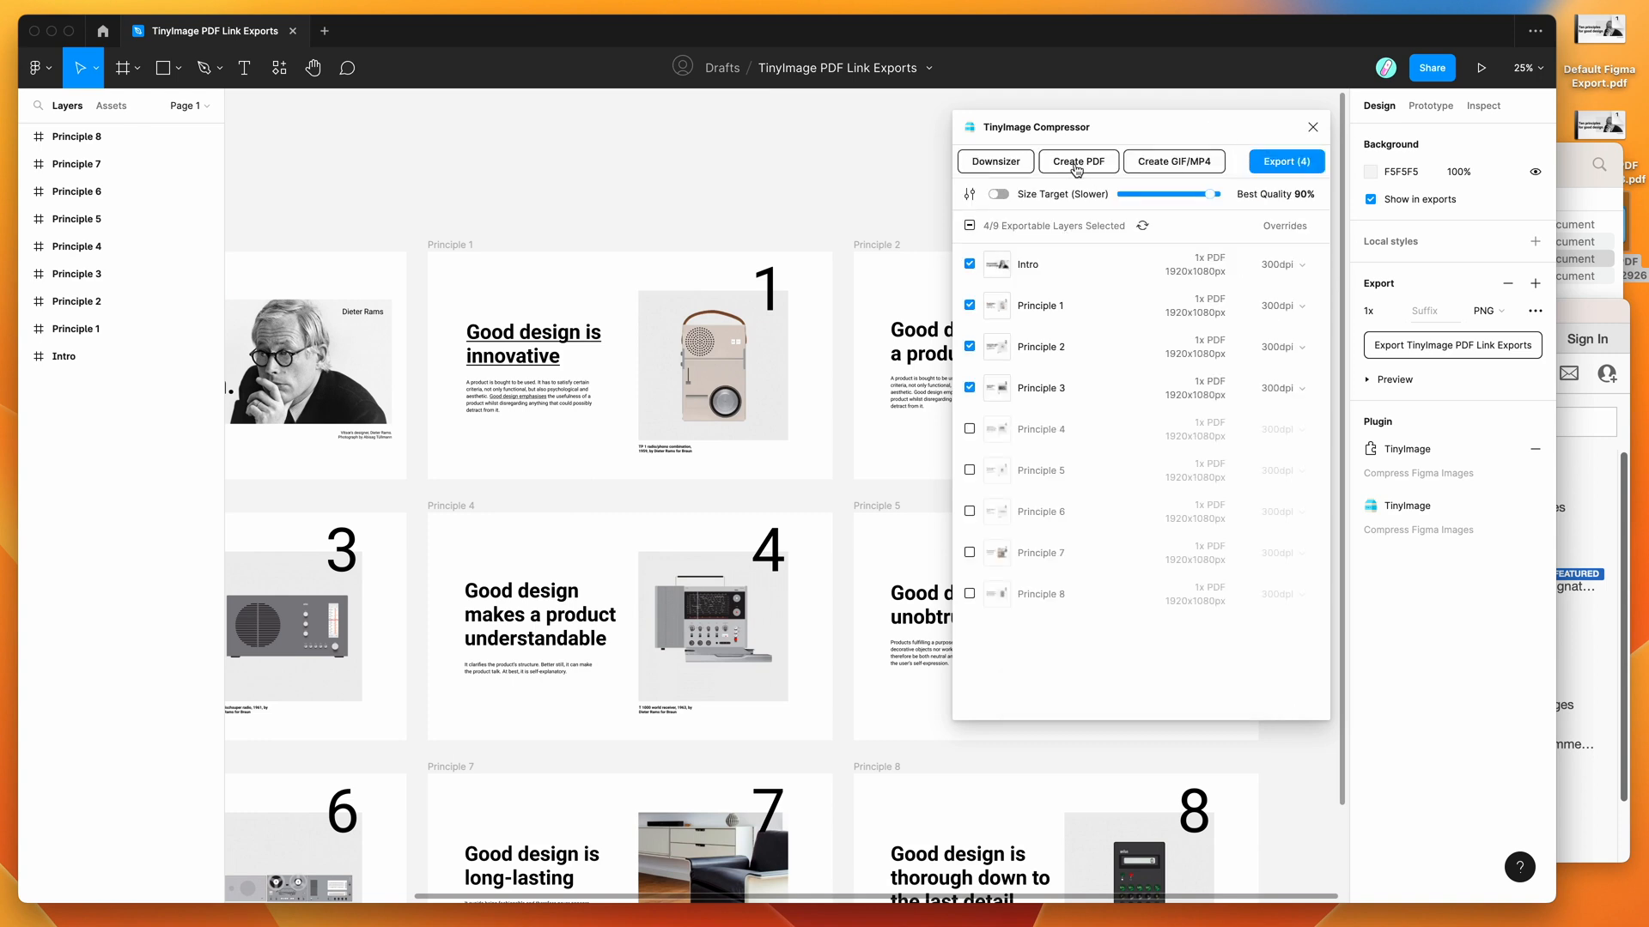
pyautogui.click(1077, 162)
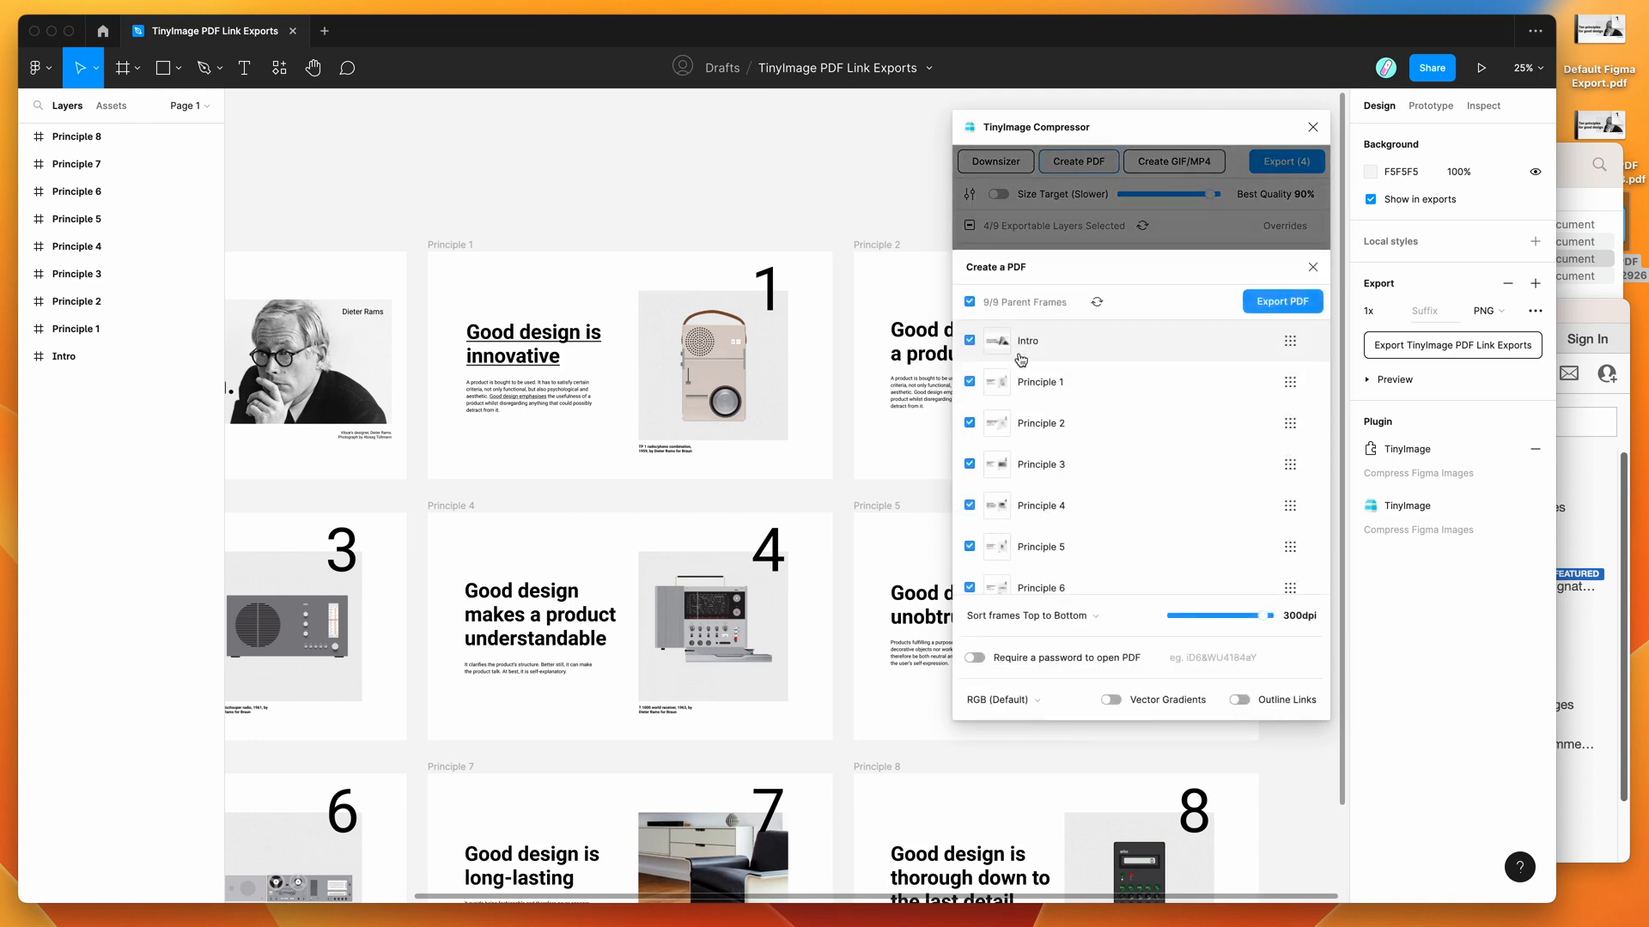
pyautogui.scroll(-3)
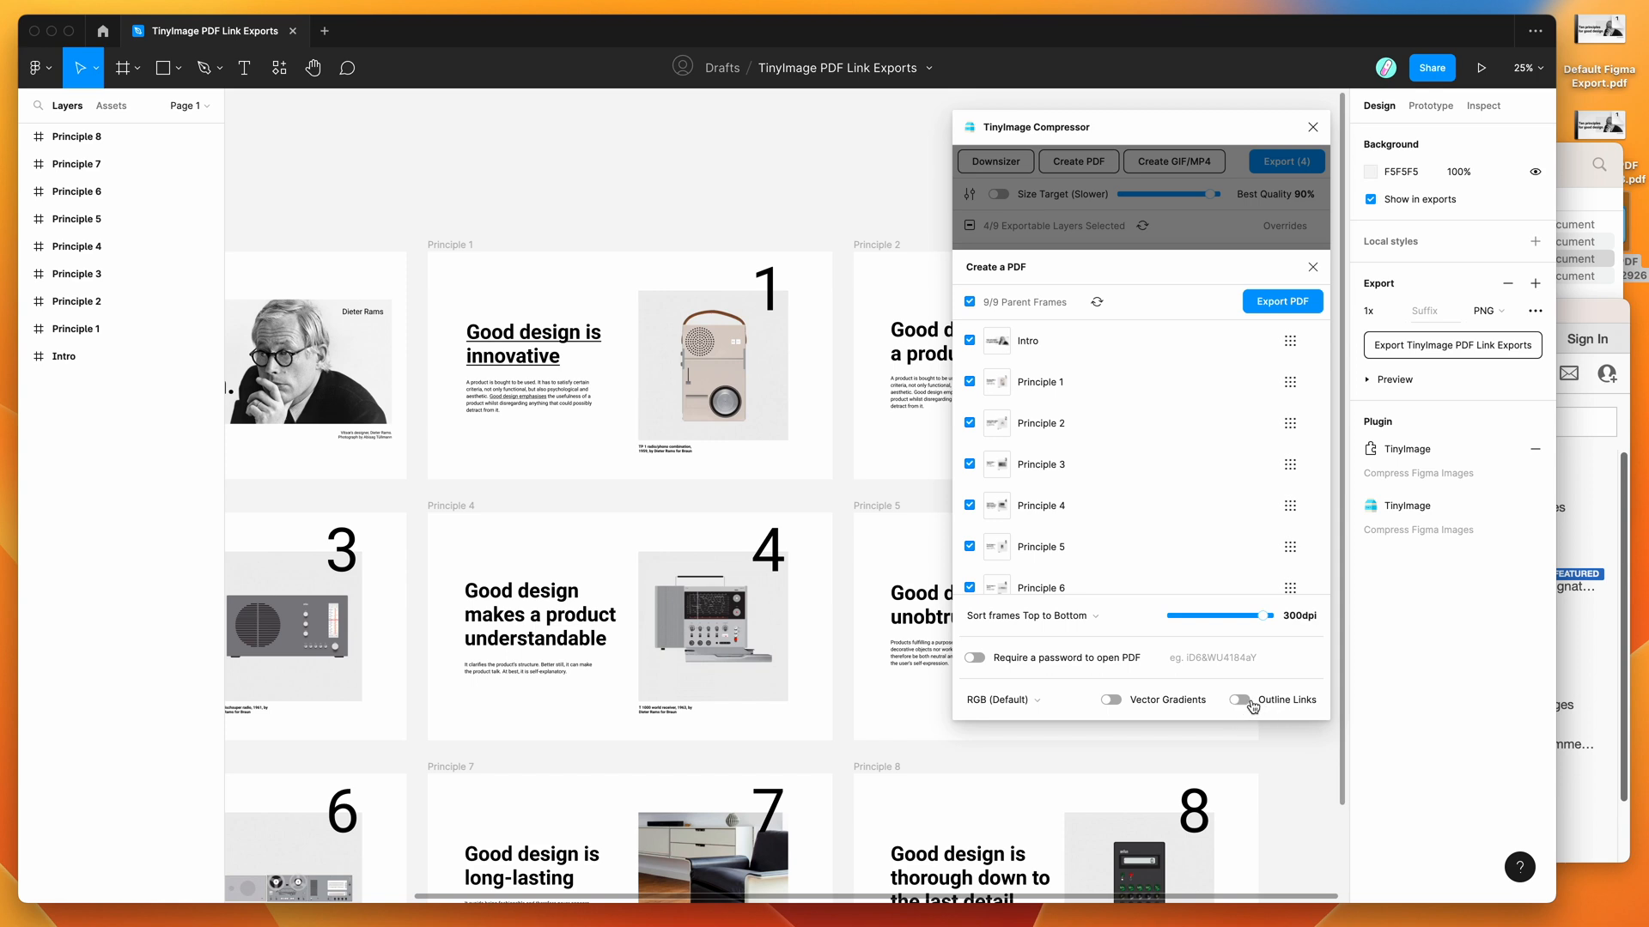
pyautogui.click(1242, 701)
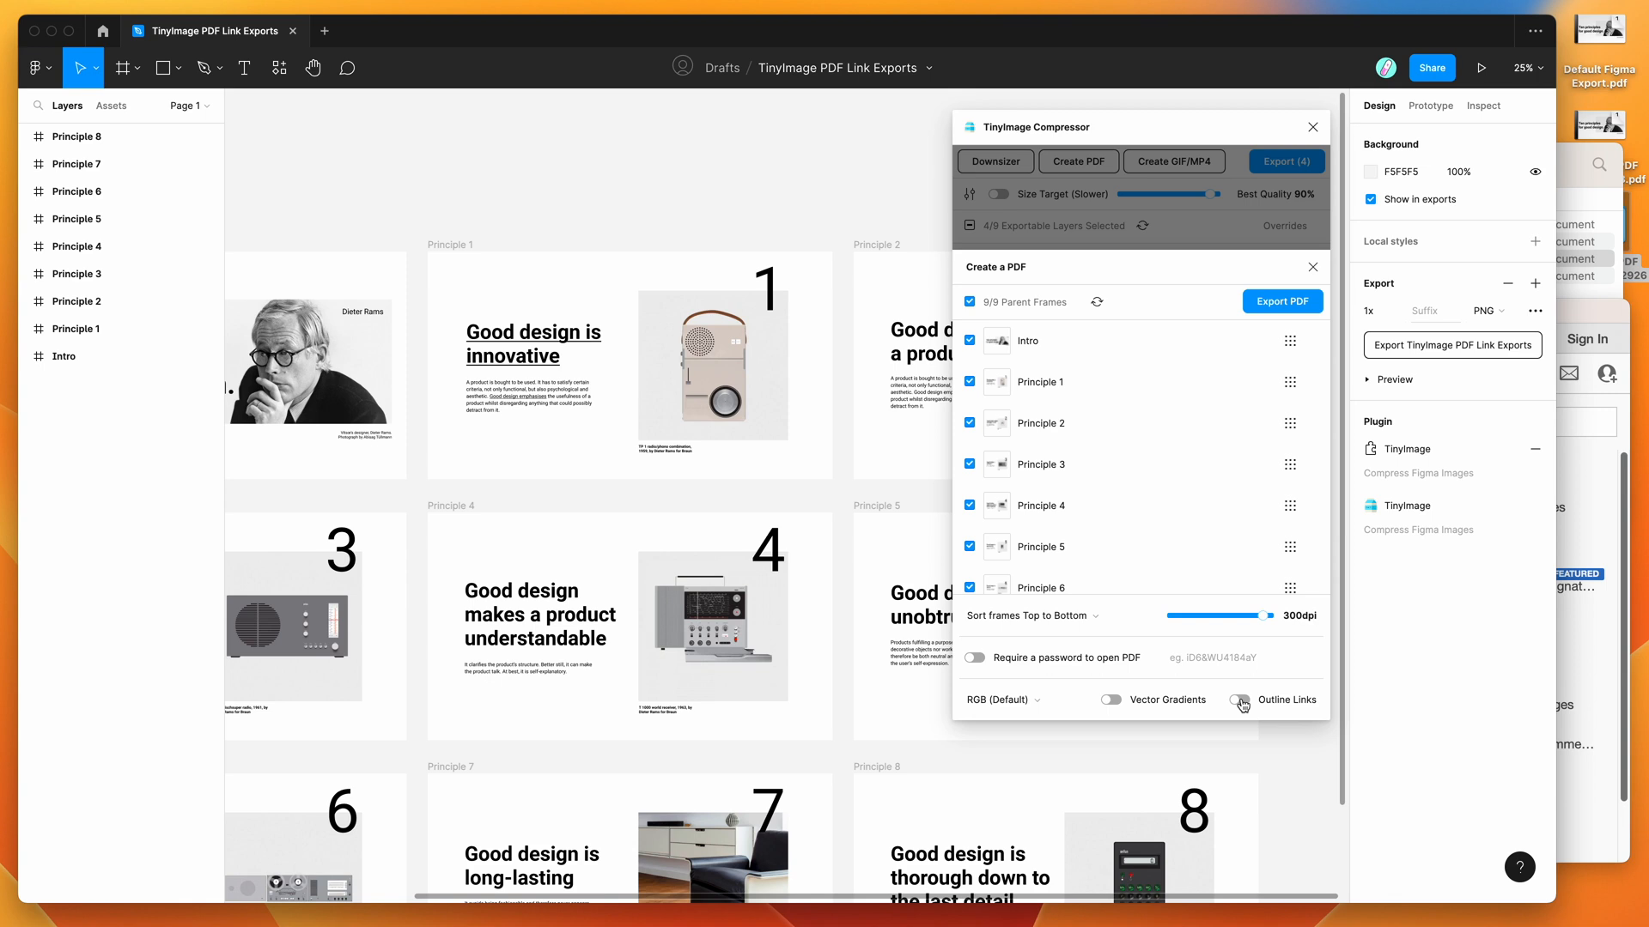
pyautogui.moveTo(1245, 704)
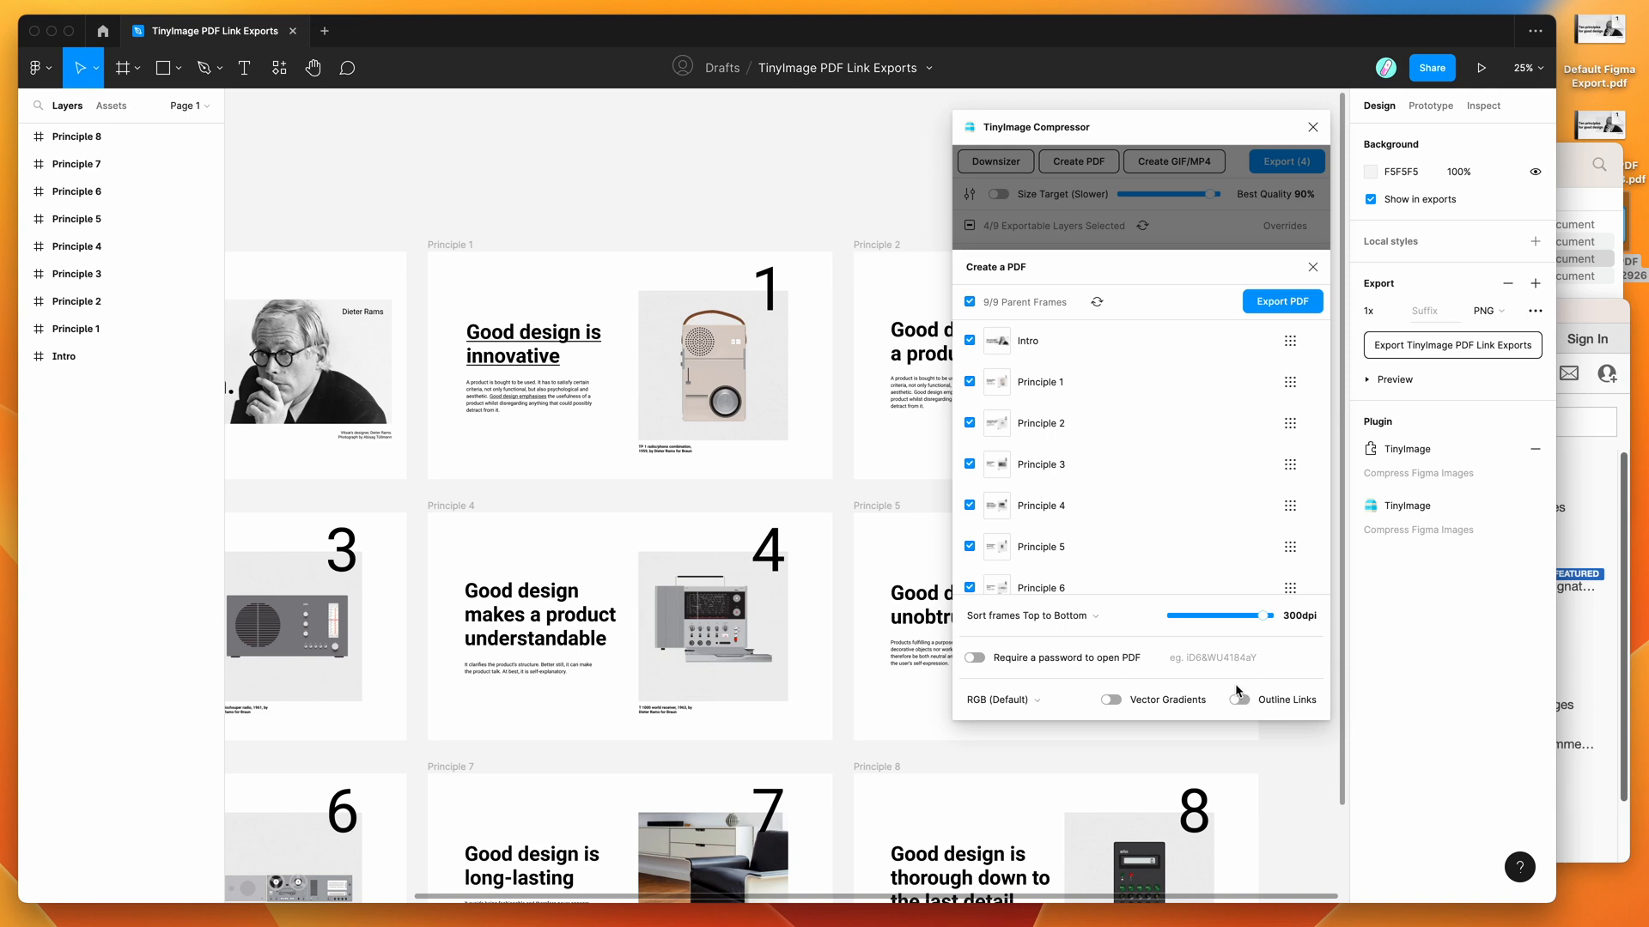
pyautogui.moveTo(1240, 704)
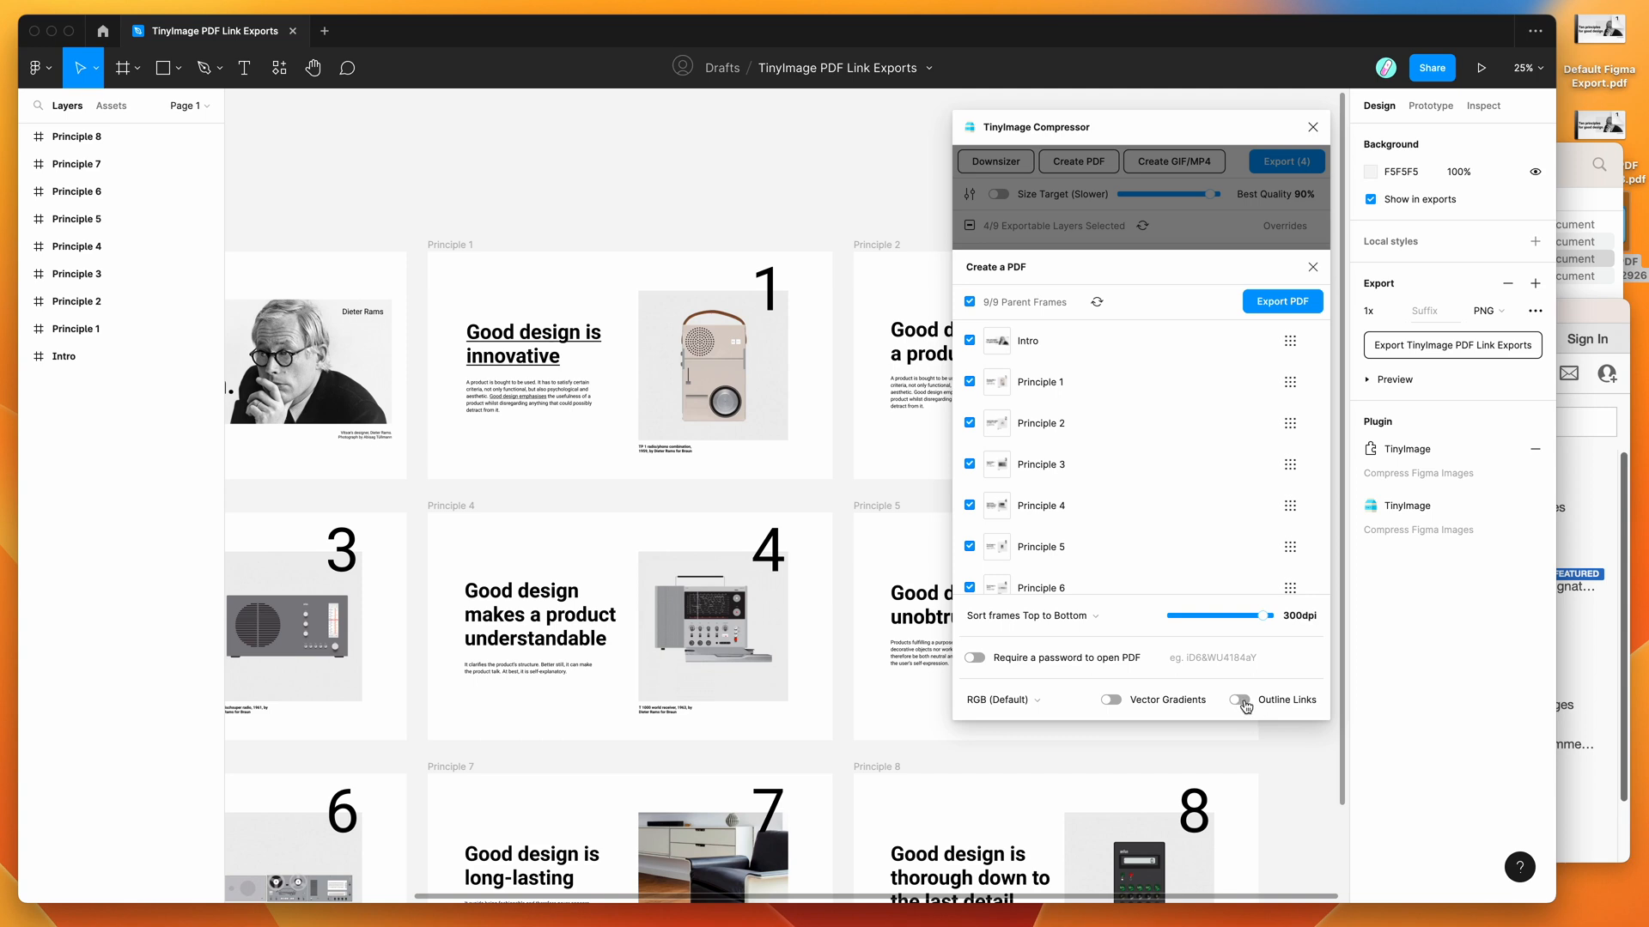
pyautogui.click(1240, 699)
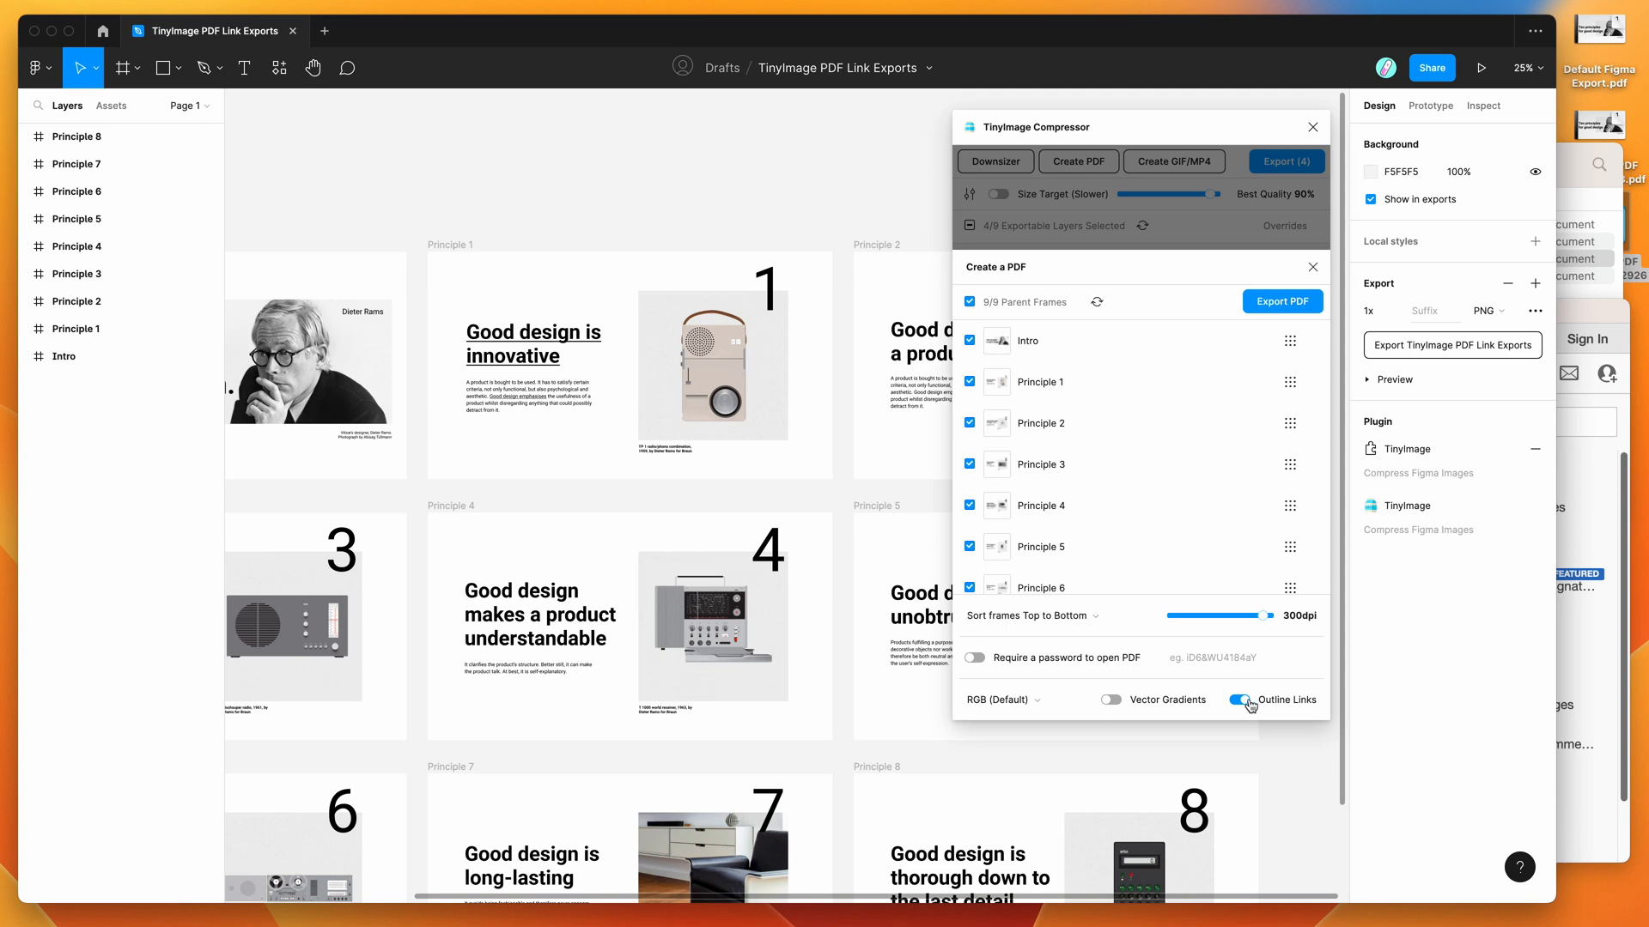
pyautogui.click(1242, 701)
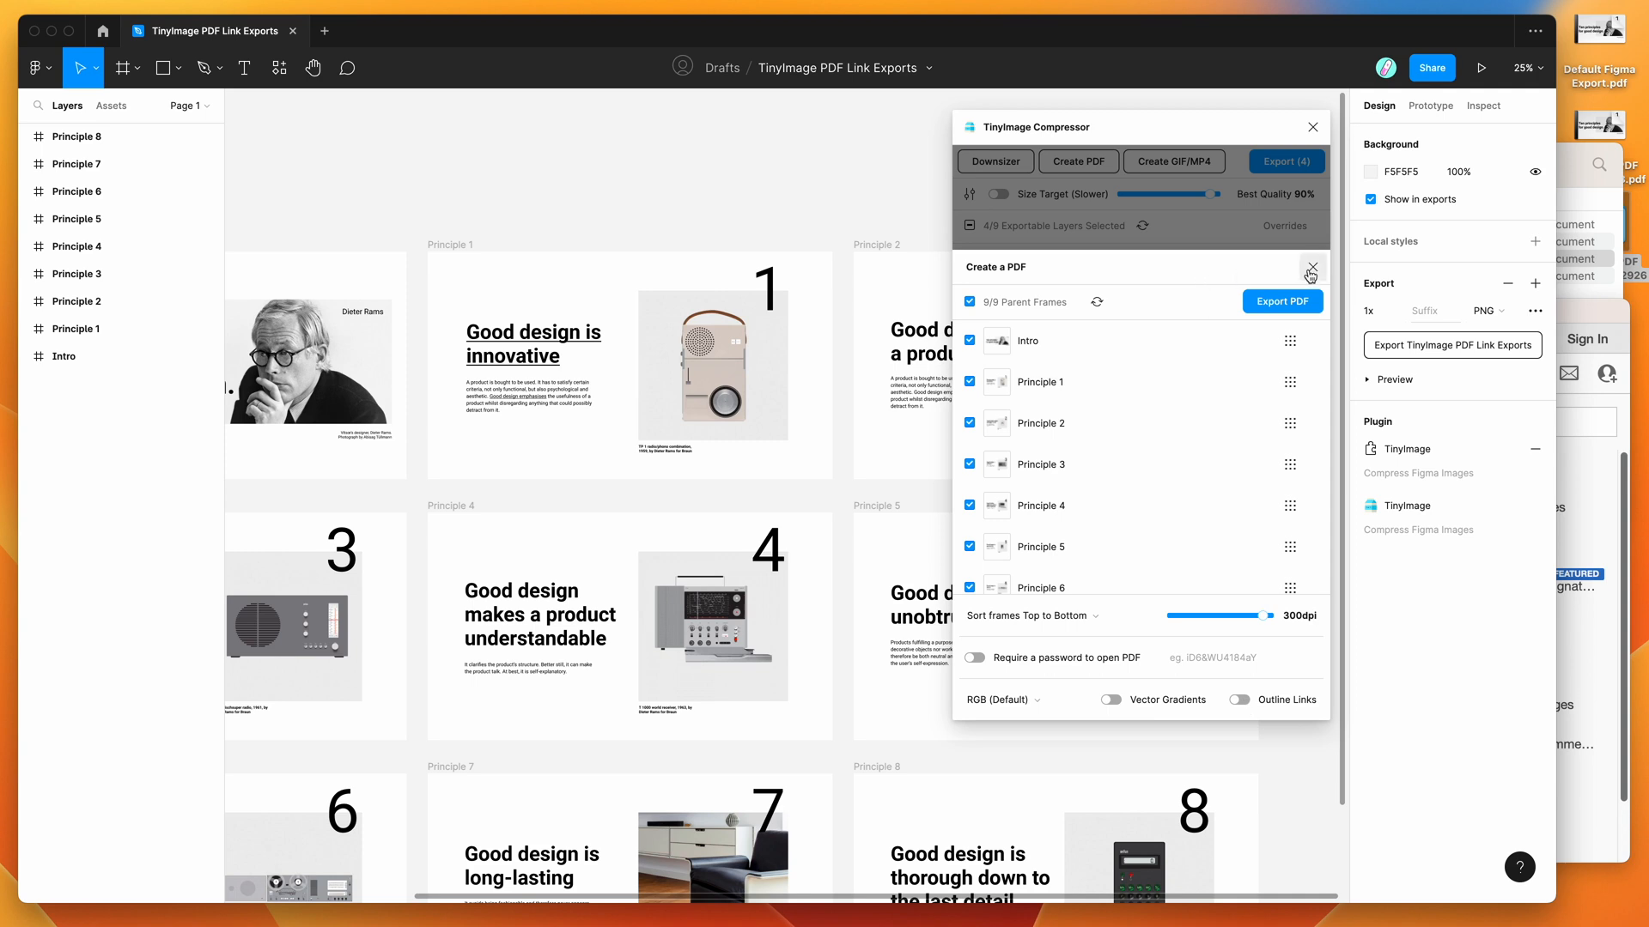
pyautogui.moveTo(1183, 273)
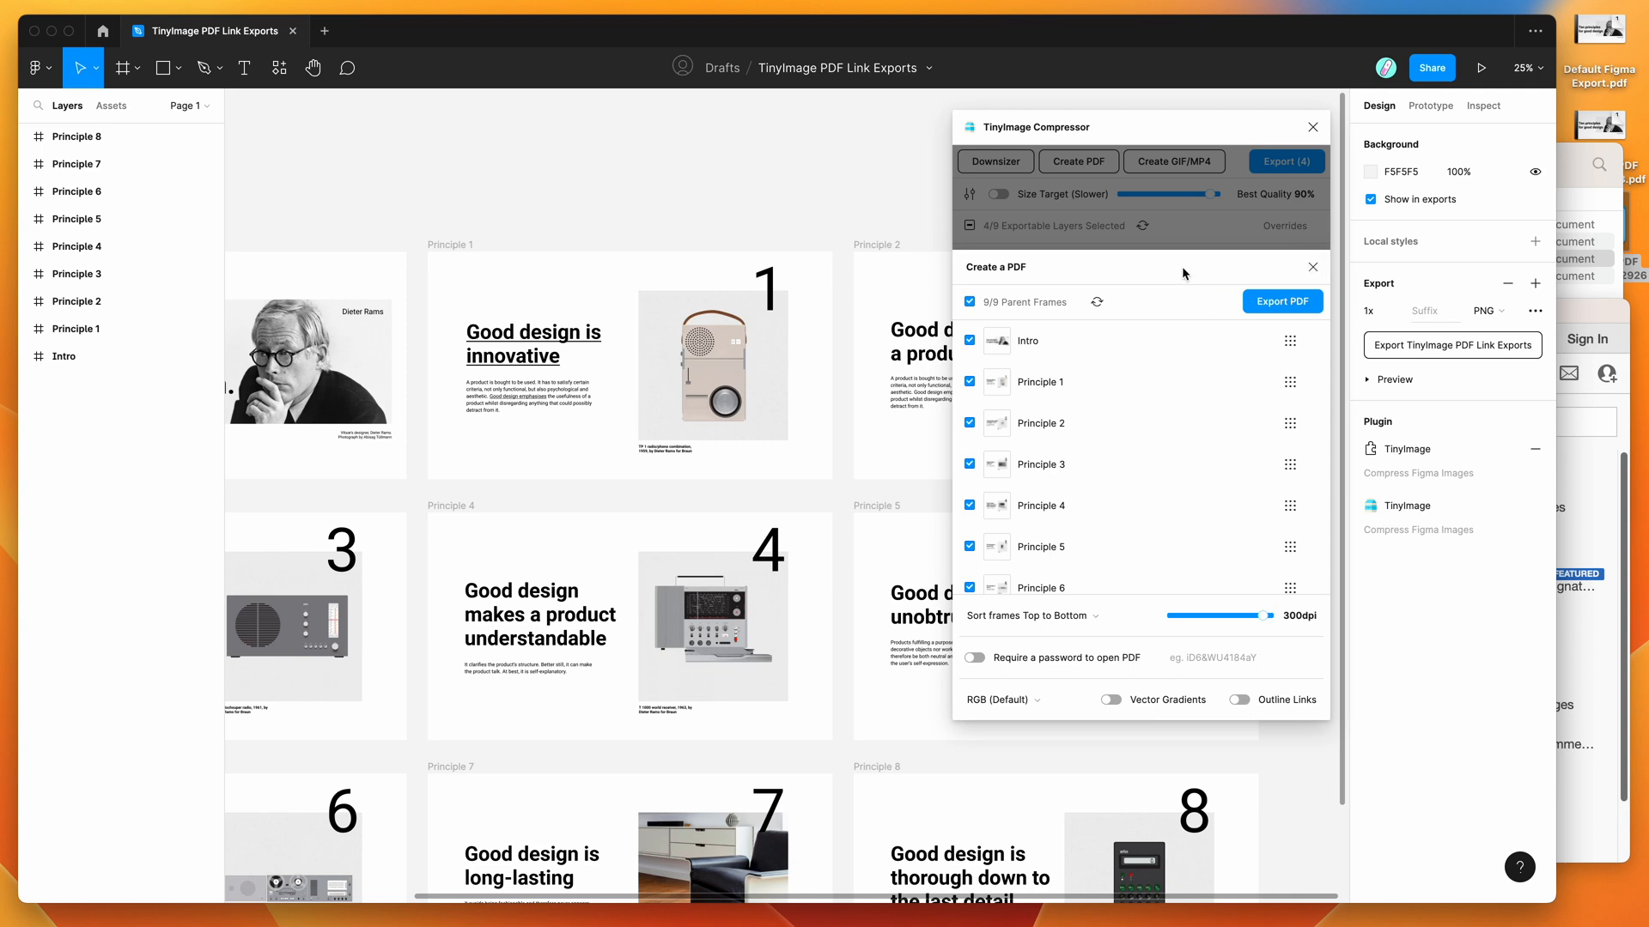
pyautogui.moveTo(1230, 692)
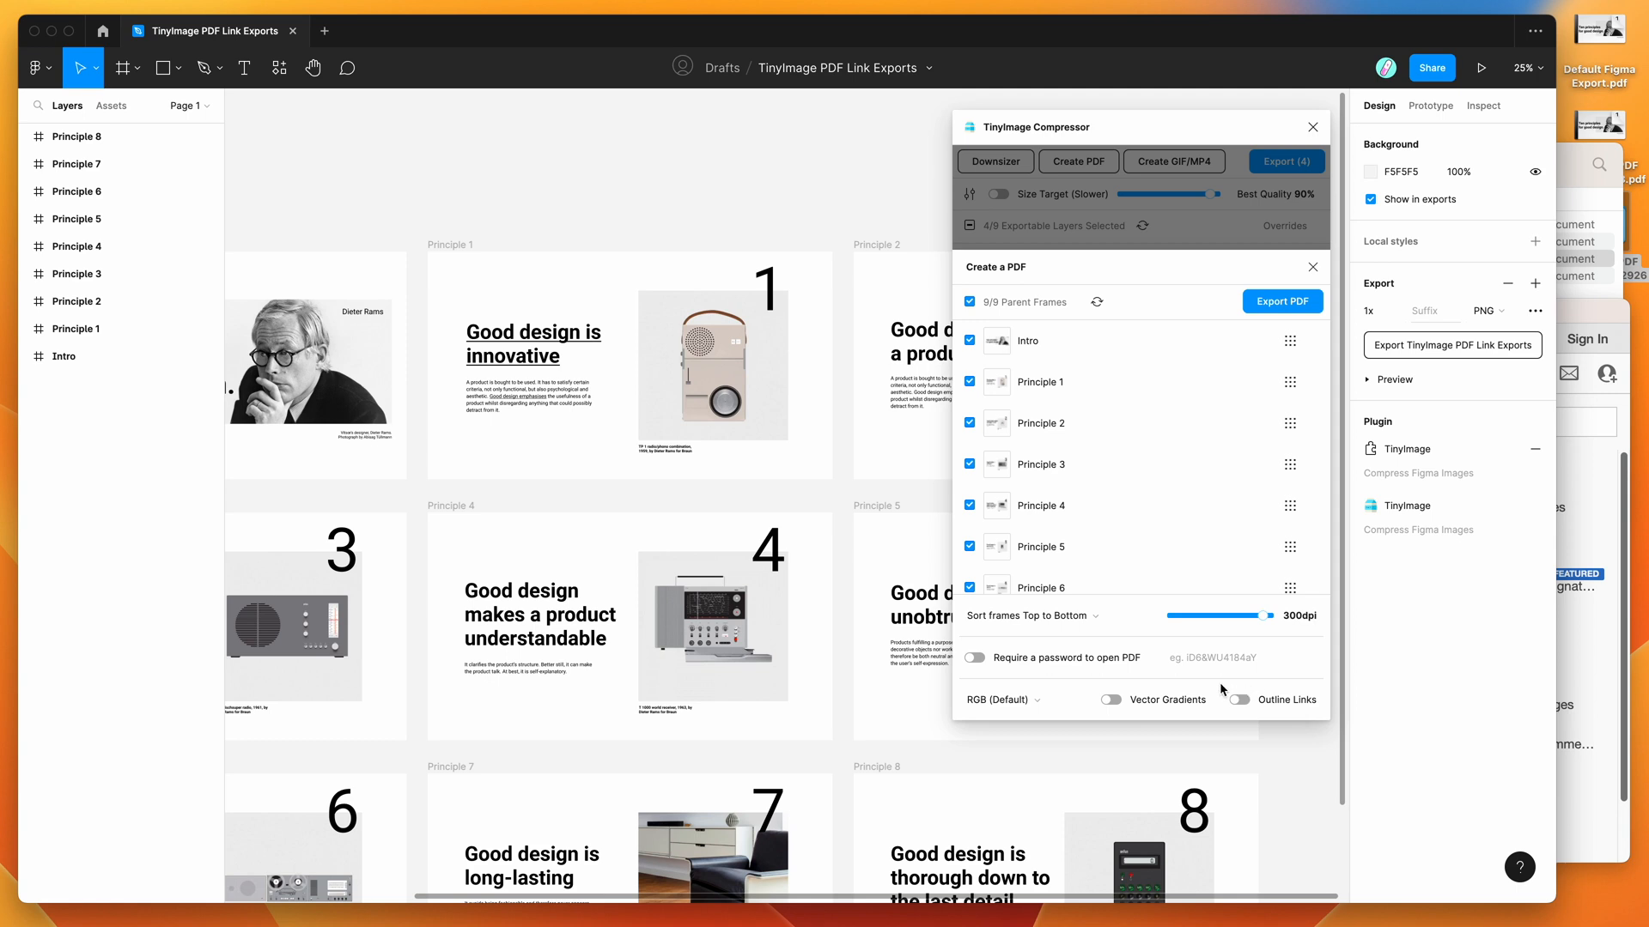
pyautogui.moveTo(1239, 699)
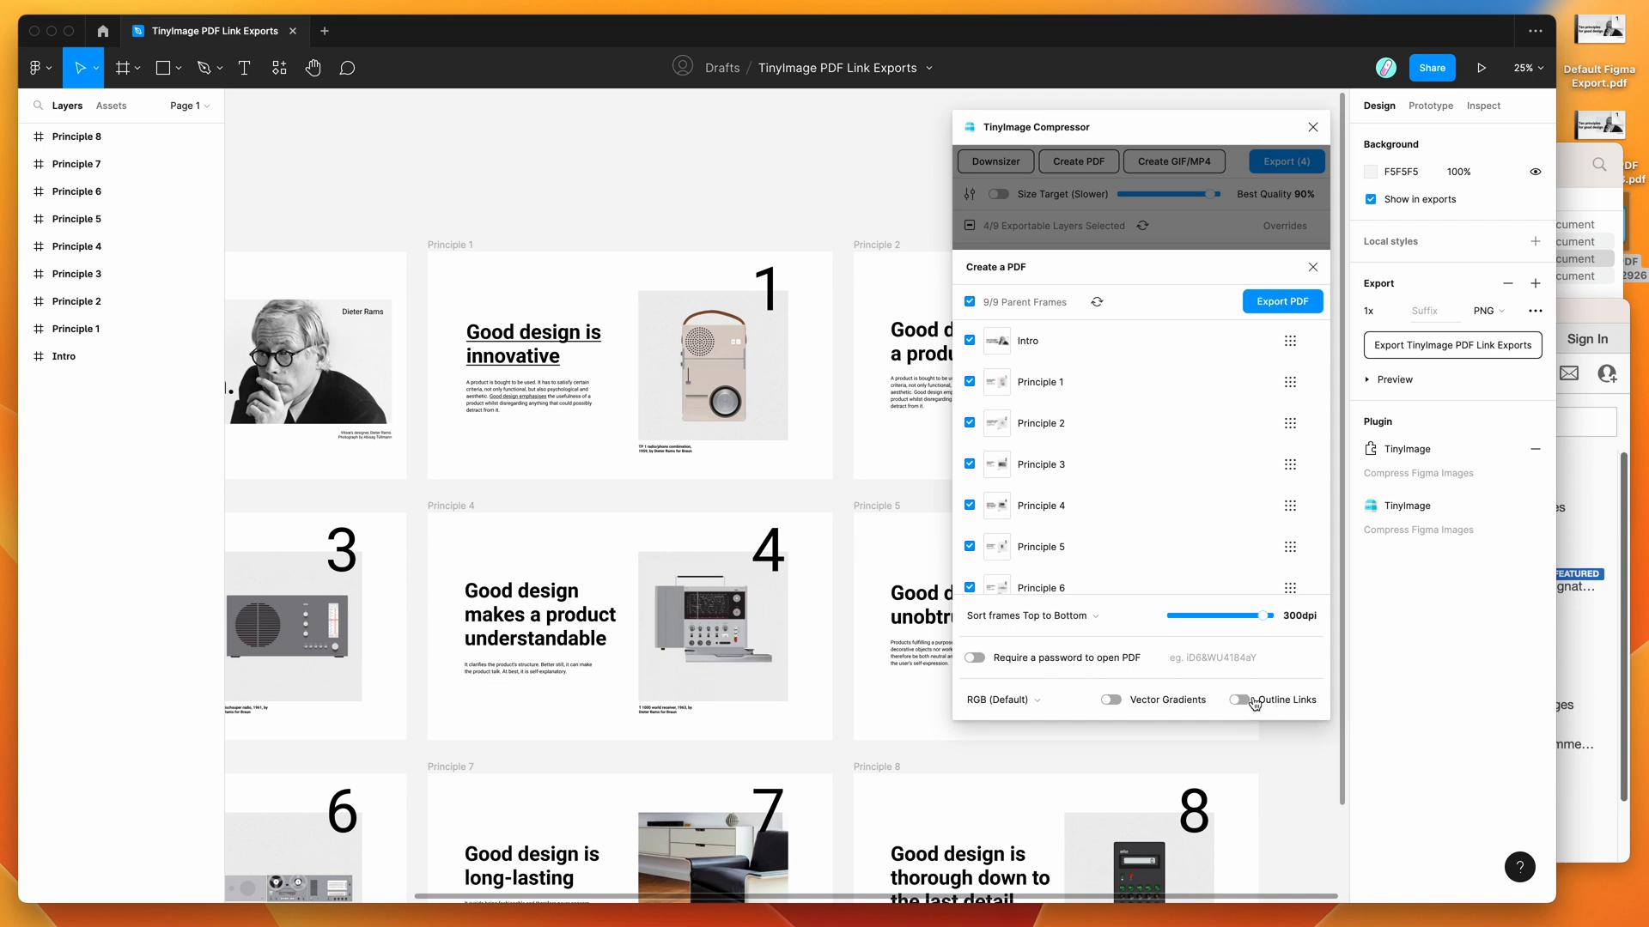
# Dismiss the Create a PDF panel, returning to the list with Intro and Principles 1–3 ticked.
pyautogui.click(1242, 700)
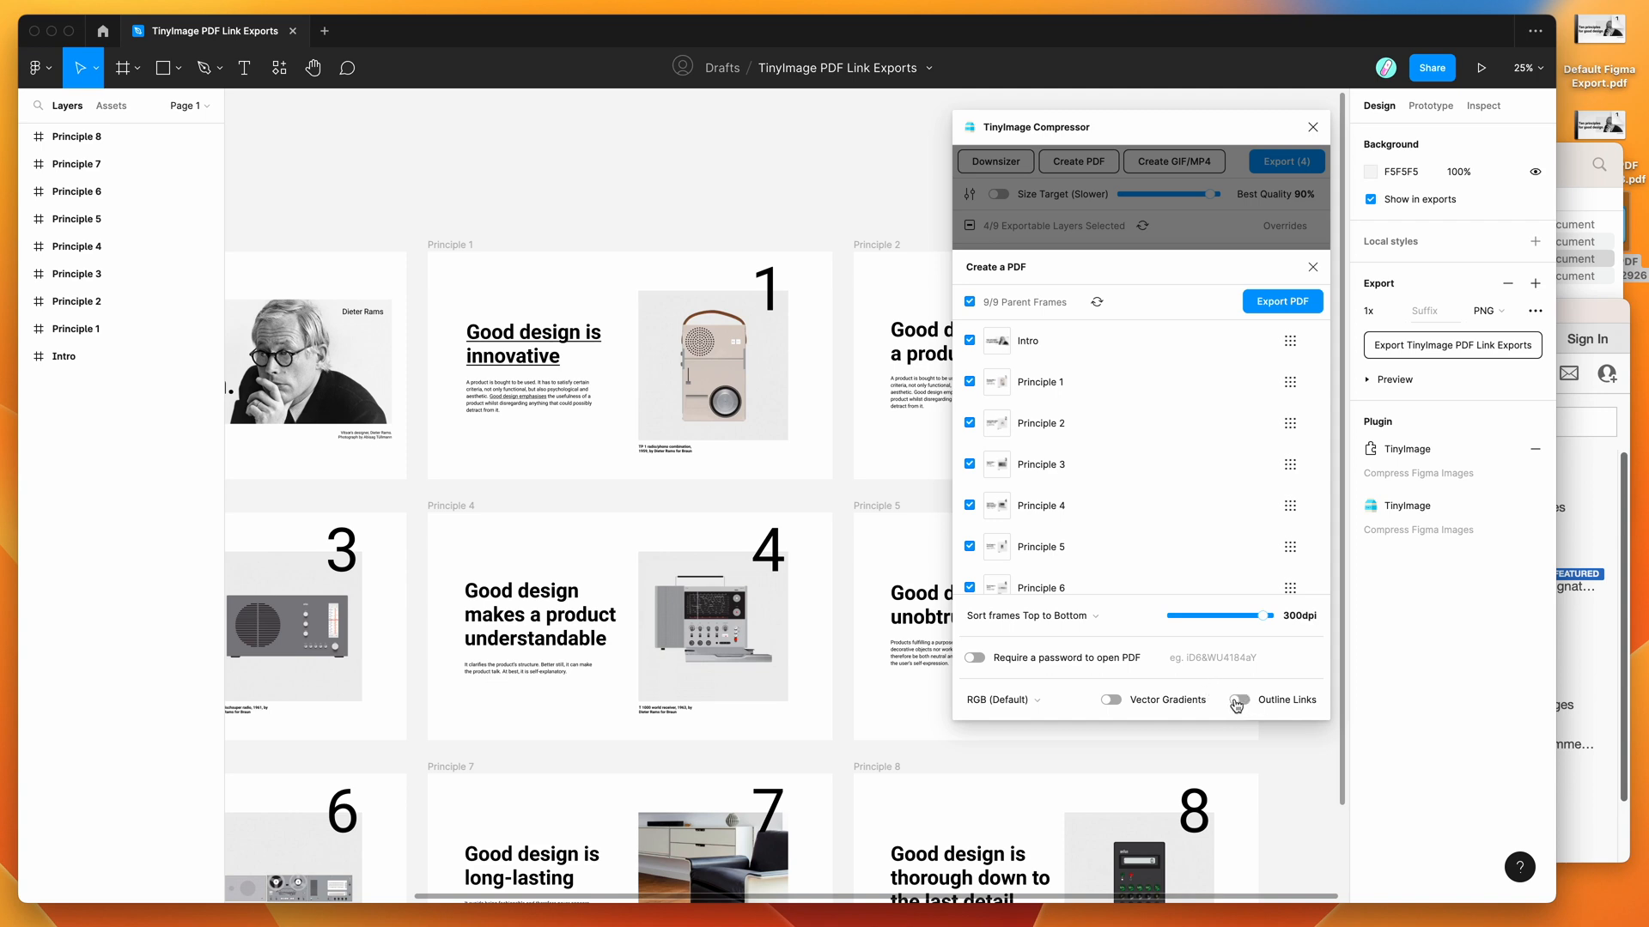
pyautogui.moveTo(1228, 695)
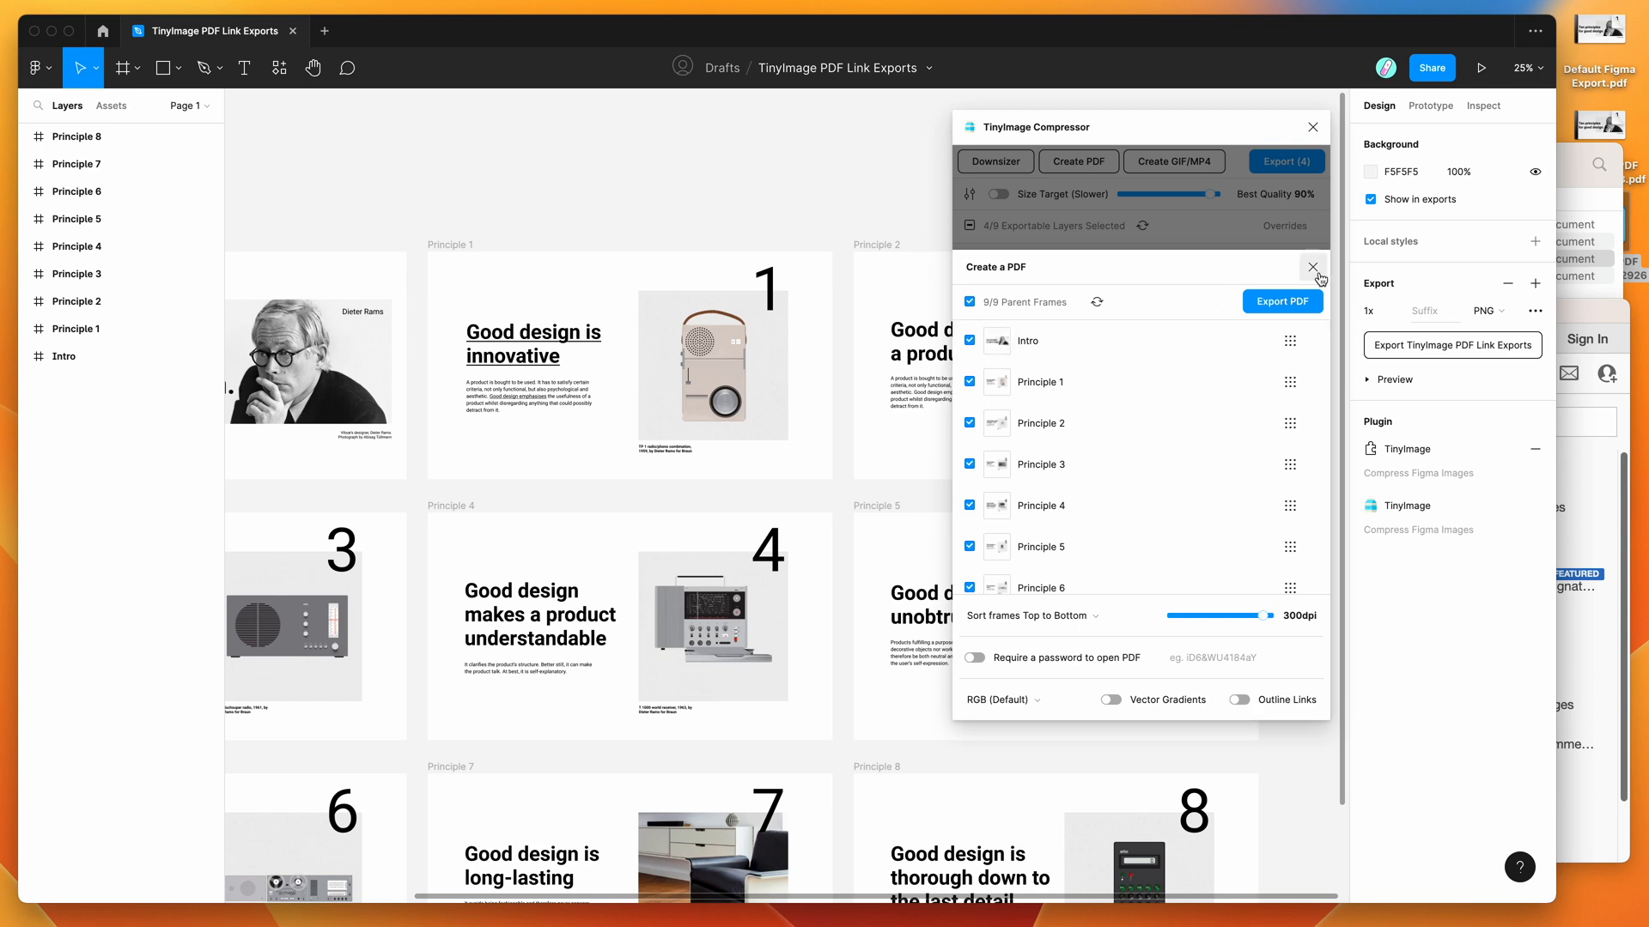
pyautogui.click(1311, 268)
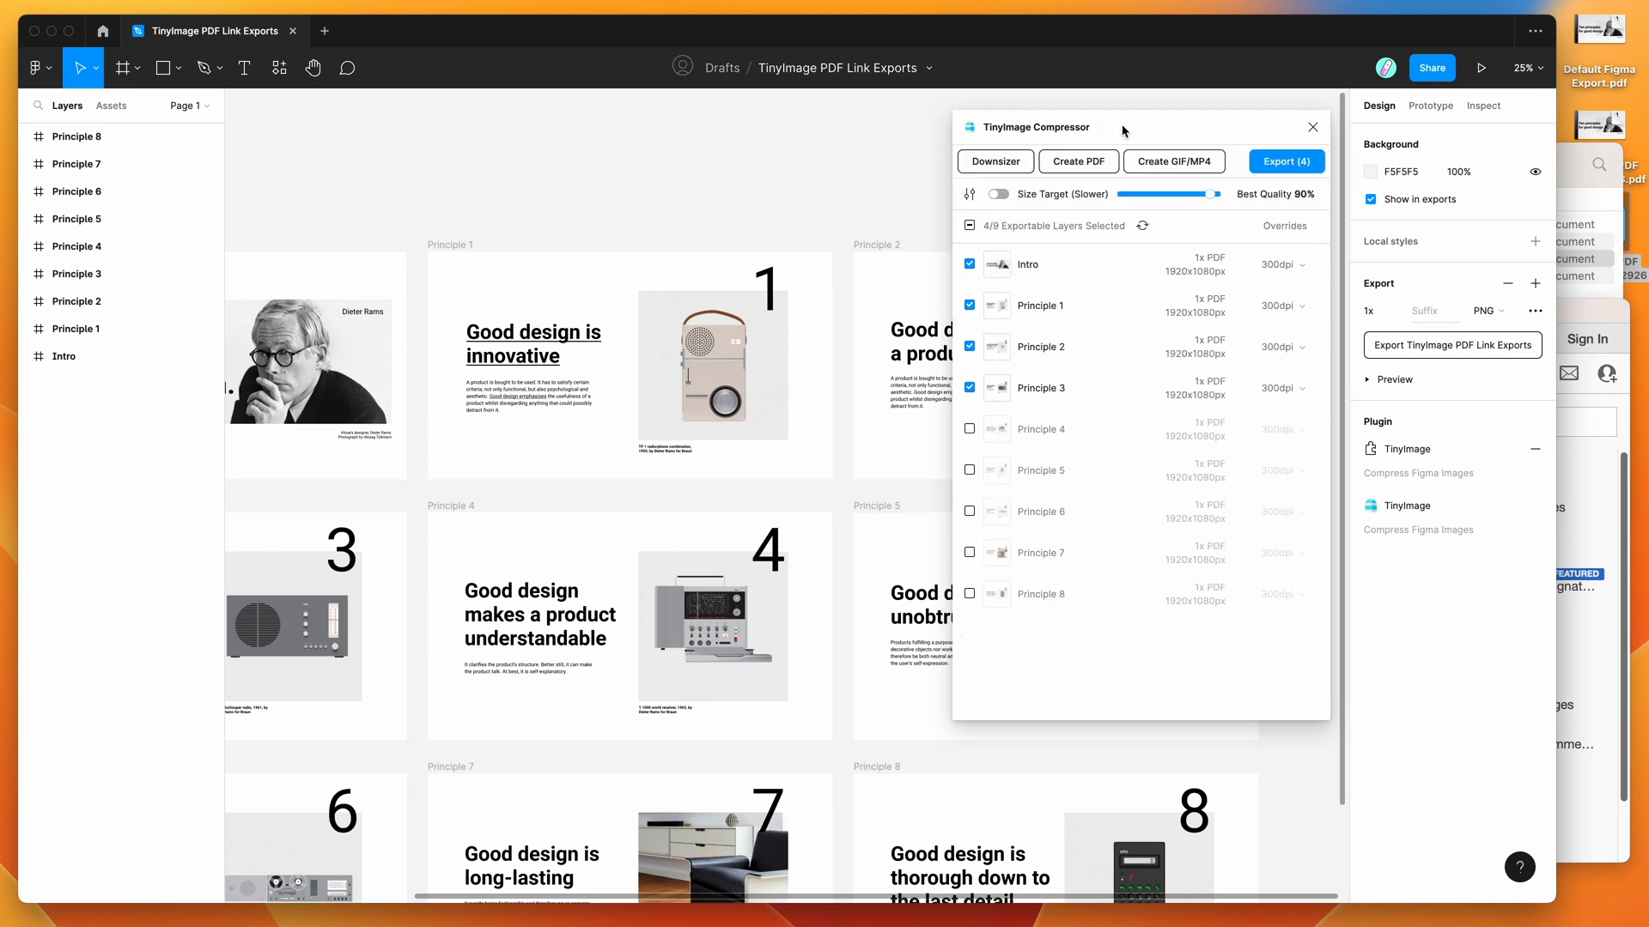